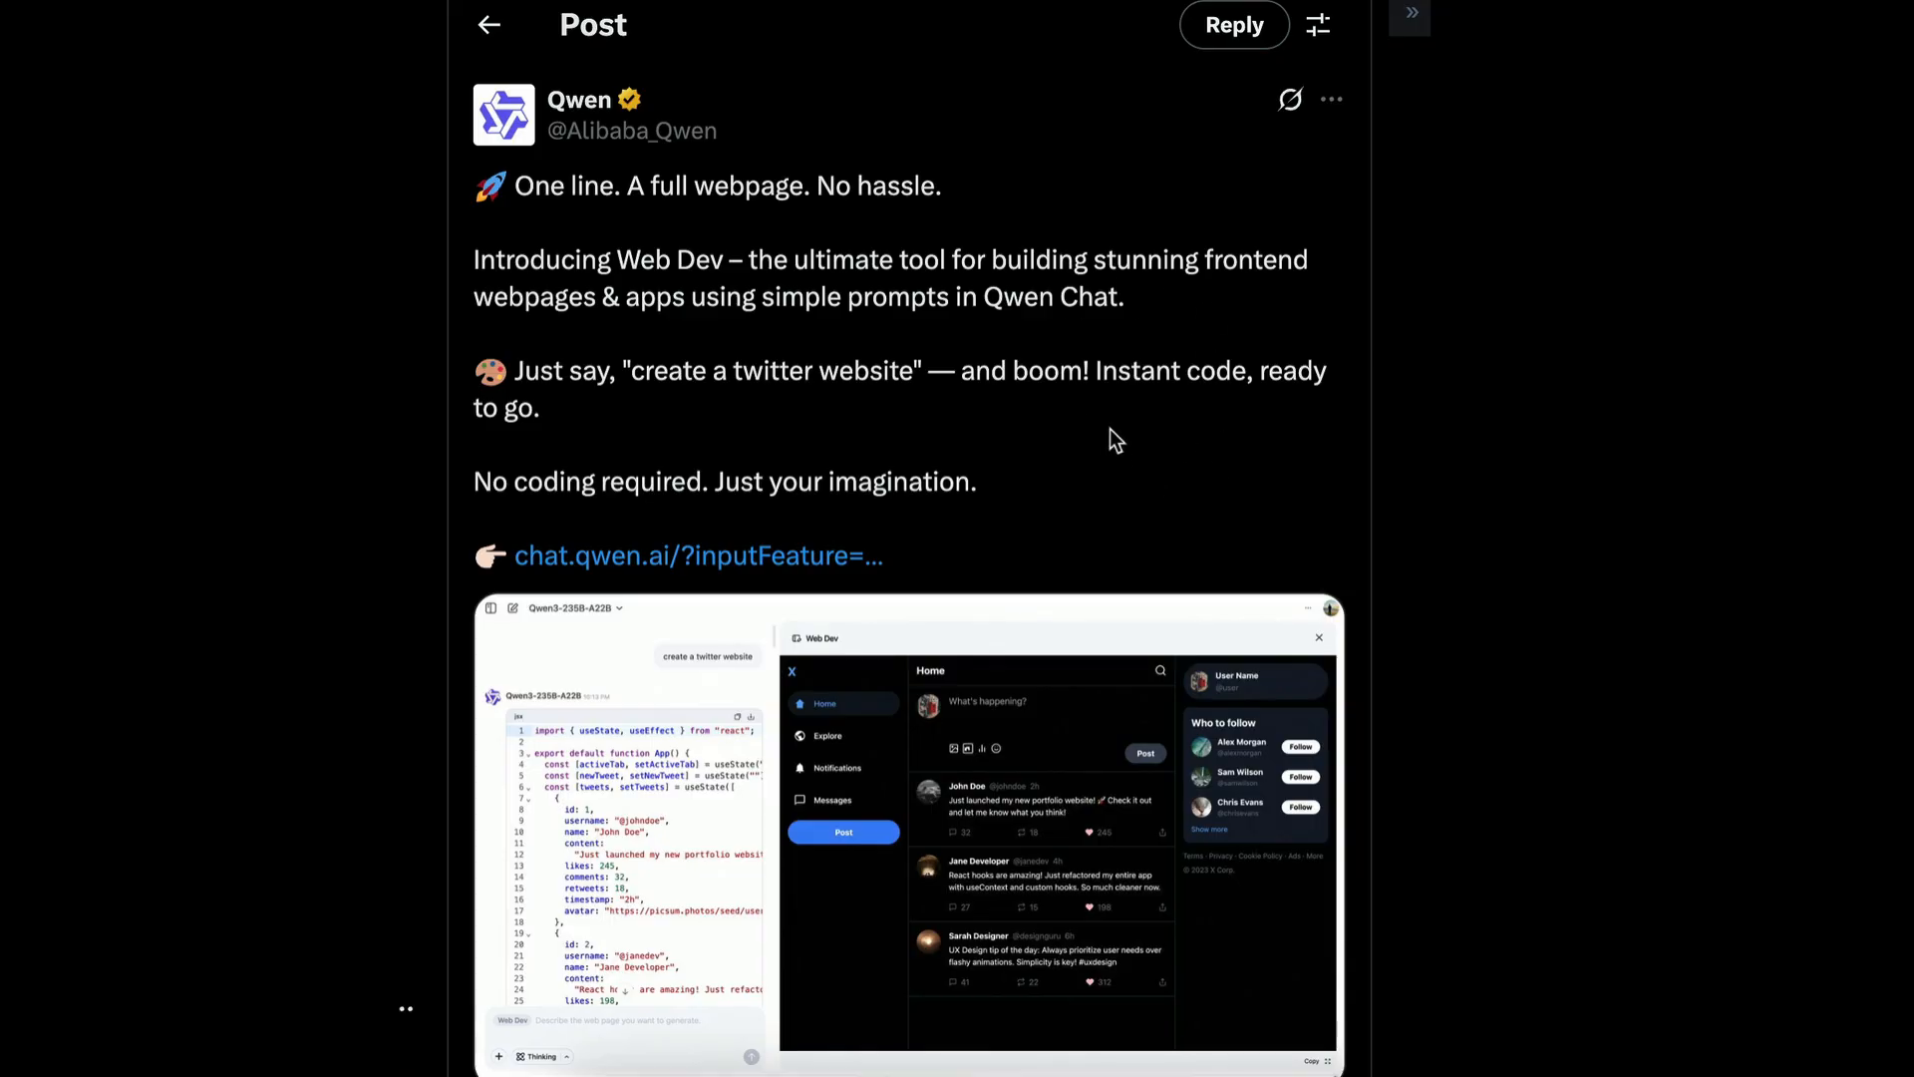
# Step: Highlight the Web Dev announcement sentence in Qwen's post and scroll down to the demo replies
pyautogui.moveTo(474, 259); pyautogui.dragTo(791, 259)
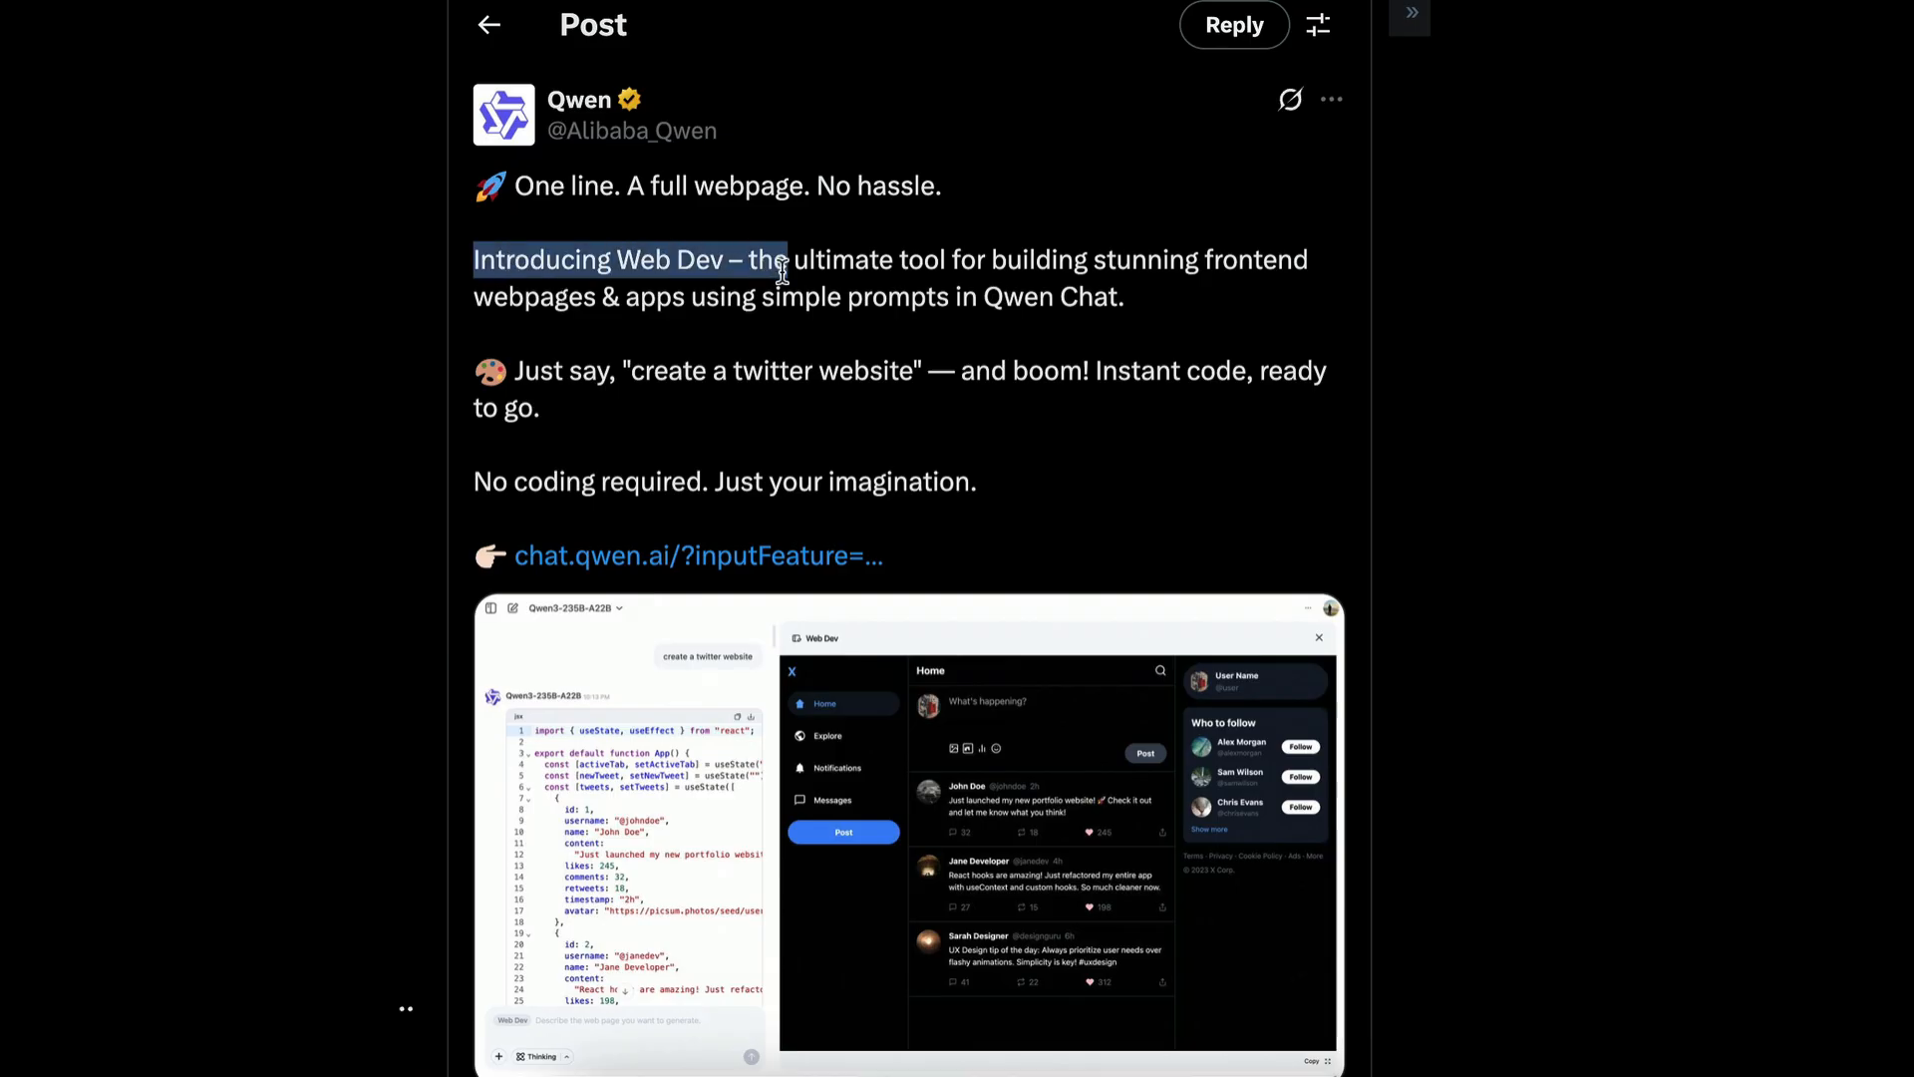
pyautogui.moveTo(924, 295)
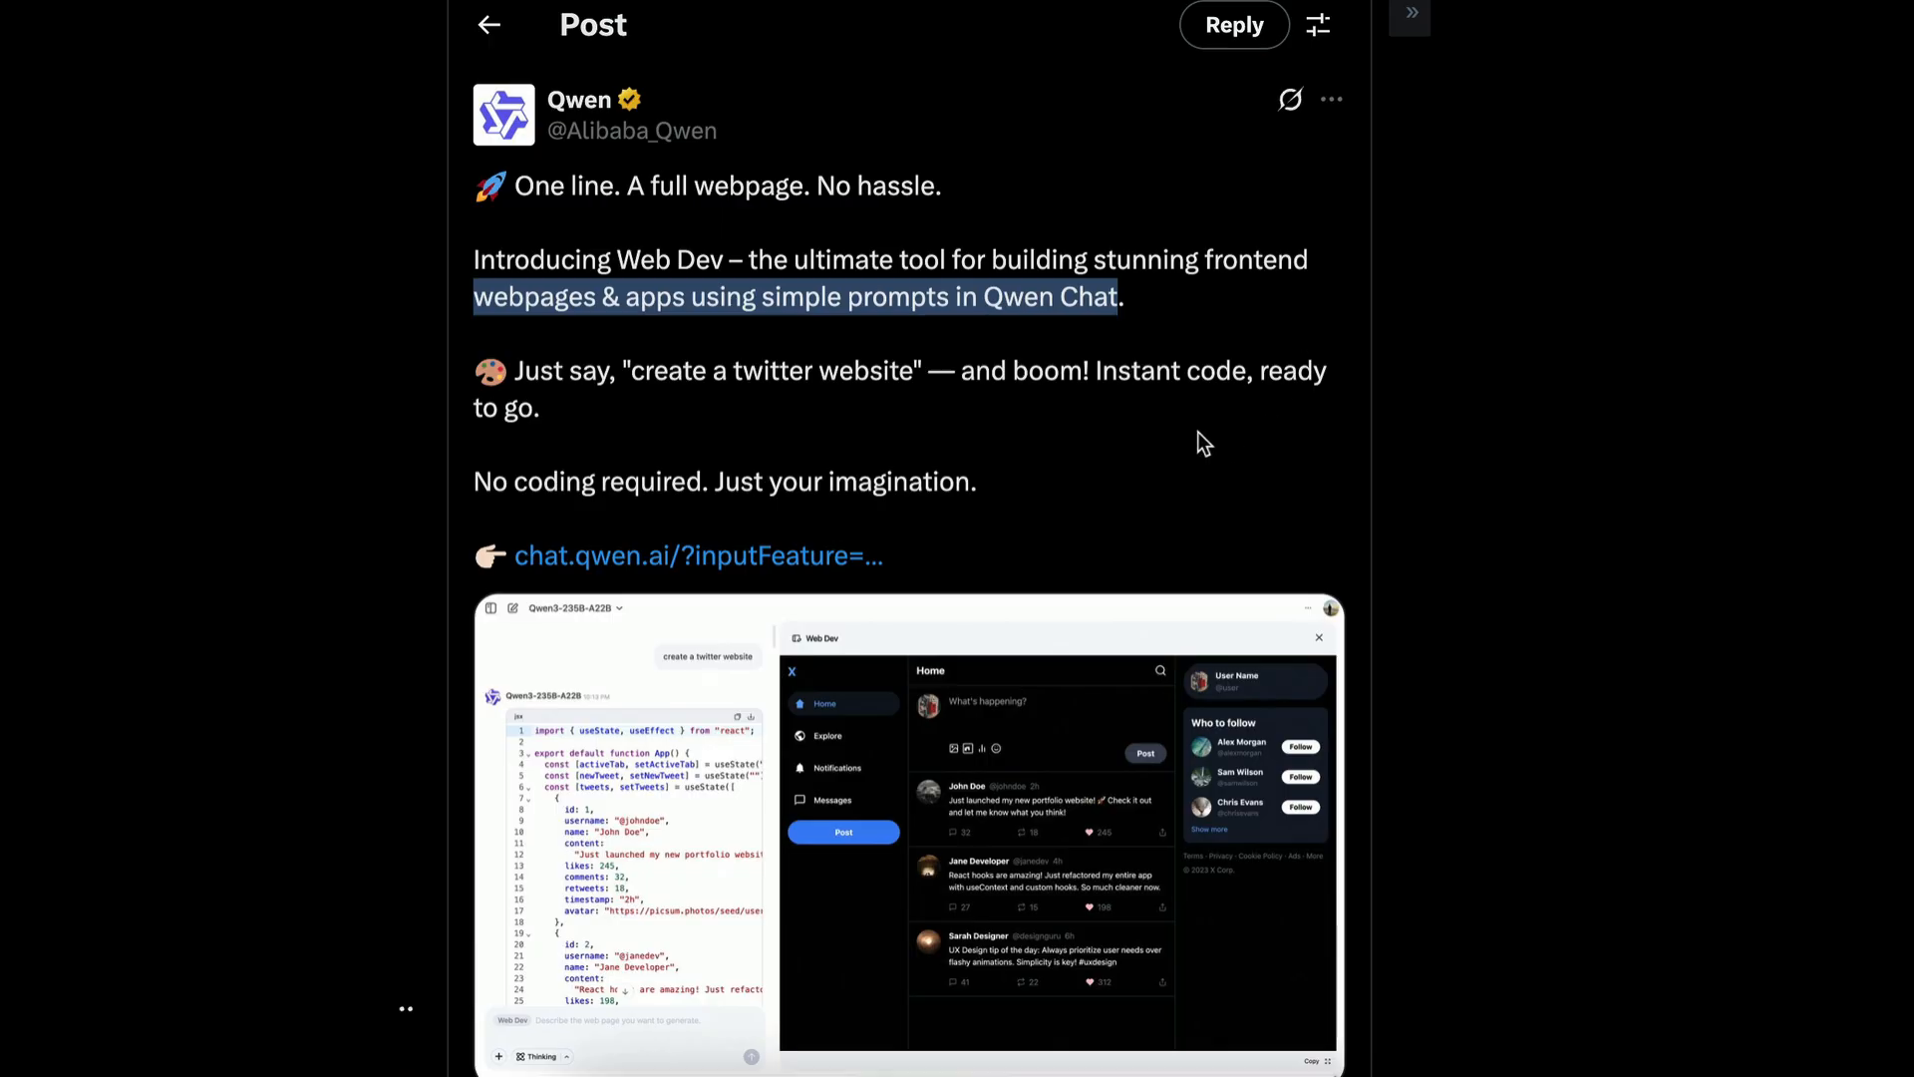
pyautogui.scroll(-3)
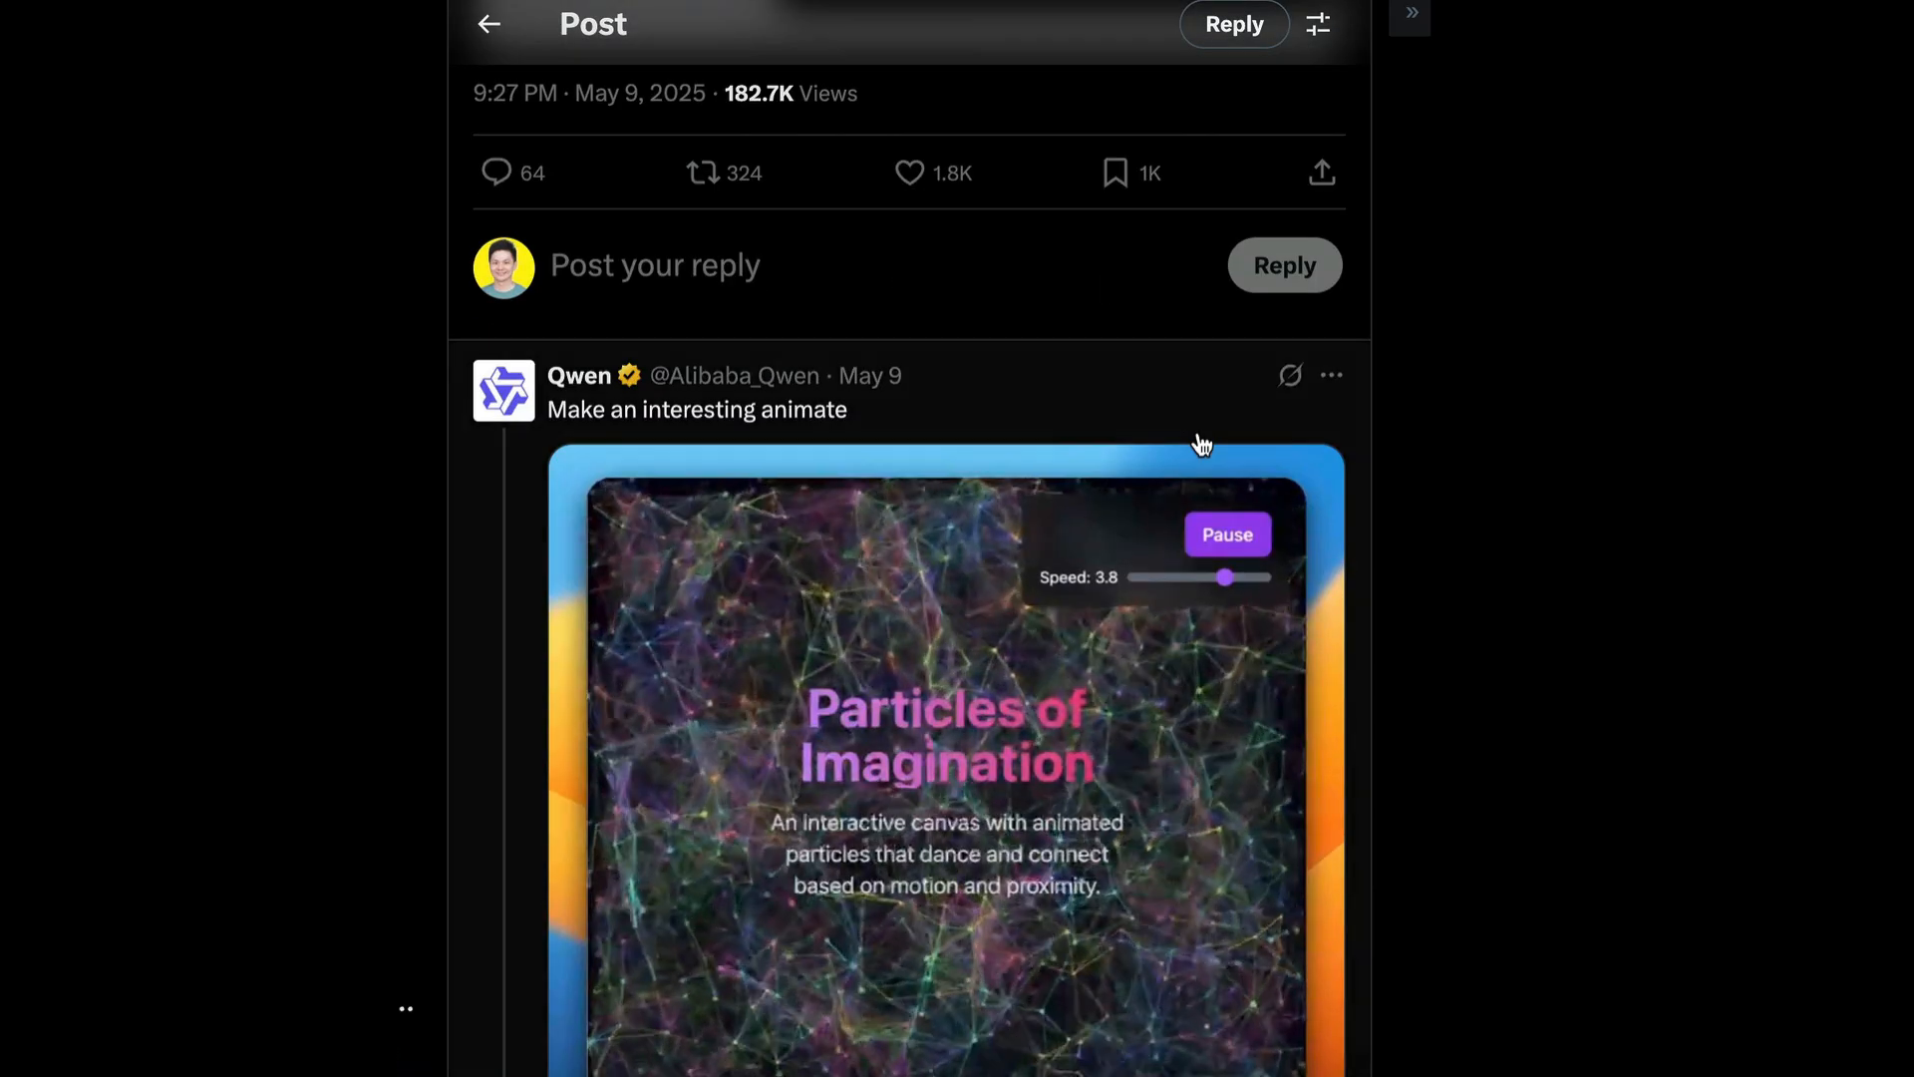
pyautogui.scroll(-3)
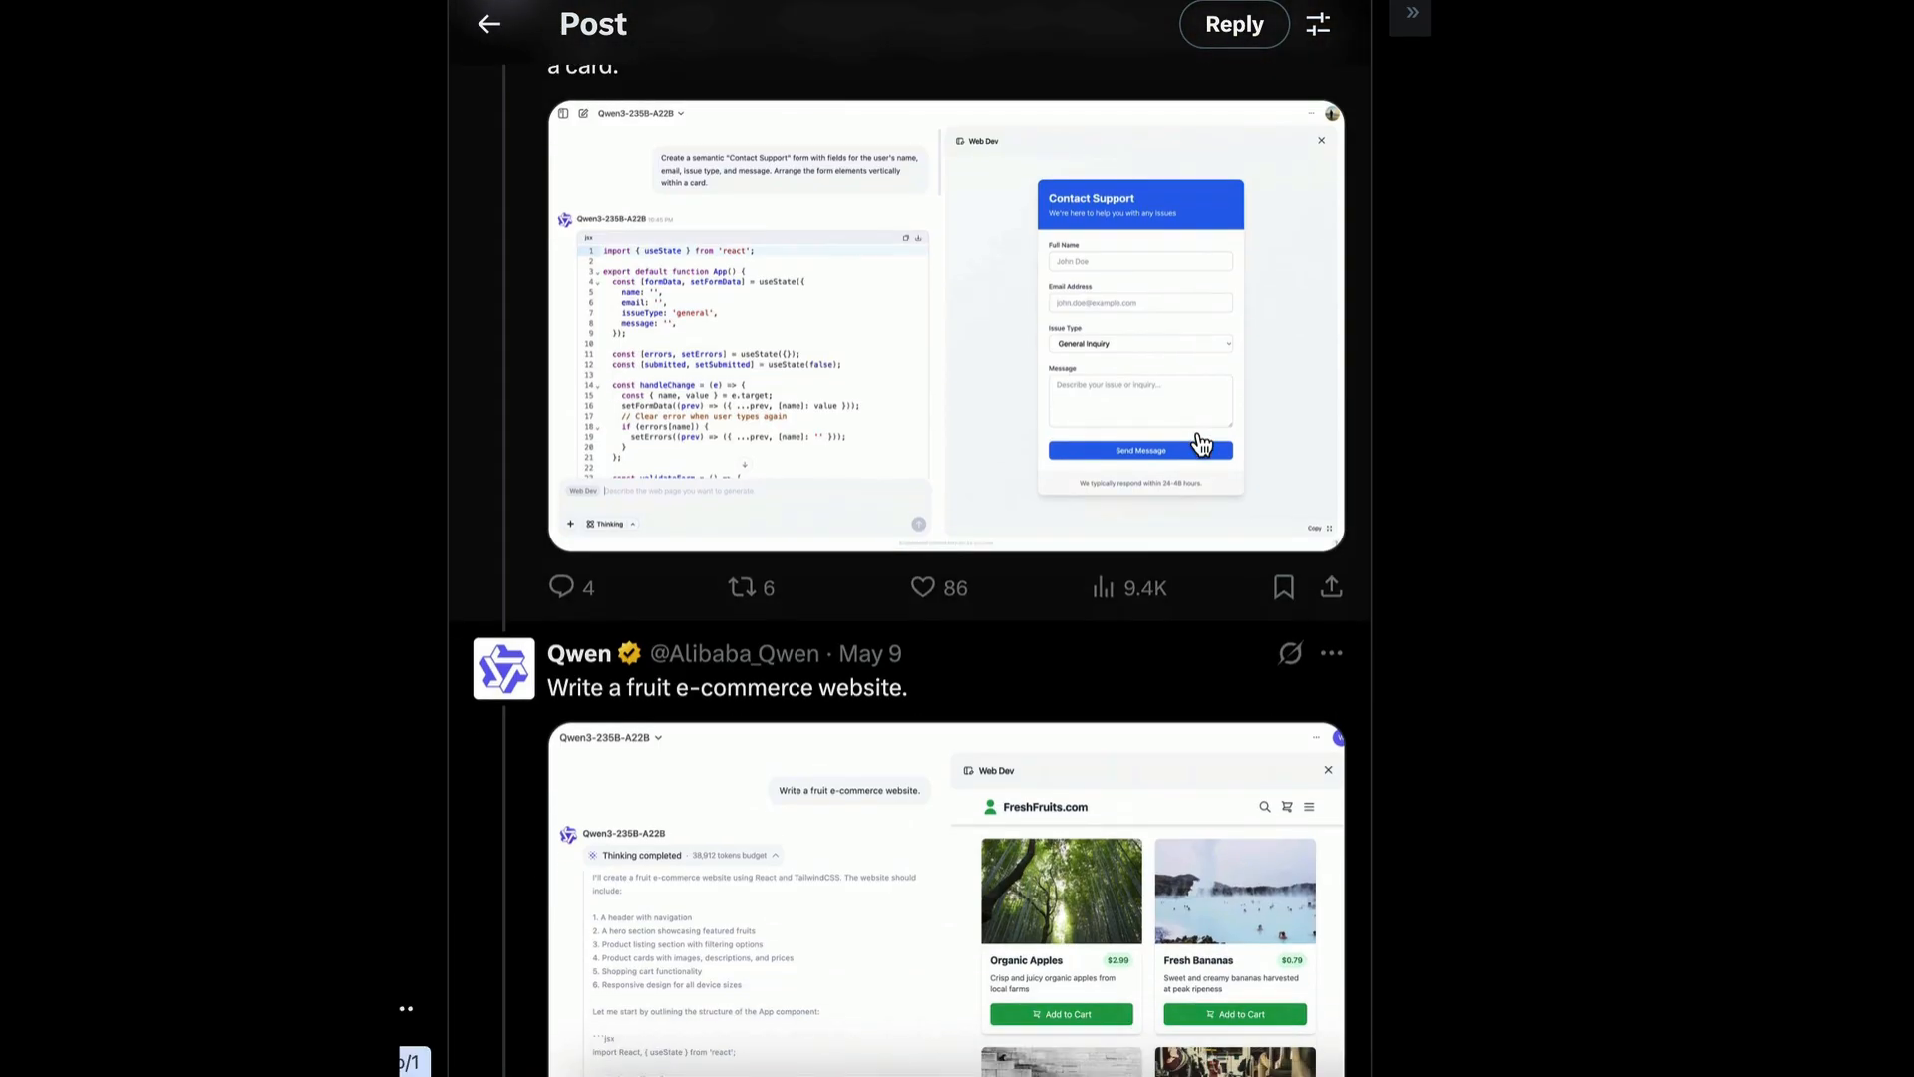
pyautogui.scroll(-3)
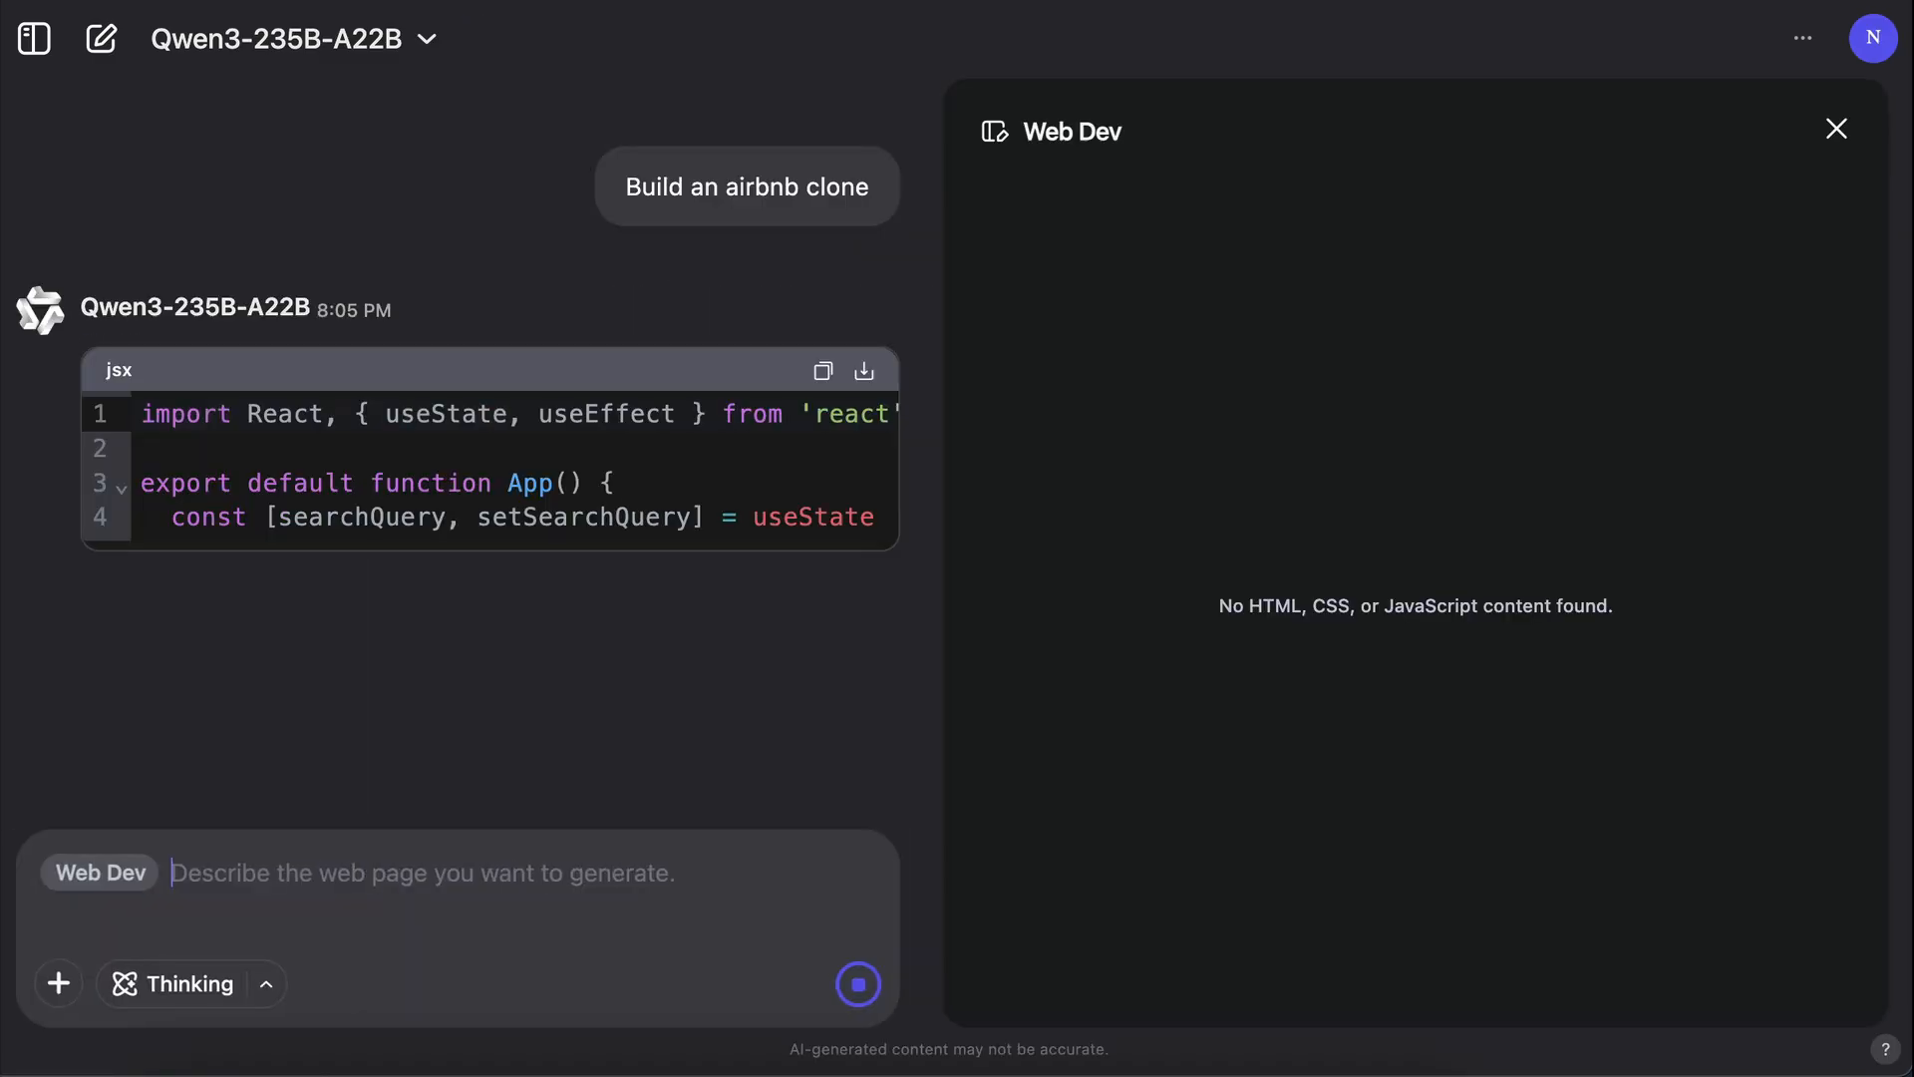
# Step: Scroll through the generated Airbnb clone JSX until the AirbnbClone search-page preview renders
pyautogui.scroll(-3)
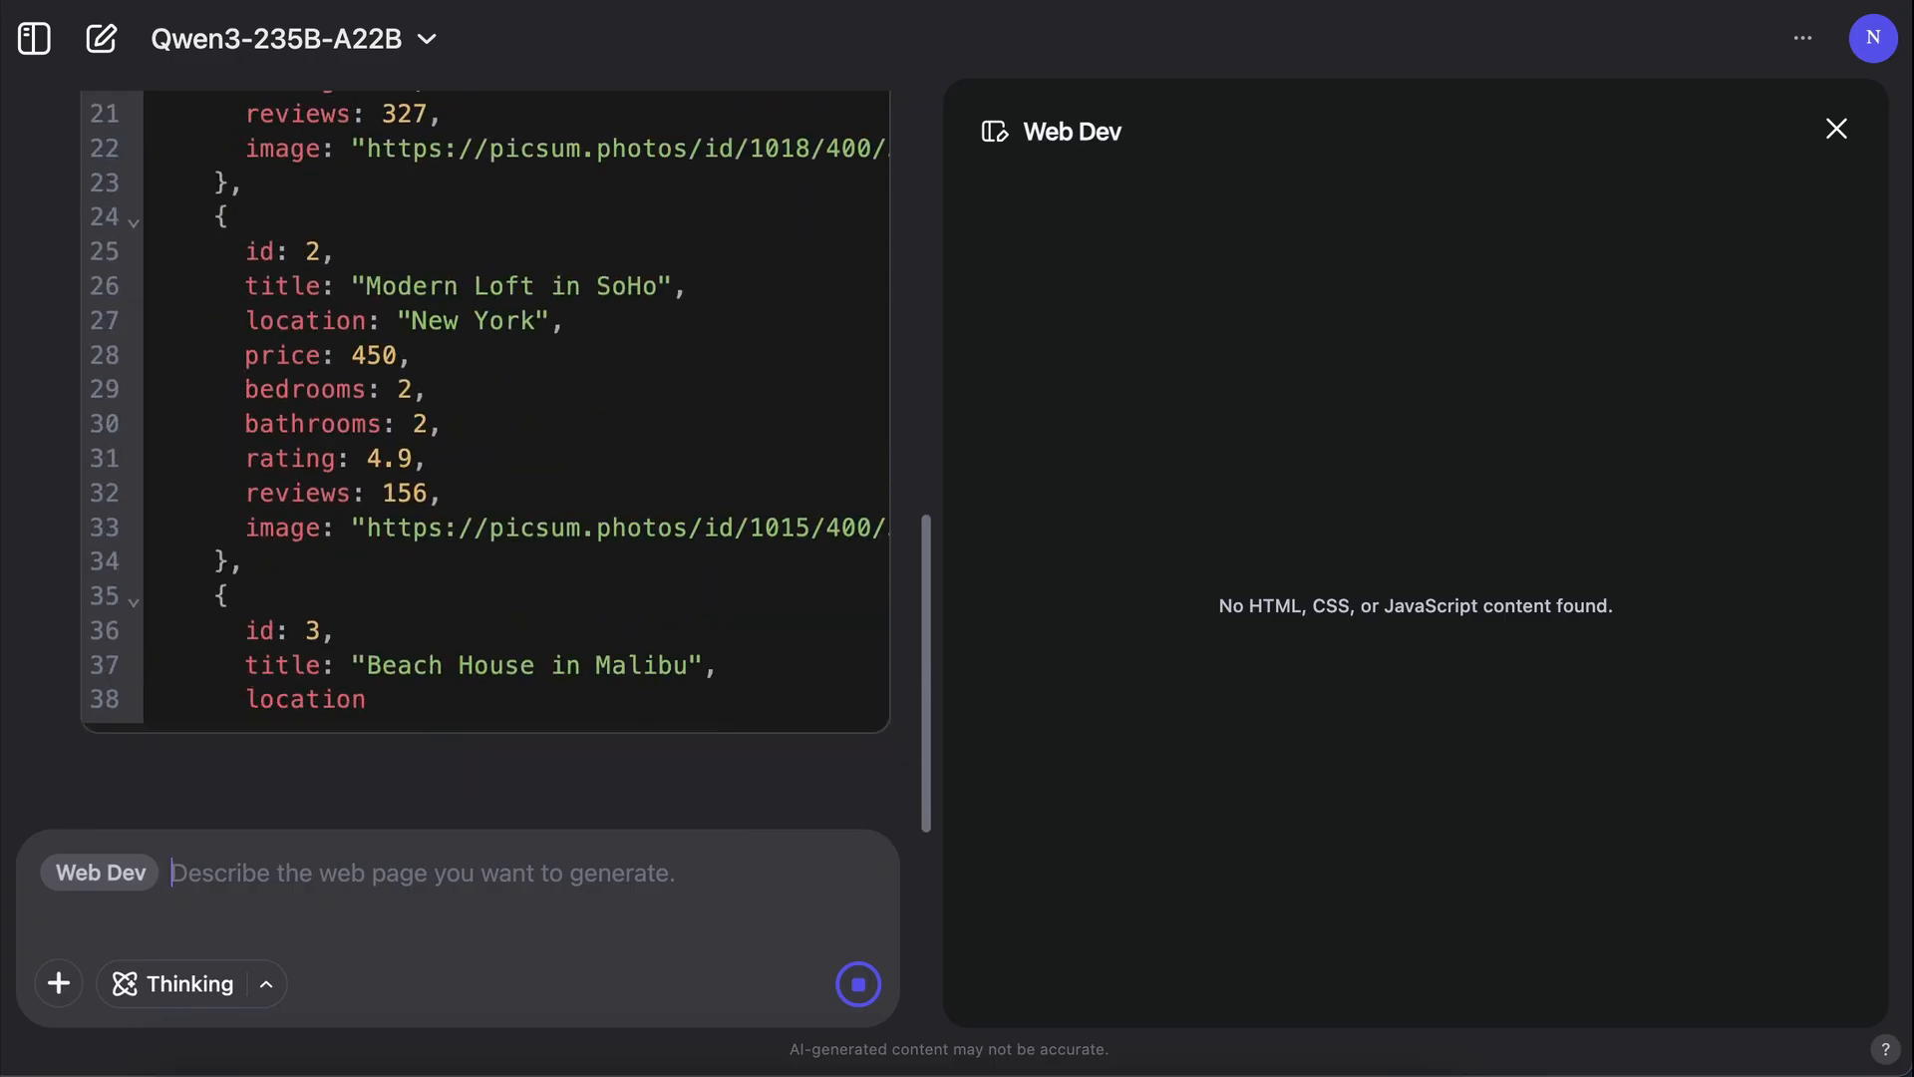
pyautogui.scroll(-3)
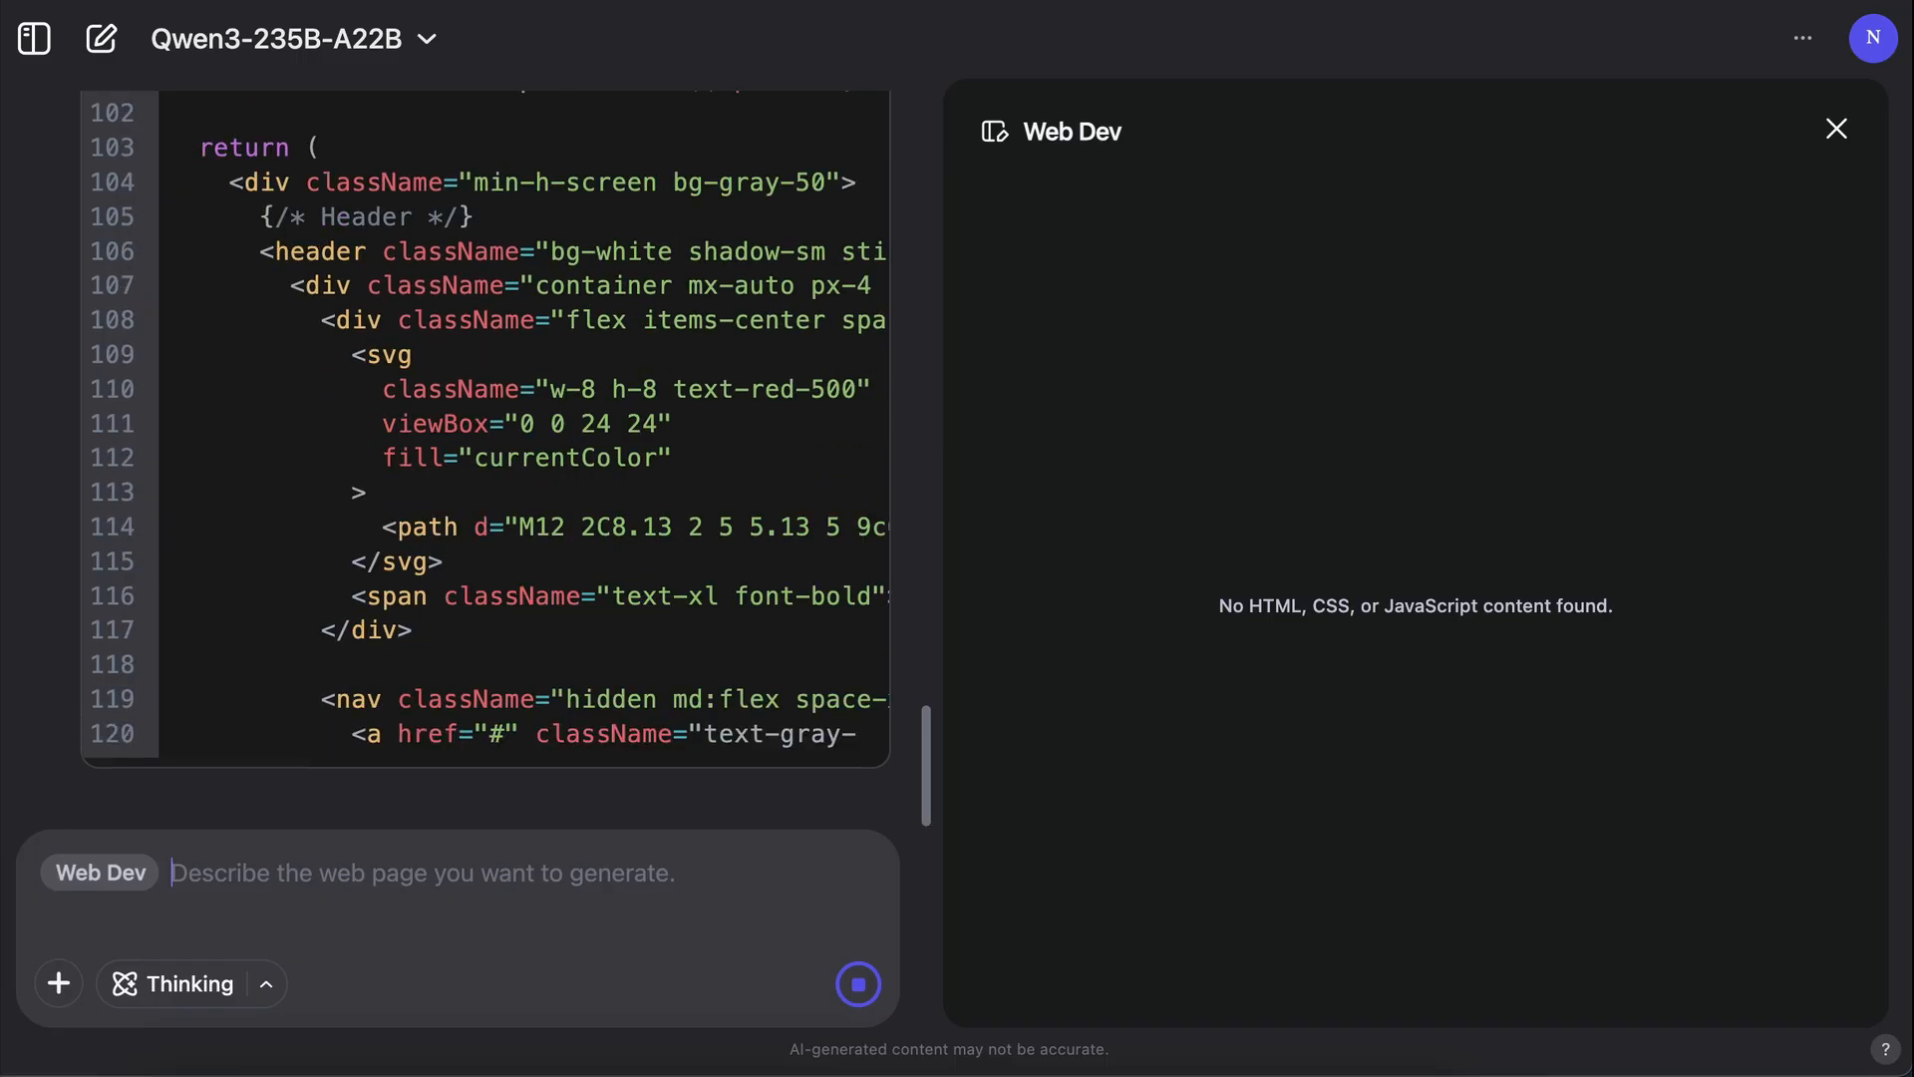
pyautogui.scroll(-3)
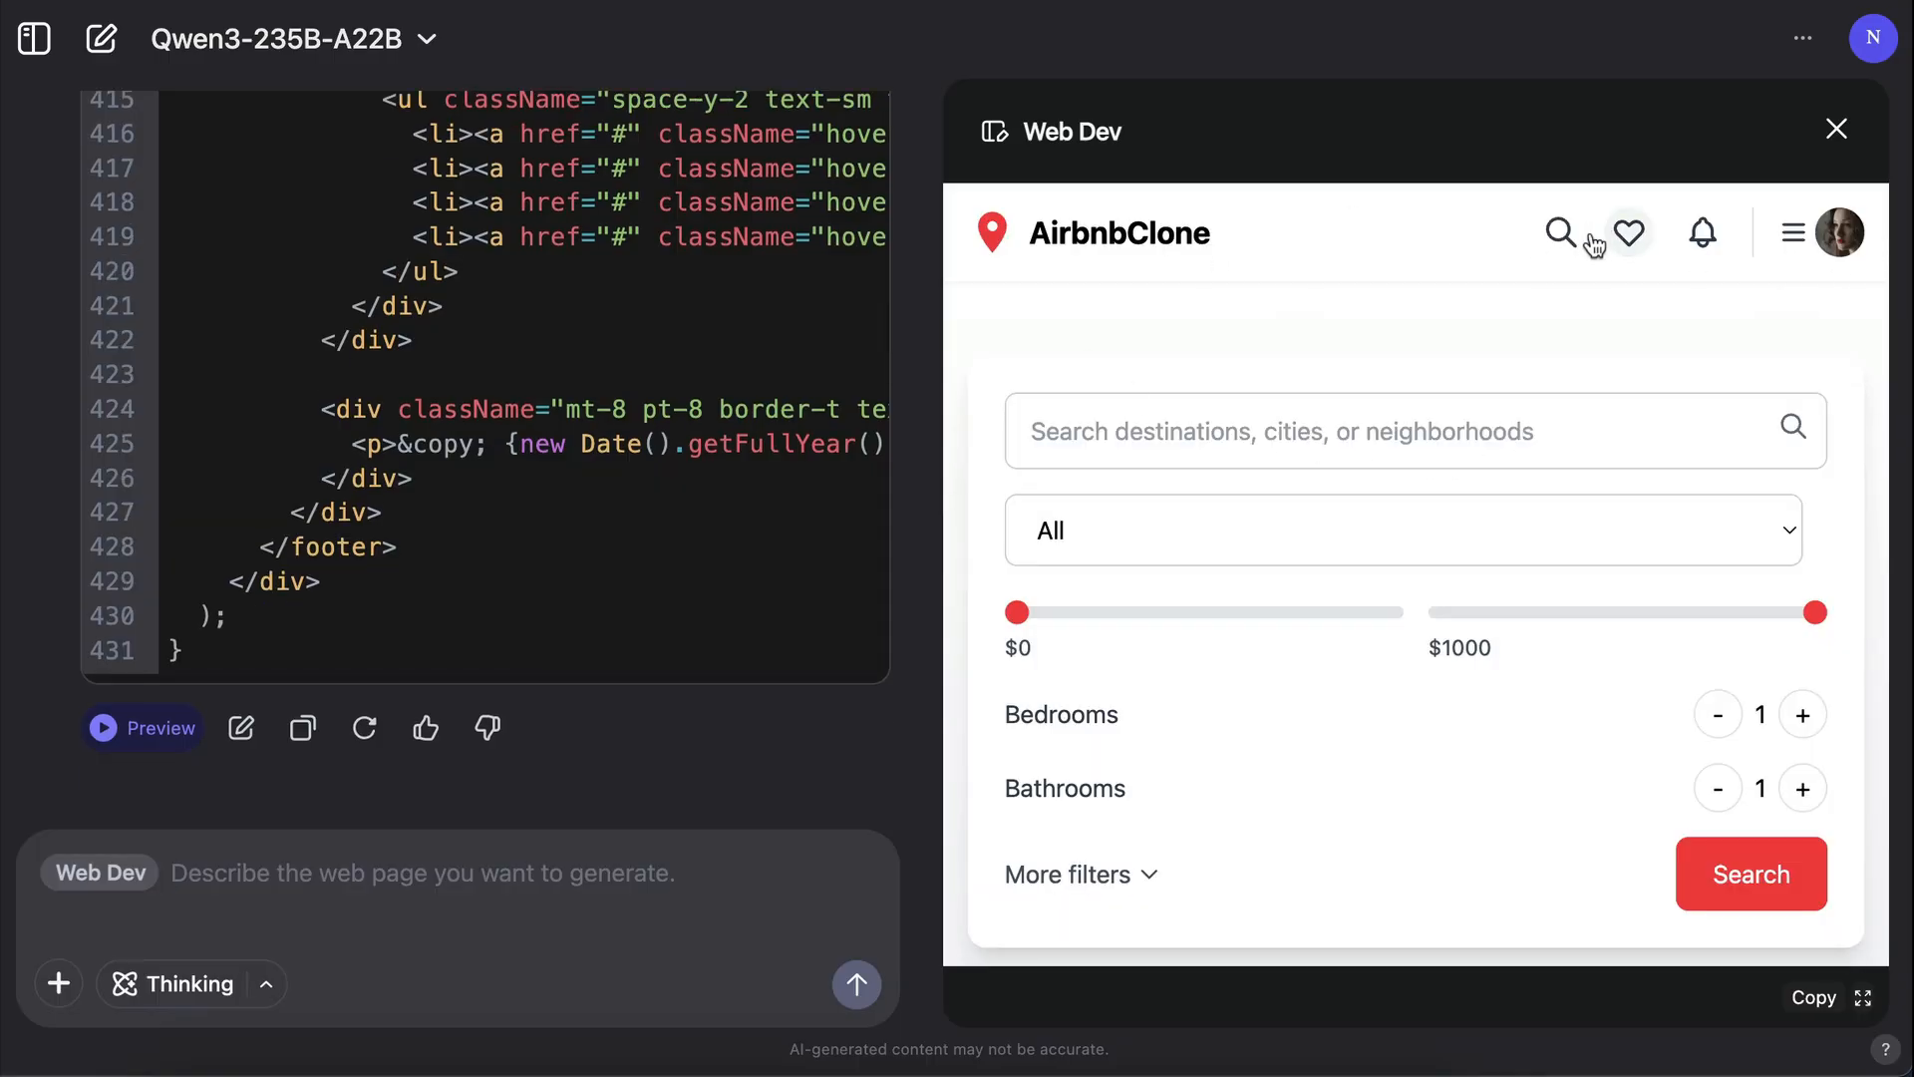
pyautogui.moveTo(1356, 457)
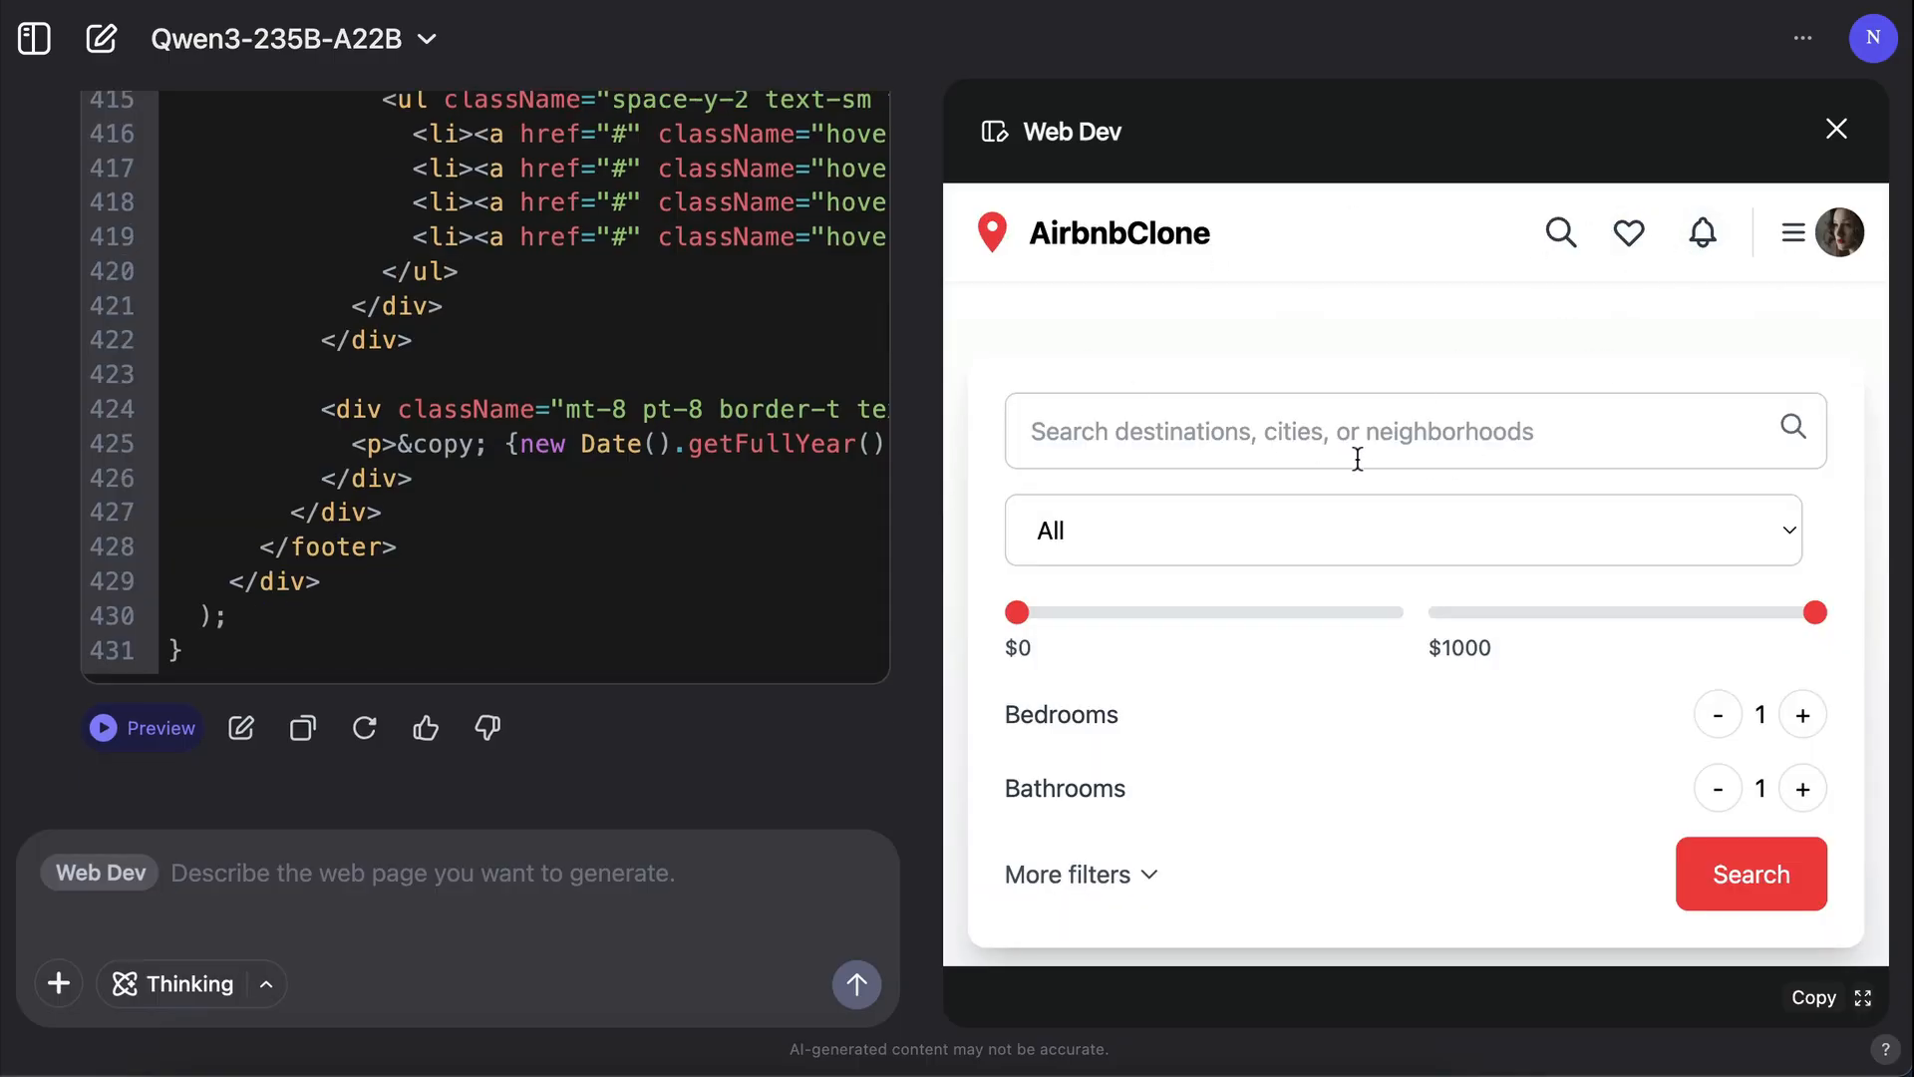
pyautogui.moveTo(1004, 500)
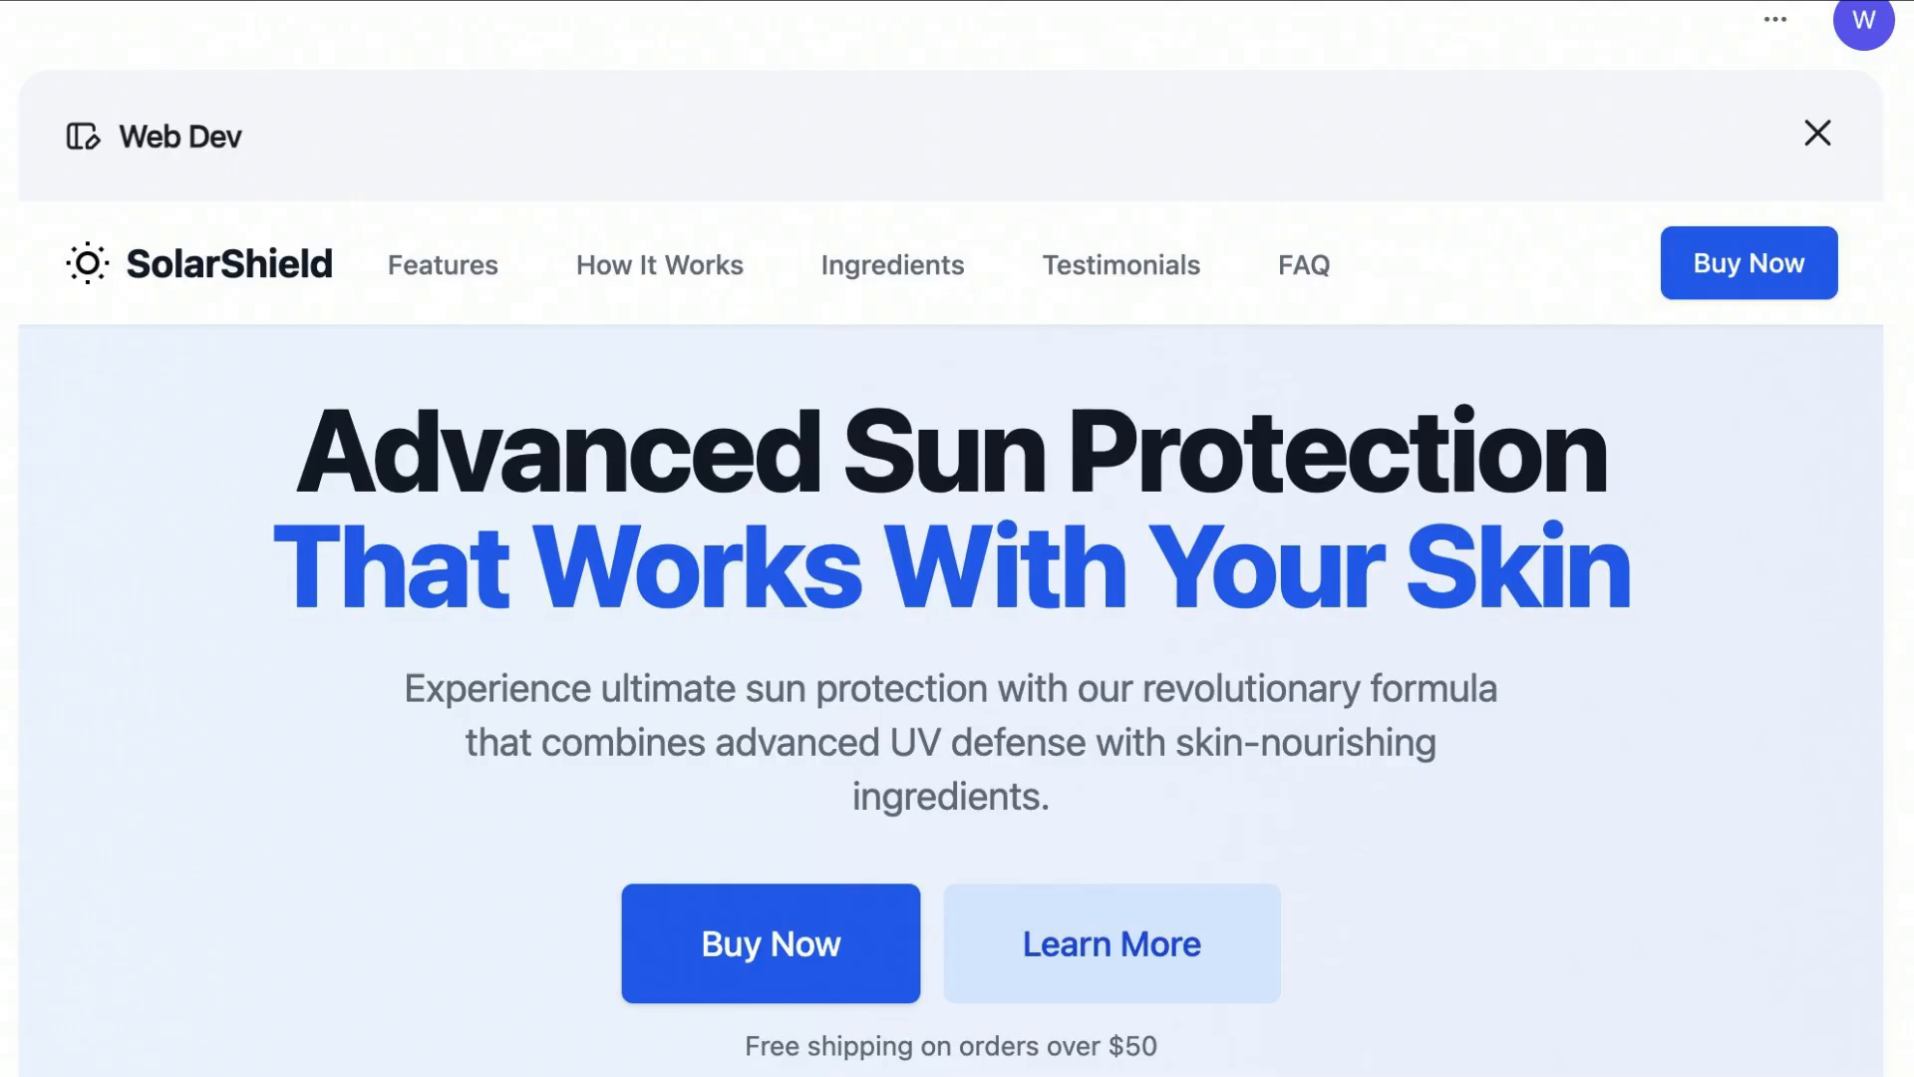
# Step: Scroll past the SolarShield sunscreen demo to the Qwen3 Configuration Card reply
pyautogui.scroll(-3)
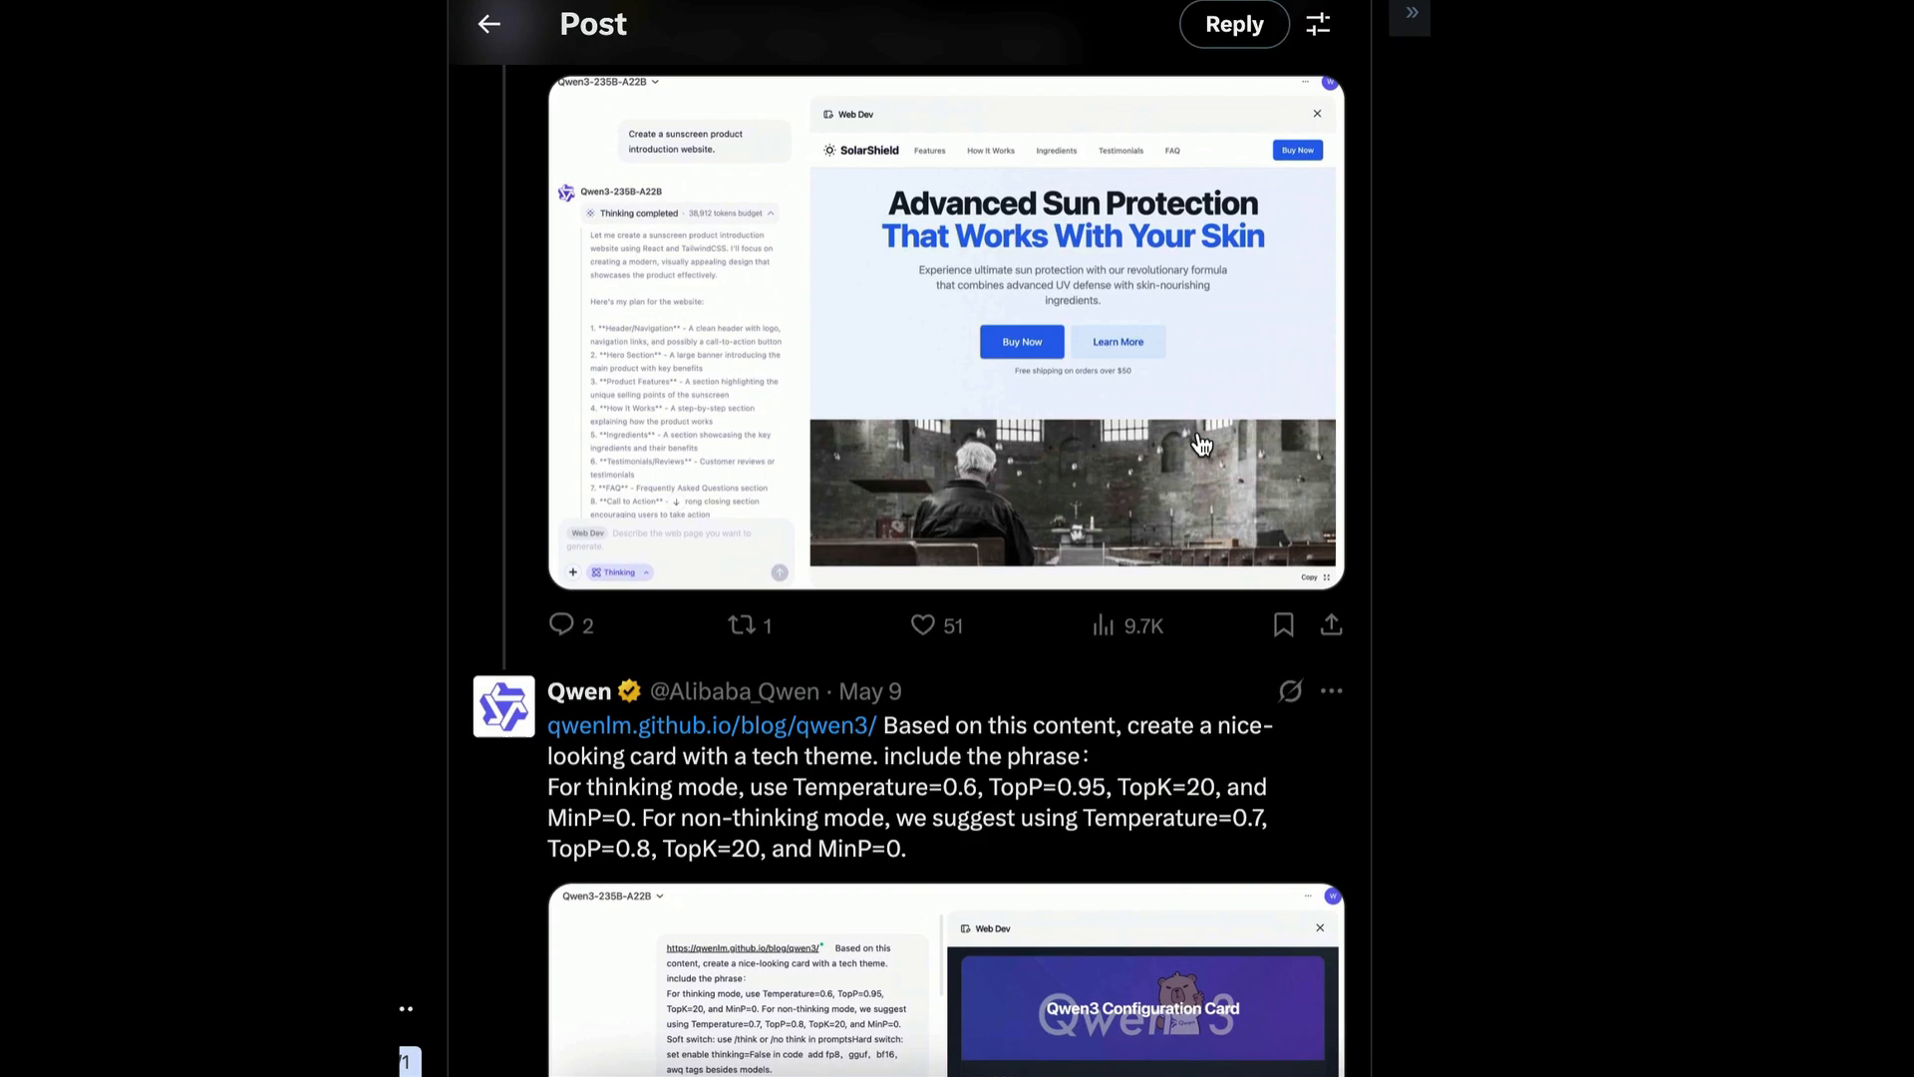
pyautogui.scroll(-3)
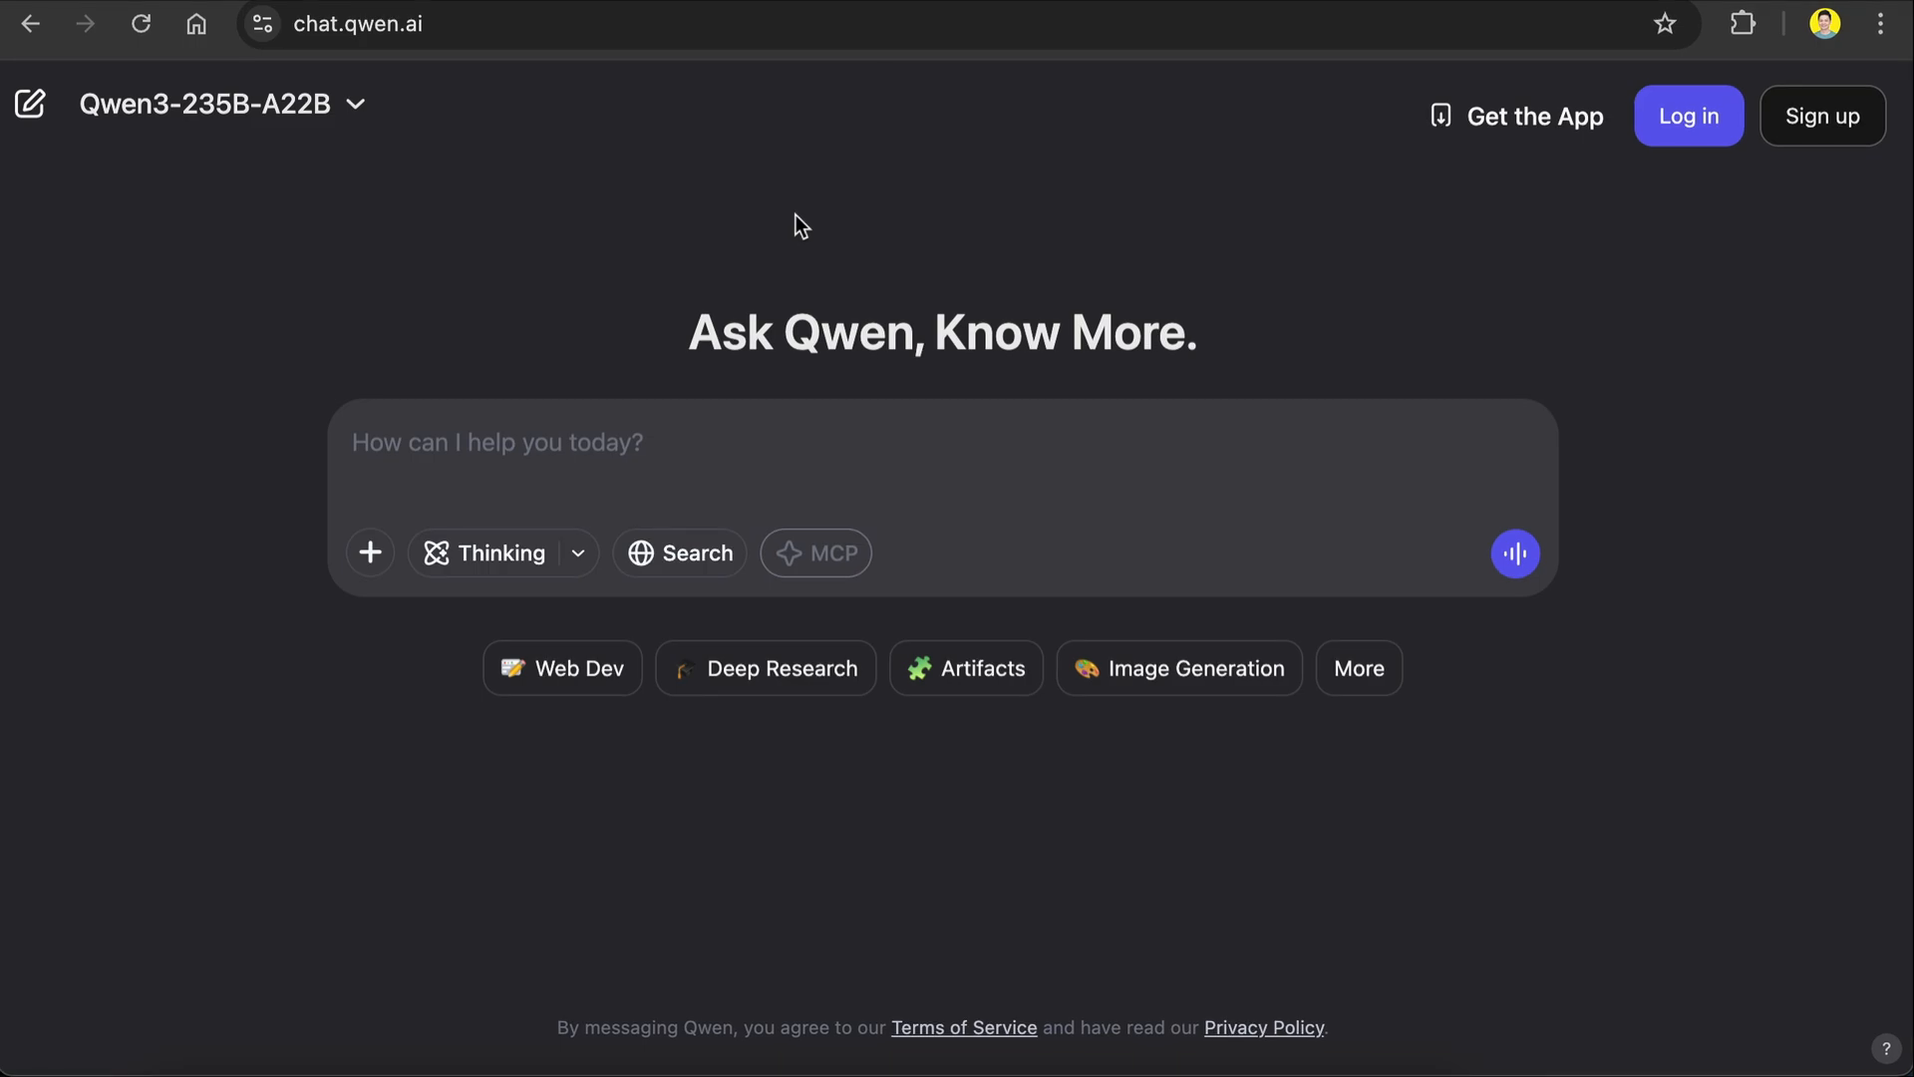
pyautogui.moveTo(1347, 236)
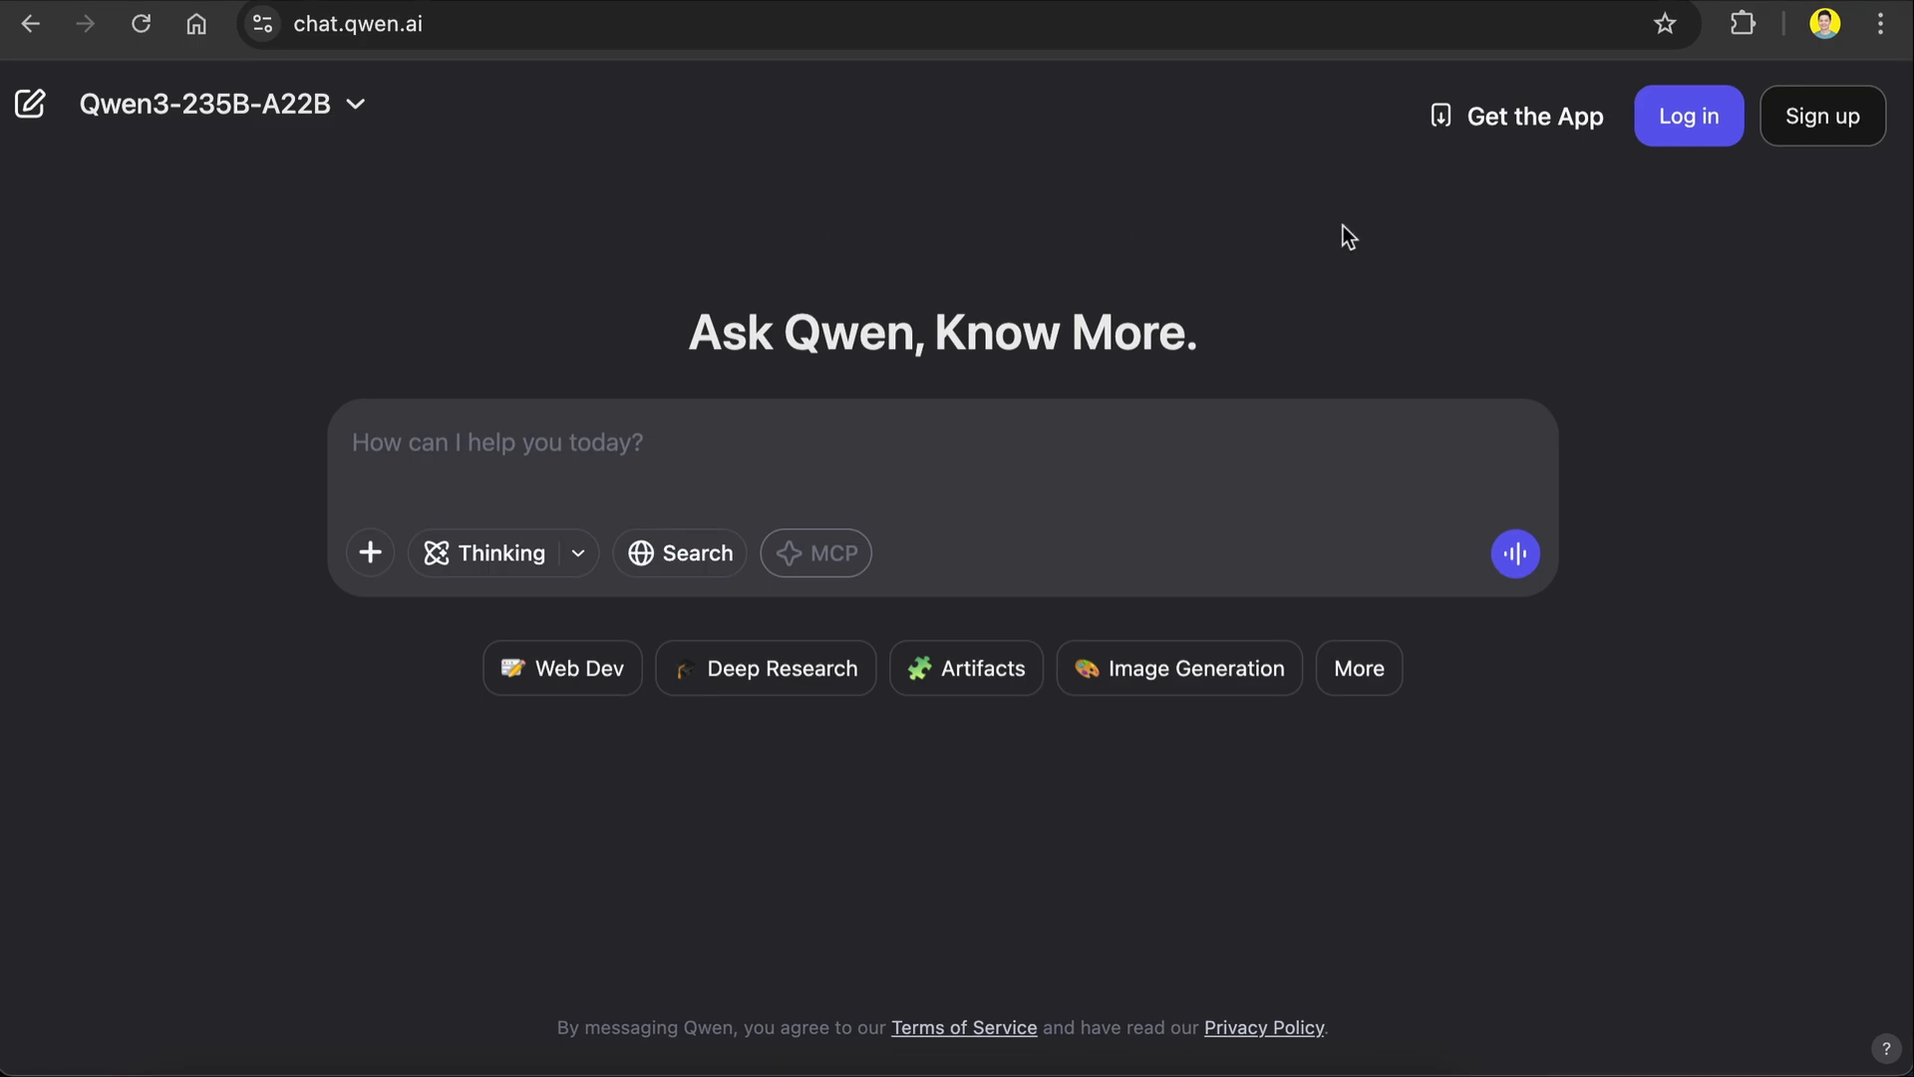
# Step: Sign up to Qwen Chat using Continue with Google
pyautogui.click(1822, 115)
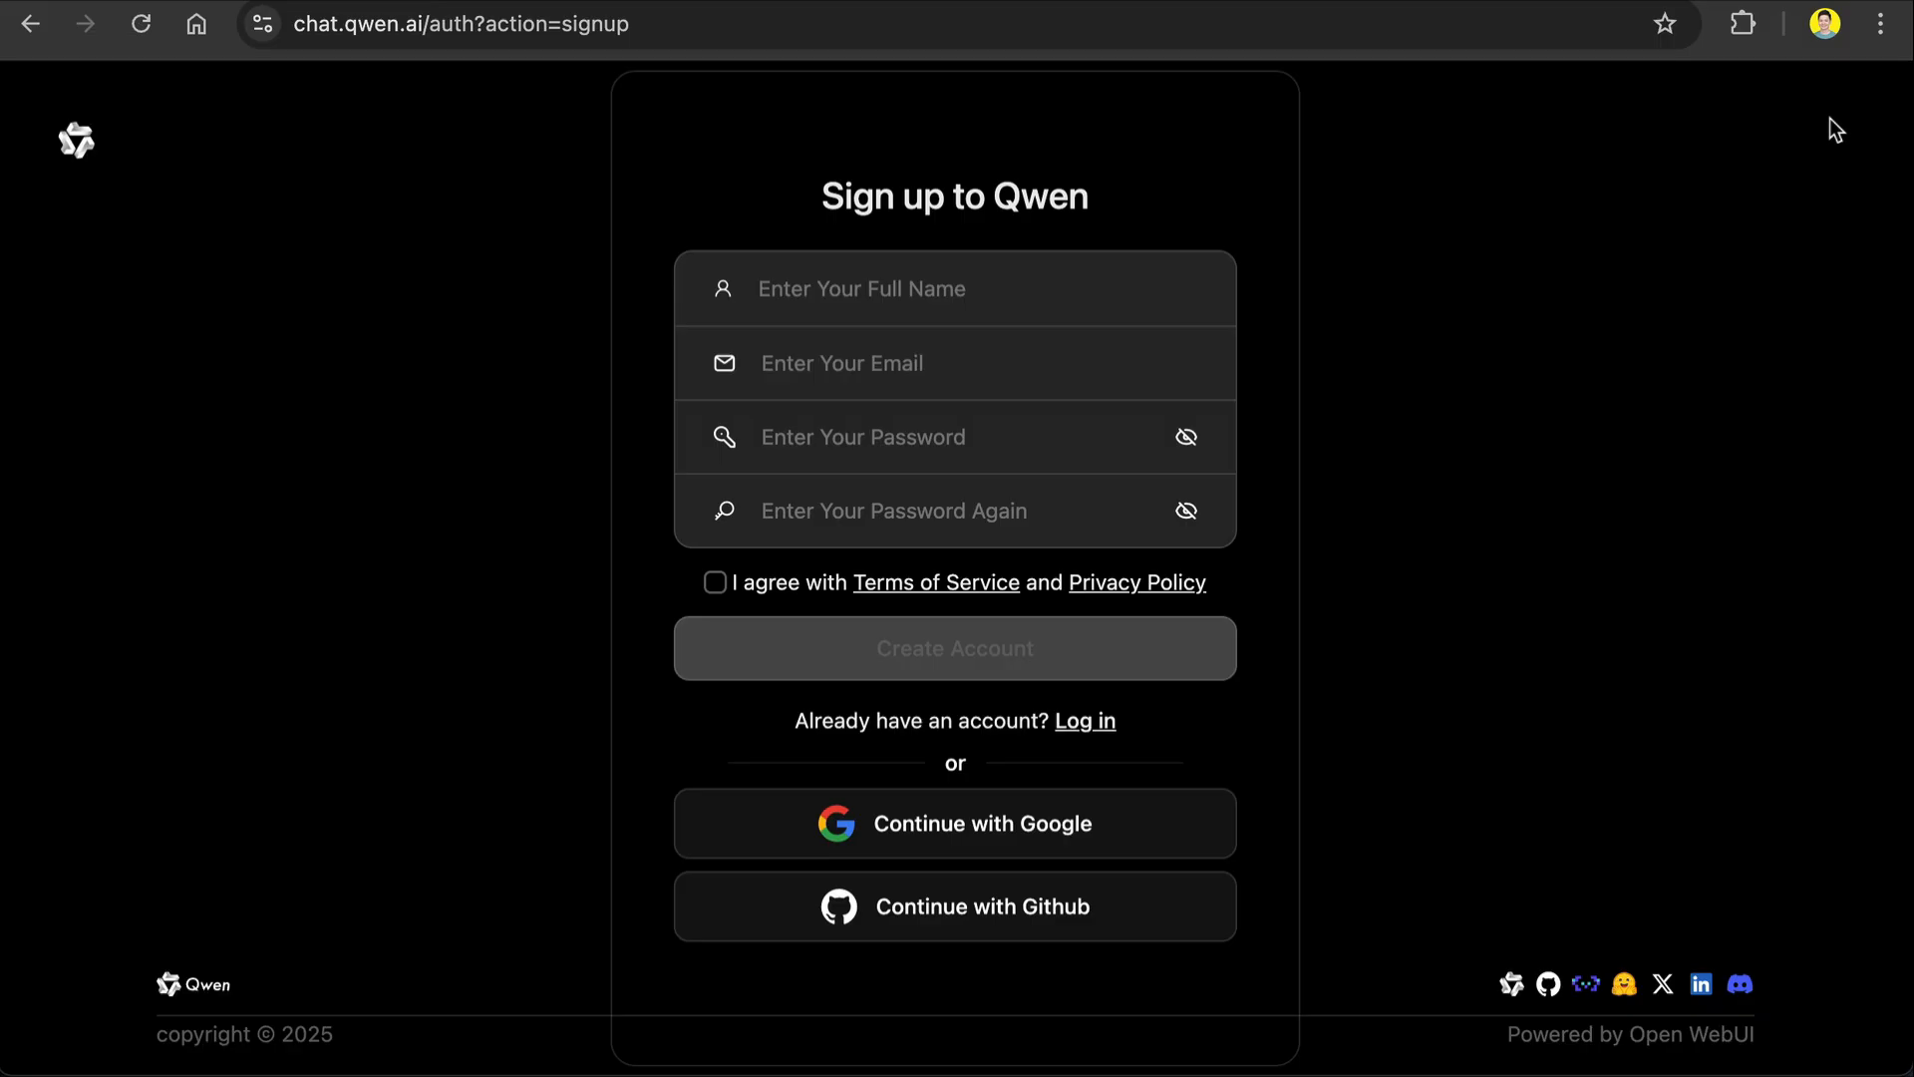
pyautogui.moveTo(1050, 646)
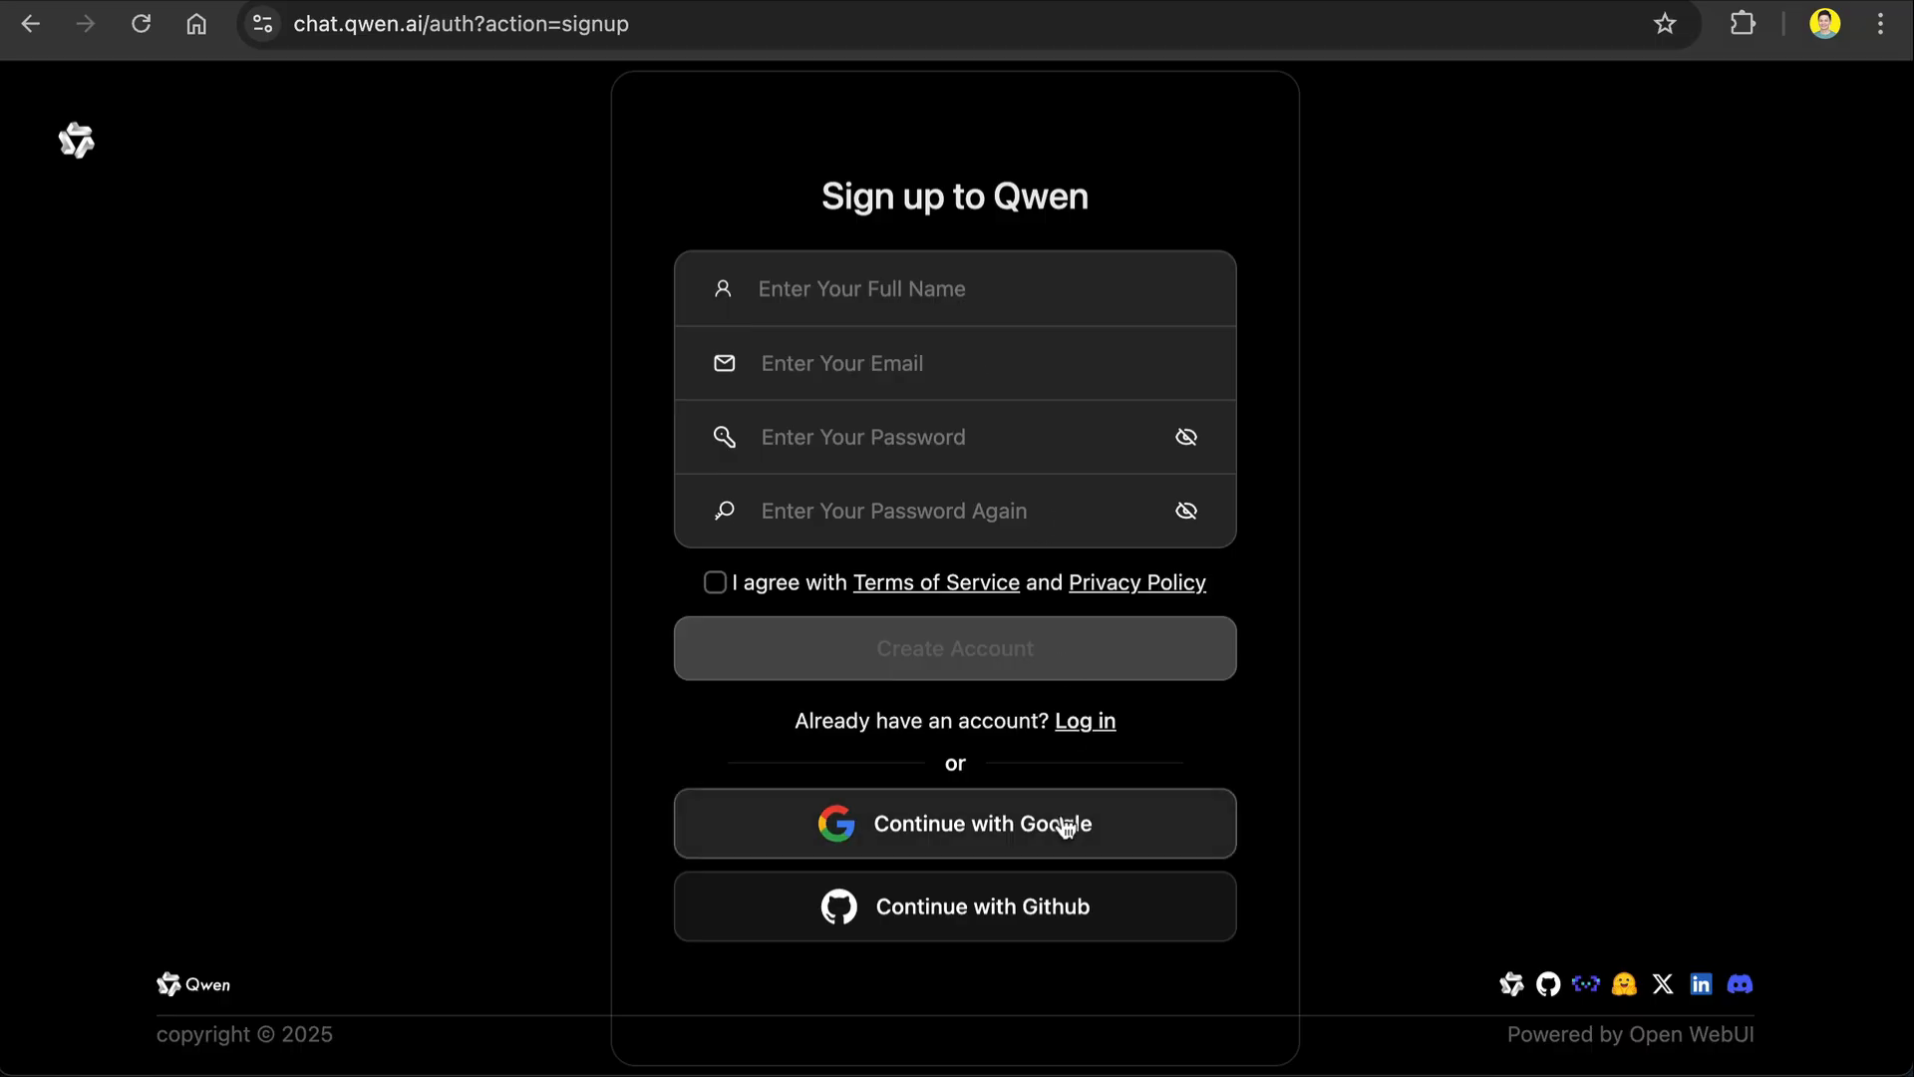
pyautogui.moveTo(1062, 825)
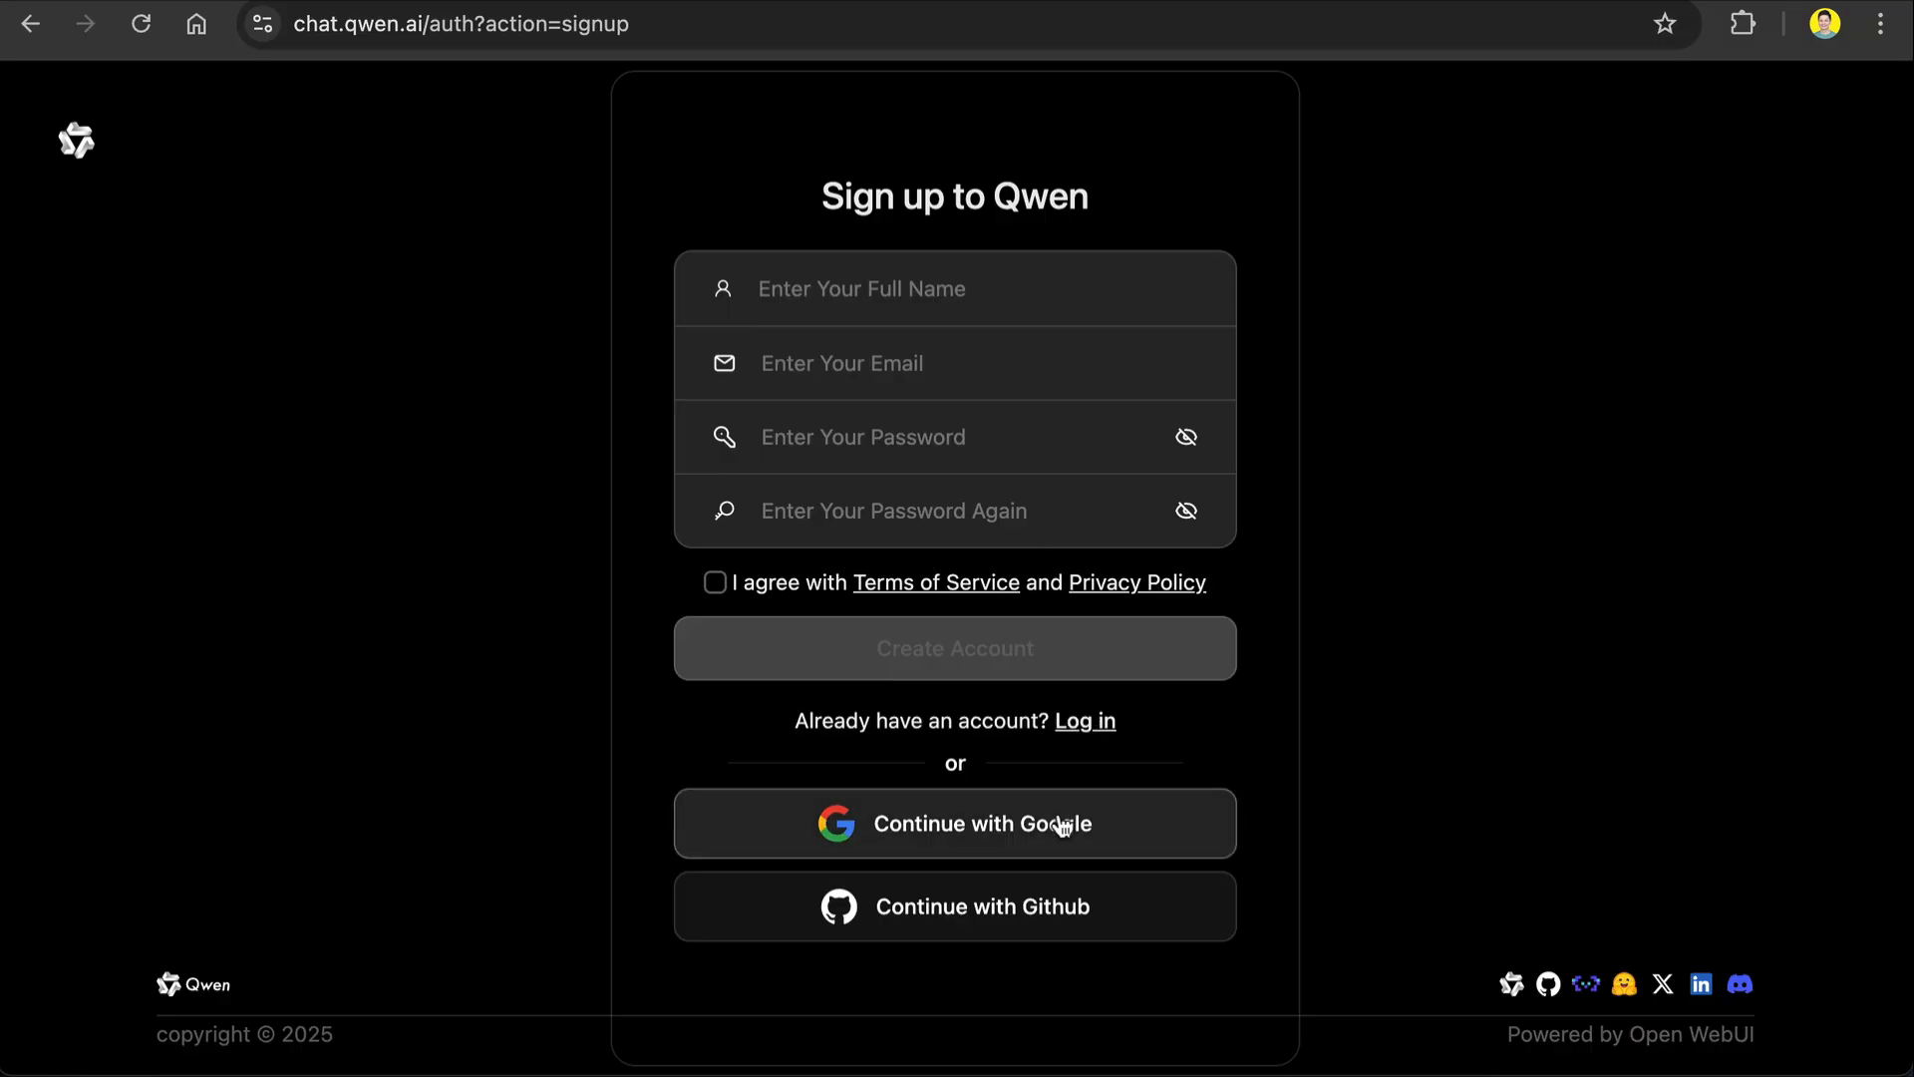
pyautogui.click(955, 822)
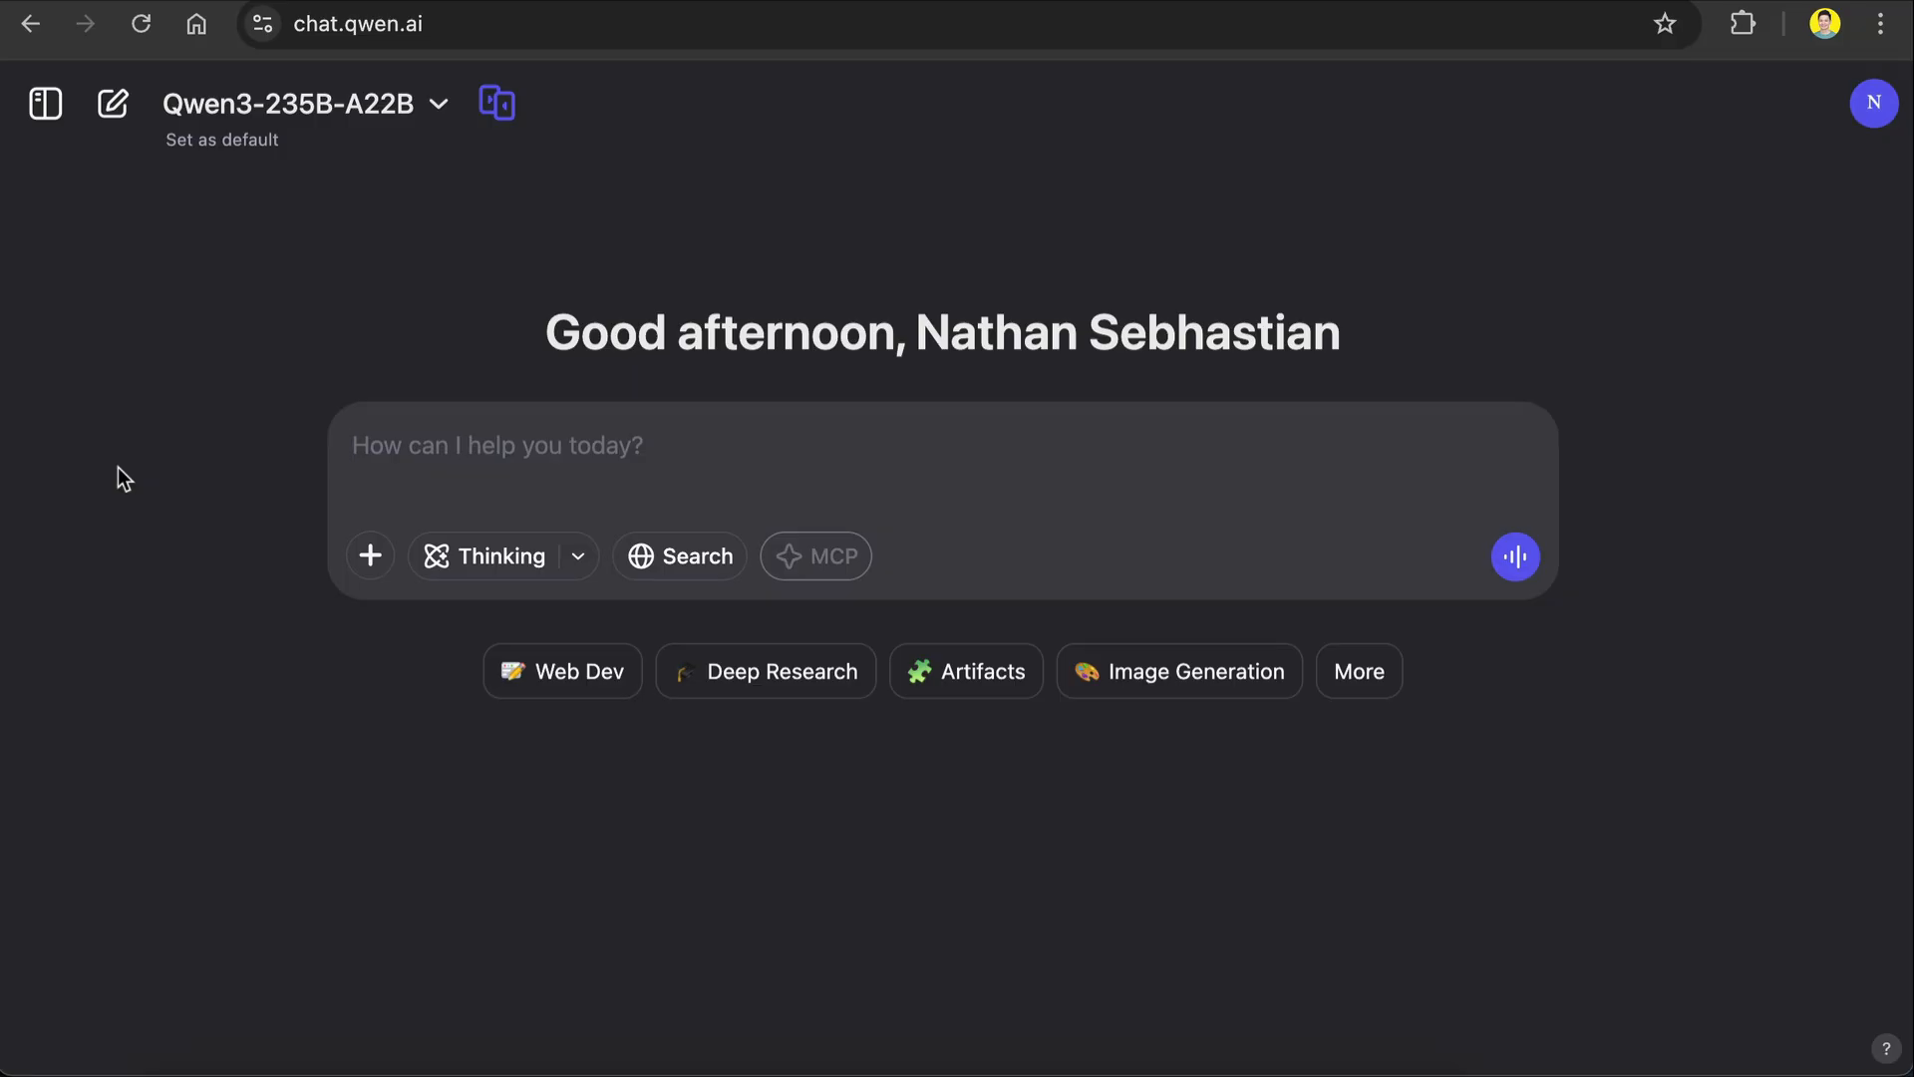
pyautogui.moveTo(561, 670)
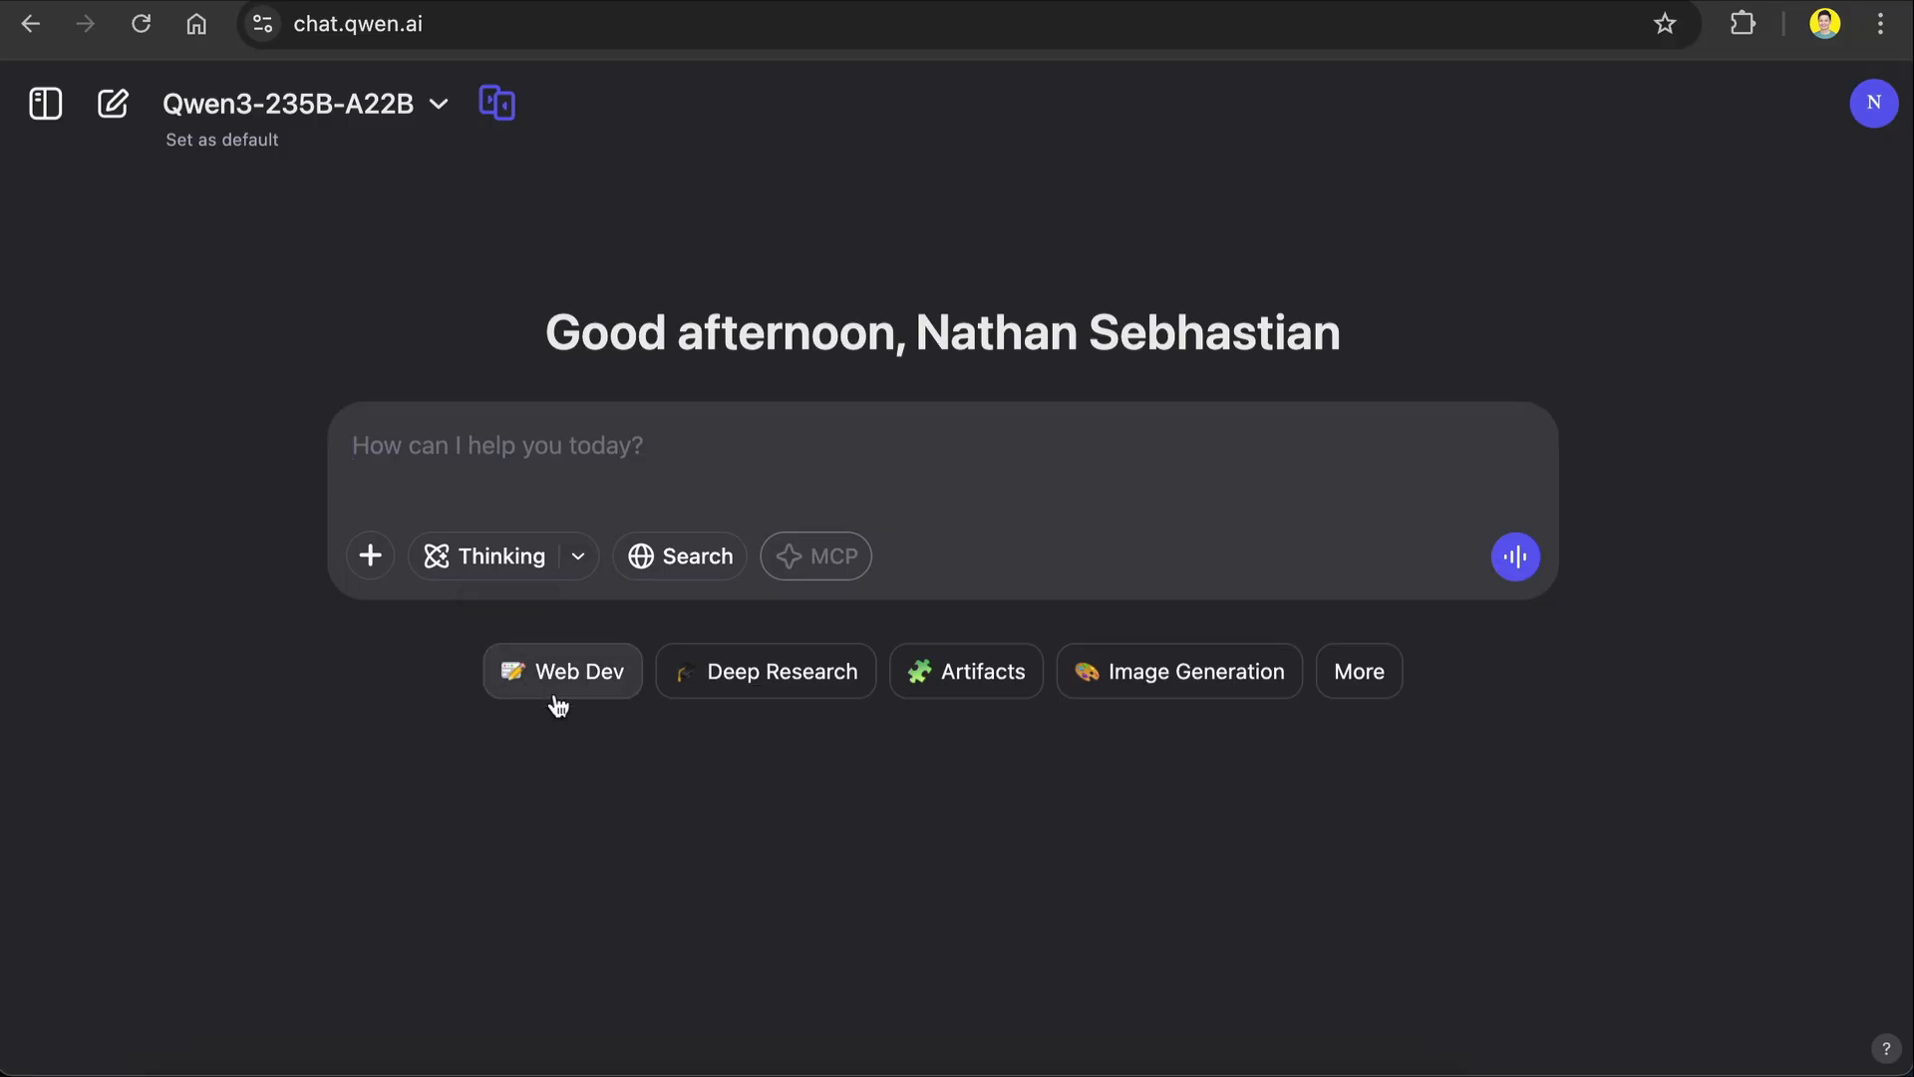
# Step: Send a Web Dev request for a neon, animated, window-fitting brick breaker game with Thinking on
pyautogui.click(562, 670)
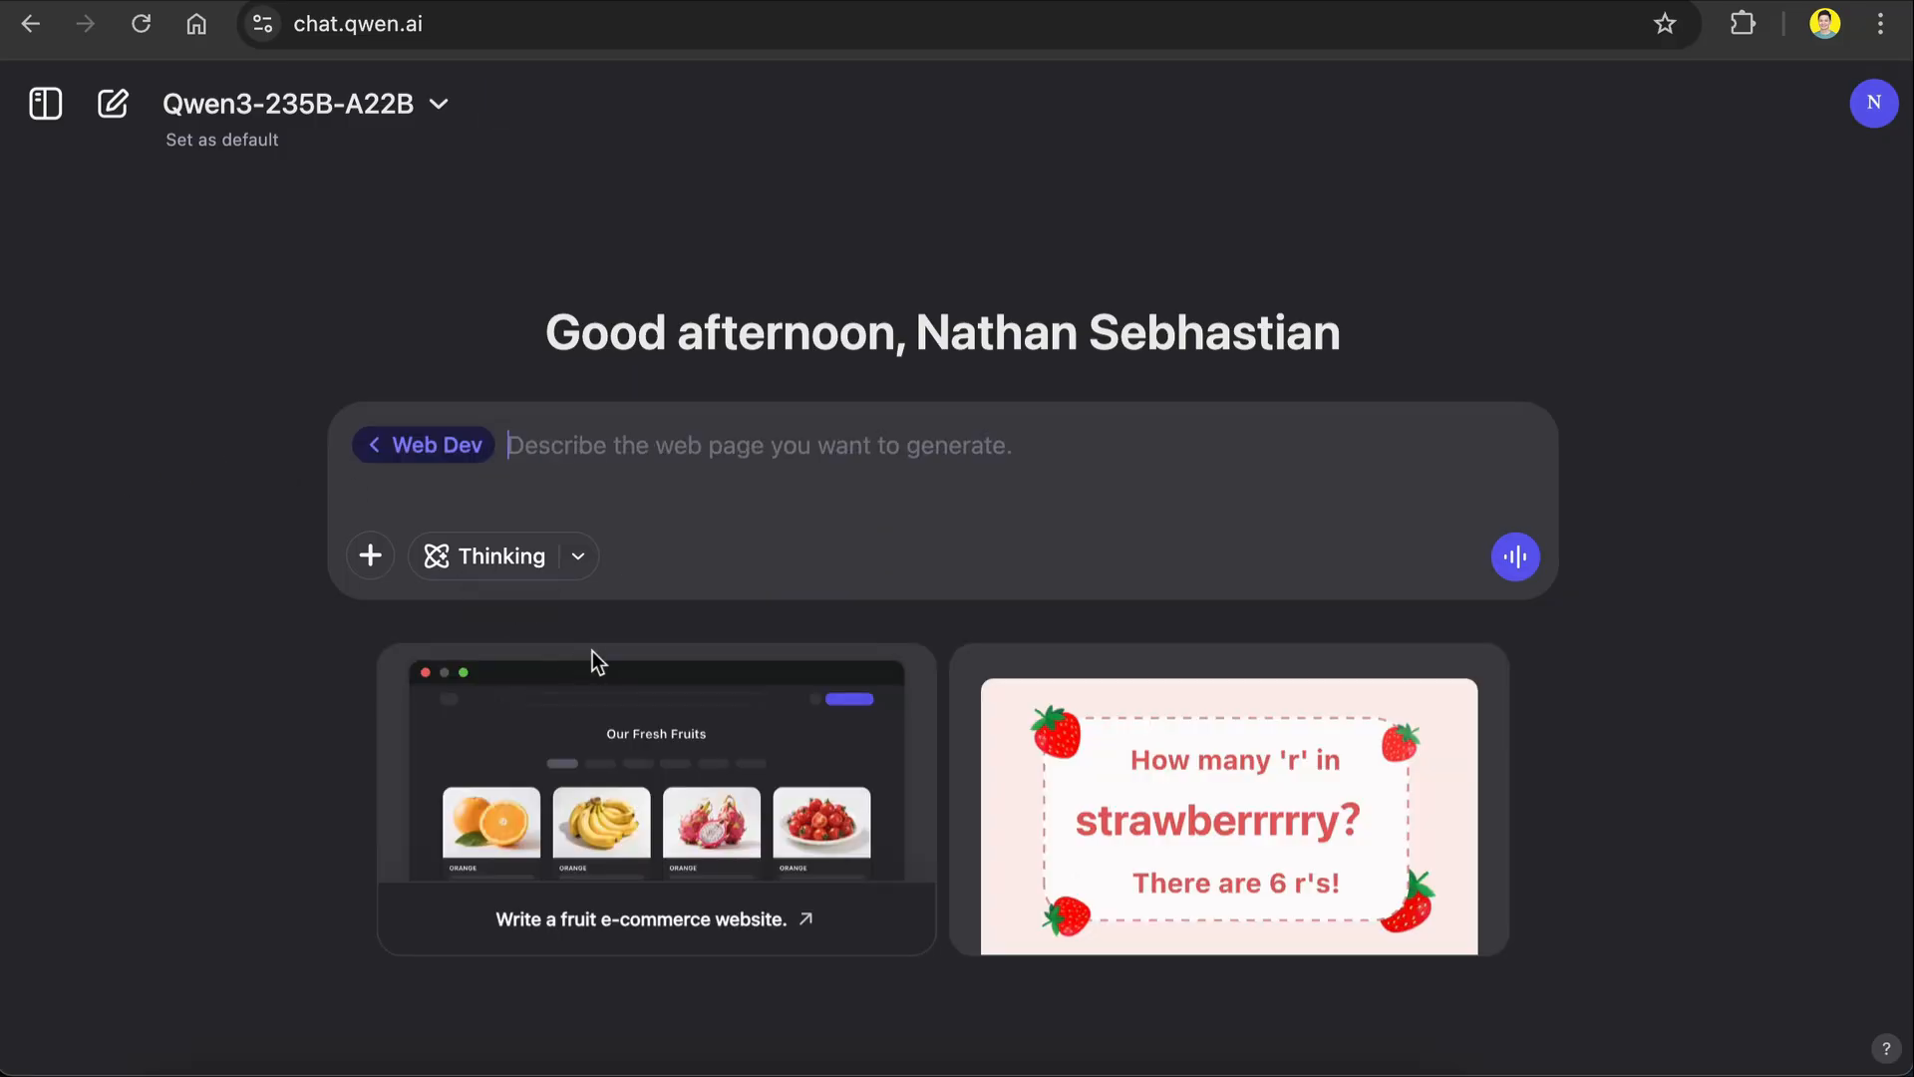
pyautogui.moveTo(1003, 796)
pyautogui.write('Build a brick breaker browser game with neon style colors and modern cool animations. Make it fit the window screen.')
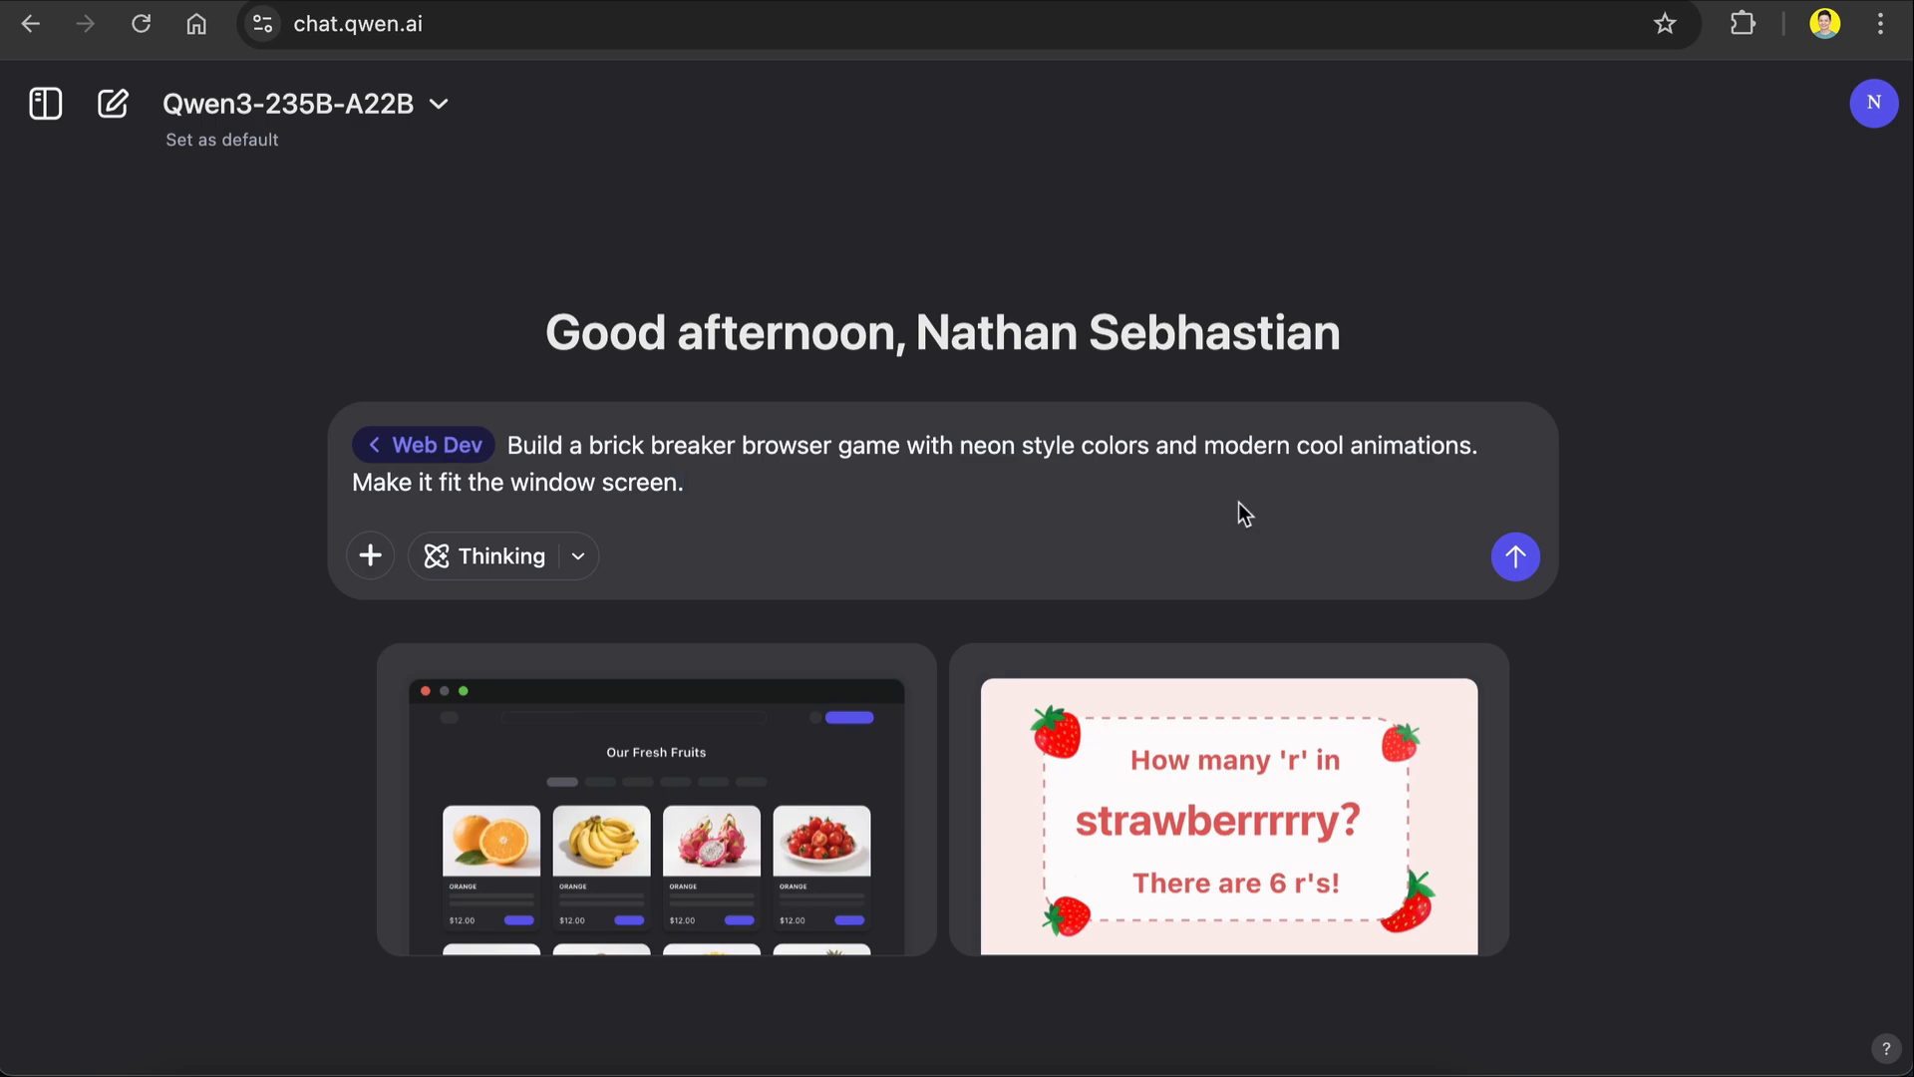
pyautogui.moveTo(500, 556)
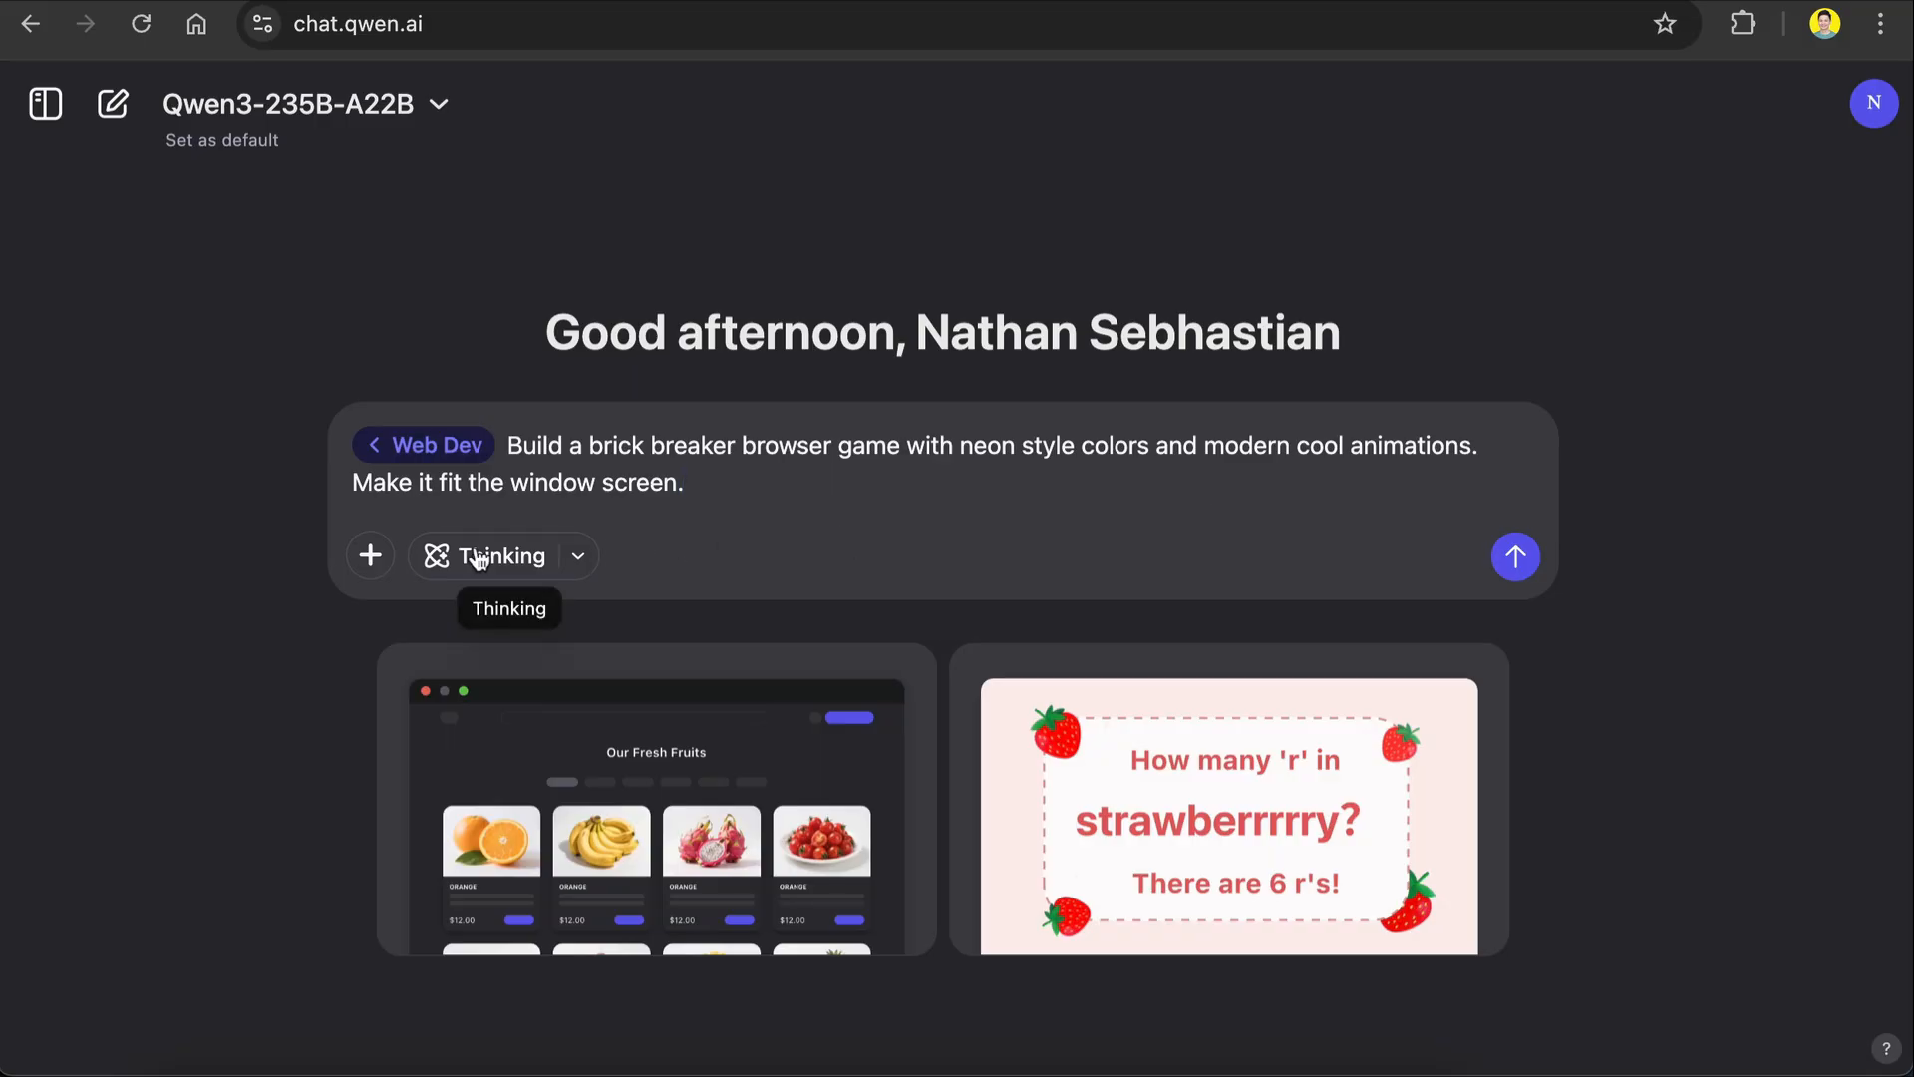
pyautogui.click(501, 555)
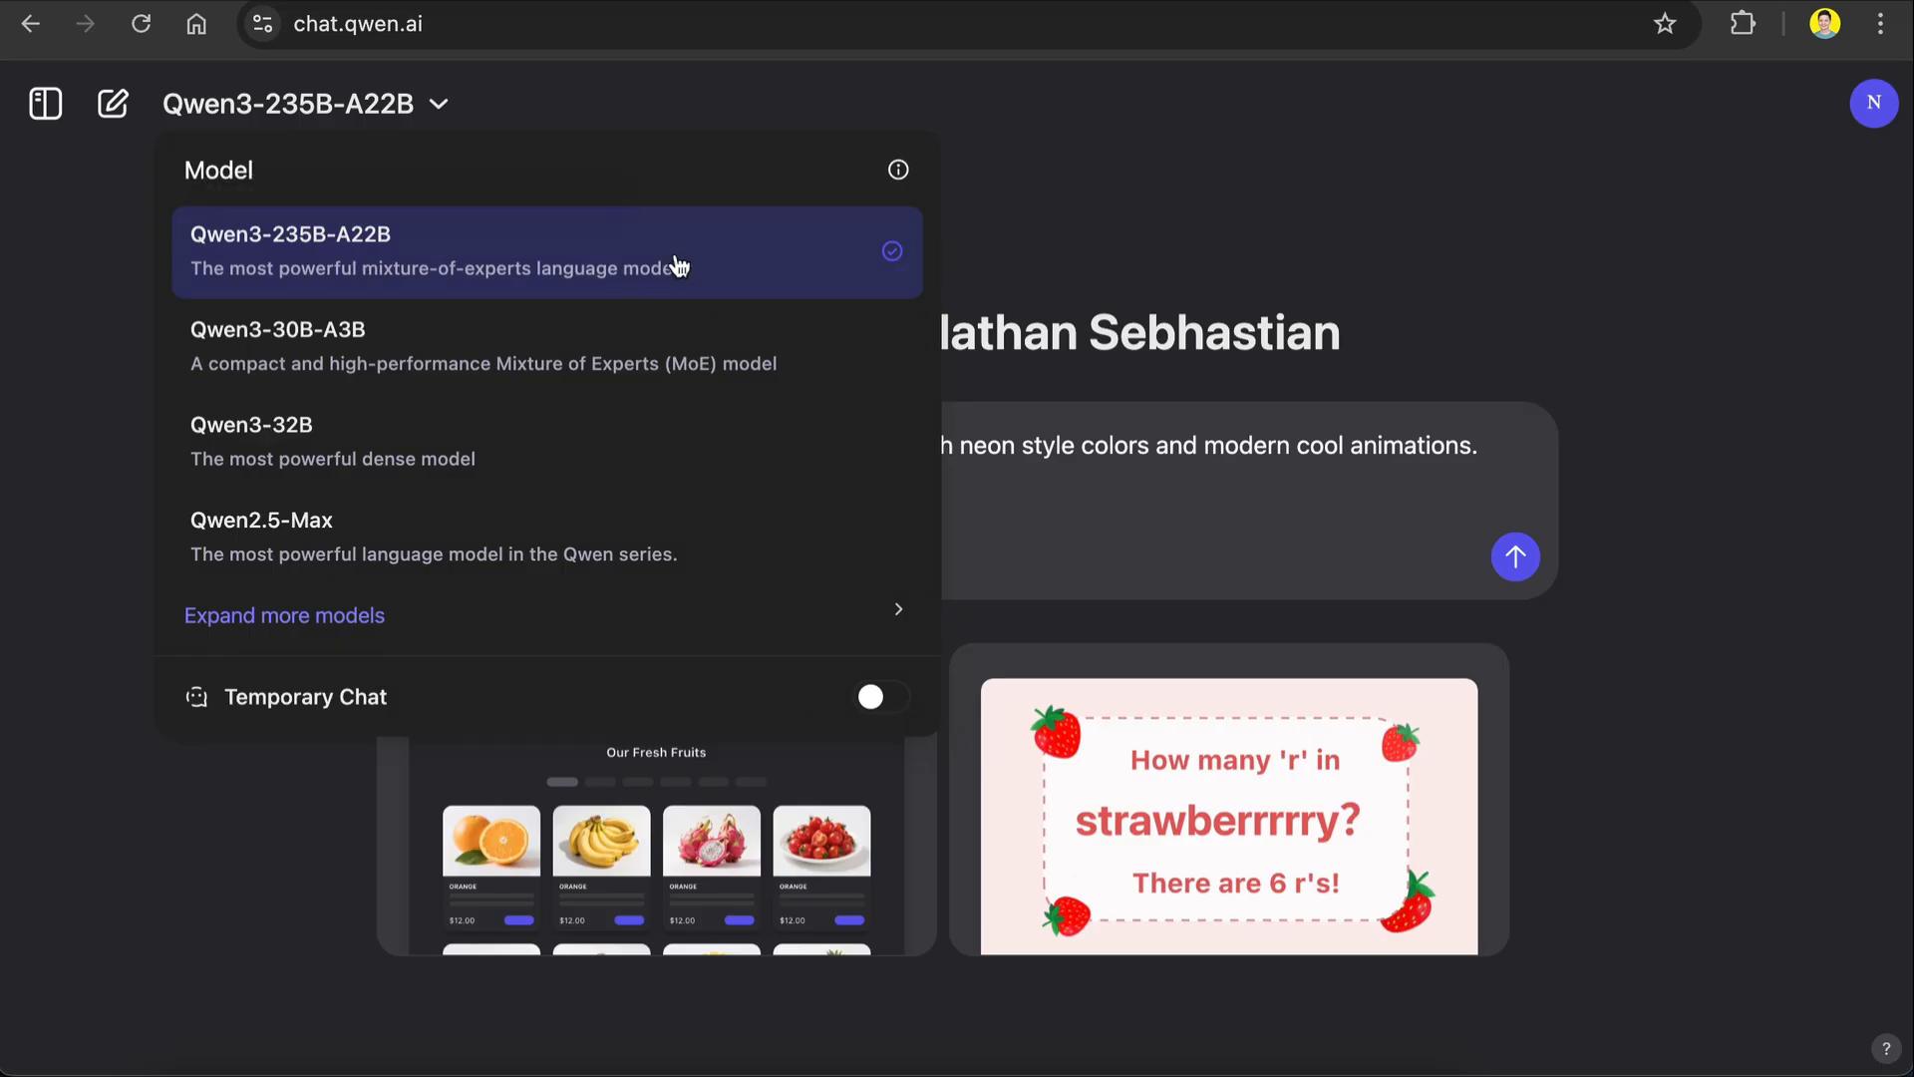
pyautogui.moveTo(721, 260)
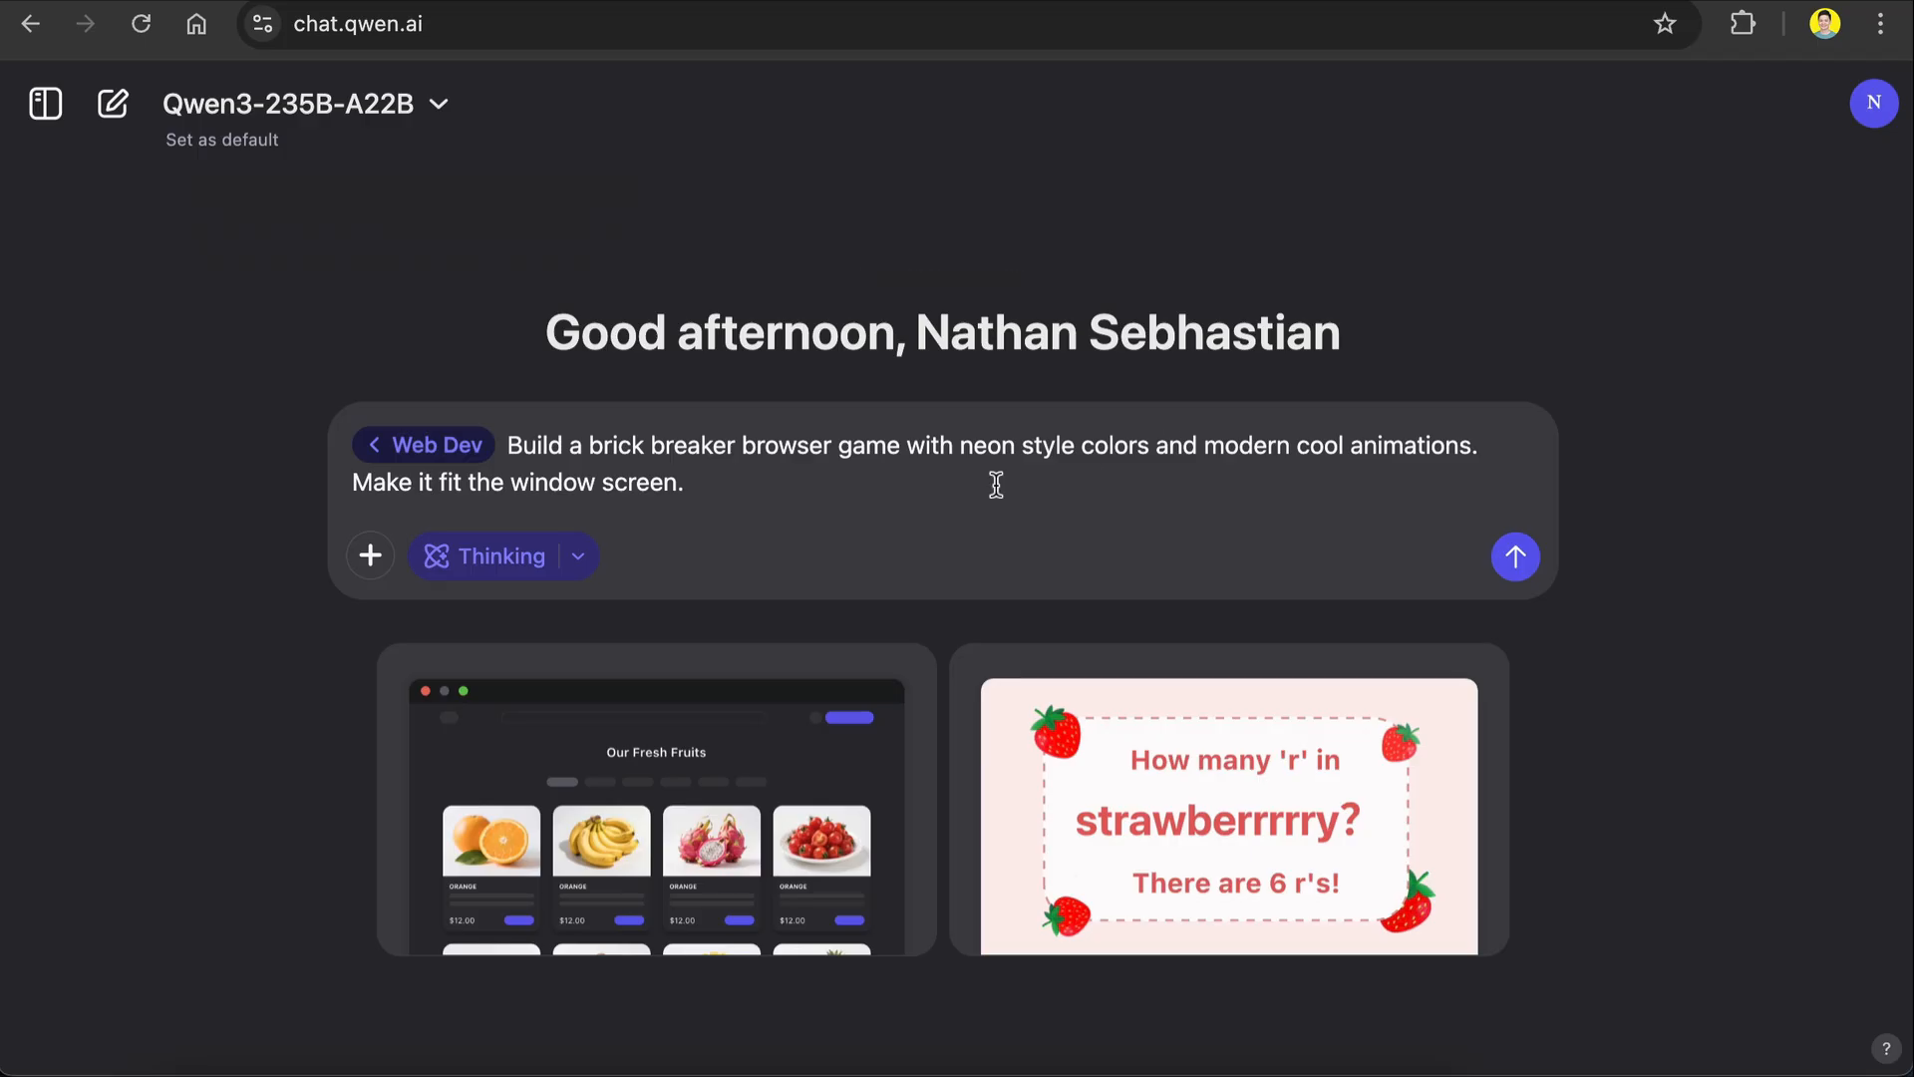
pyautogui.moveTo(1550, 551)
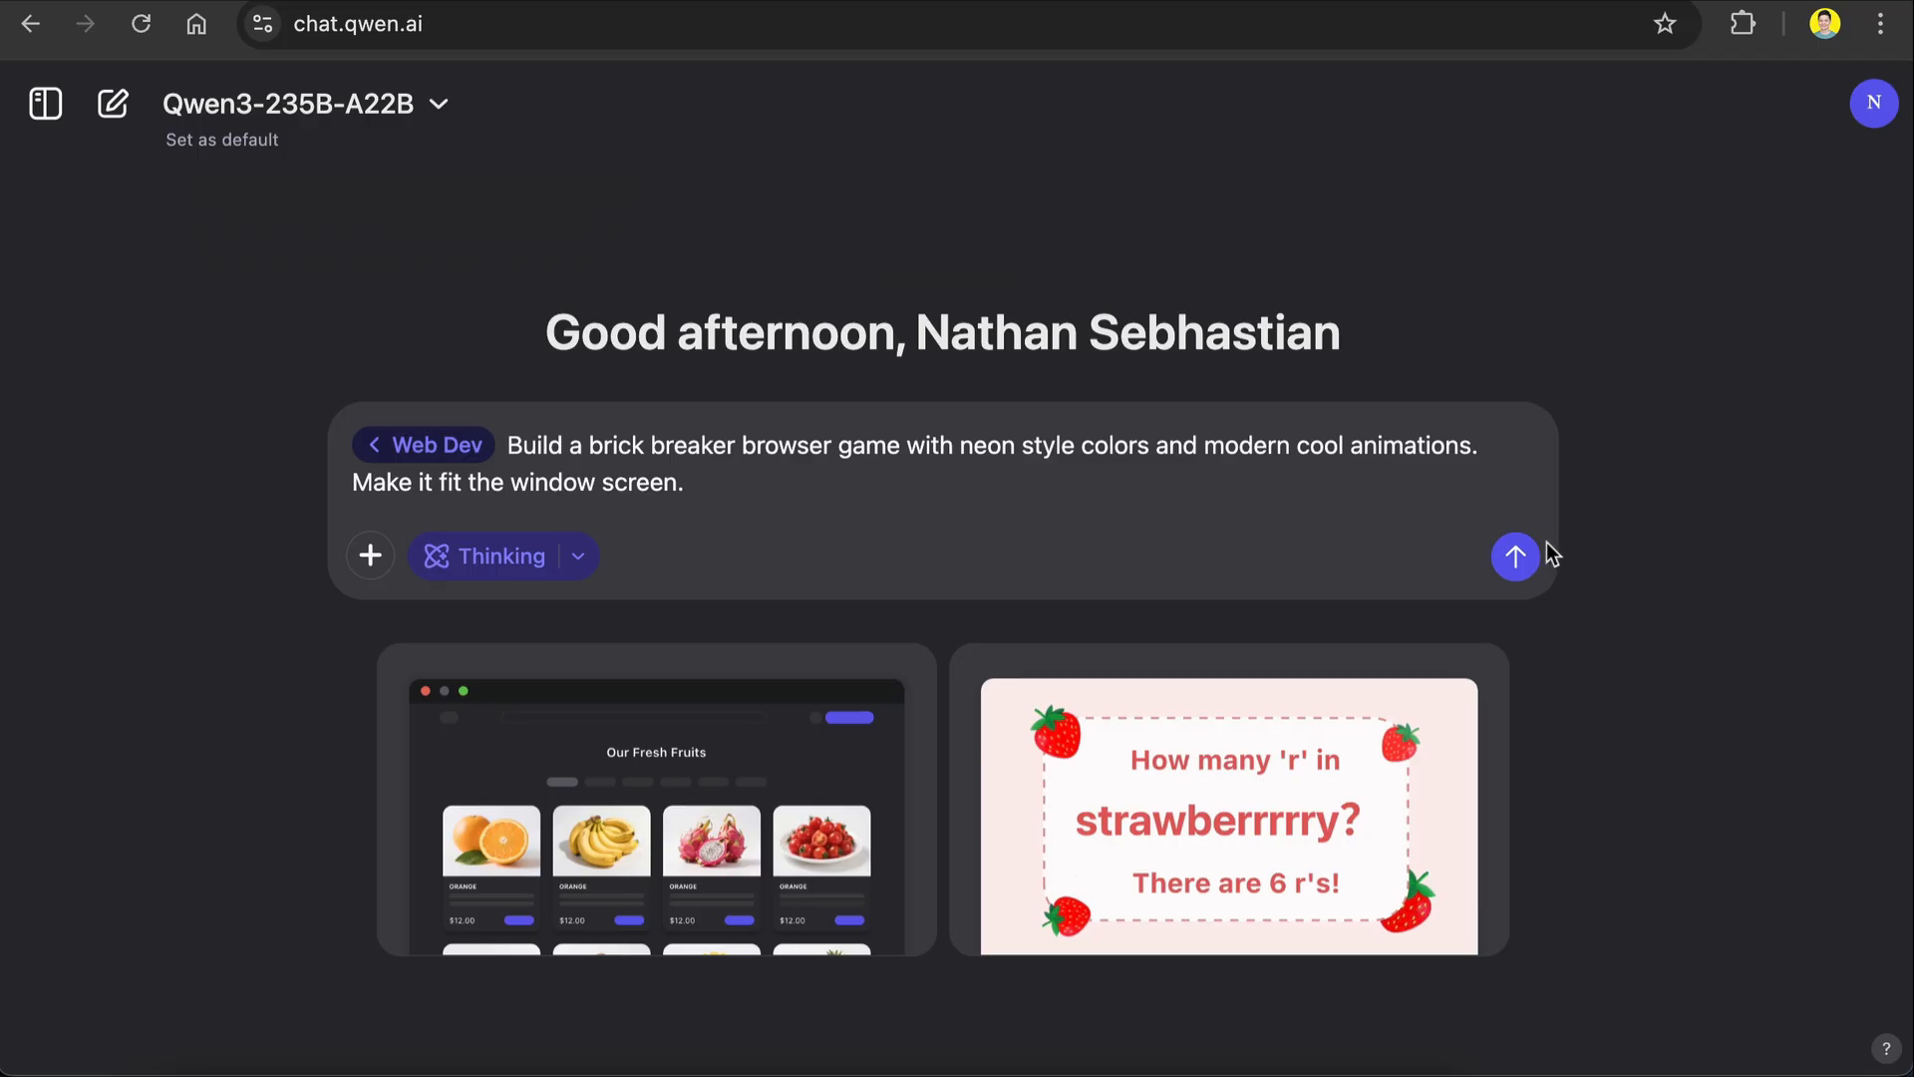
pyautogui.click(1515, 557)
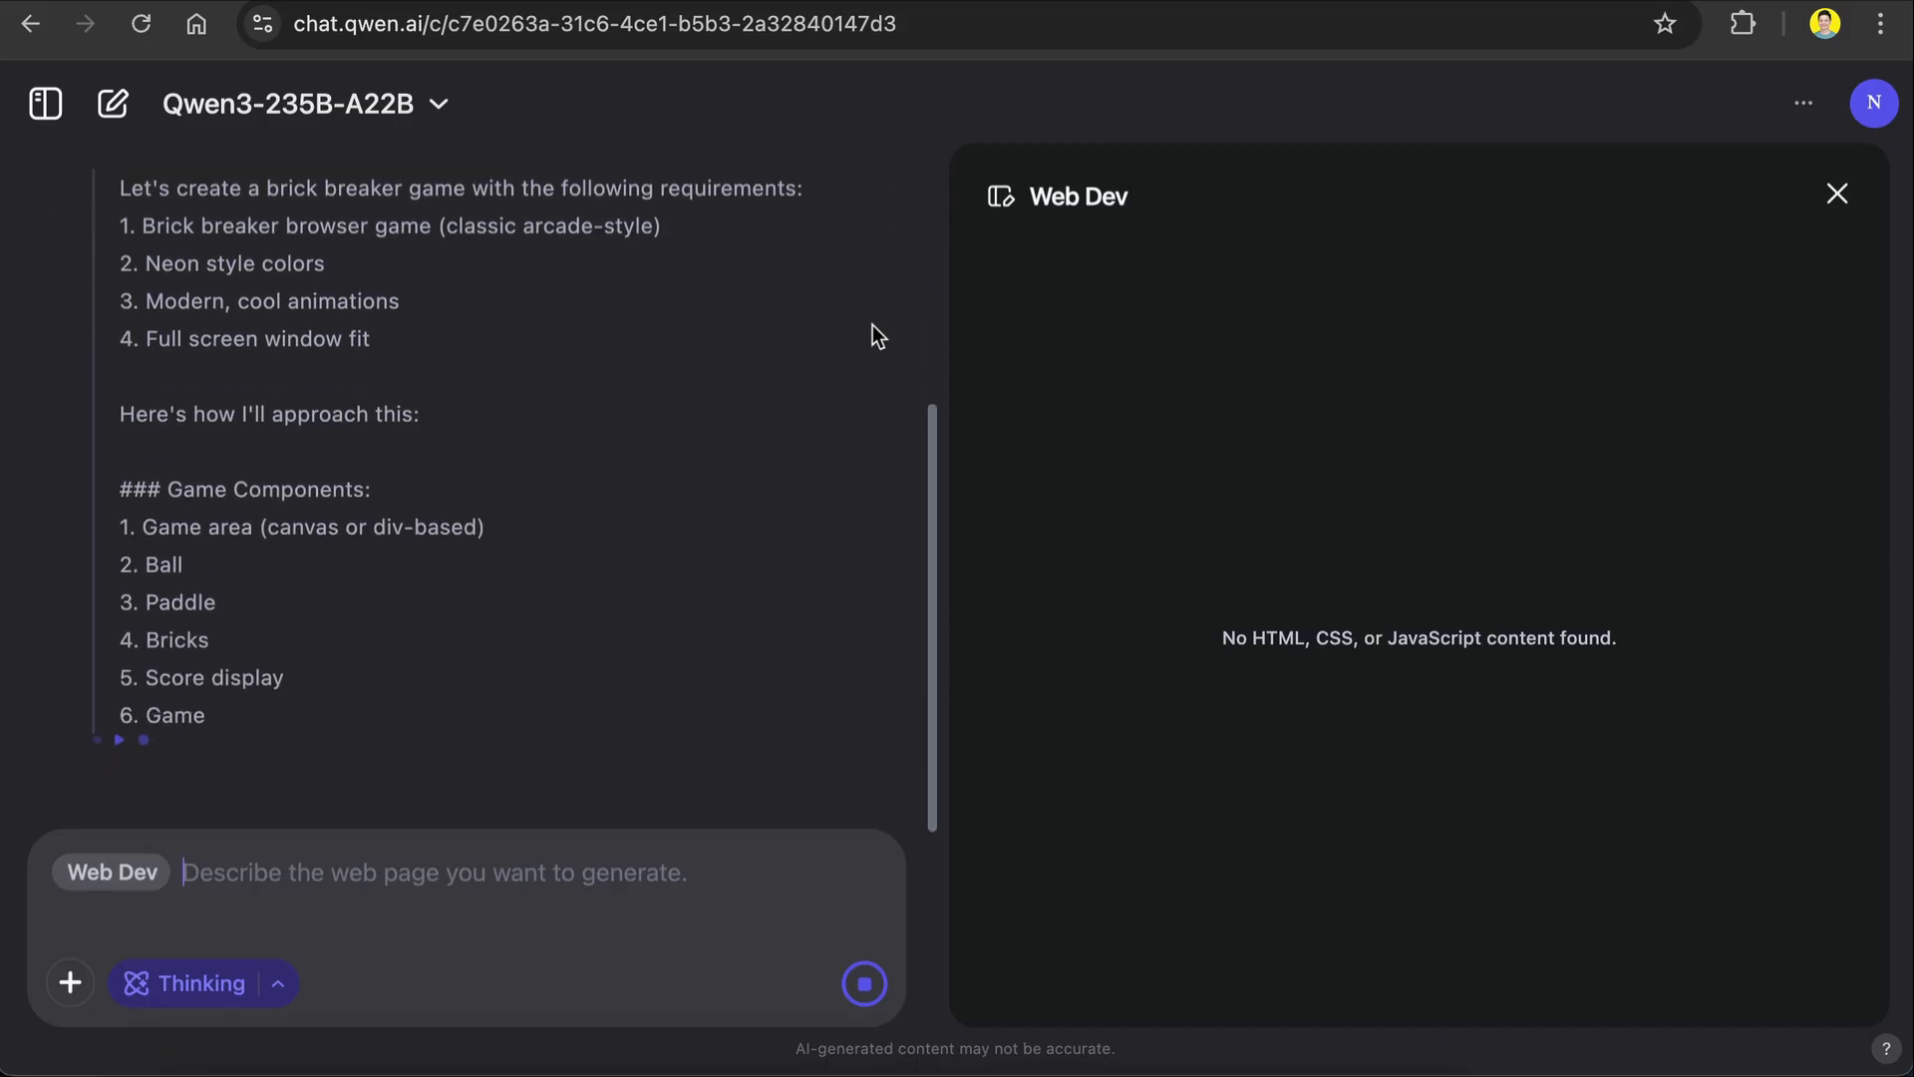
# Step: Start the neon brick breaker game in the preview and play until the score reaches 1
pyautogui.scroll(-3)
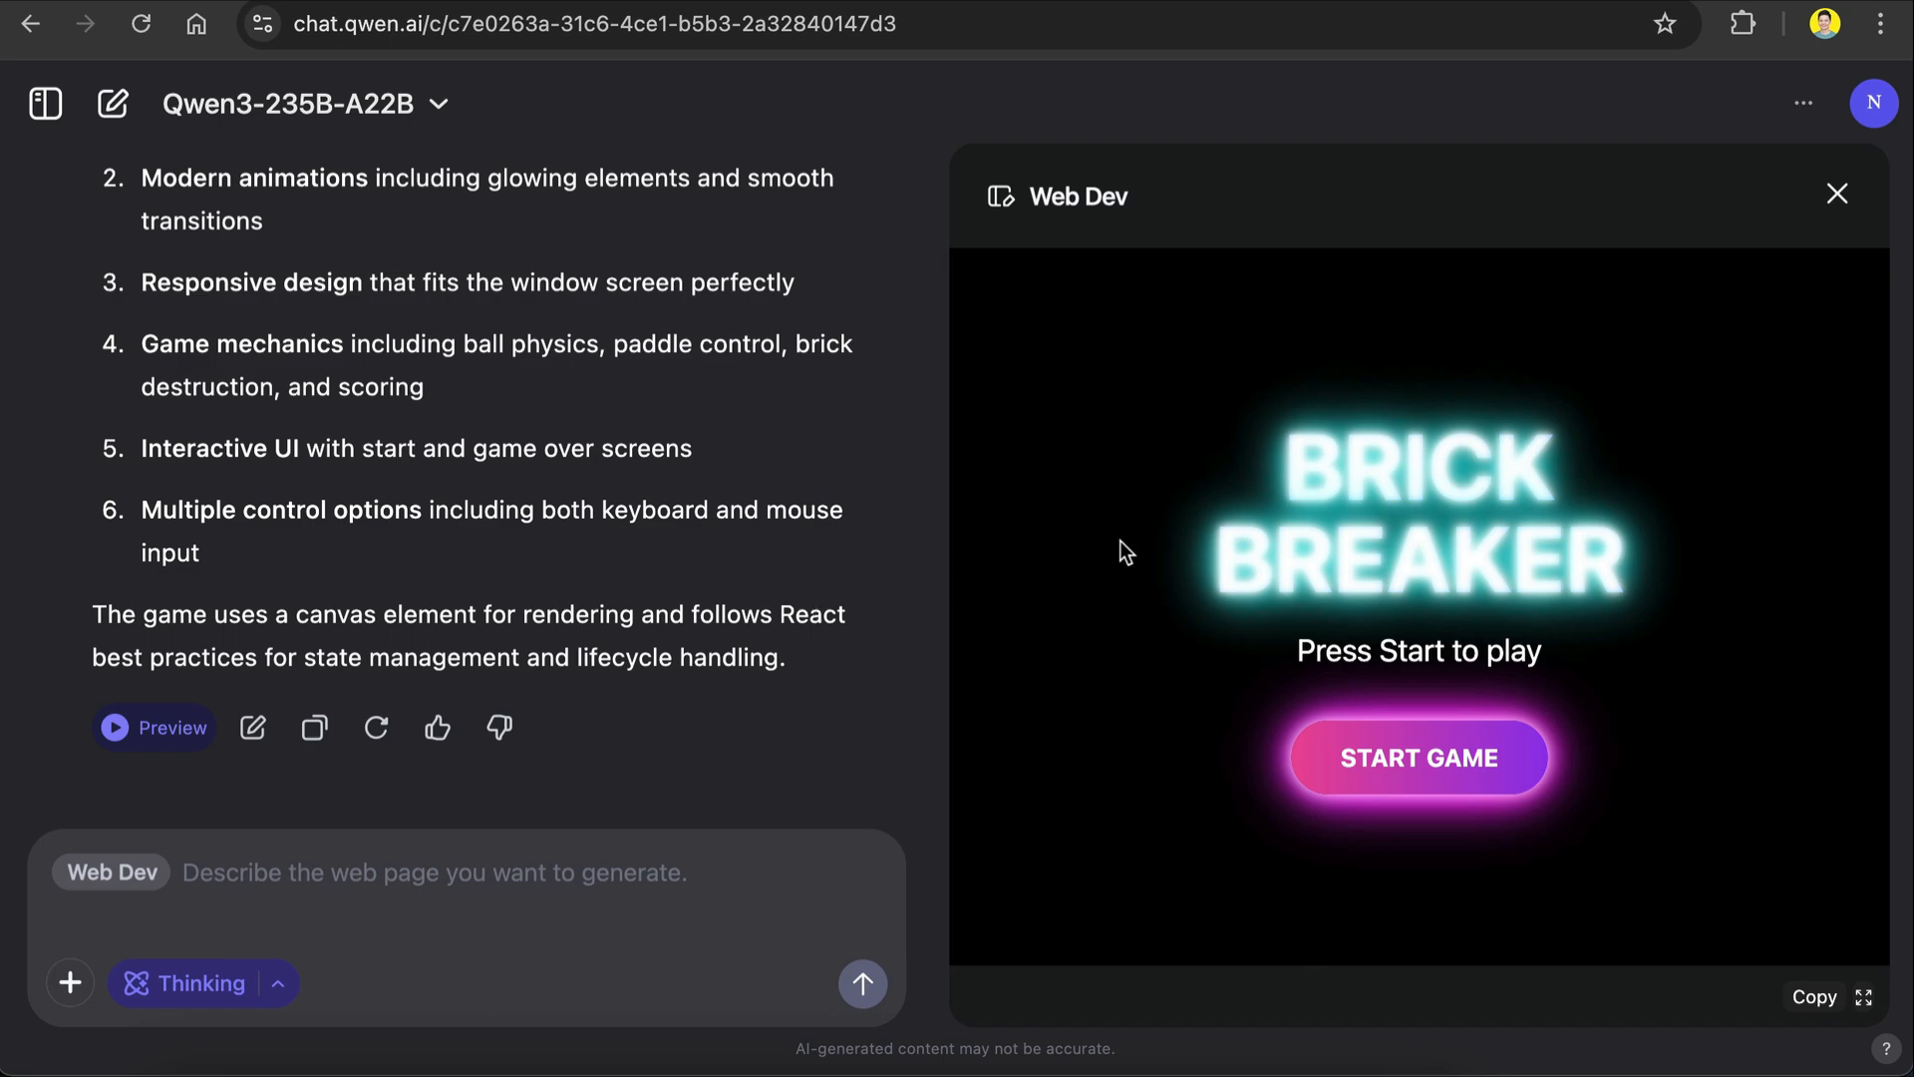
pyautogui.moveTo(1059, 499)
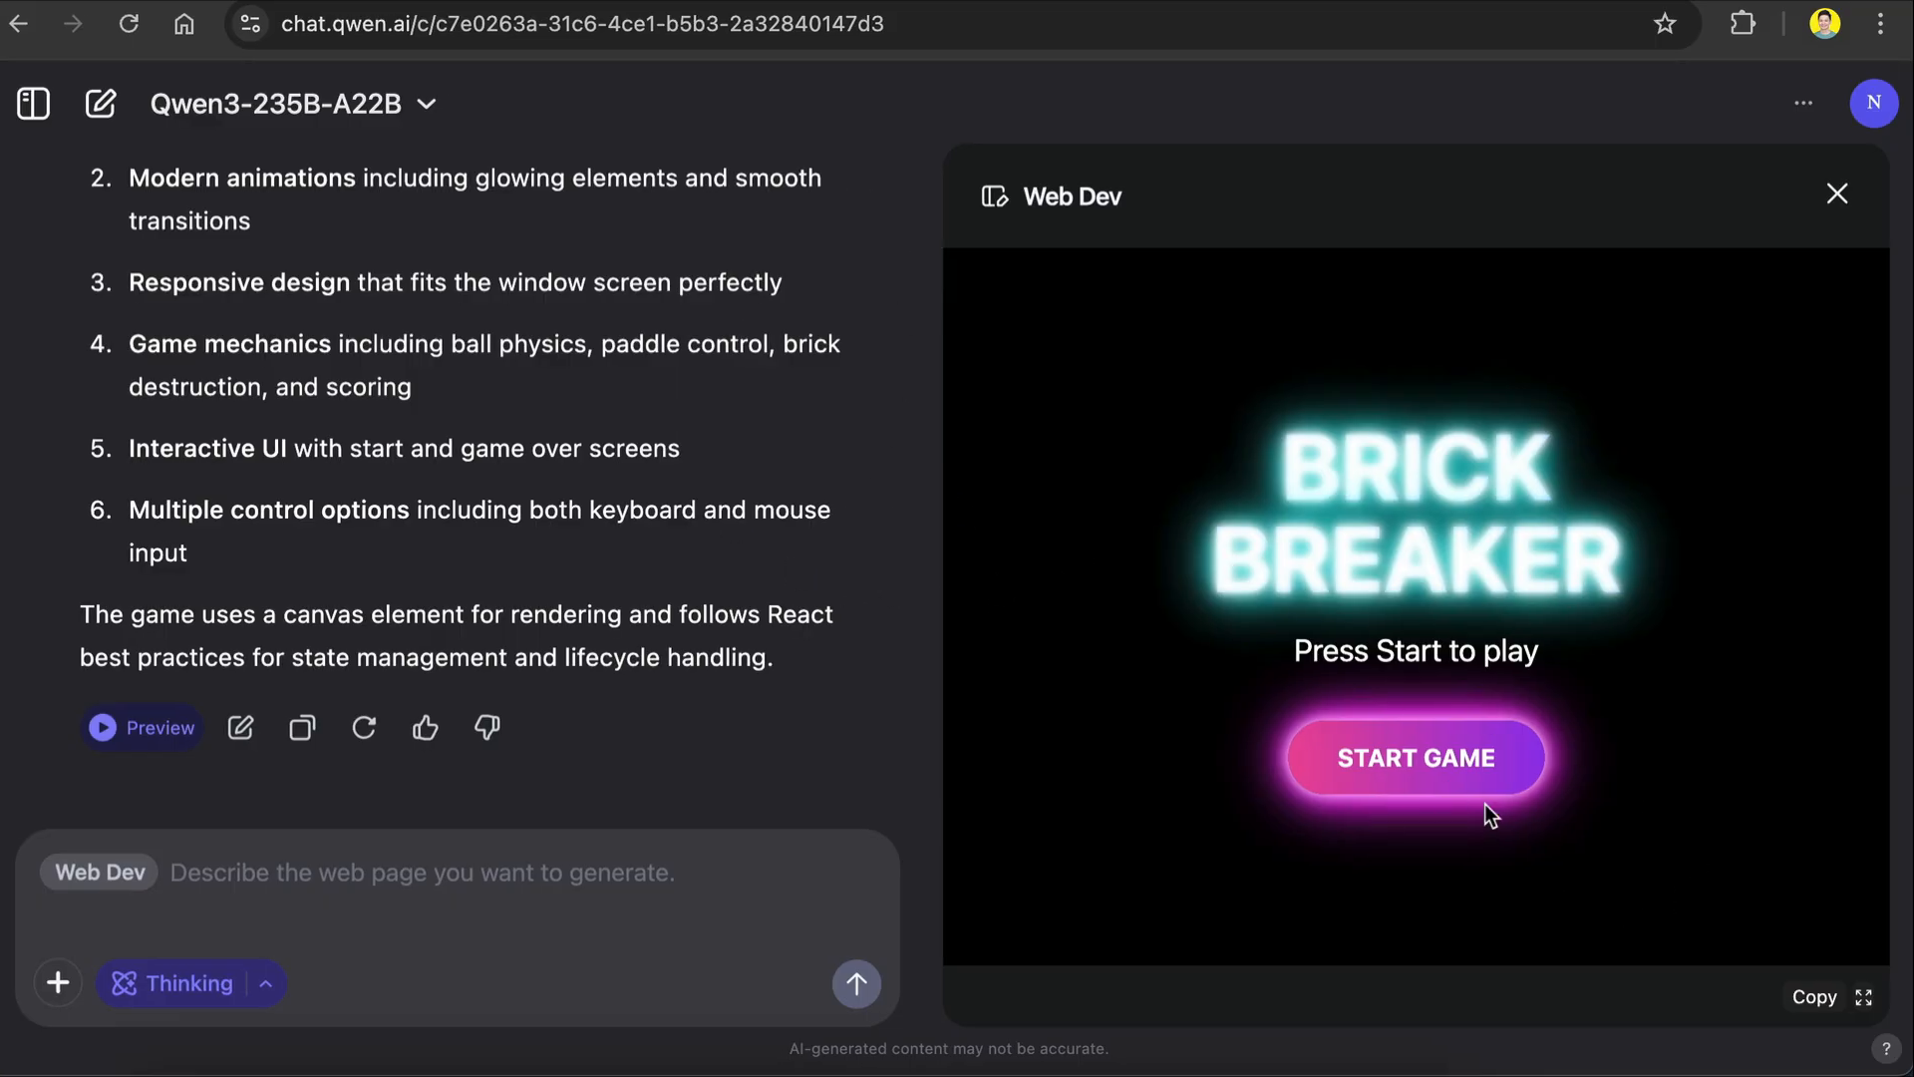
pyautogui.click(1415, 757)
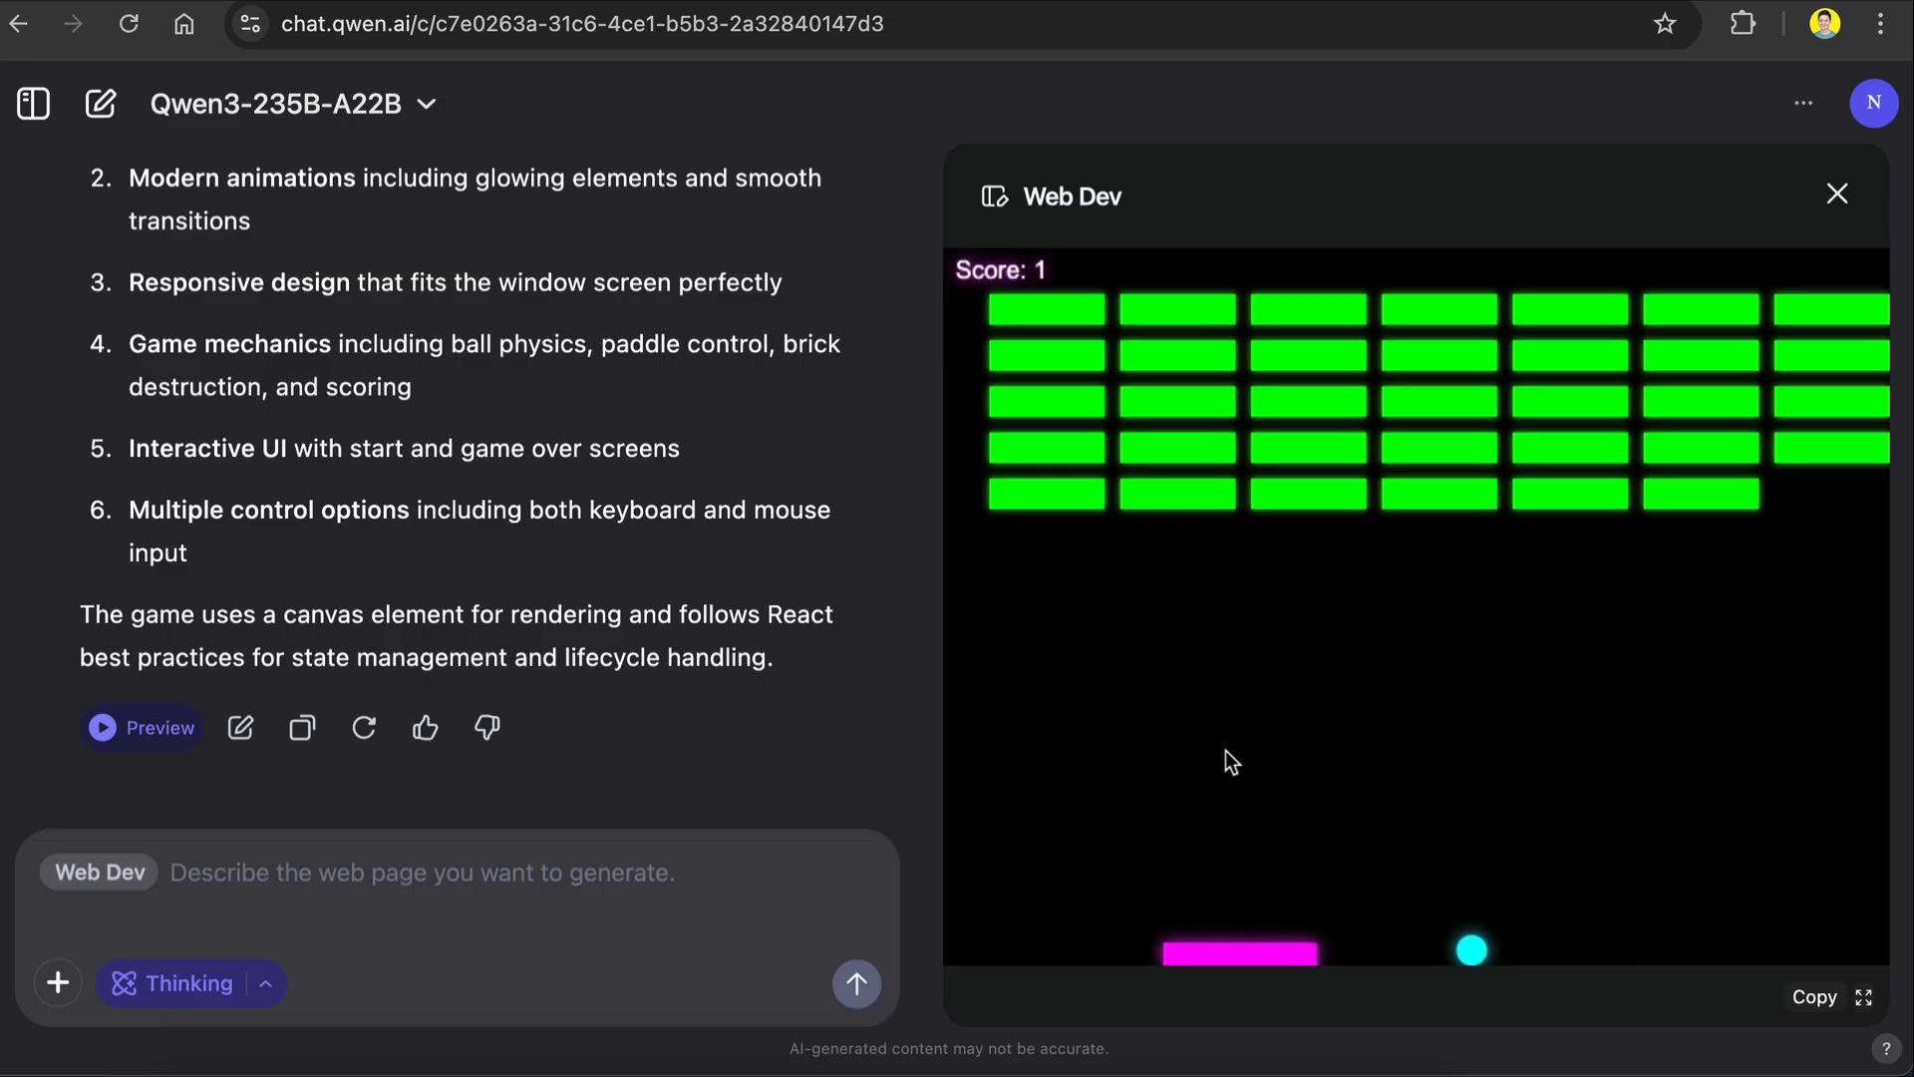
pyautogui.moveTo(1247, 632)
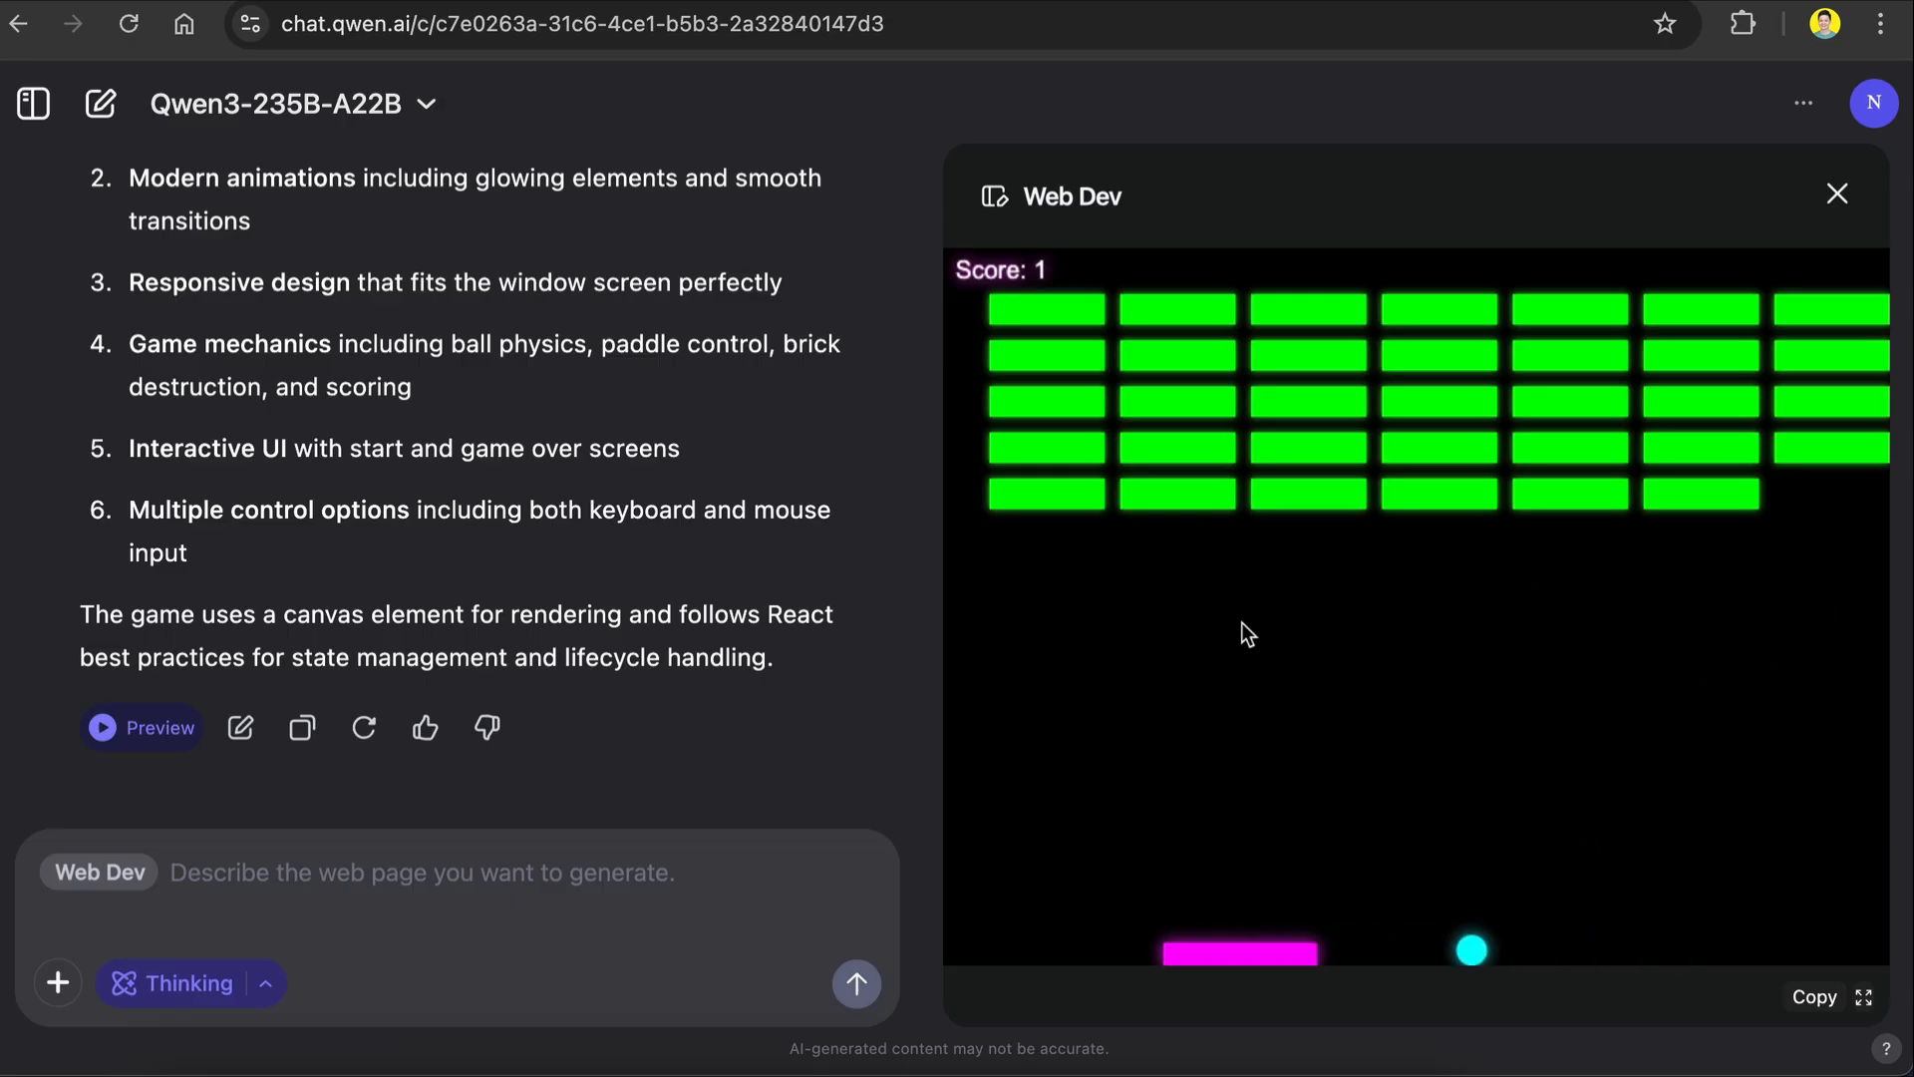
pyautogui.moveTo(1358, 682)
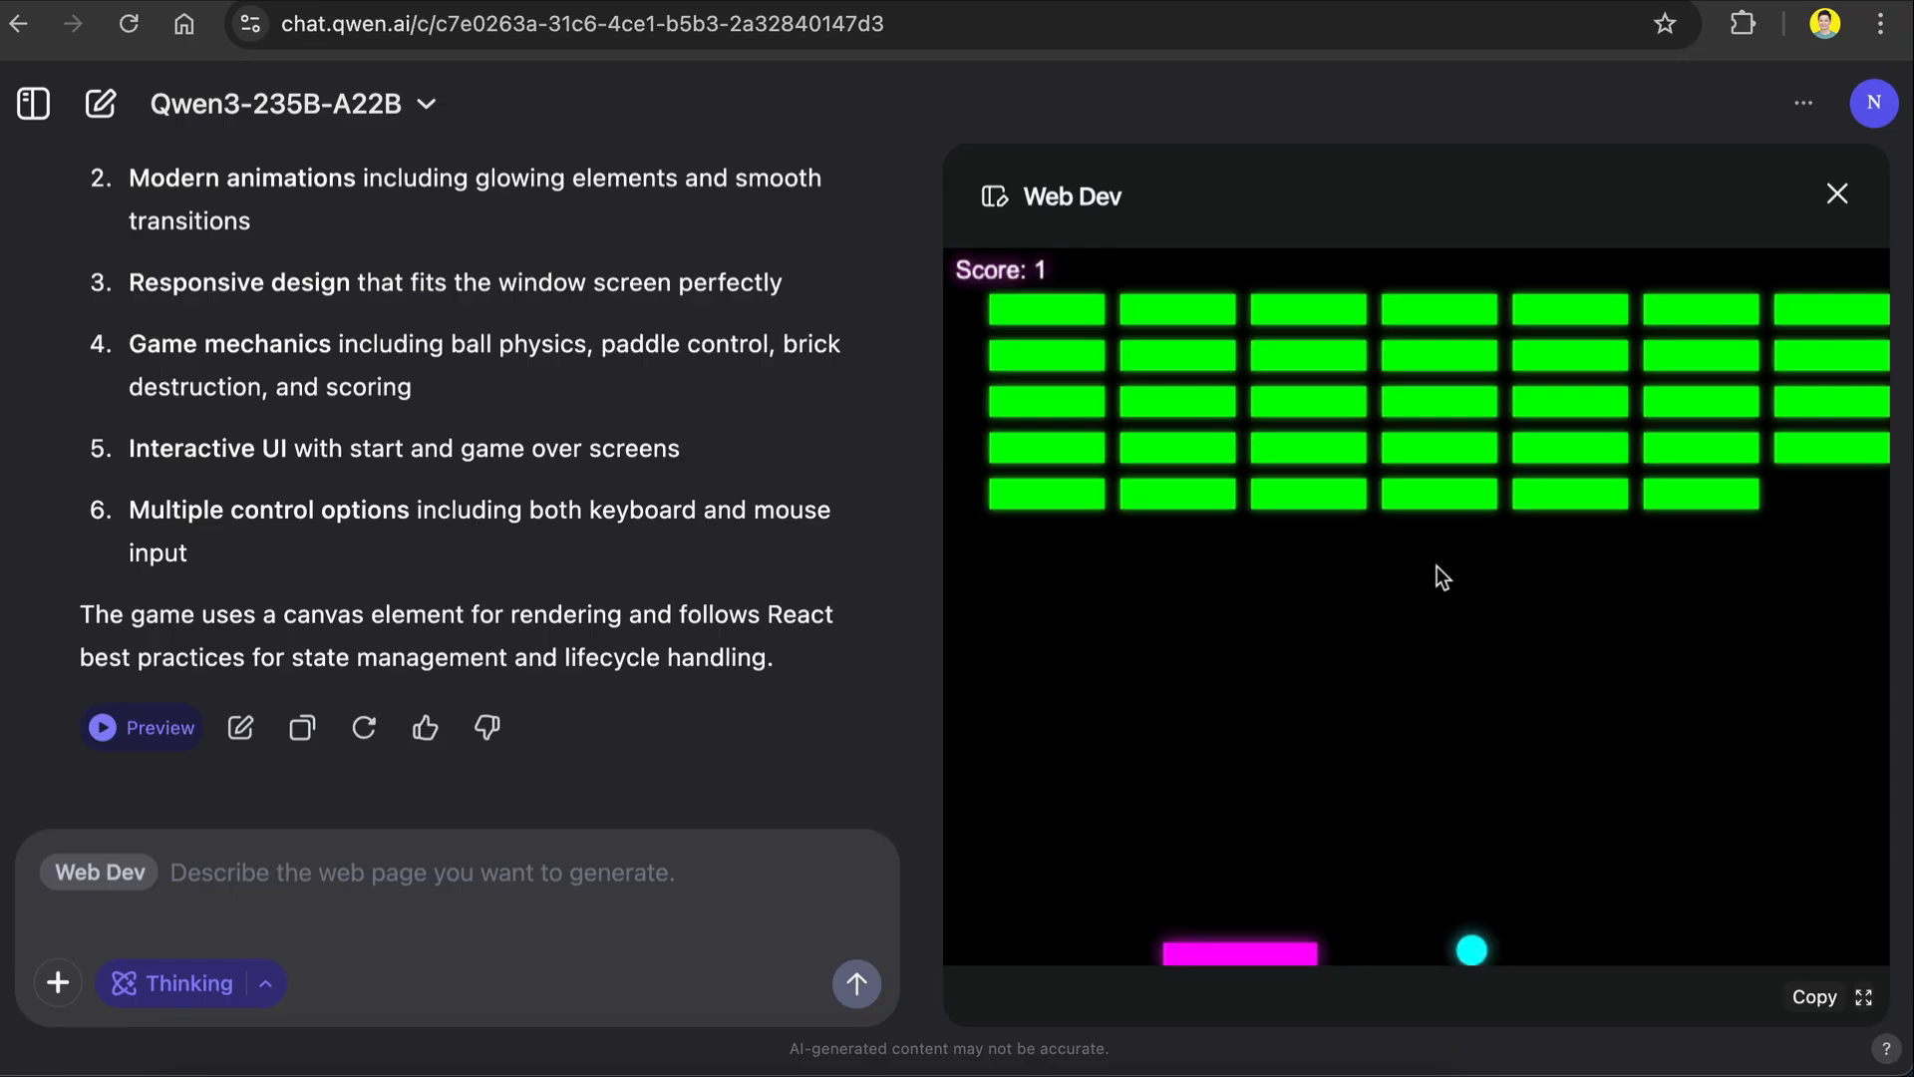
pyautogui.moveTo(1837, 195)
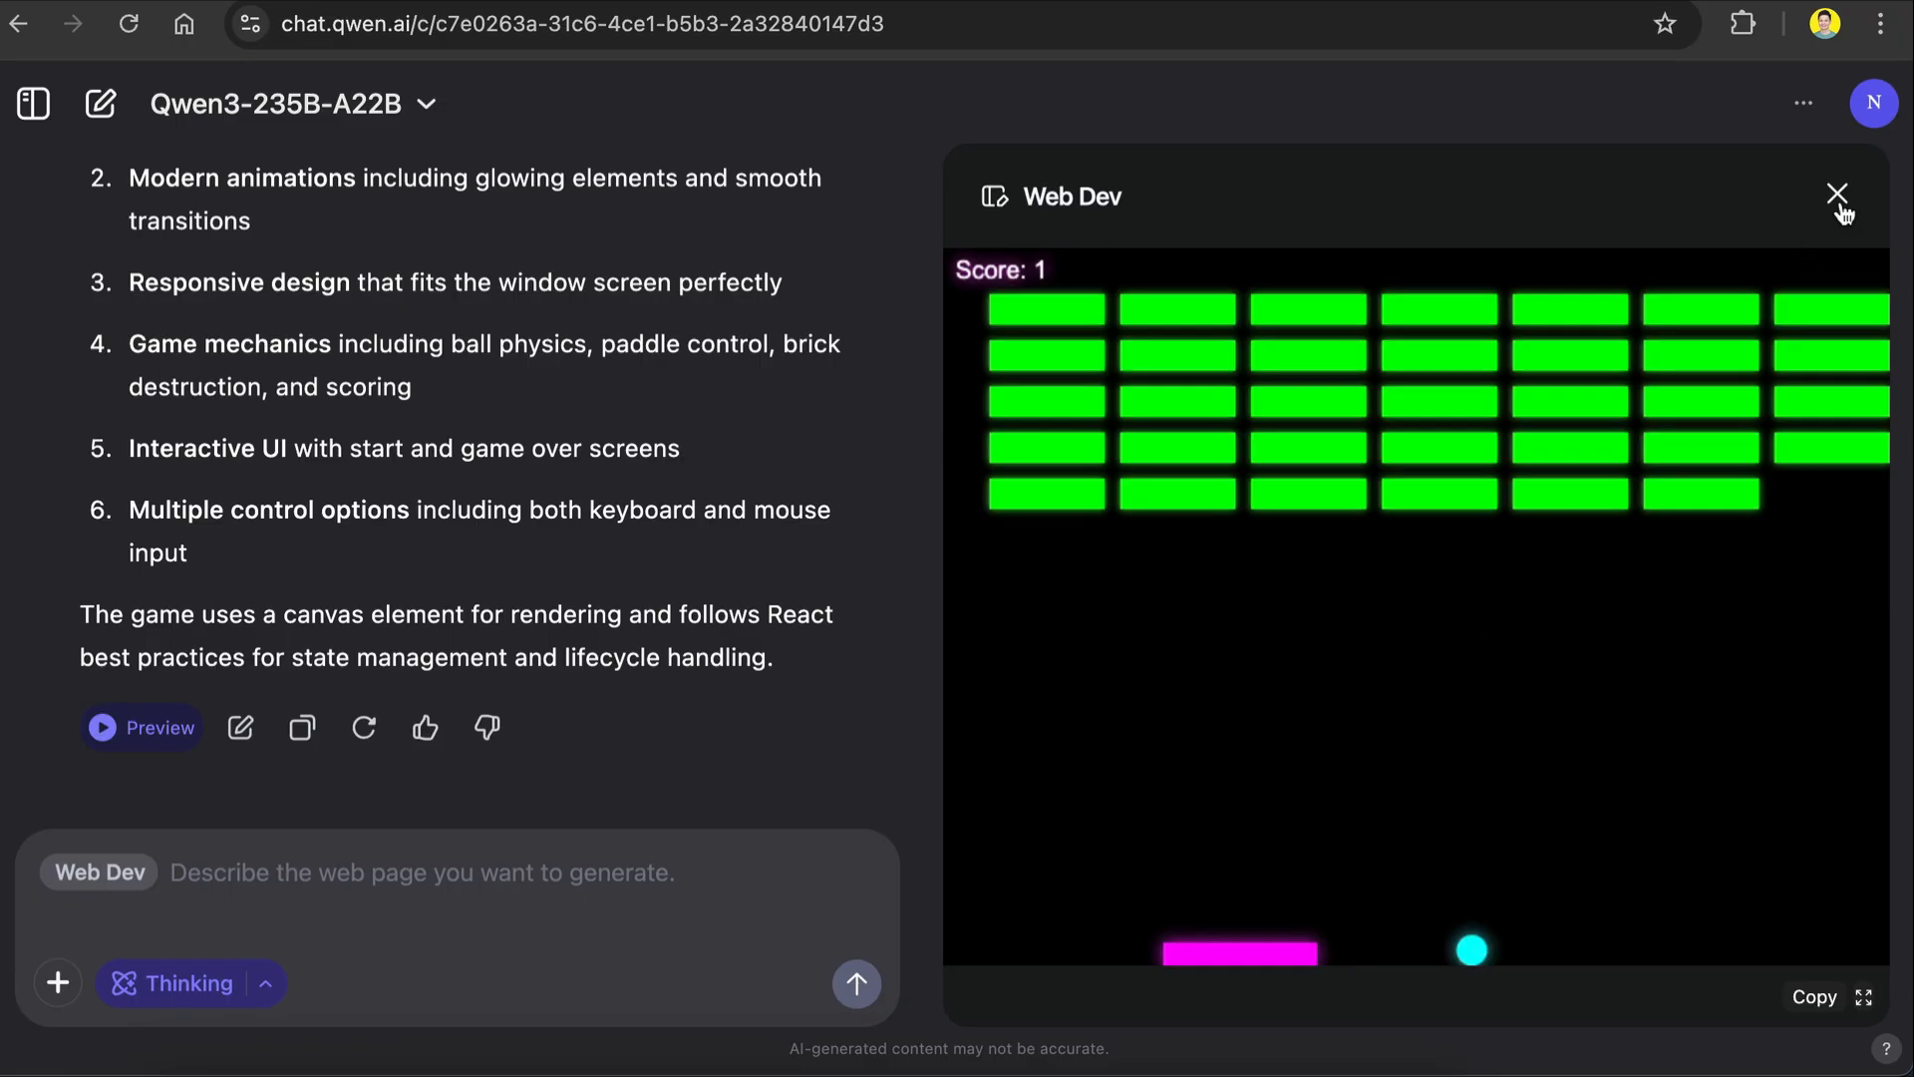
# Step: Close the brick breaker preview and open the second version's preview
pyautogui.click(1836, 194)
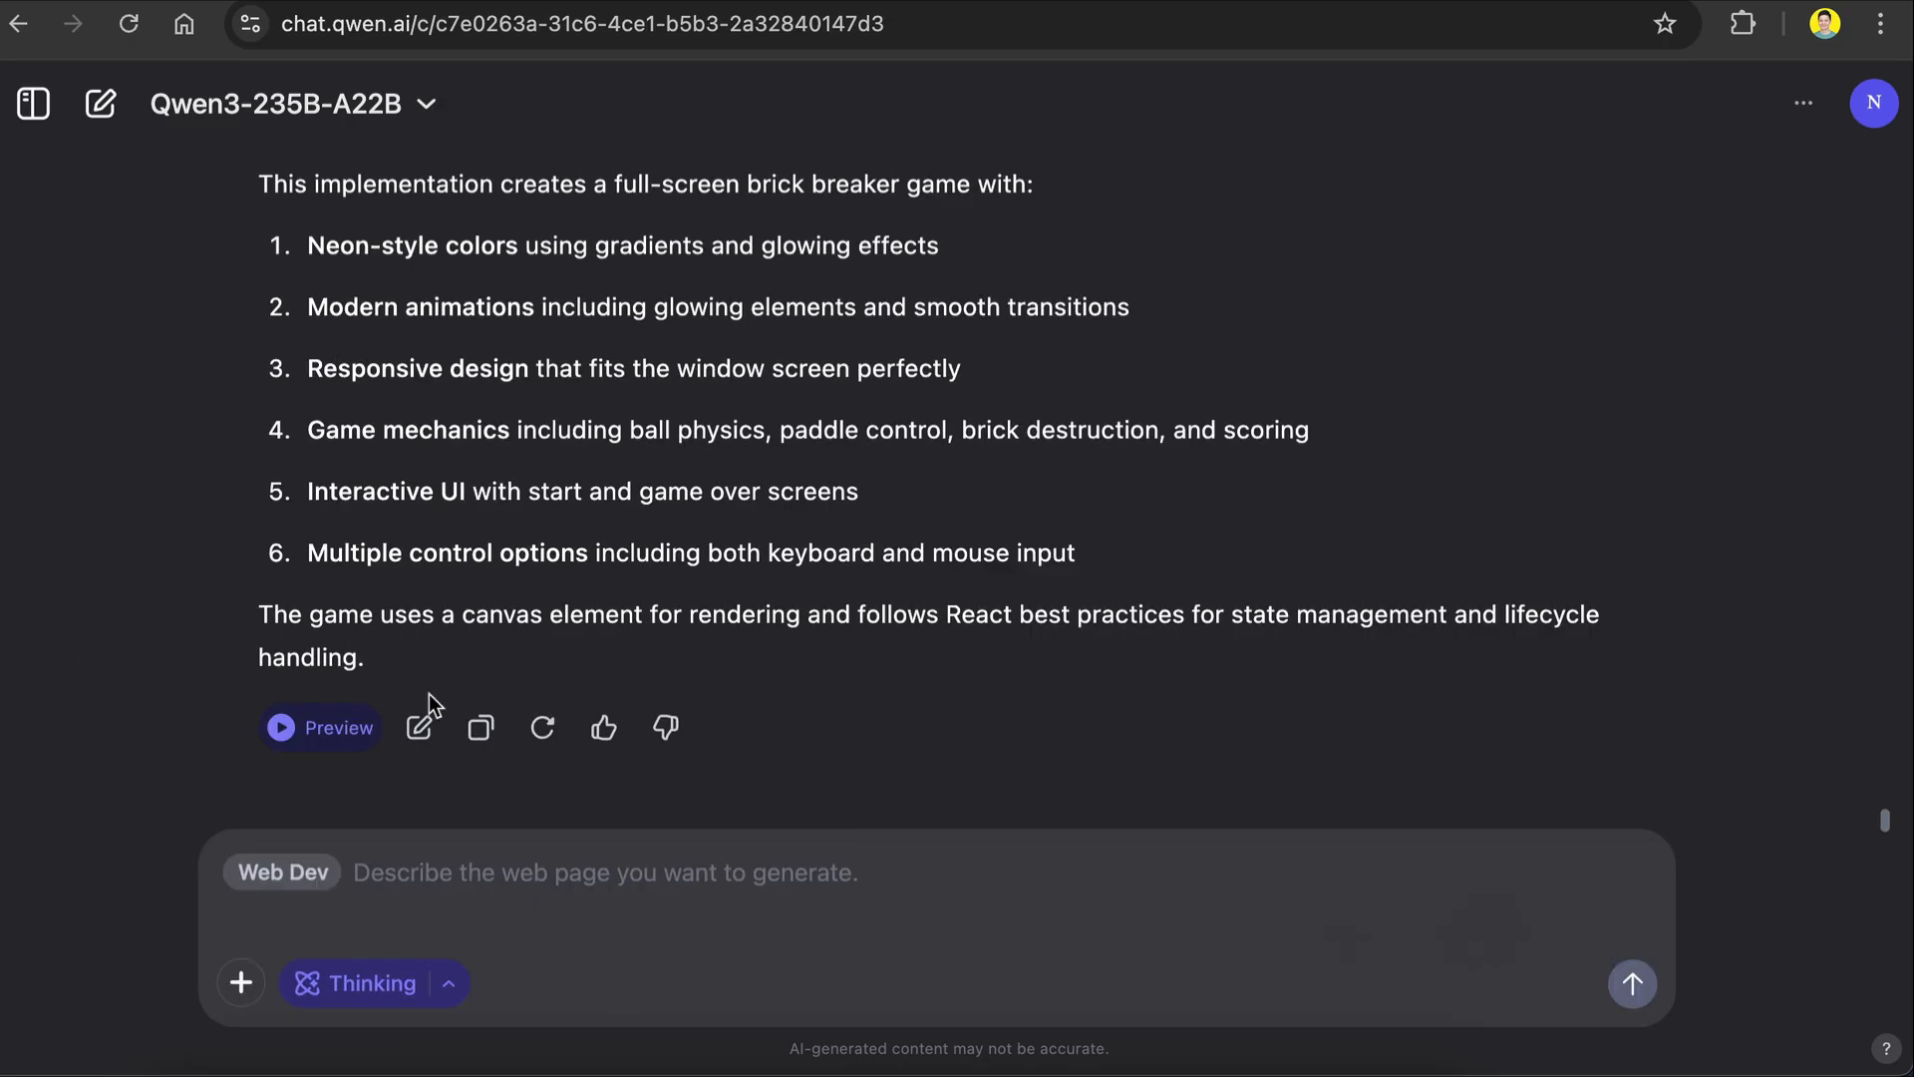
pyautogui.click(320, 728)
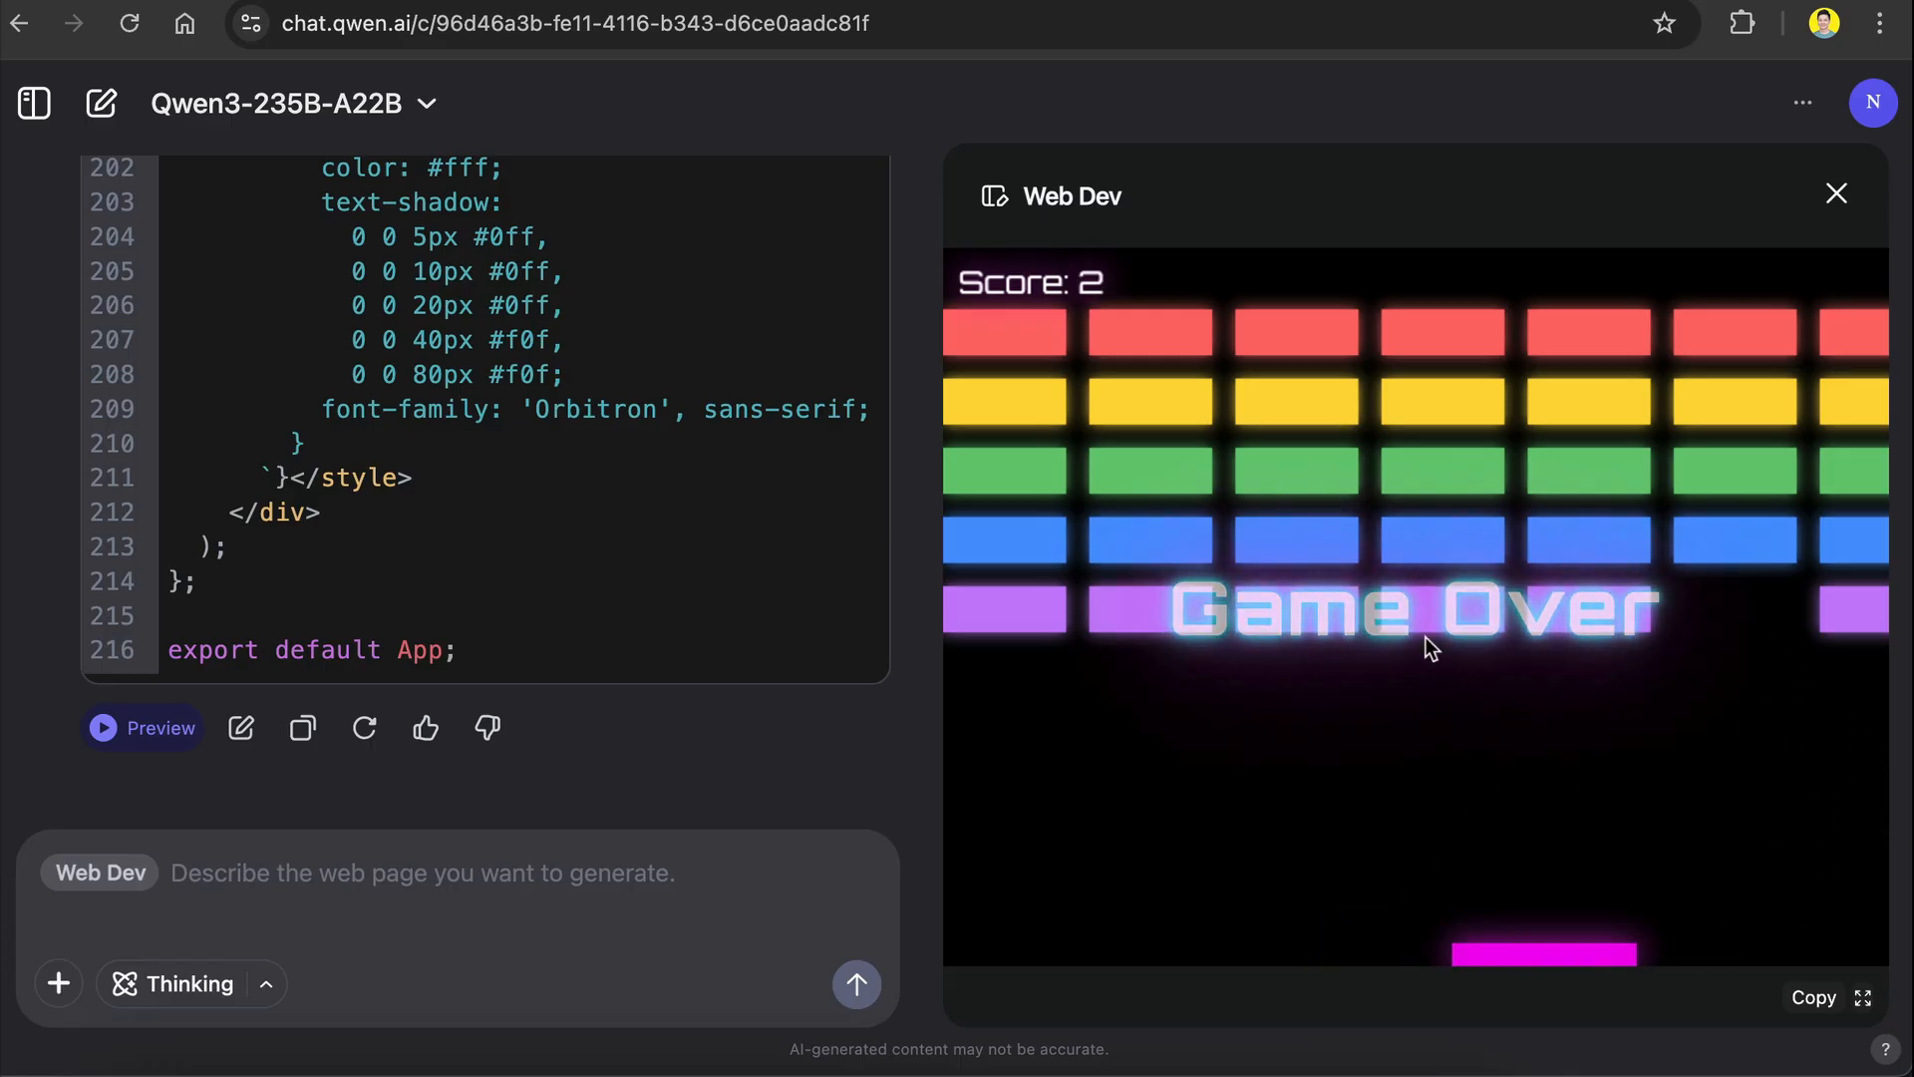
pyautogui.moveTo(1405, 668)
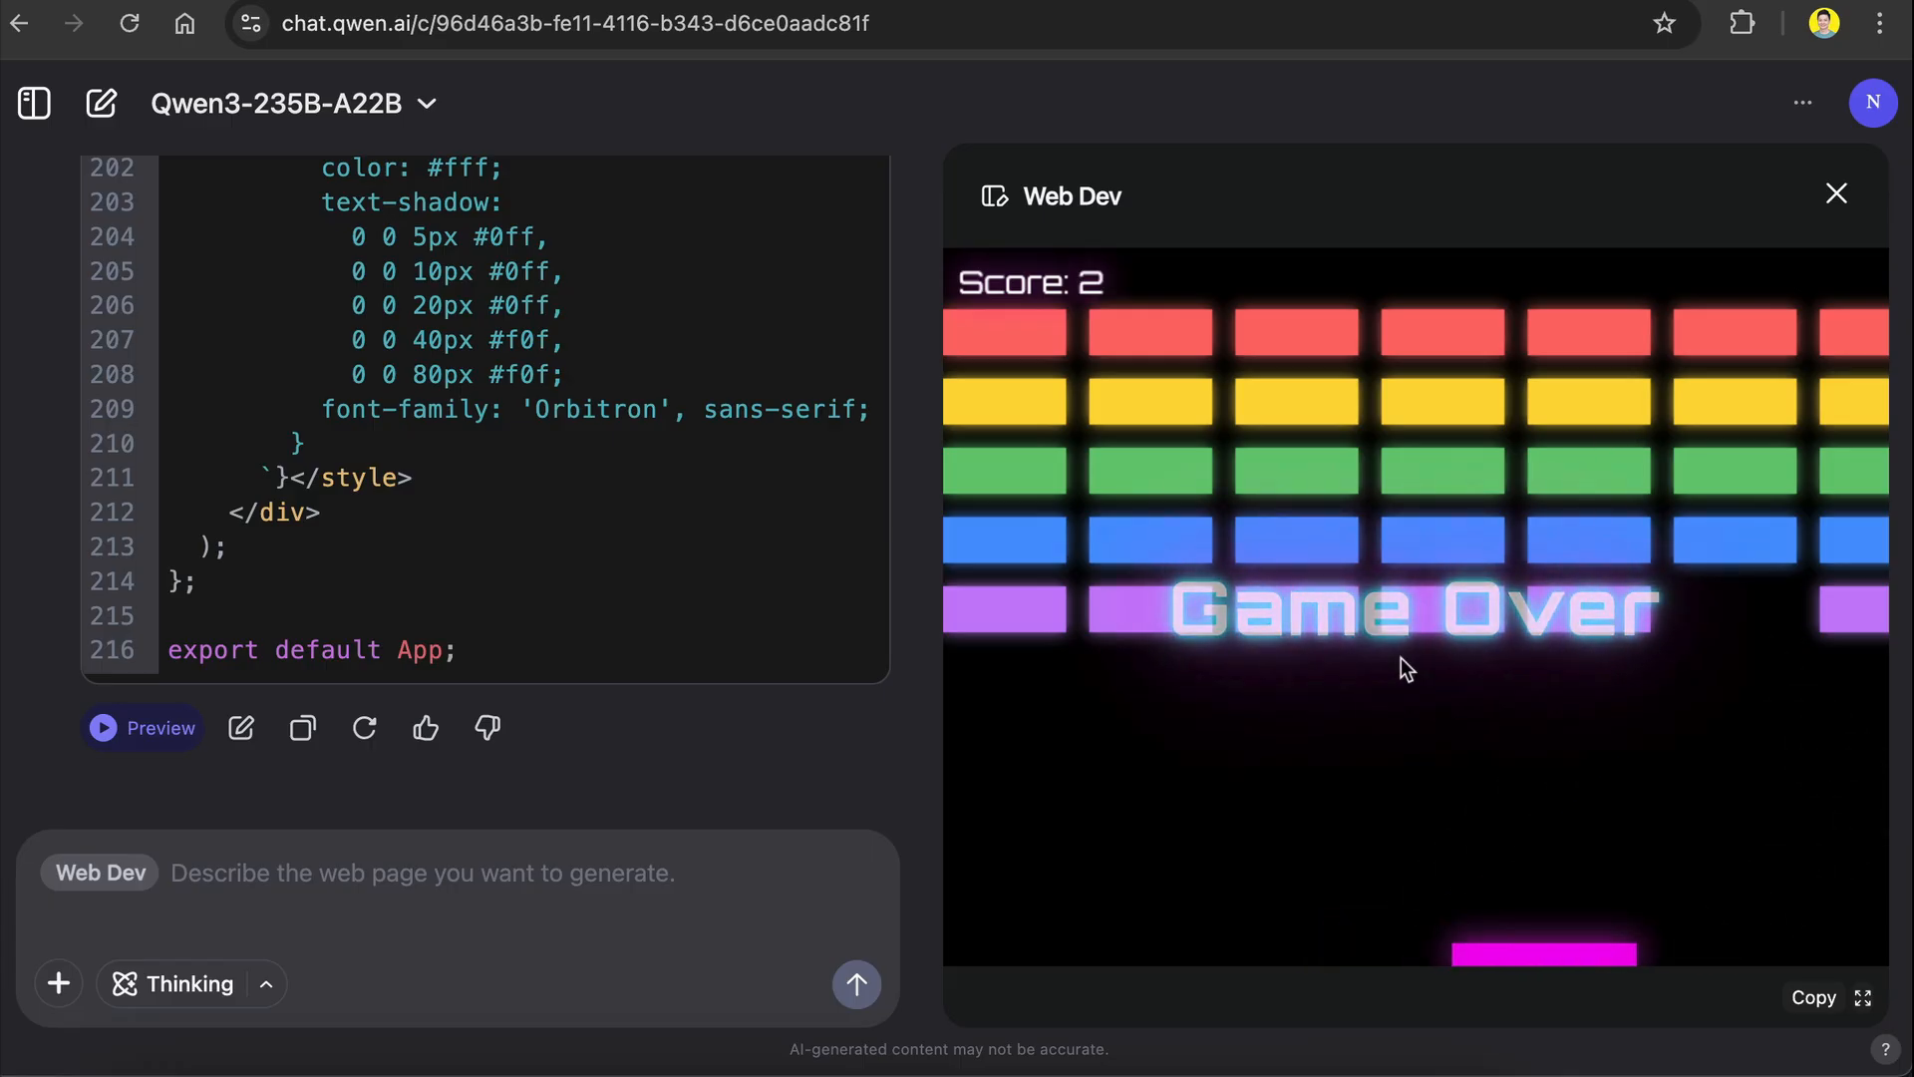
pyautogui.moveTo(1288, 653)
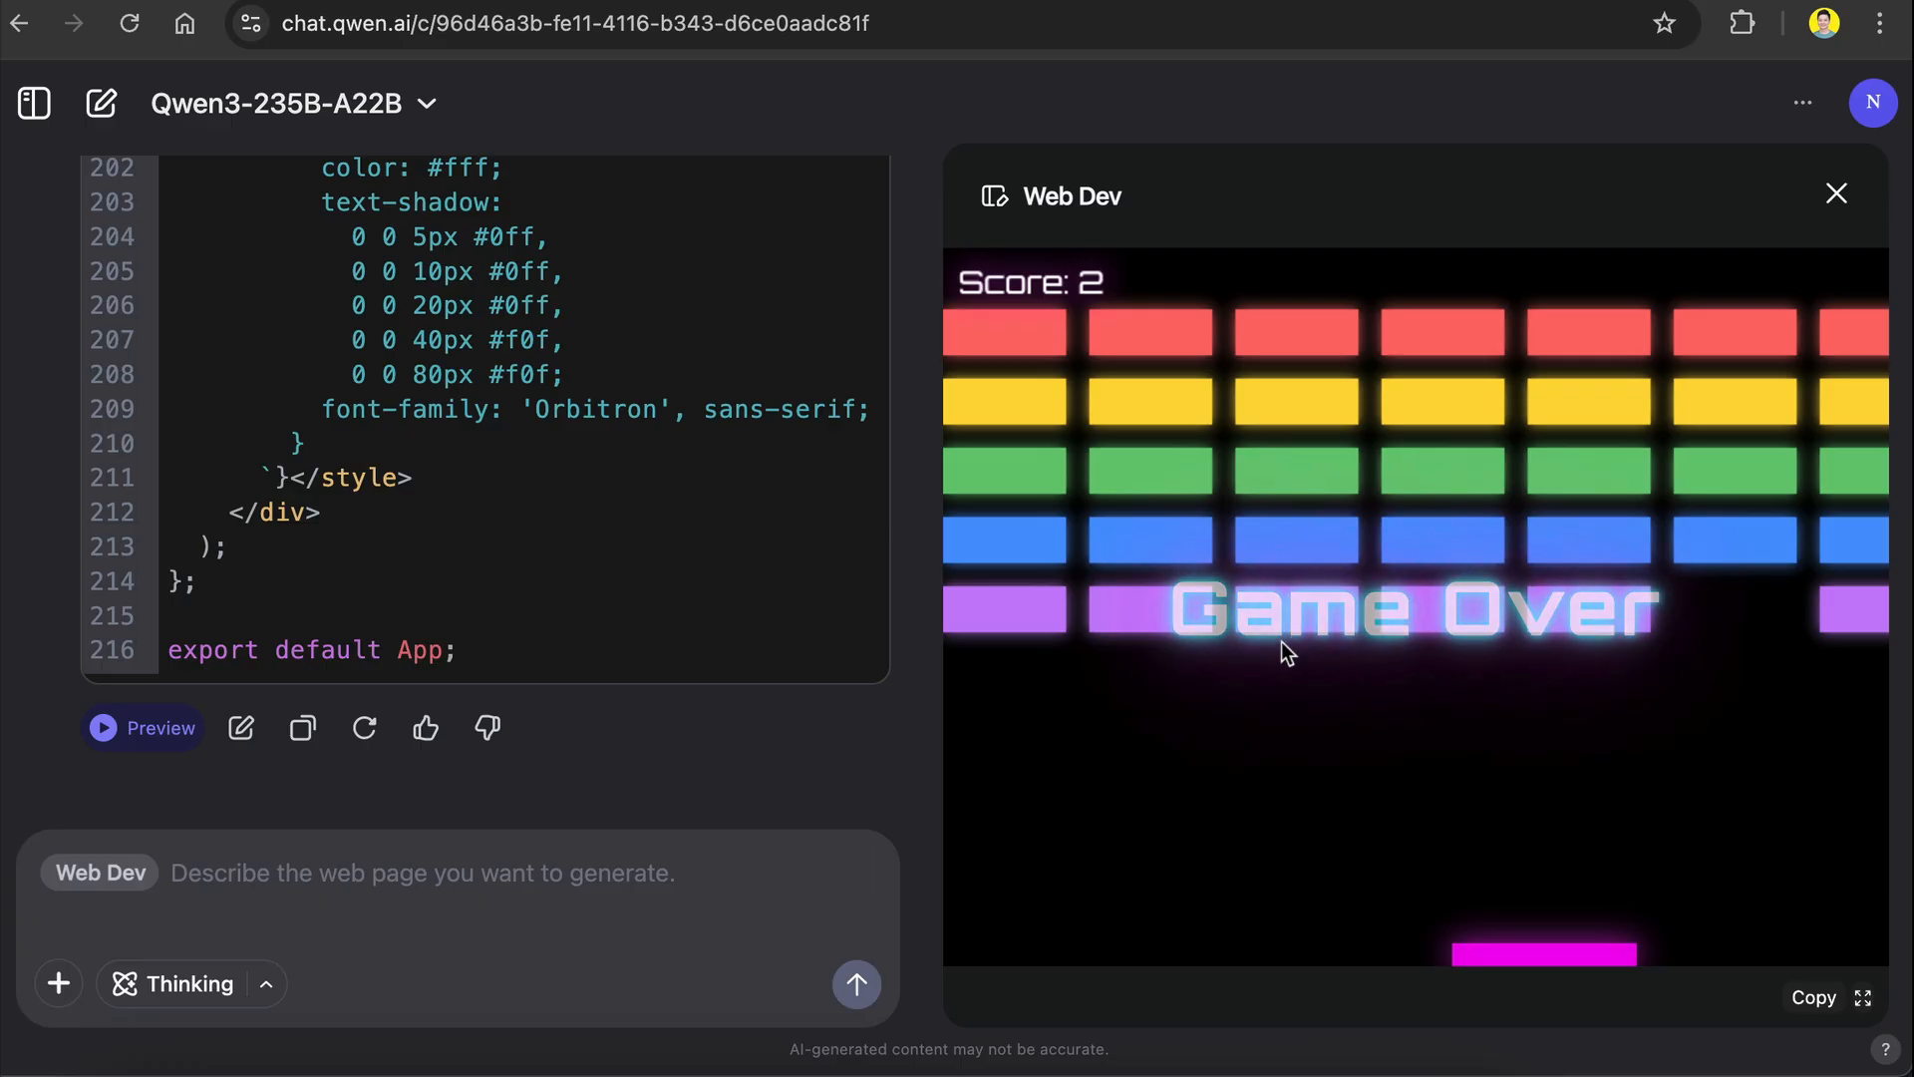
# Step: Close and reopen the rainbow-brick game preview, still at Game Over with score 2
pyautogui.click(1836, 192)
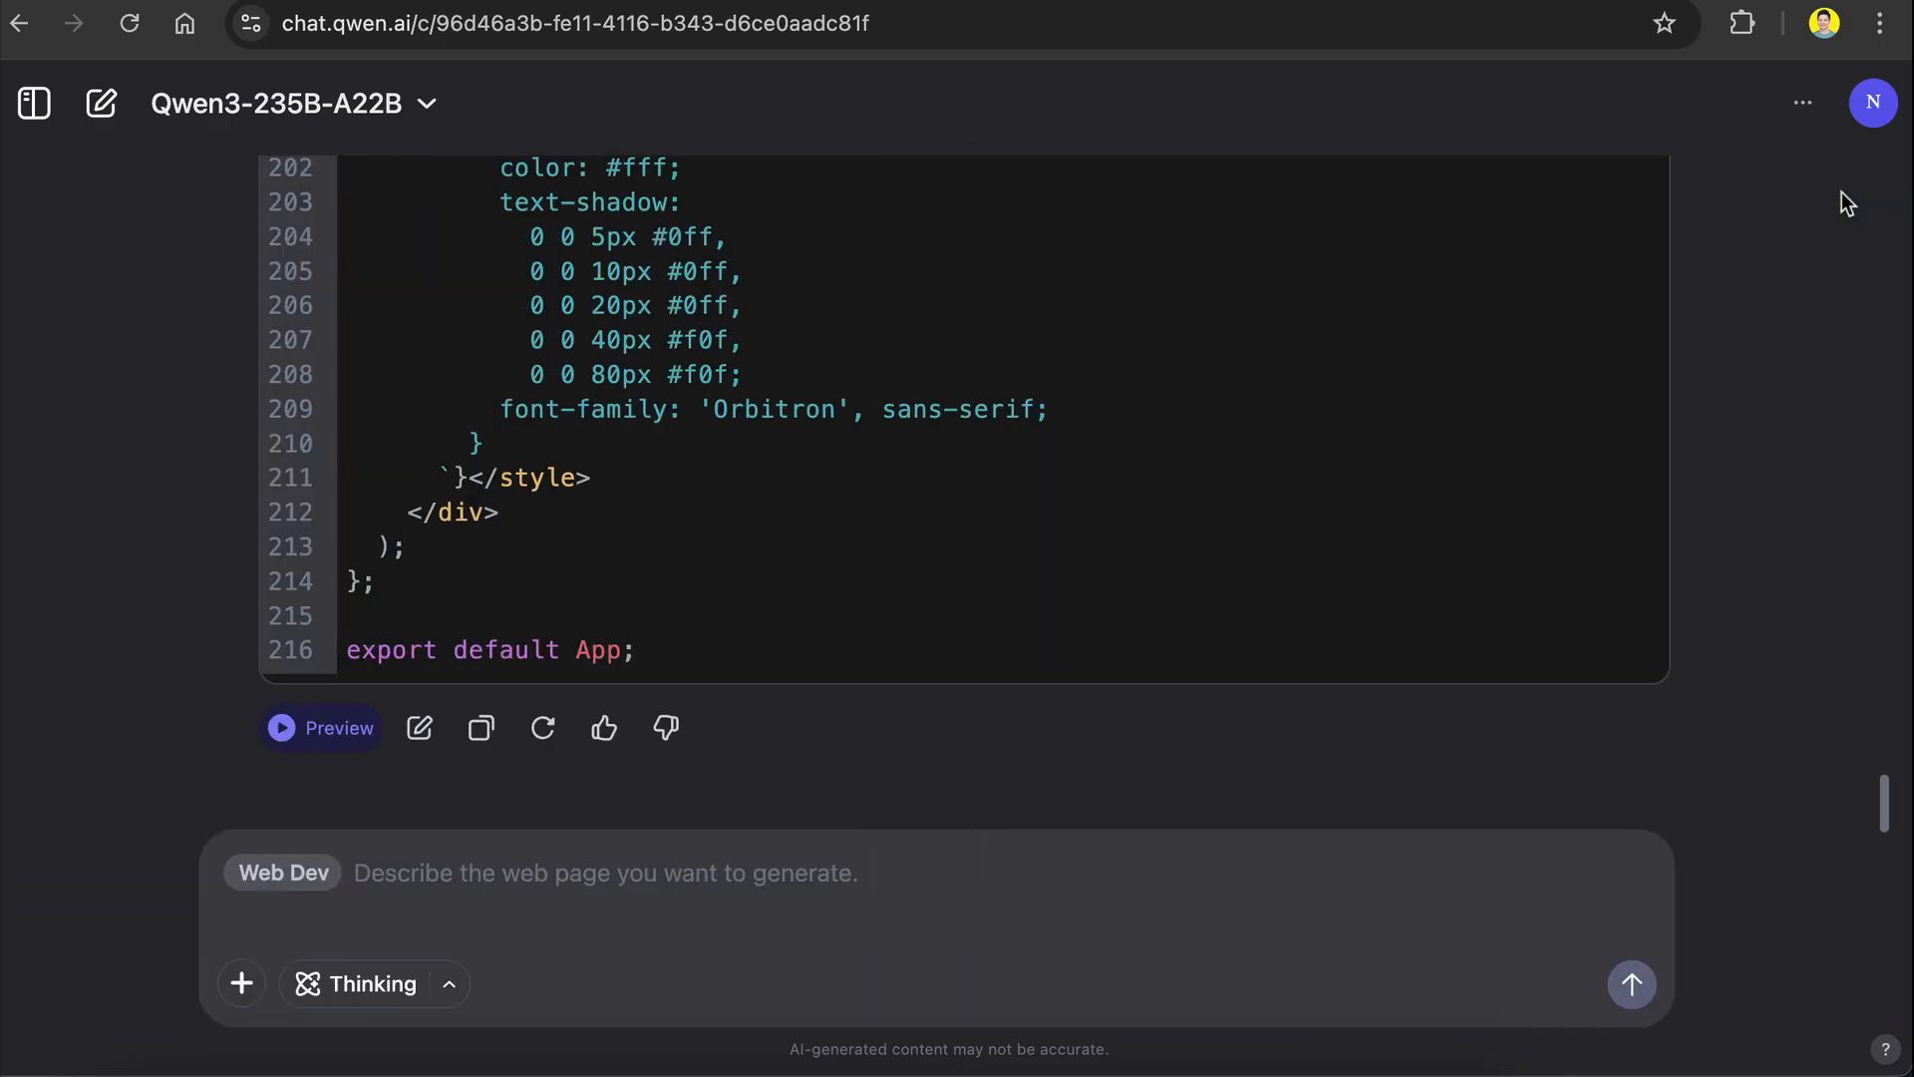
pyautogui.click(321, 728)
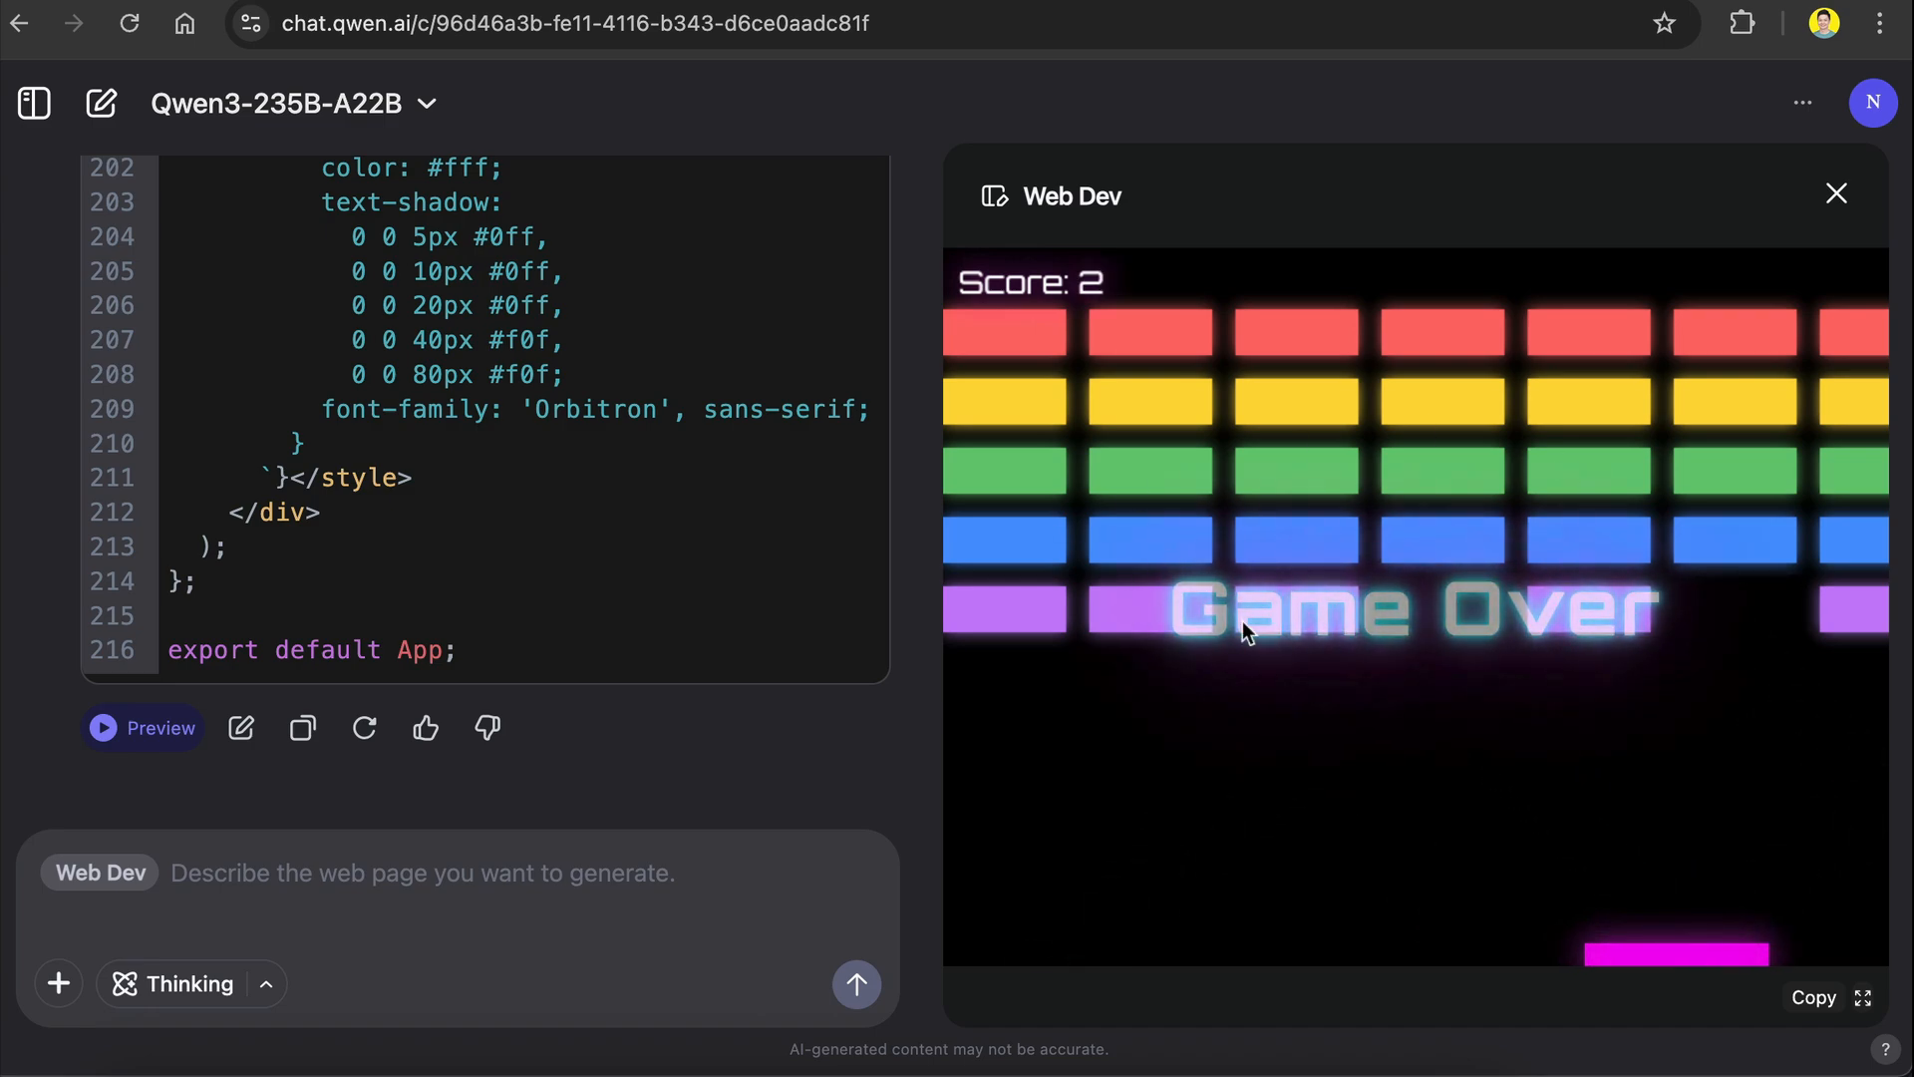
pyautogui.moveTo(1364, 855)
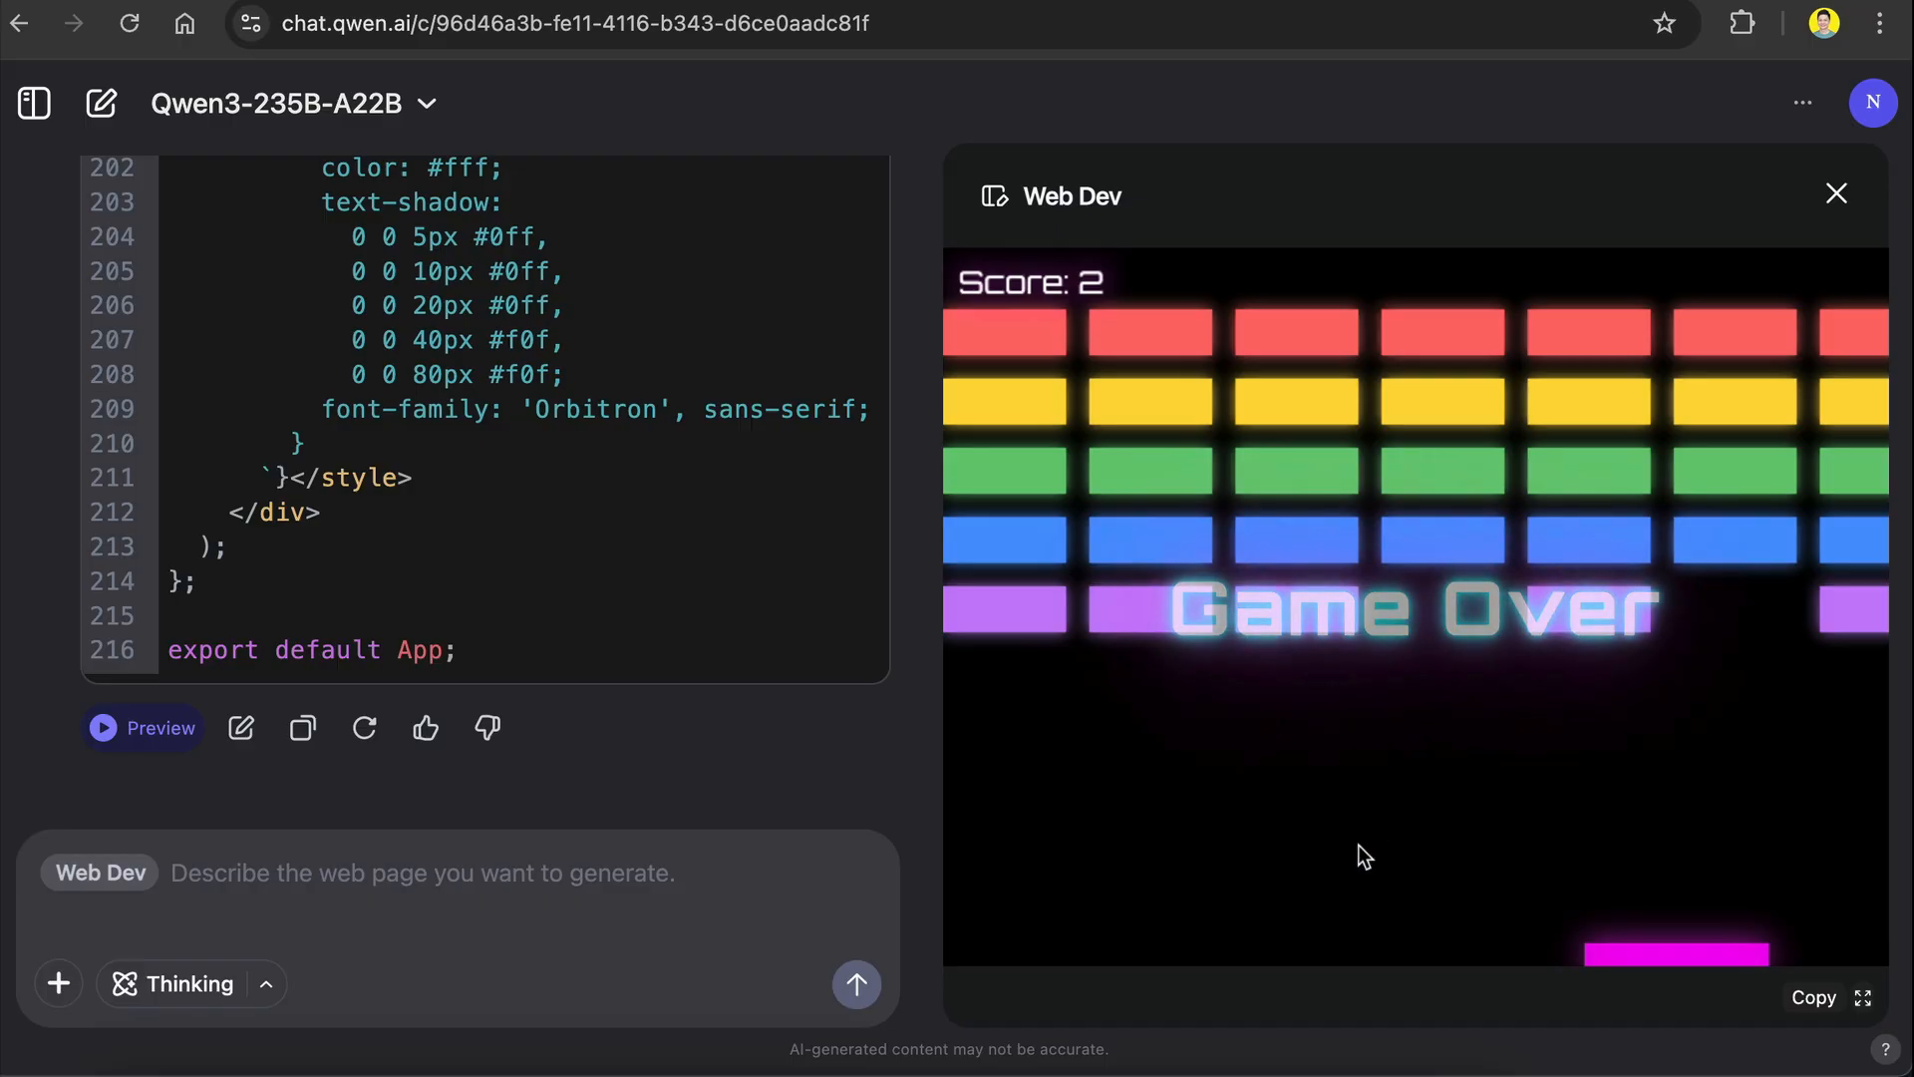
pyautogui.moveTo(1402, 833)
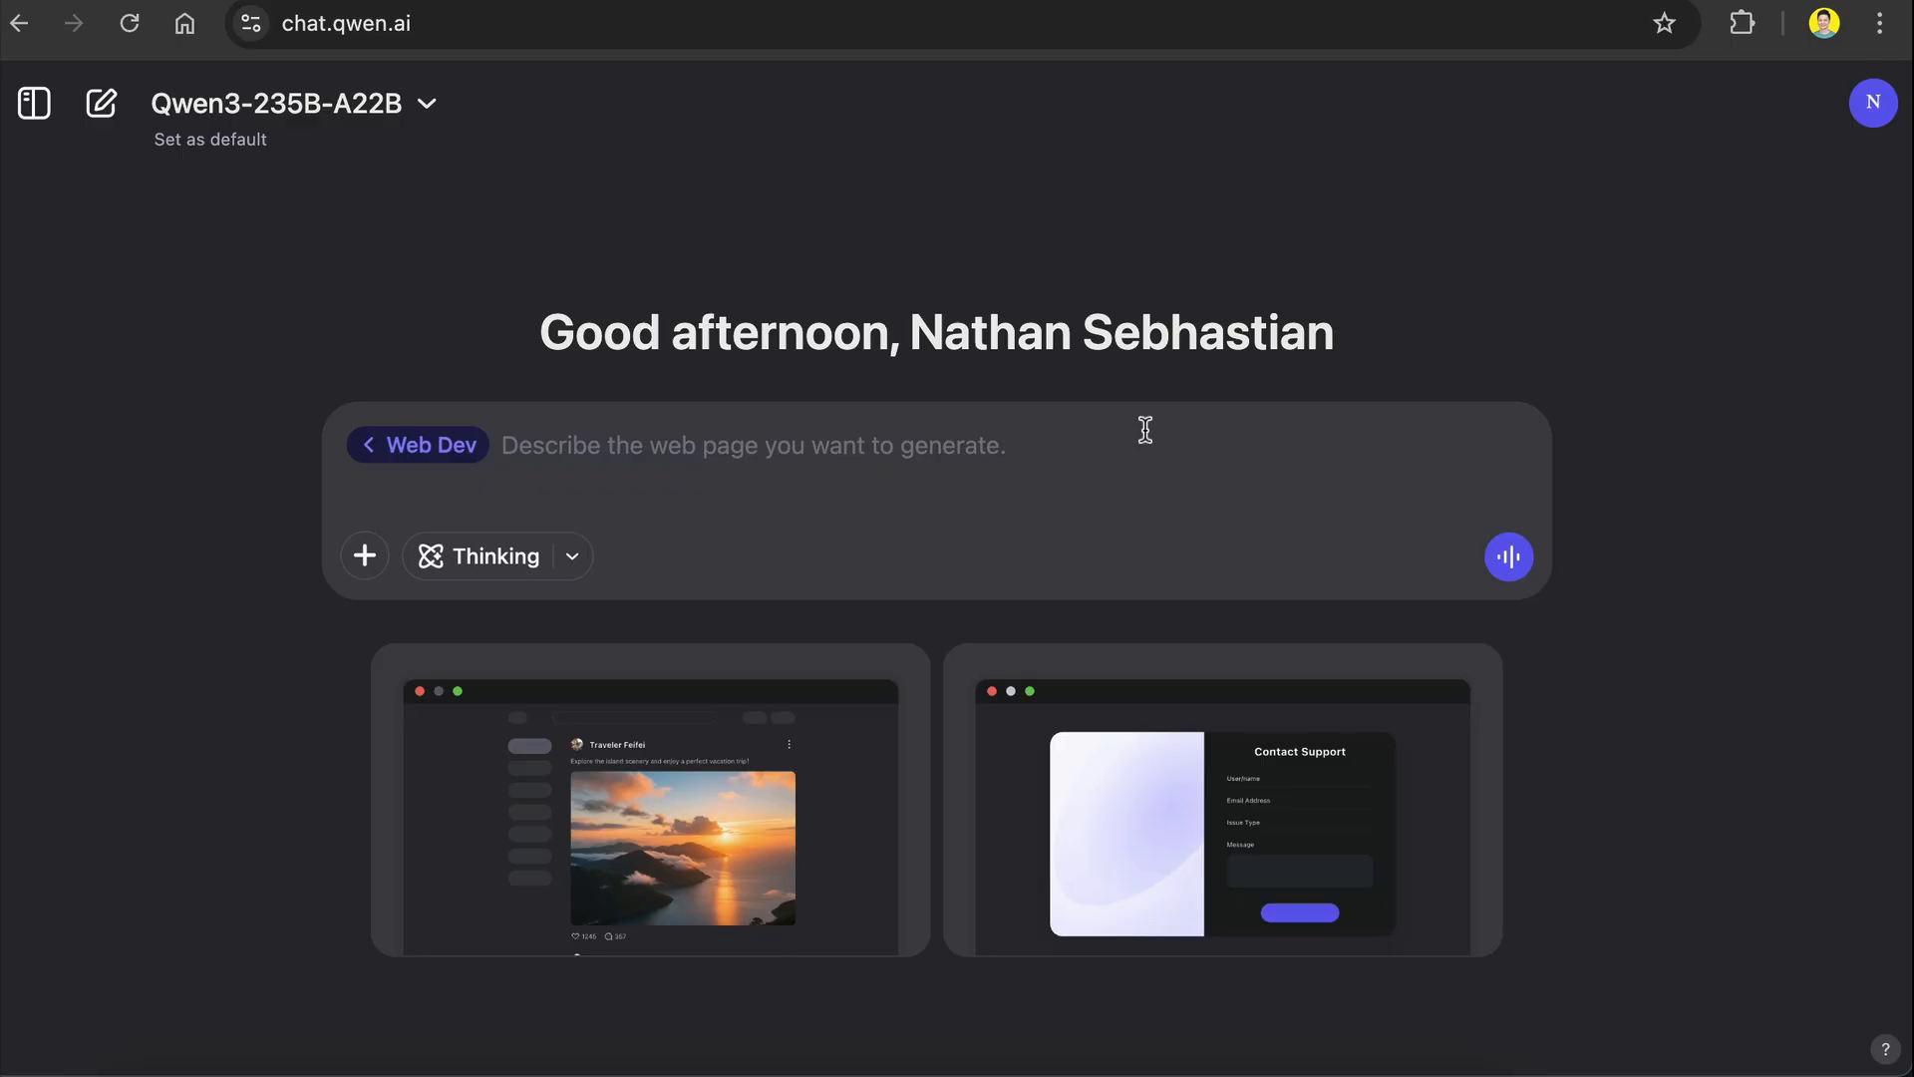
# Step: Paste the Note Organizer specification into a new Web Dev chat and send it
pyautogui.write('- Clean, modern, and responsive layout')
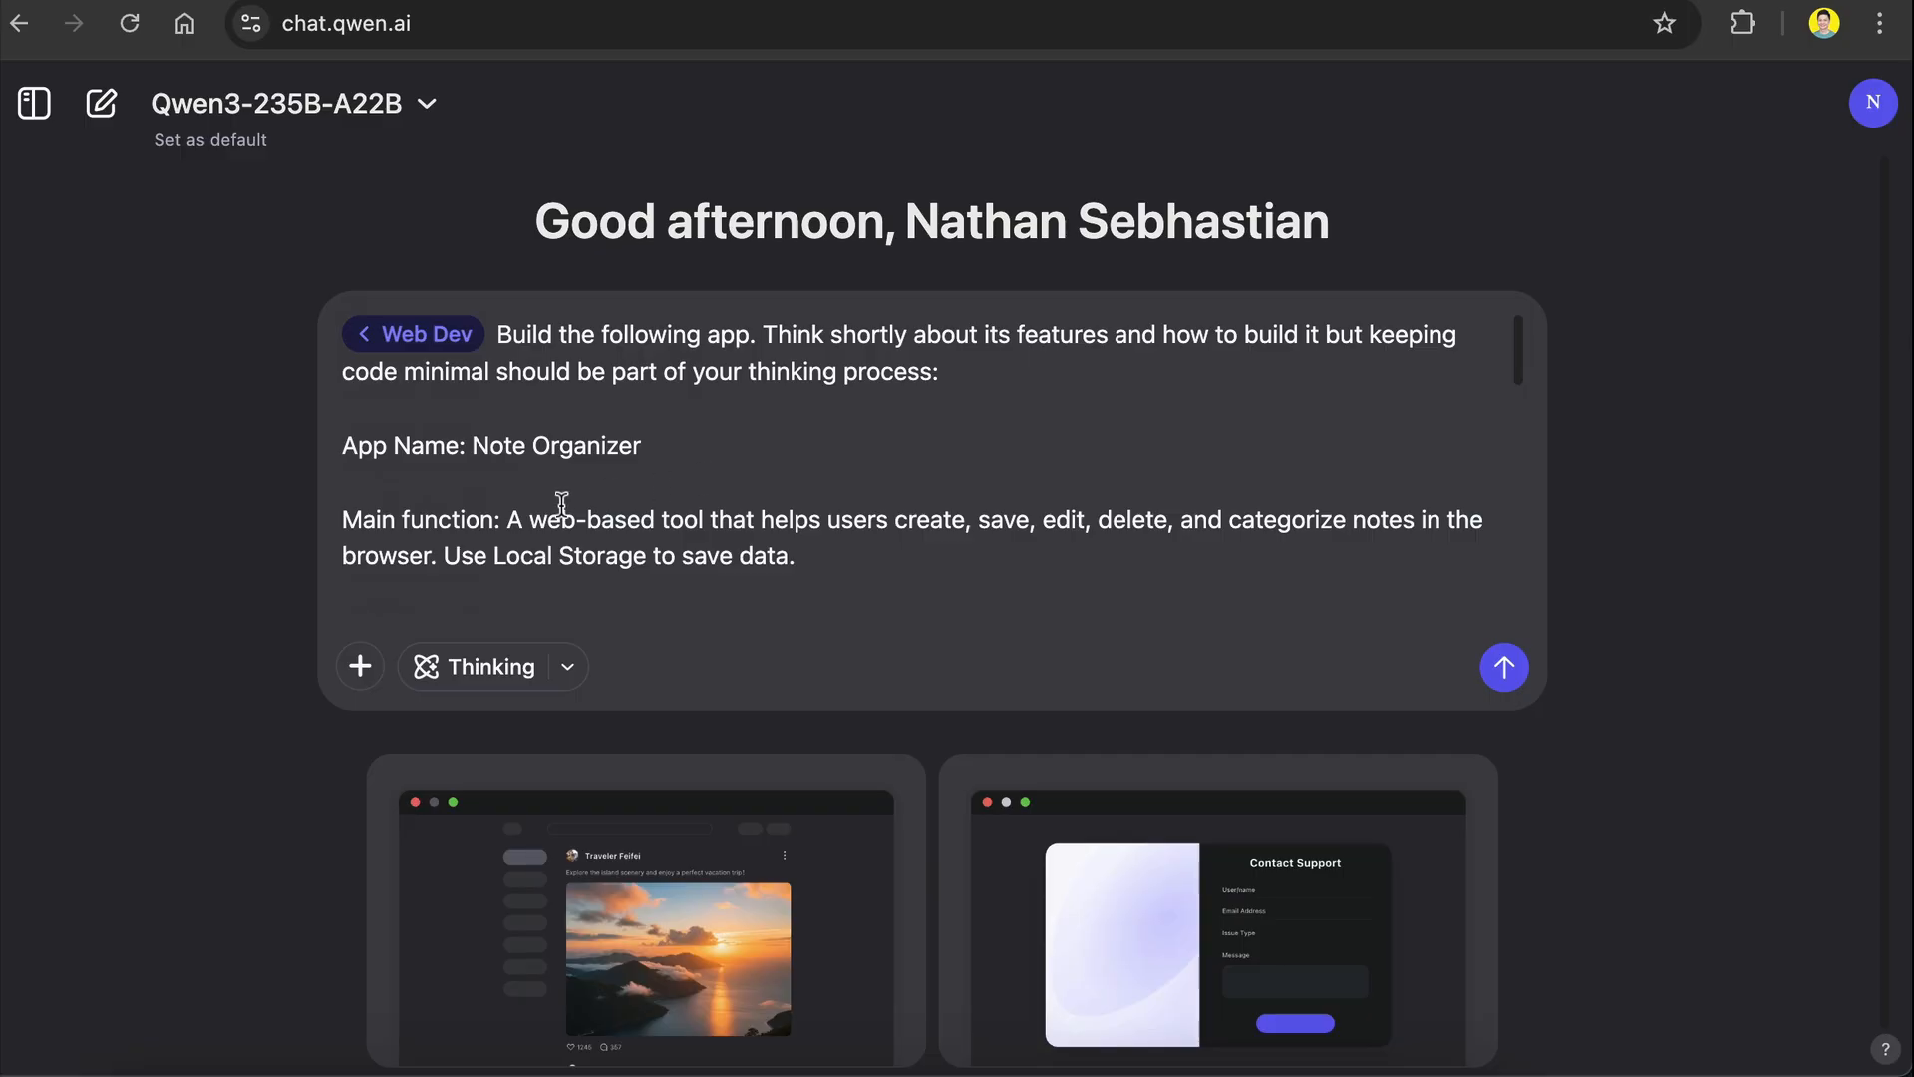
pyautogui.moveTo(680, 525)
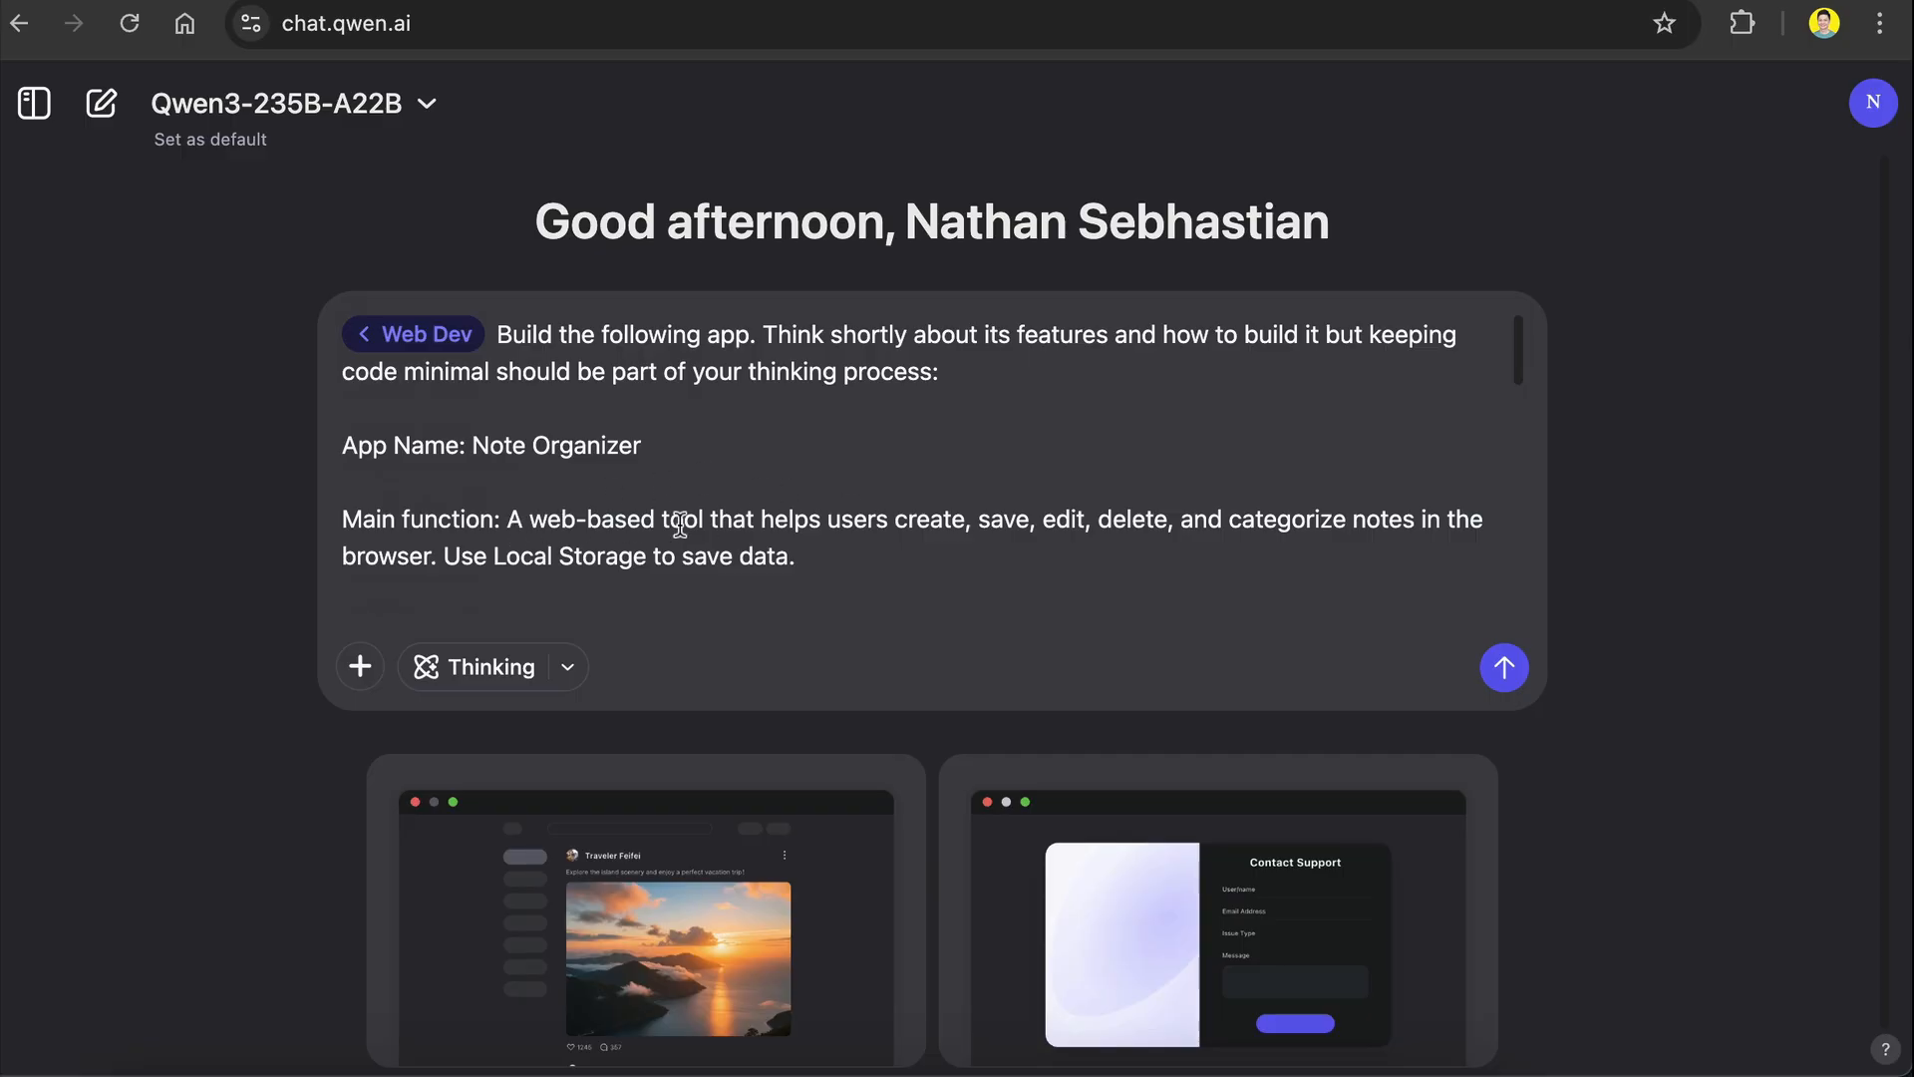
pyautogui.moveTo(1079, 518)
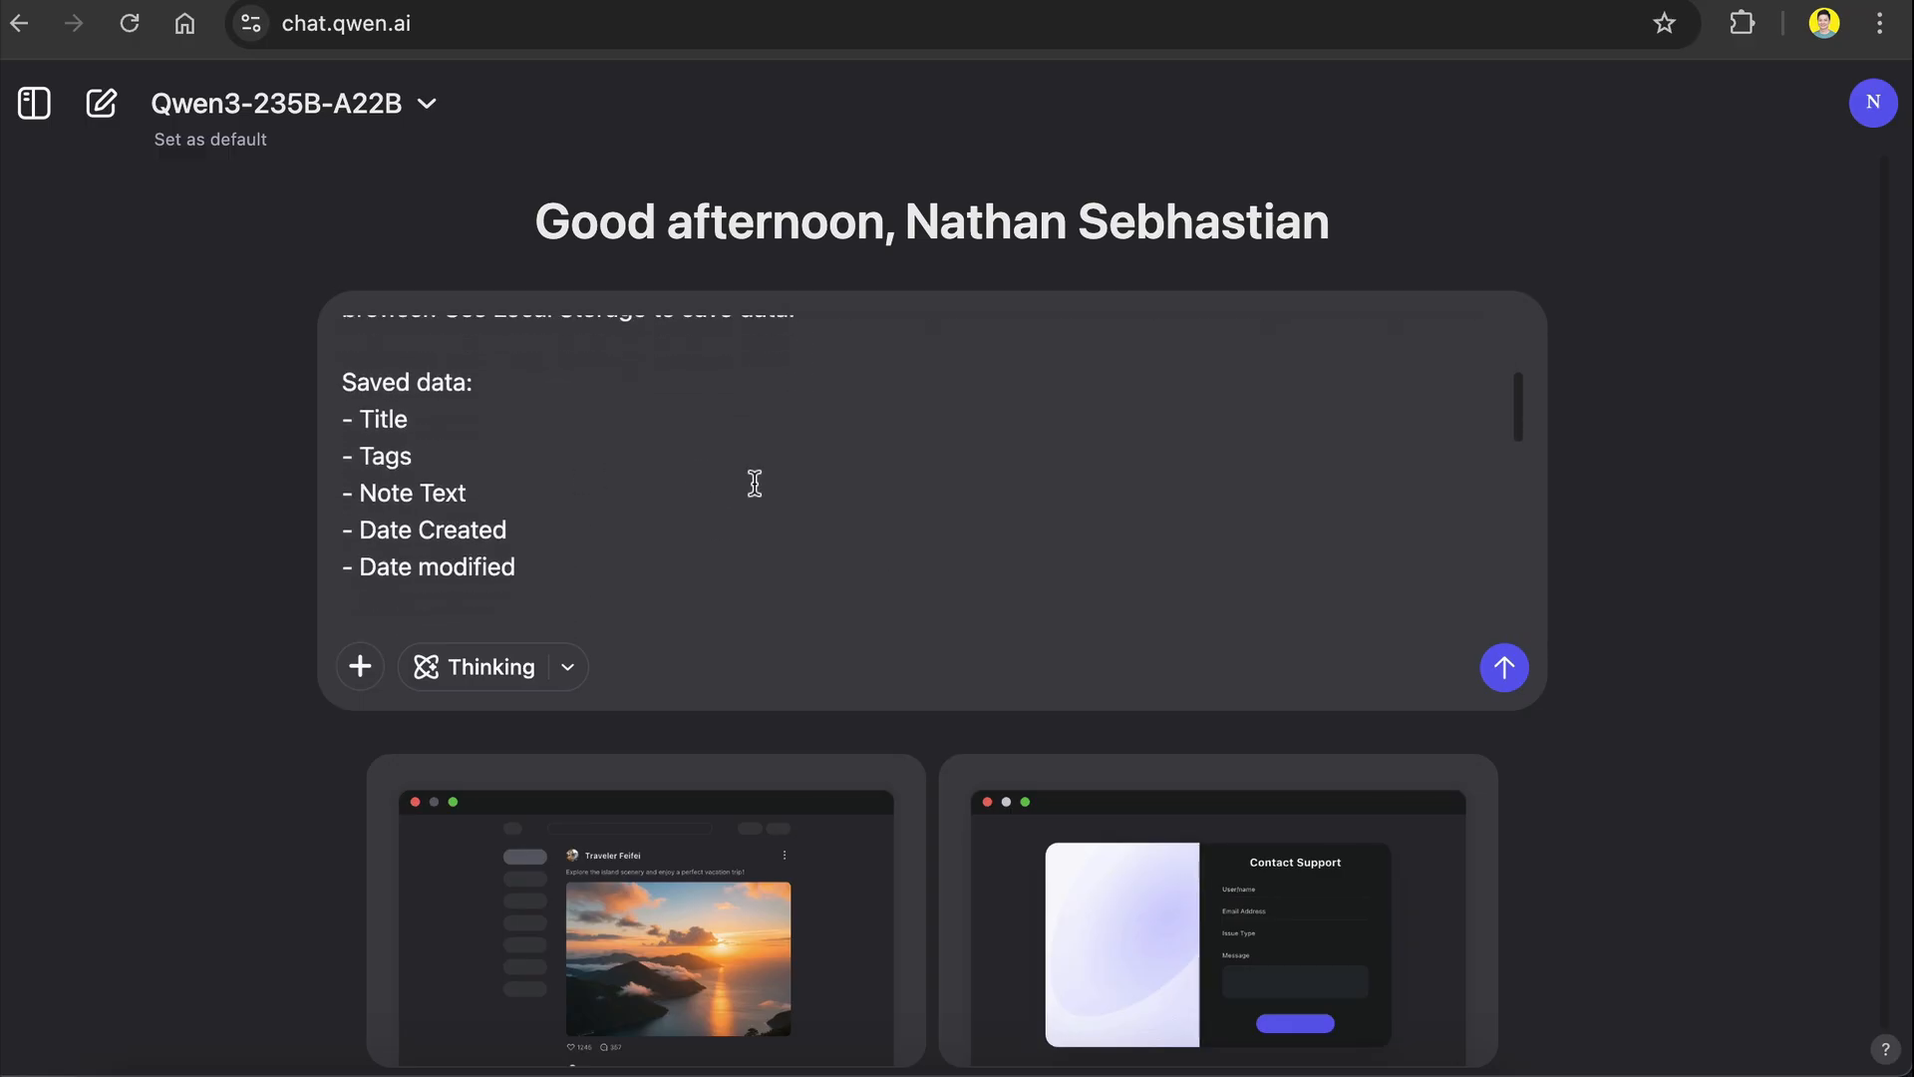
pyautogui.scroll(-3)
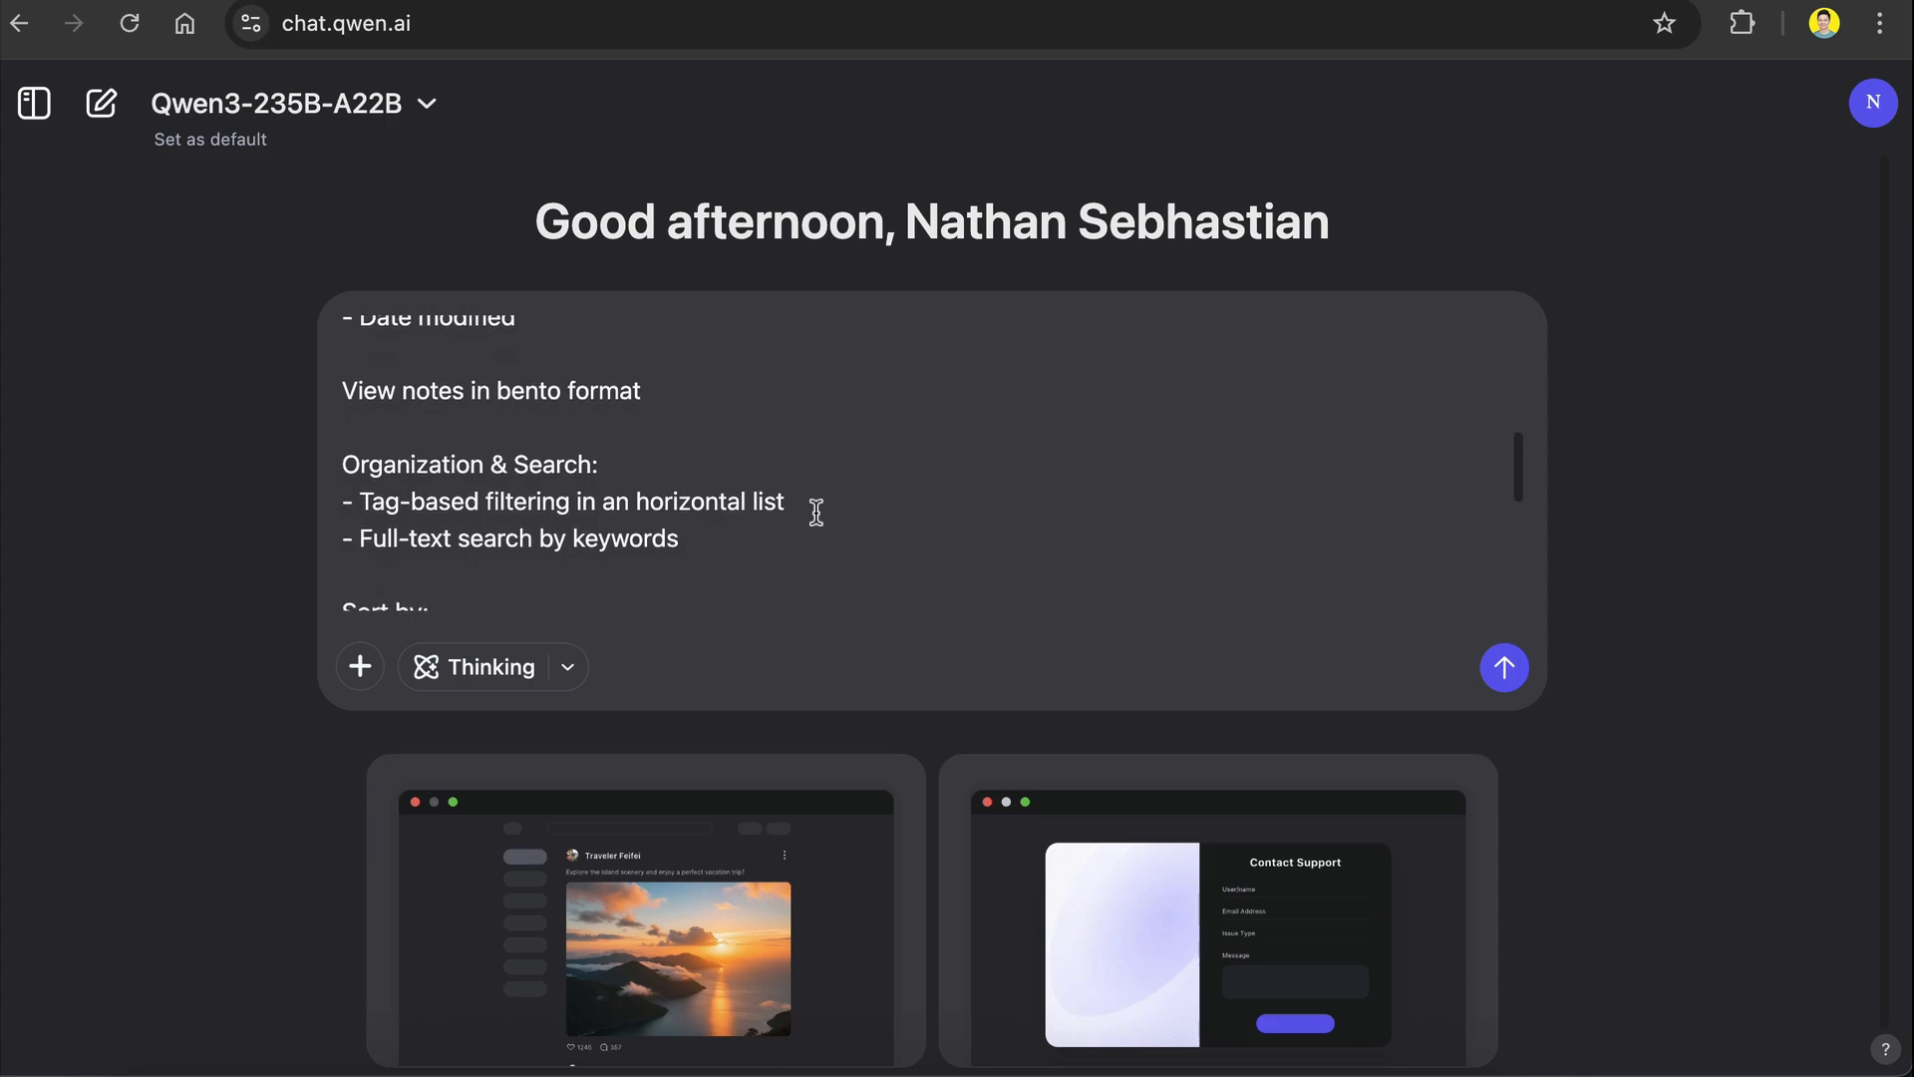
pyautogui.scroll(-3)
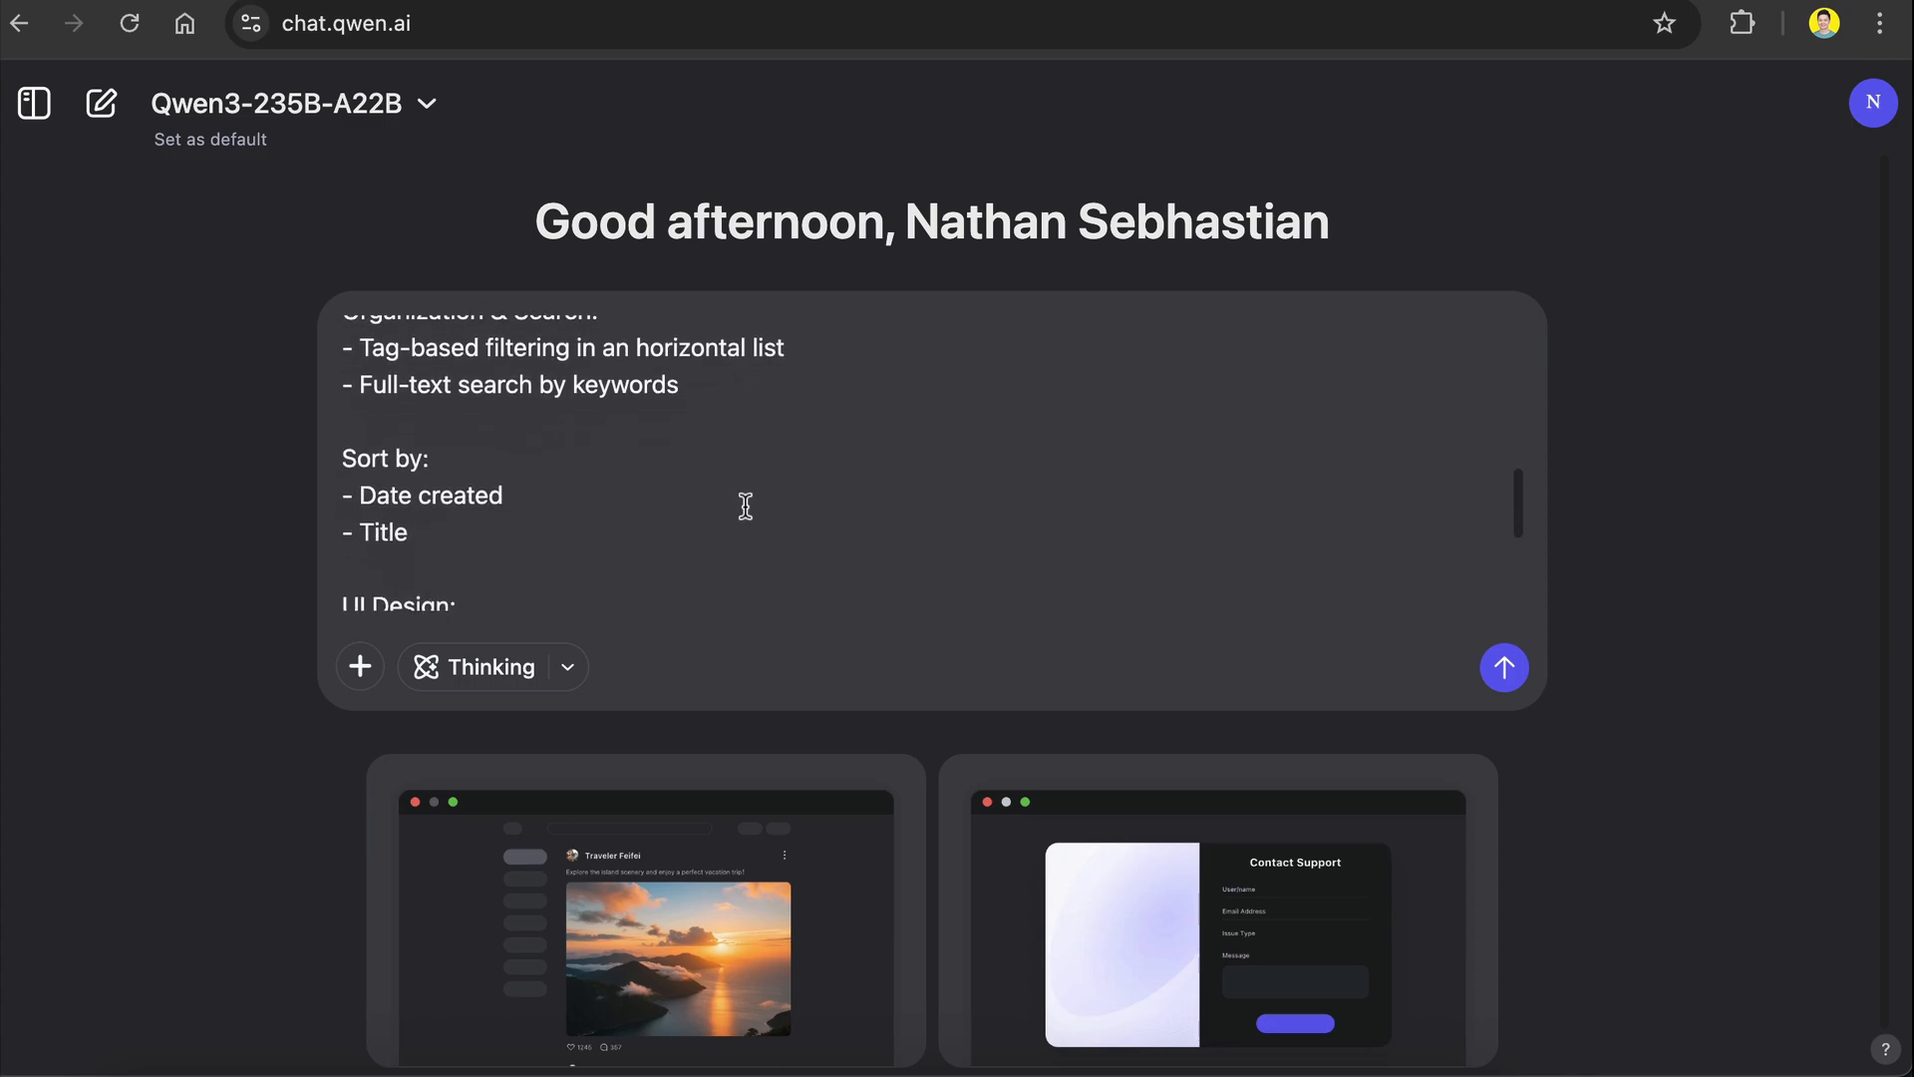
pyautogui.scroll(-3)
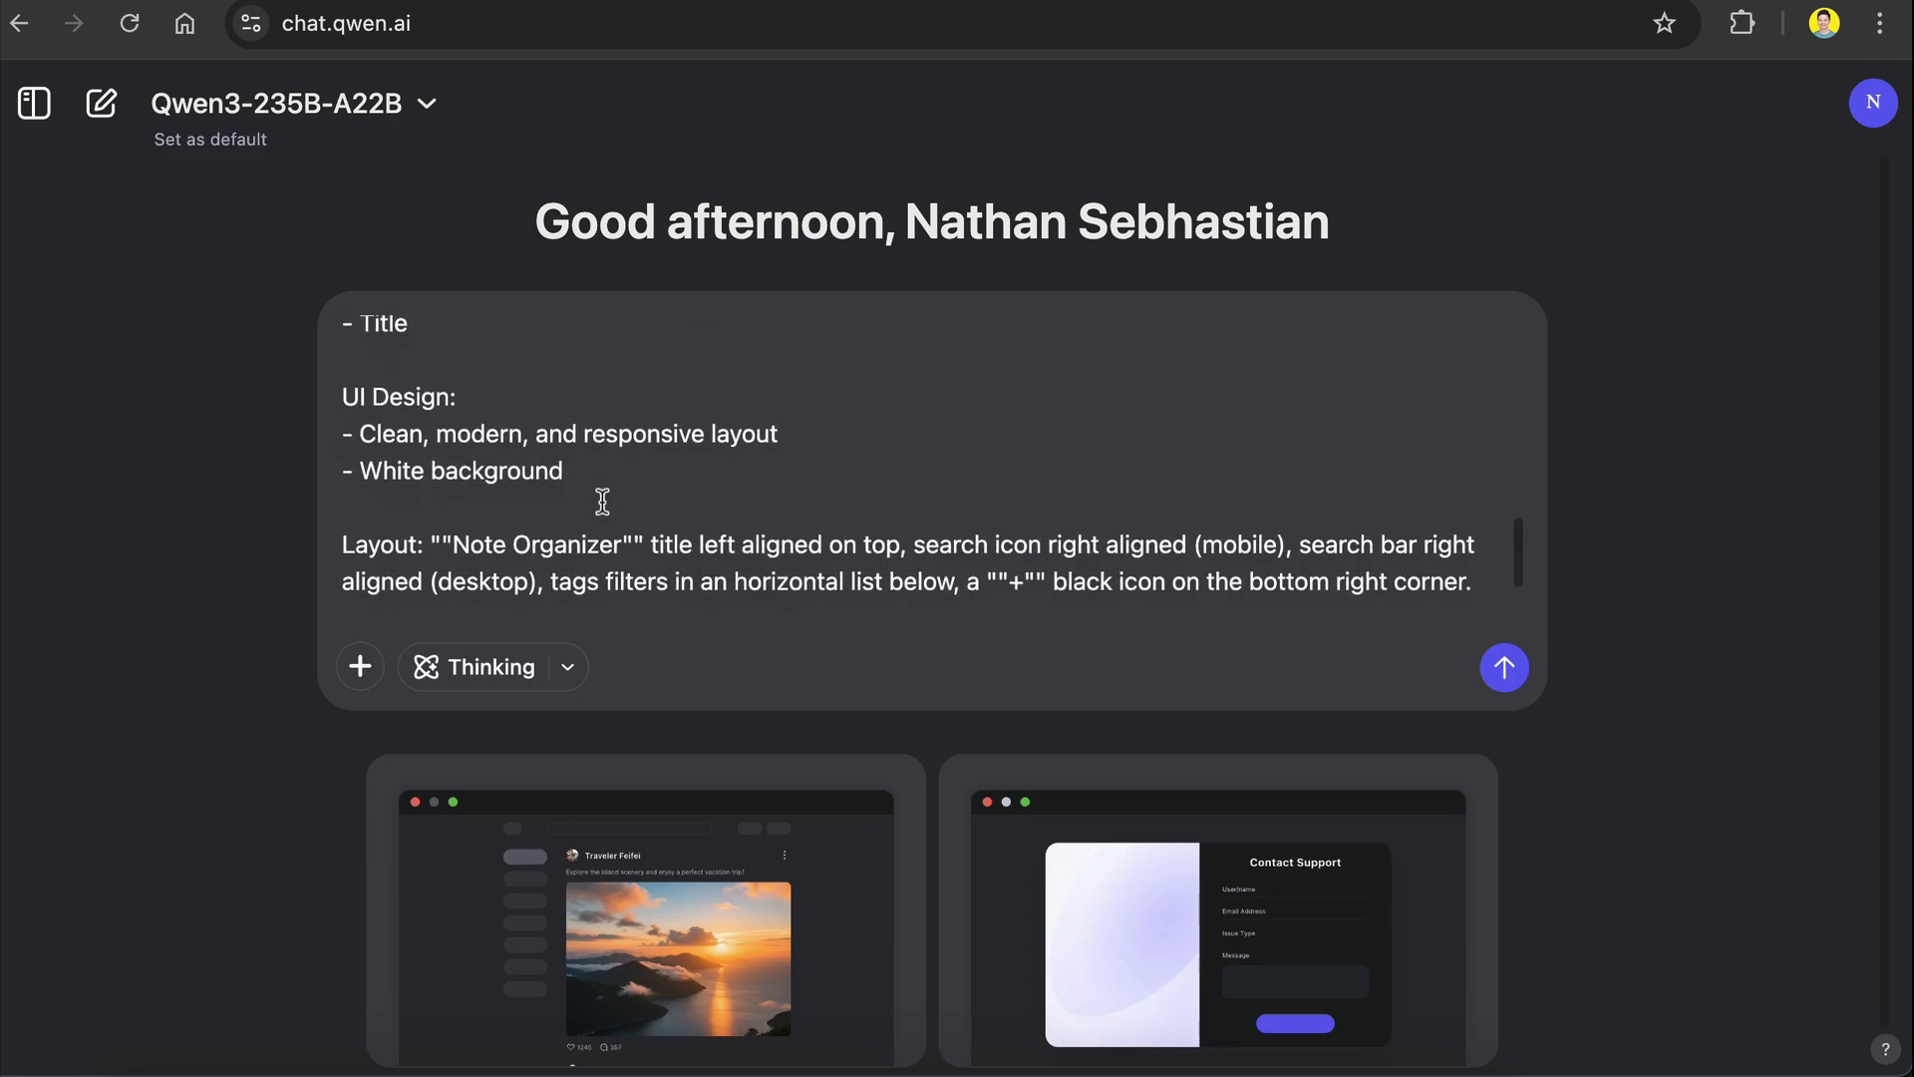
pyautogui.scroll(-3)
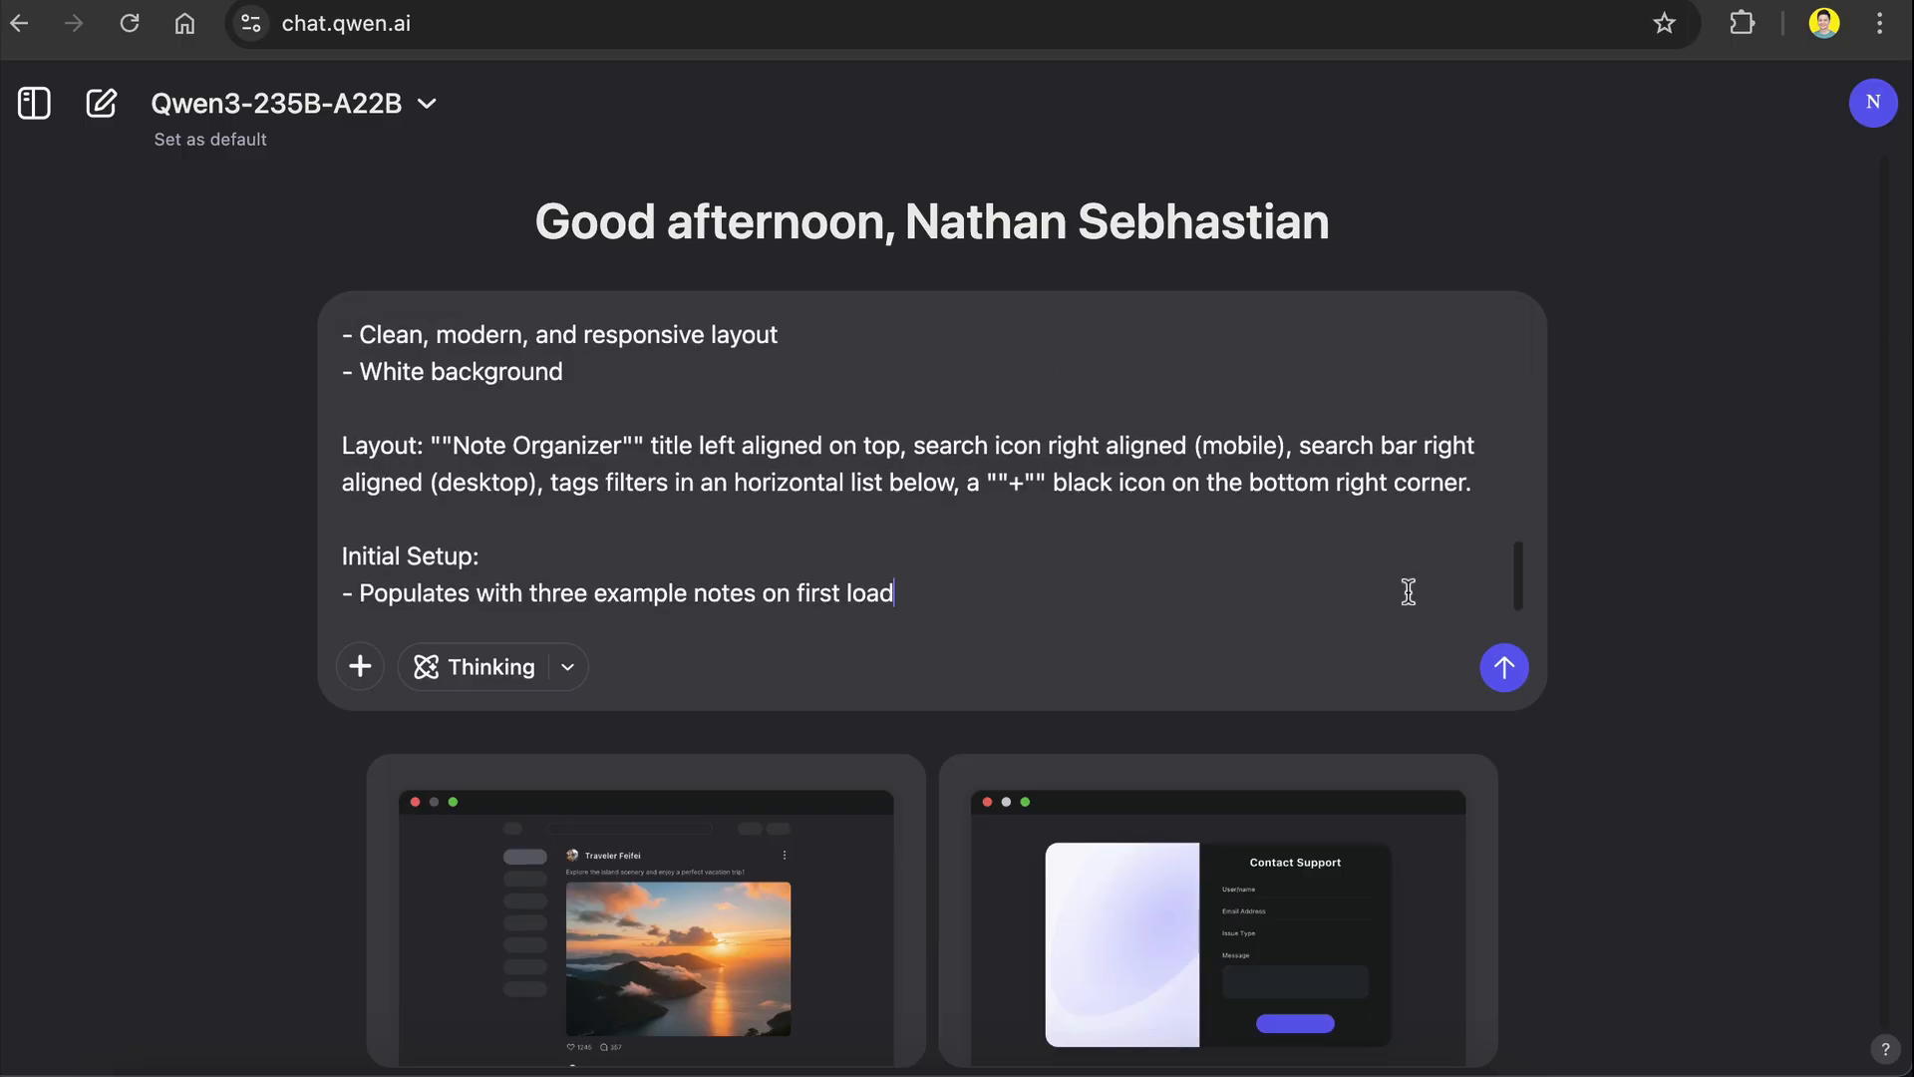
pyautogui.click(1502, 666)
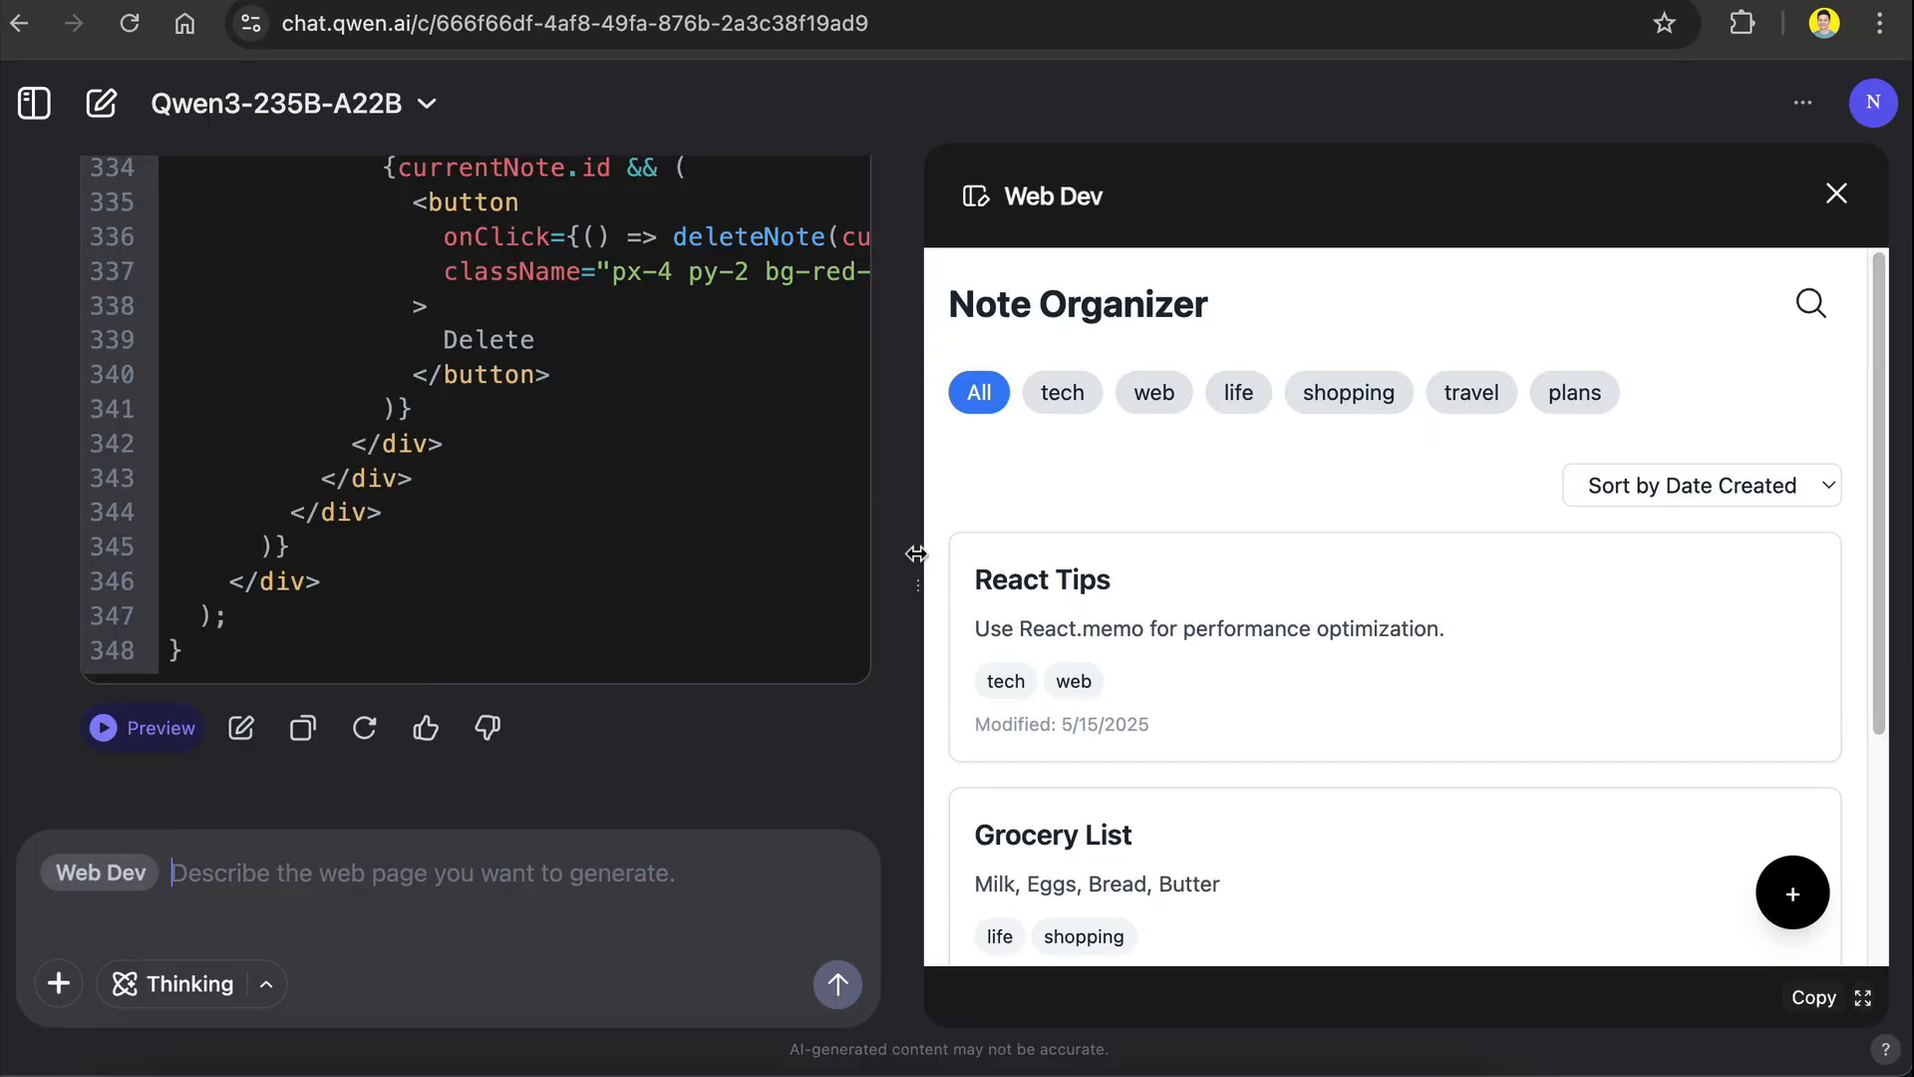
pyautogui.moveTo(1033, 505)
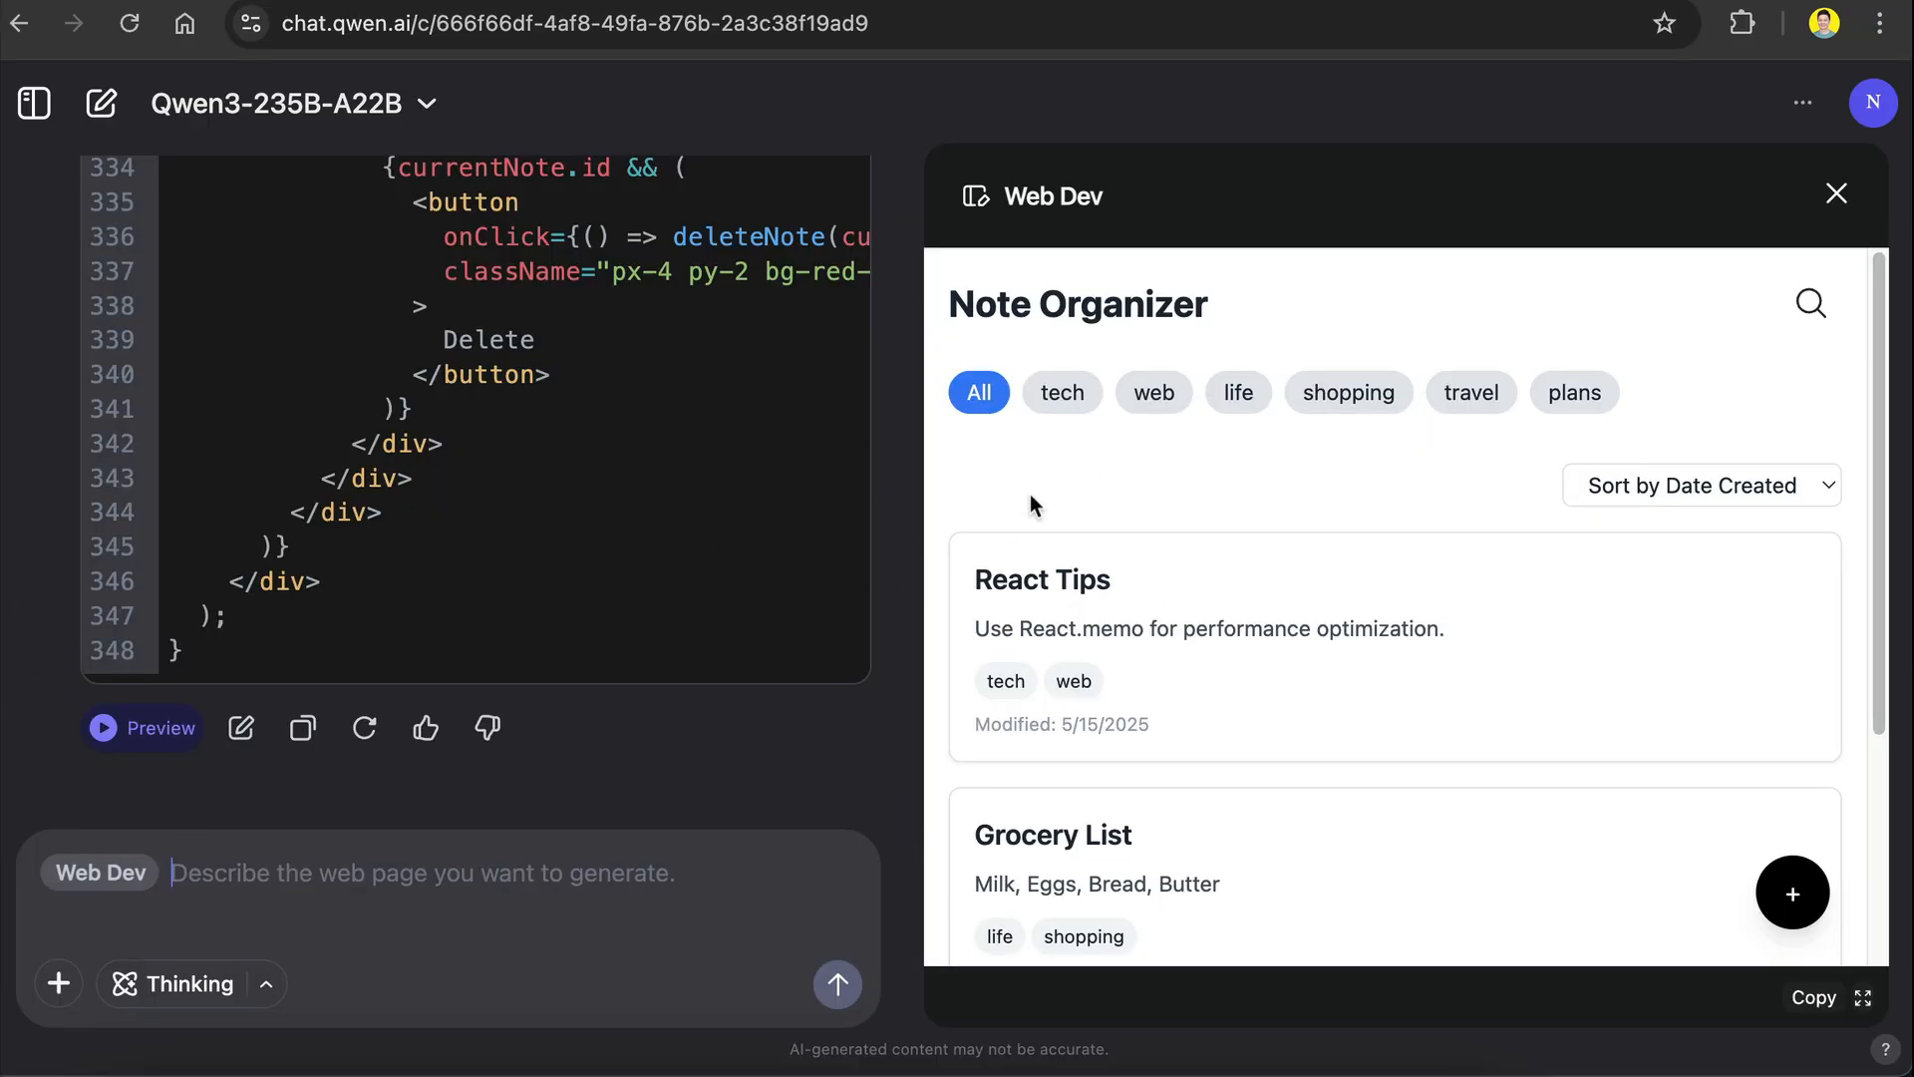
# Step: Sort the Note Organizer notes by title, then back to date created
pyautogui.scroll(-3)
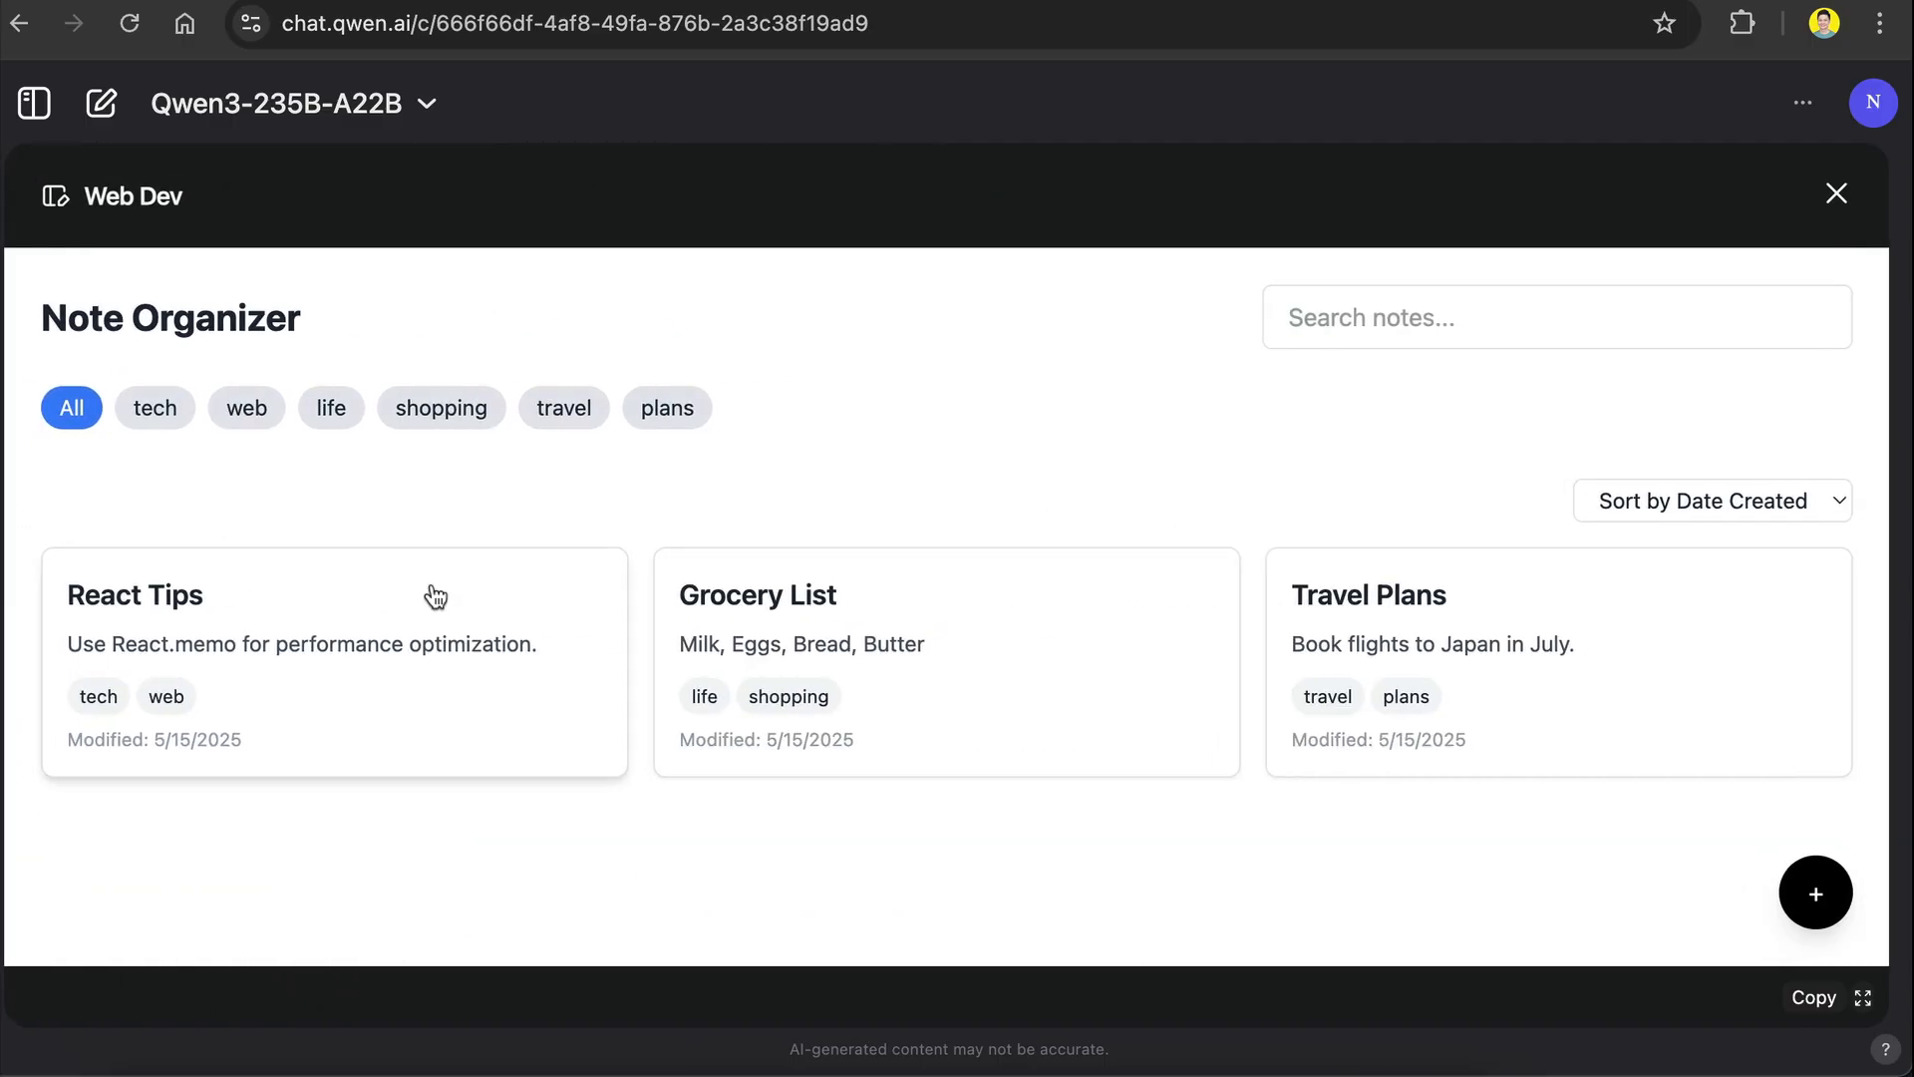
pyautogui.click(1712, 501)
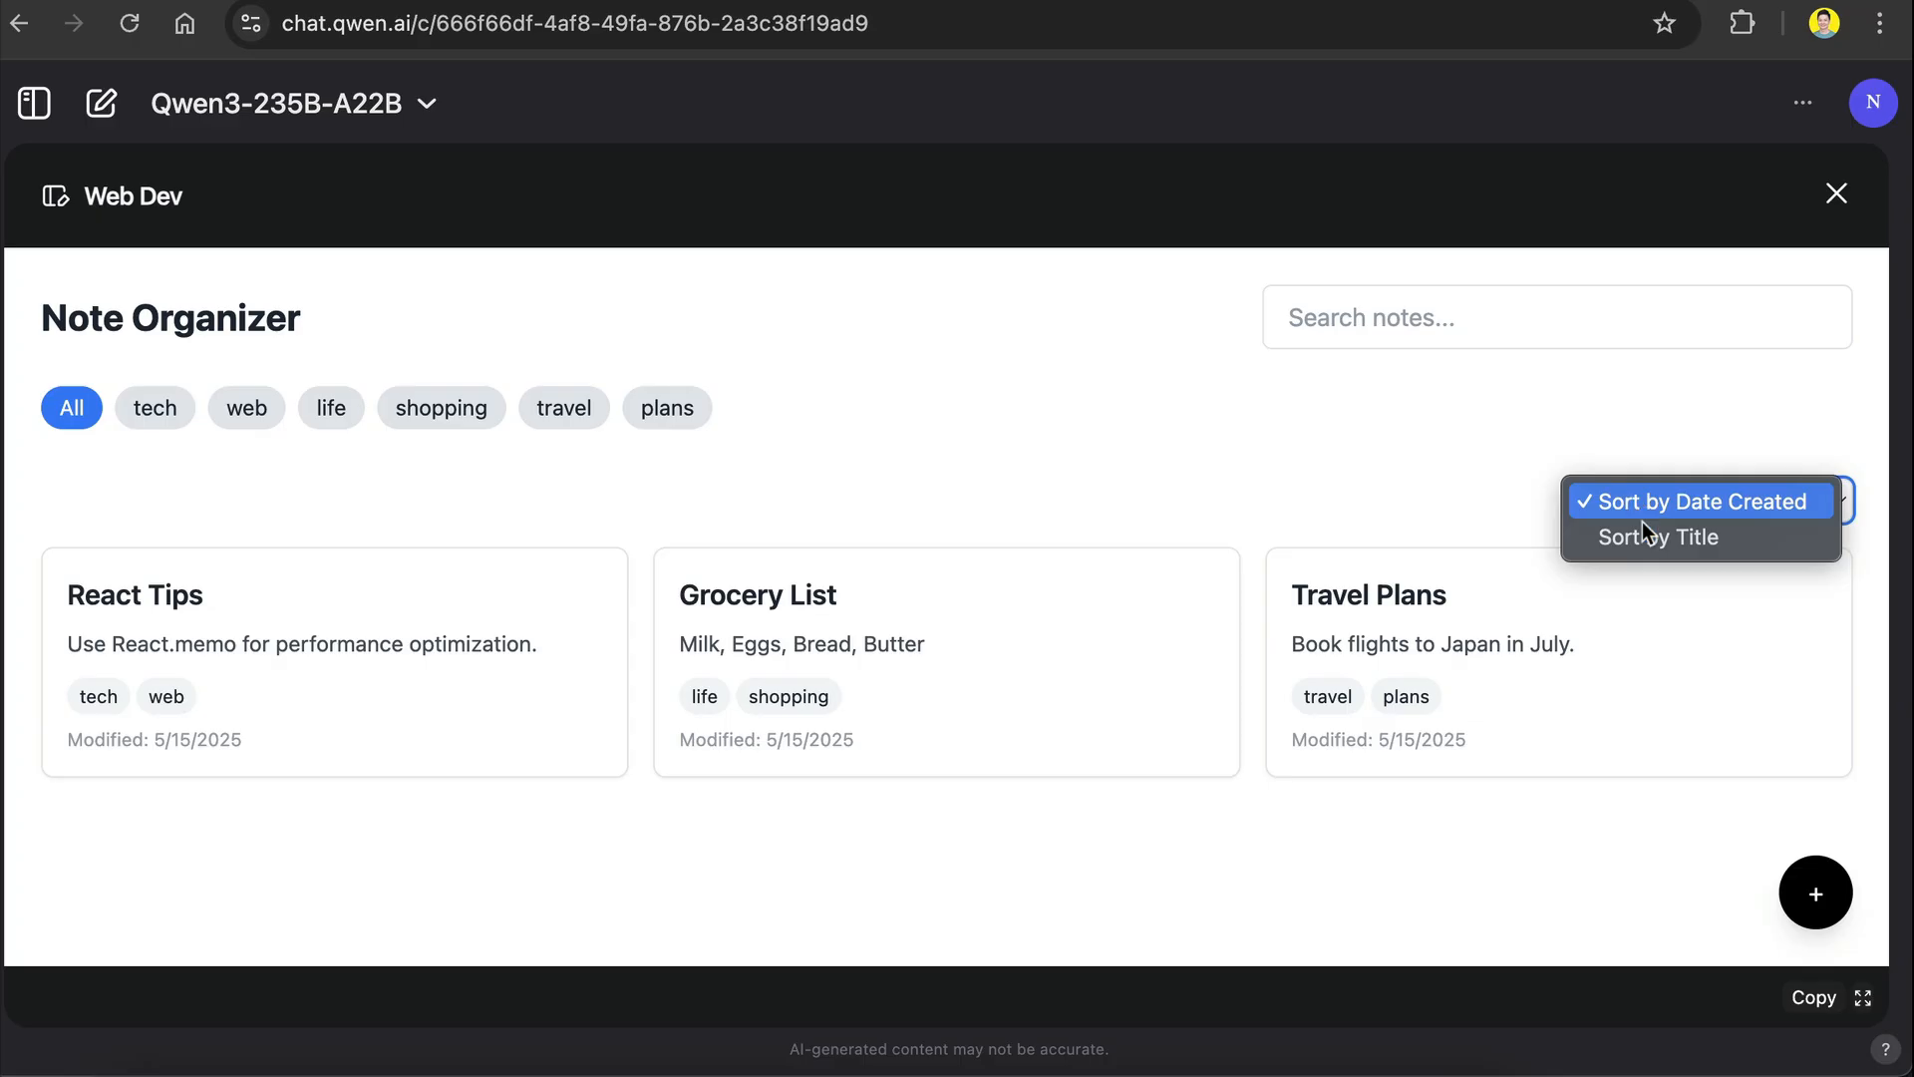
pyautogui.click(1653, 538)
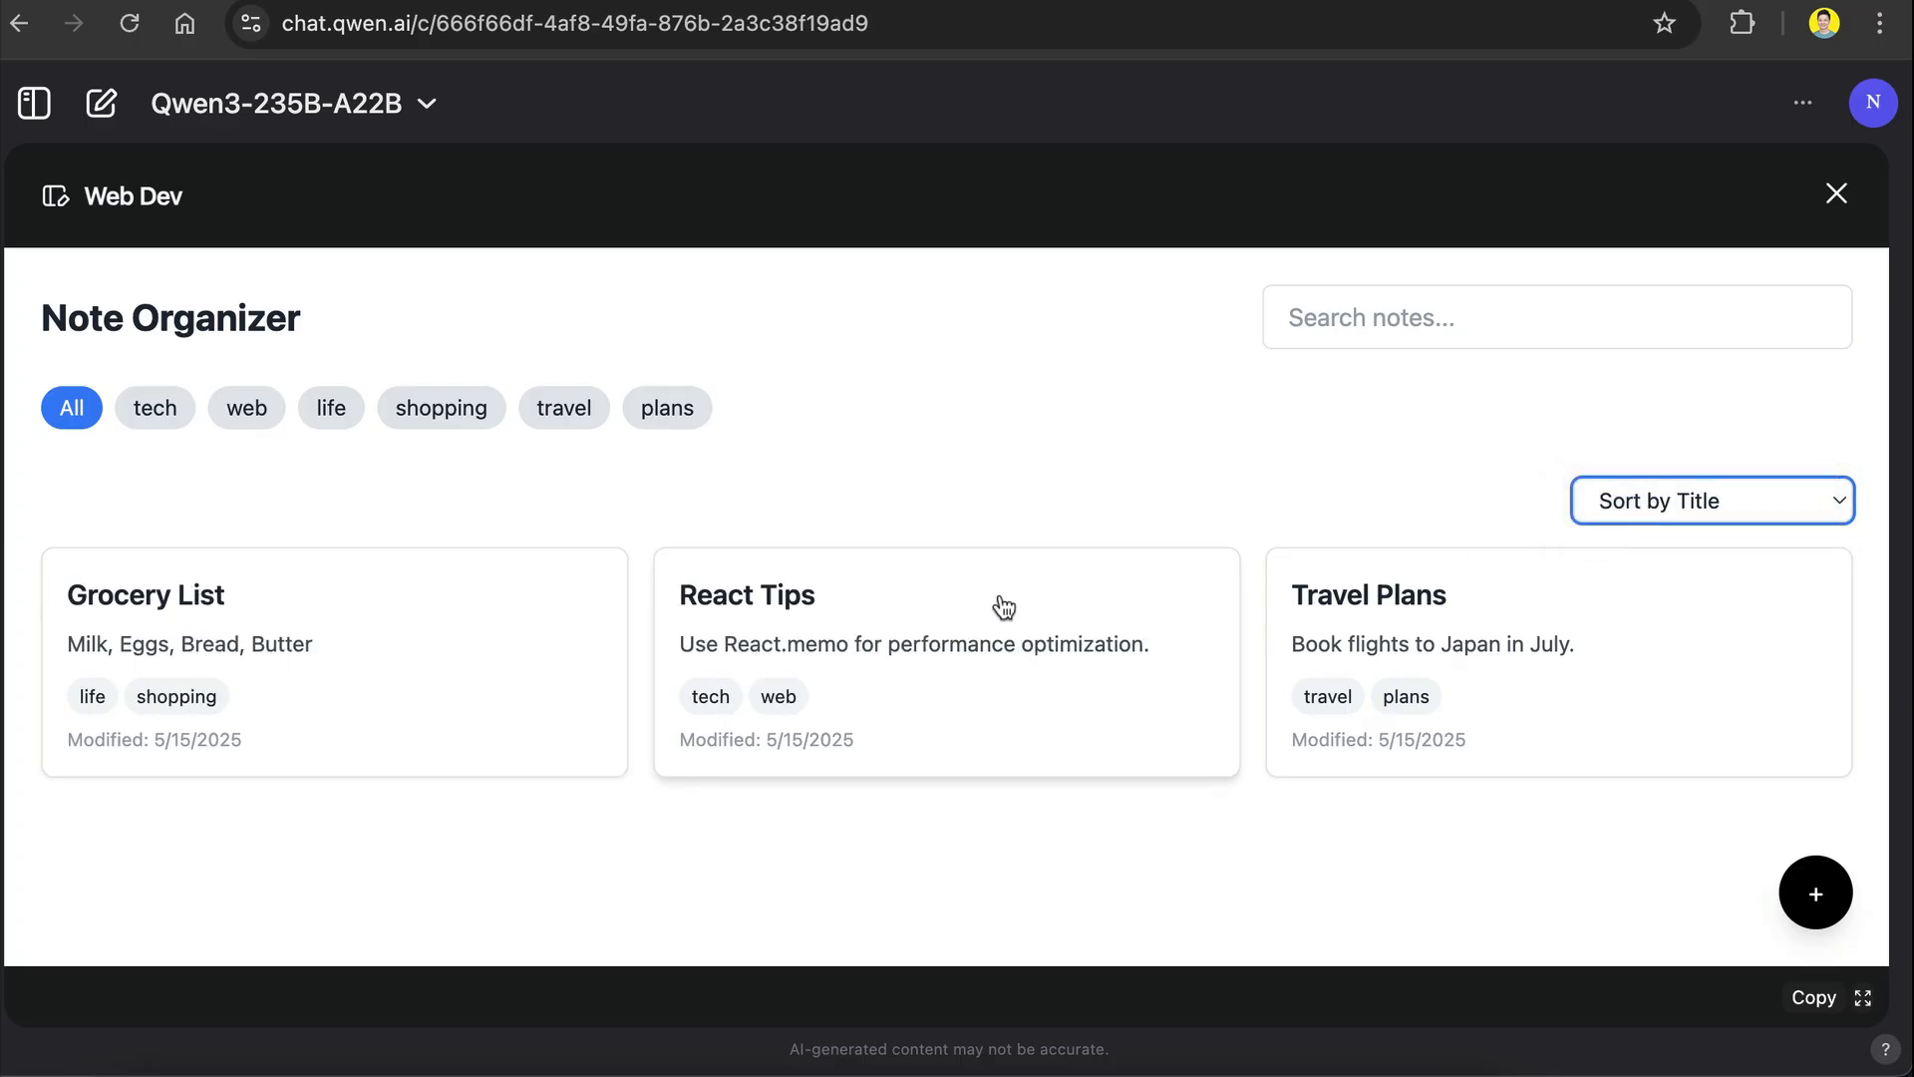
pyautogui.click(1709, 499)
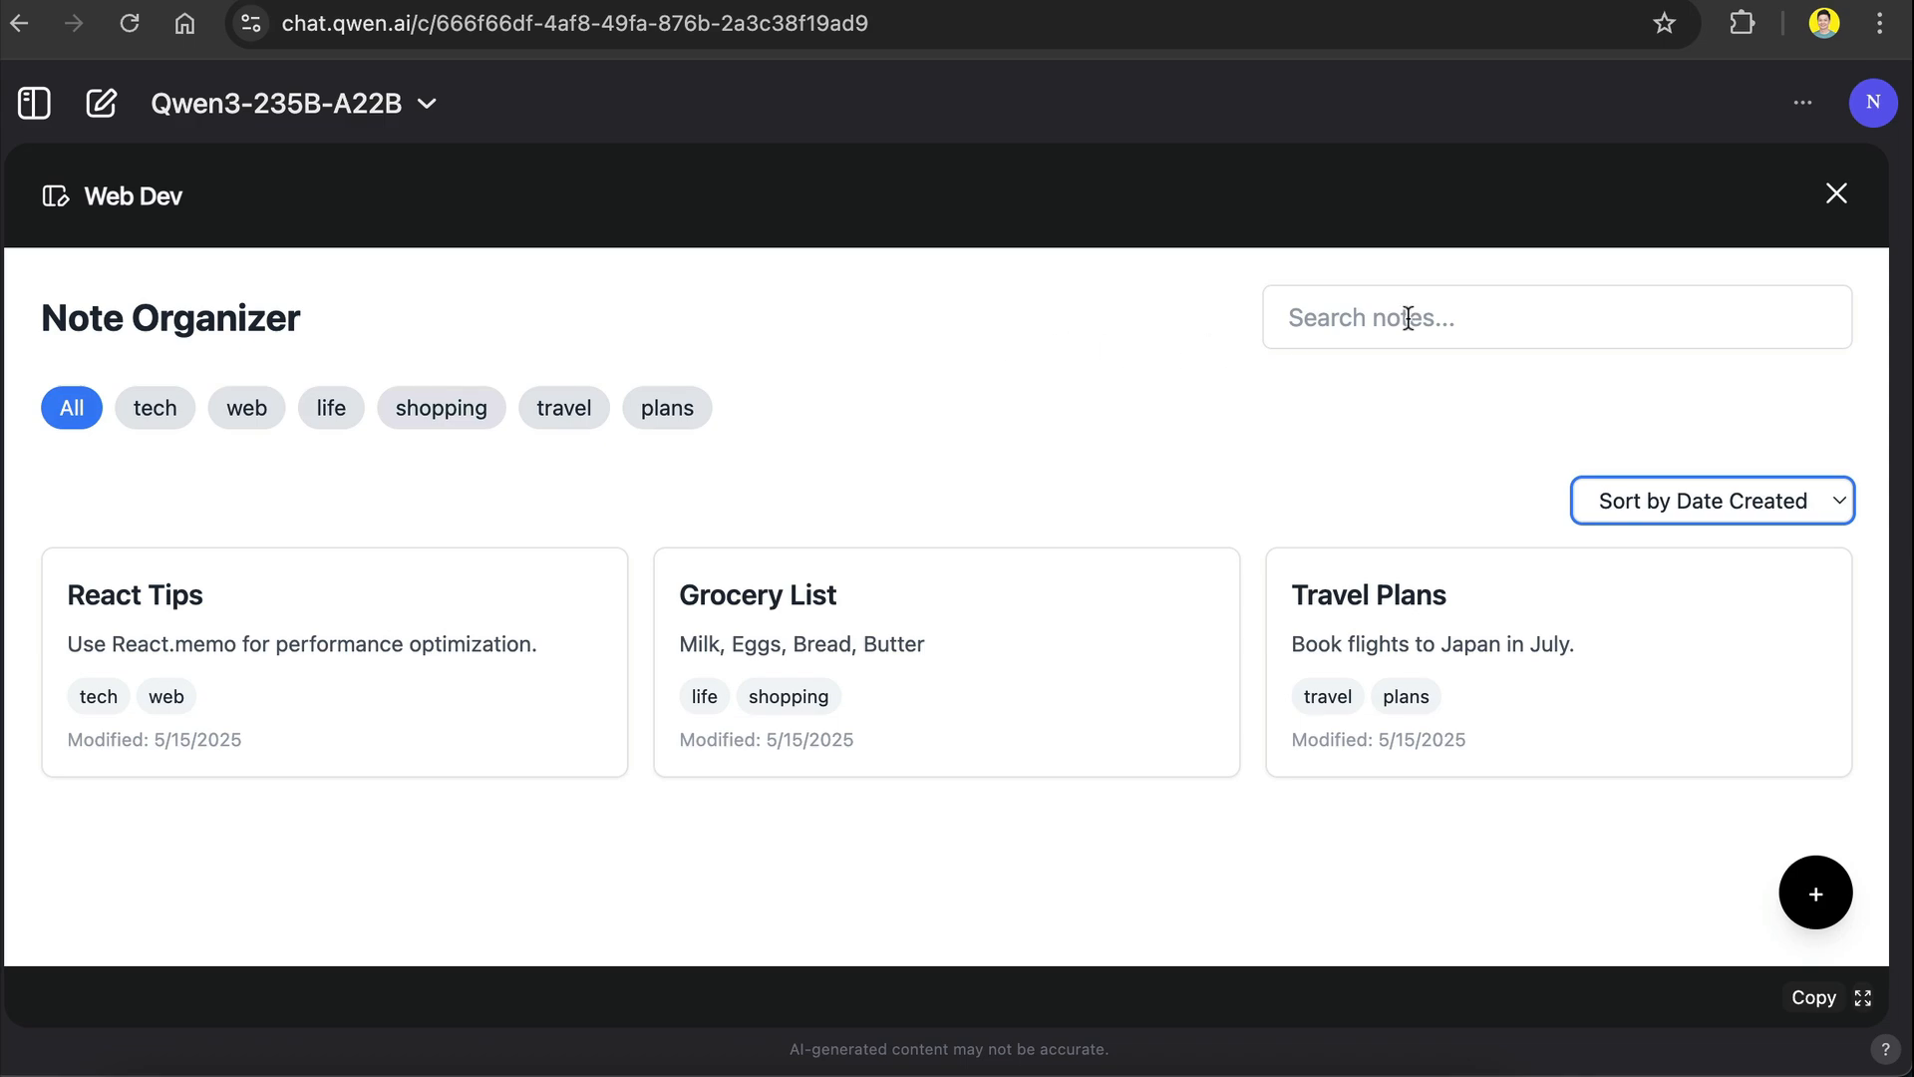
# Step: Search notes for 'trav', then filter by the life tag and then the travel tag
pyautogui.write('trav')
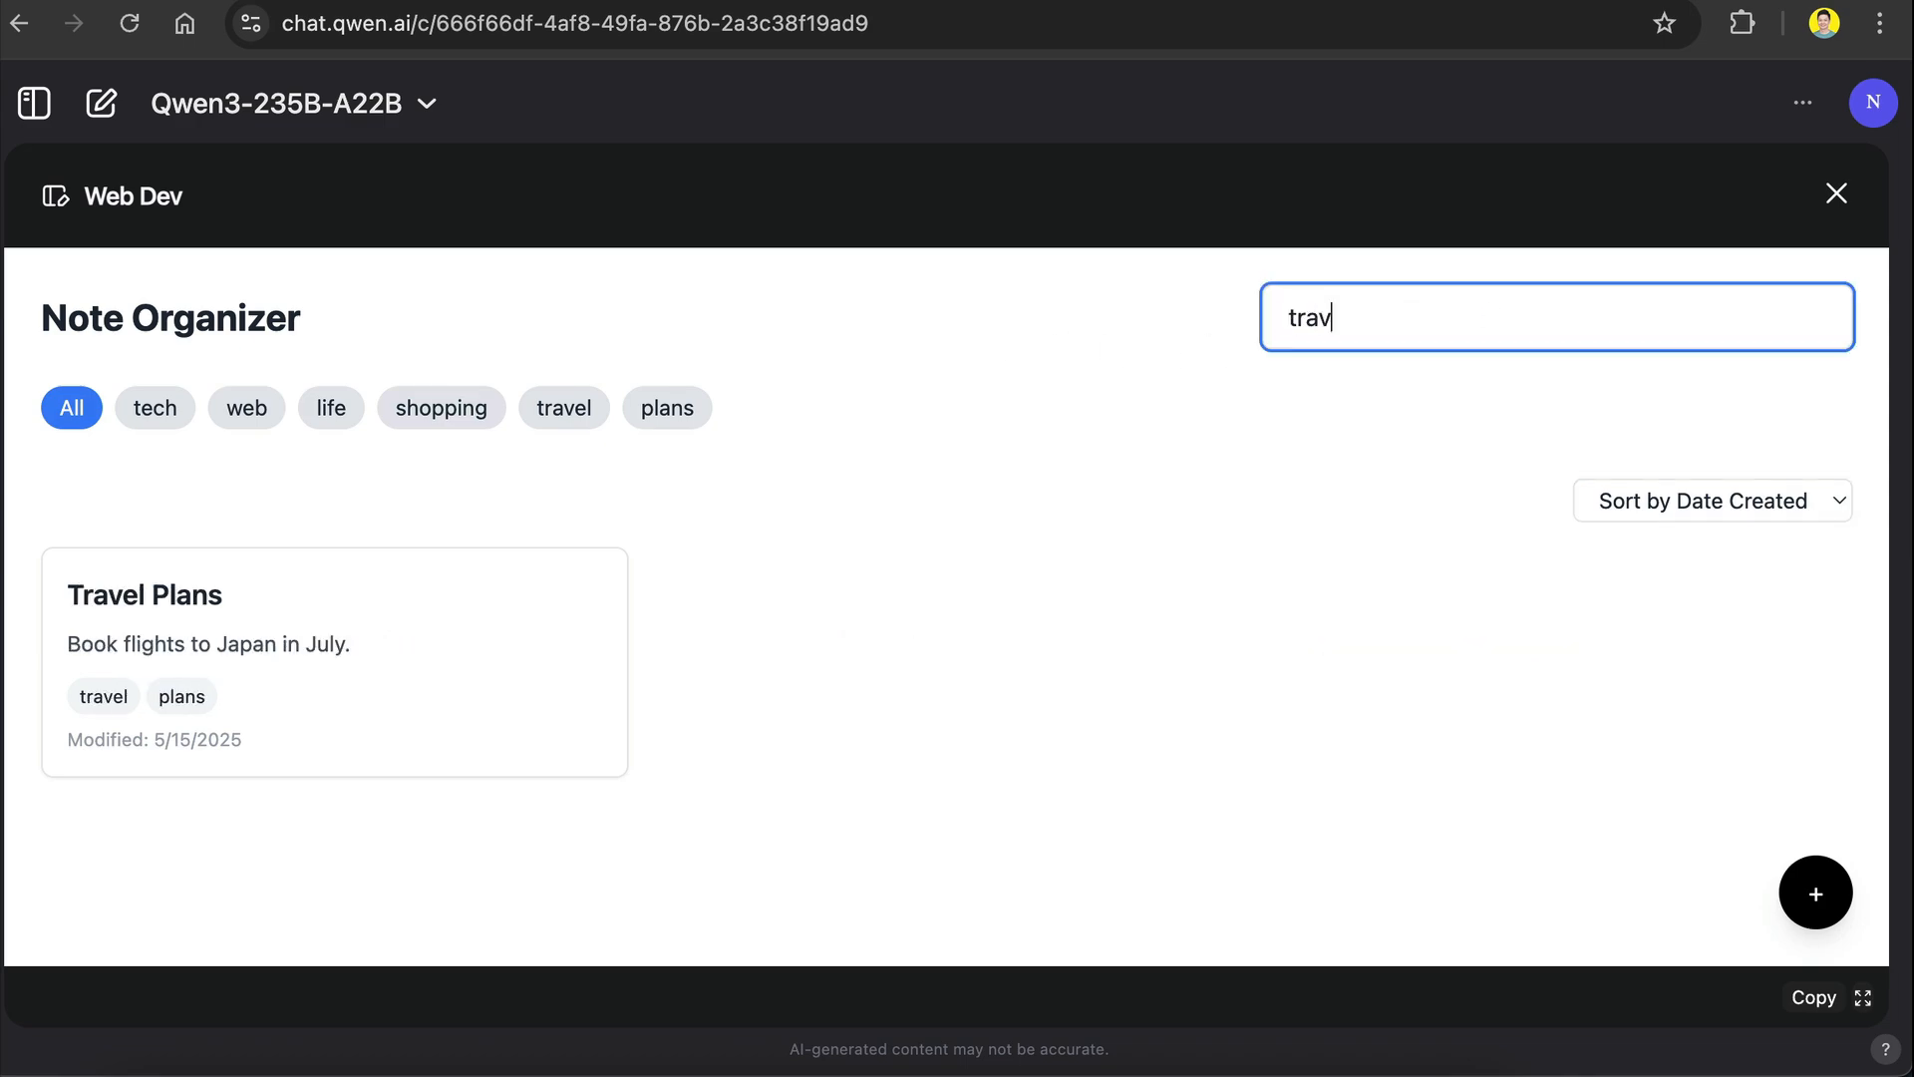
pyautogui.click(1556, 316)
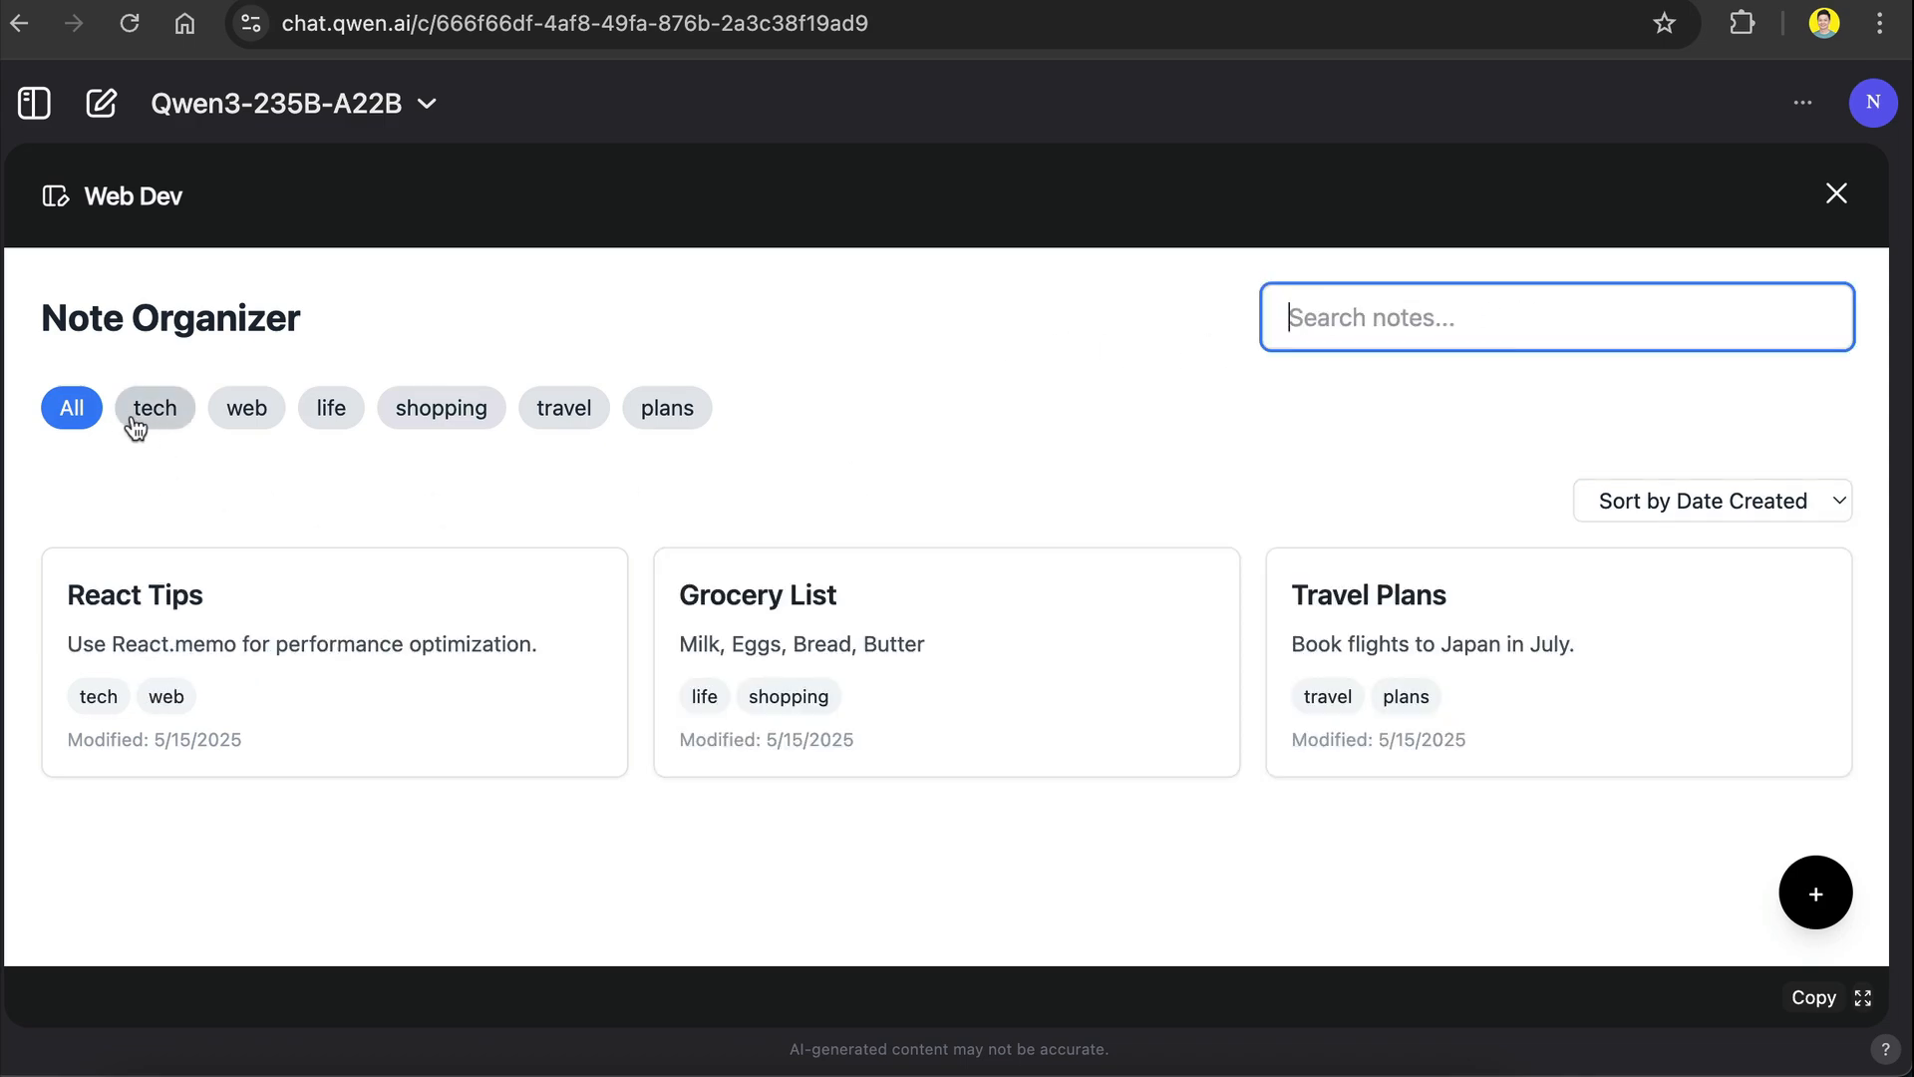
pyautogui.click(330, 407)
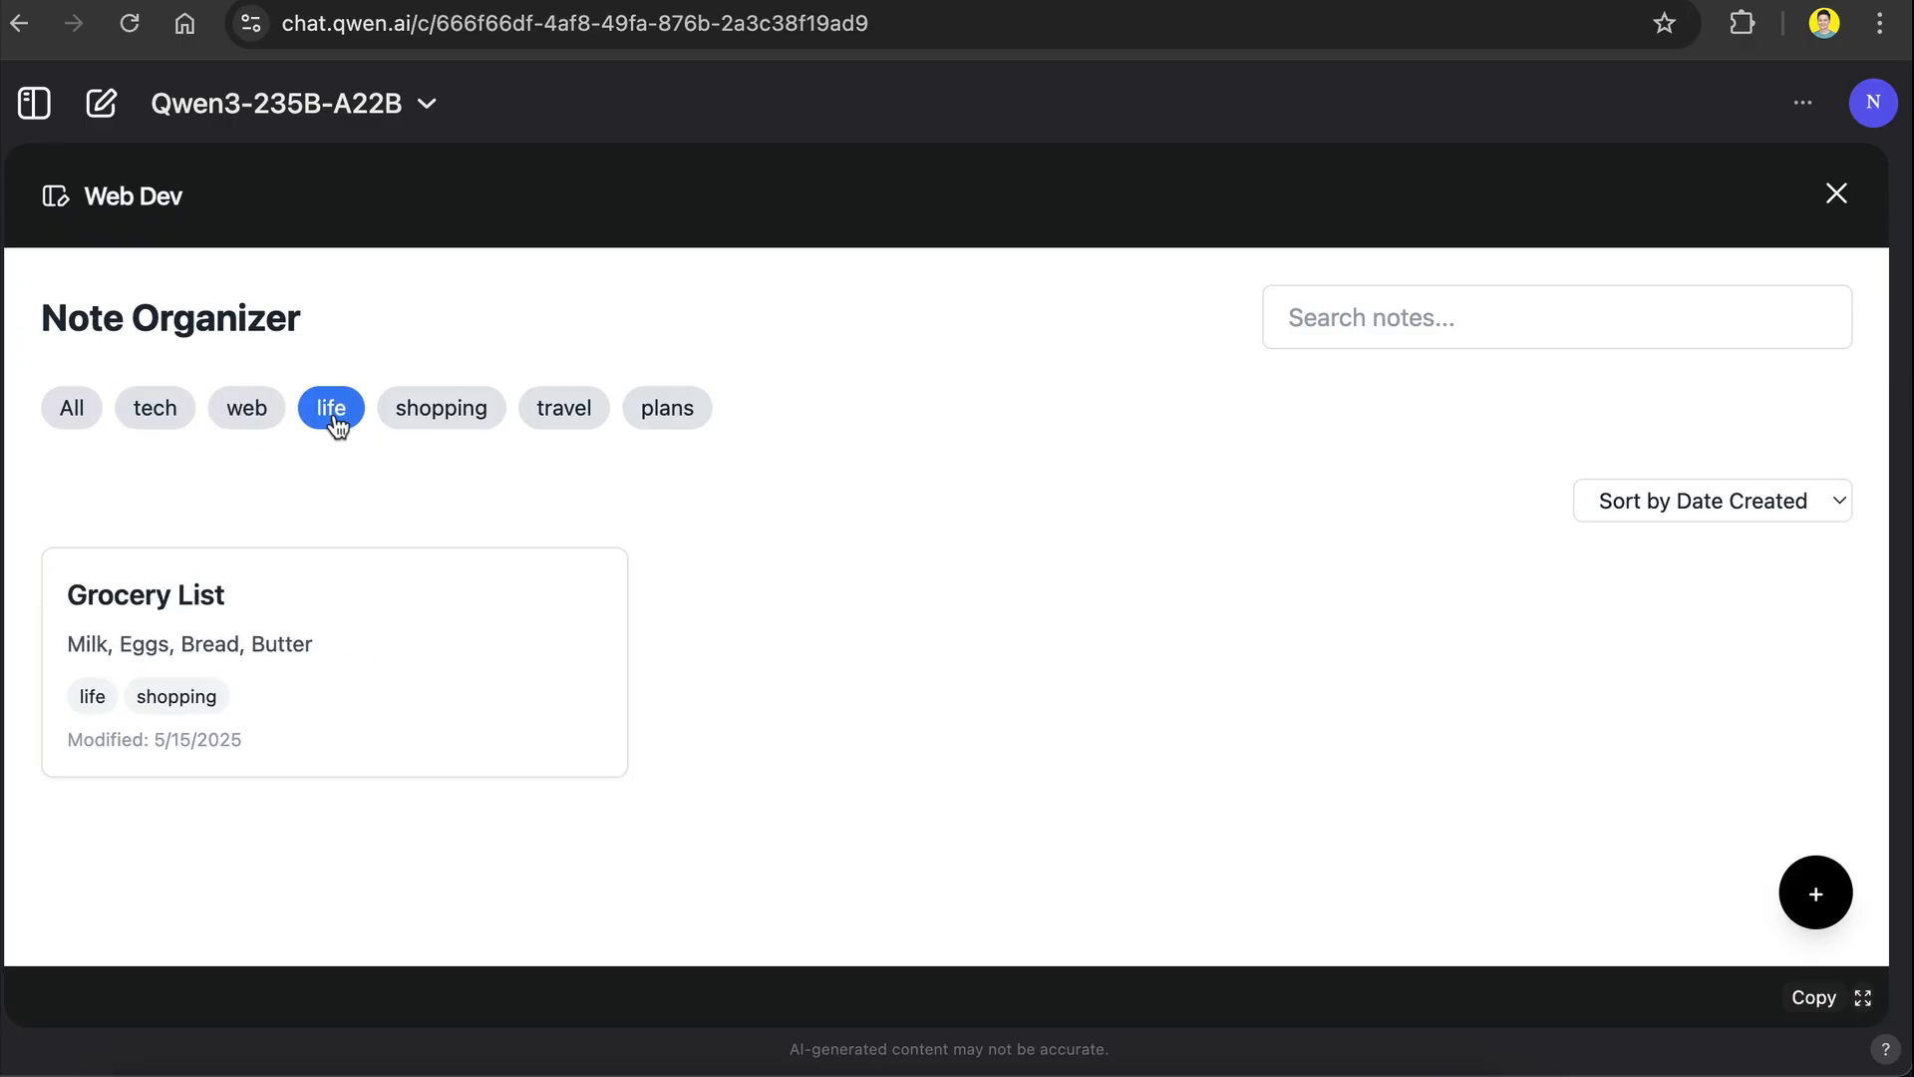
pyautogui.click(562, 407)
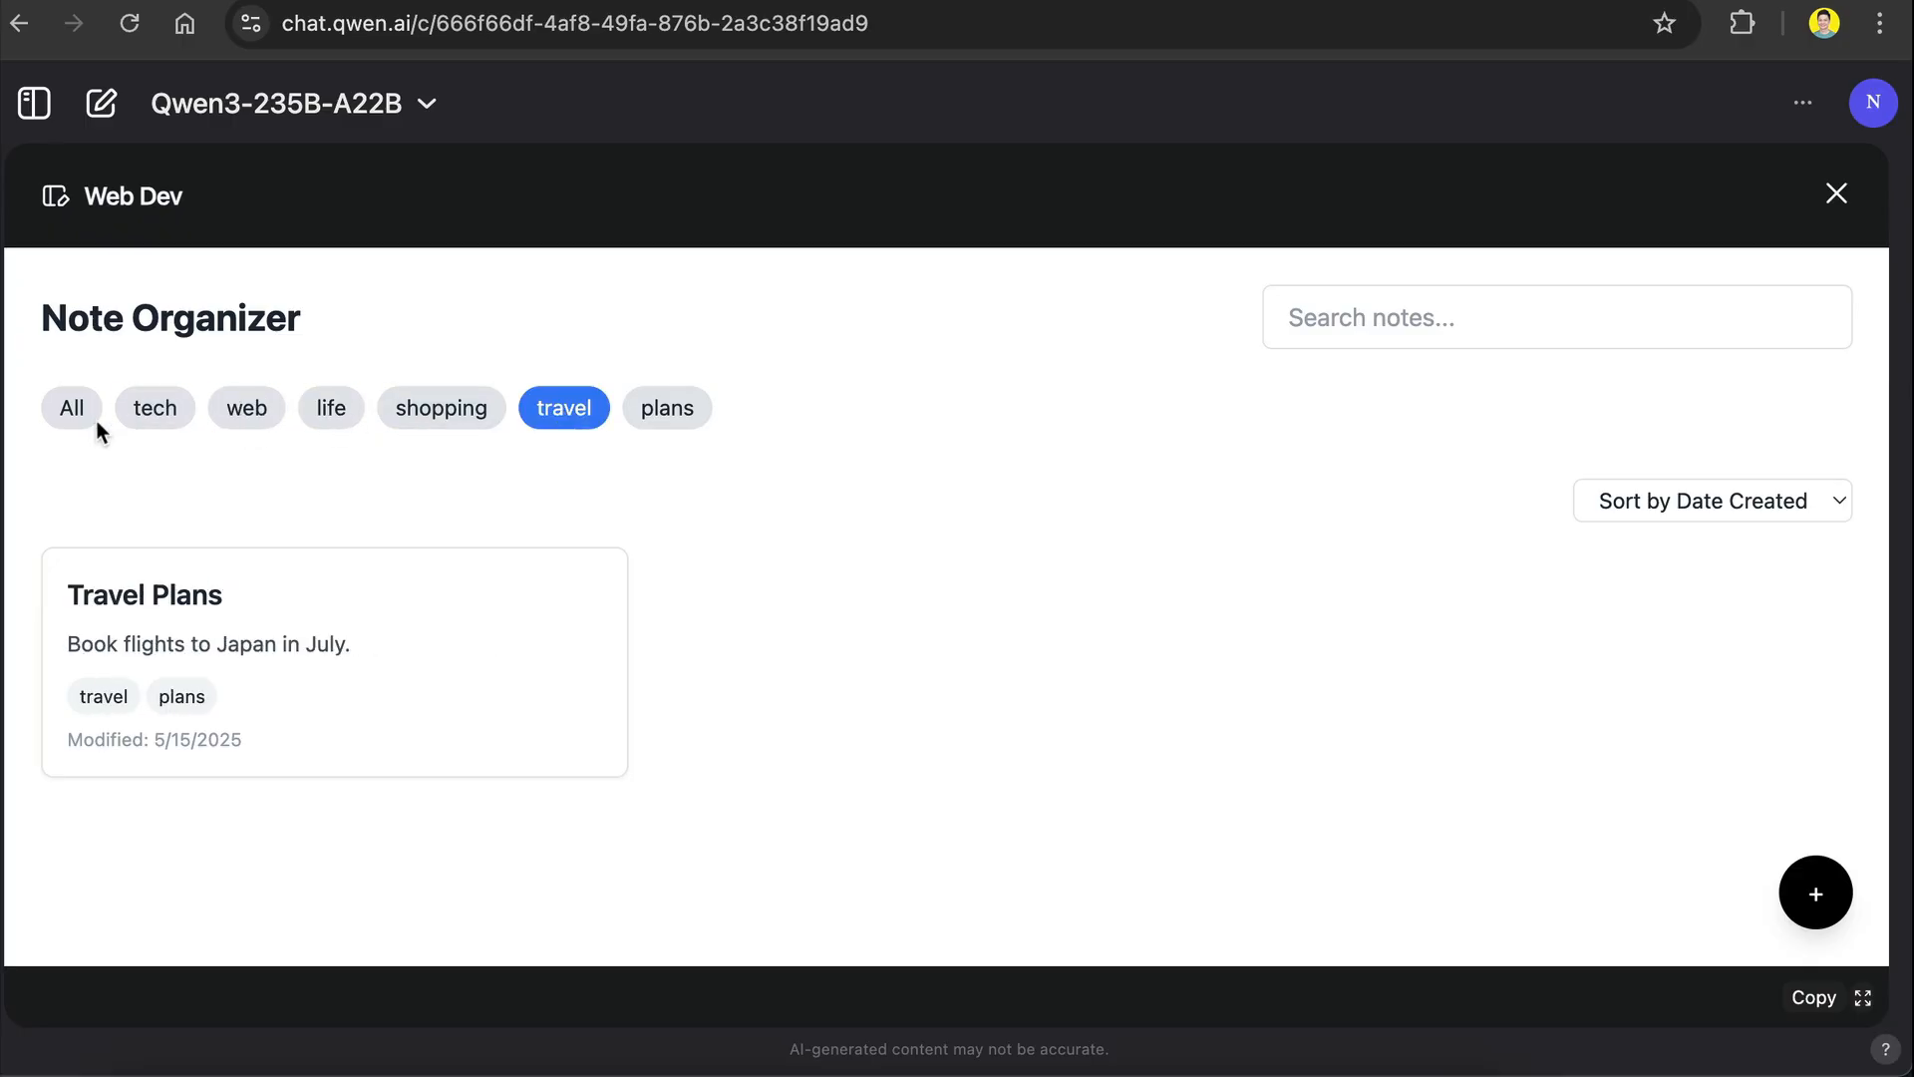
# Step: Add note 'Exploring Qwen Web DEV' with text 'See how good Qwen is', tags ai, web, then filter by ai
pyautogui.click(1815, 891)
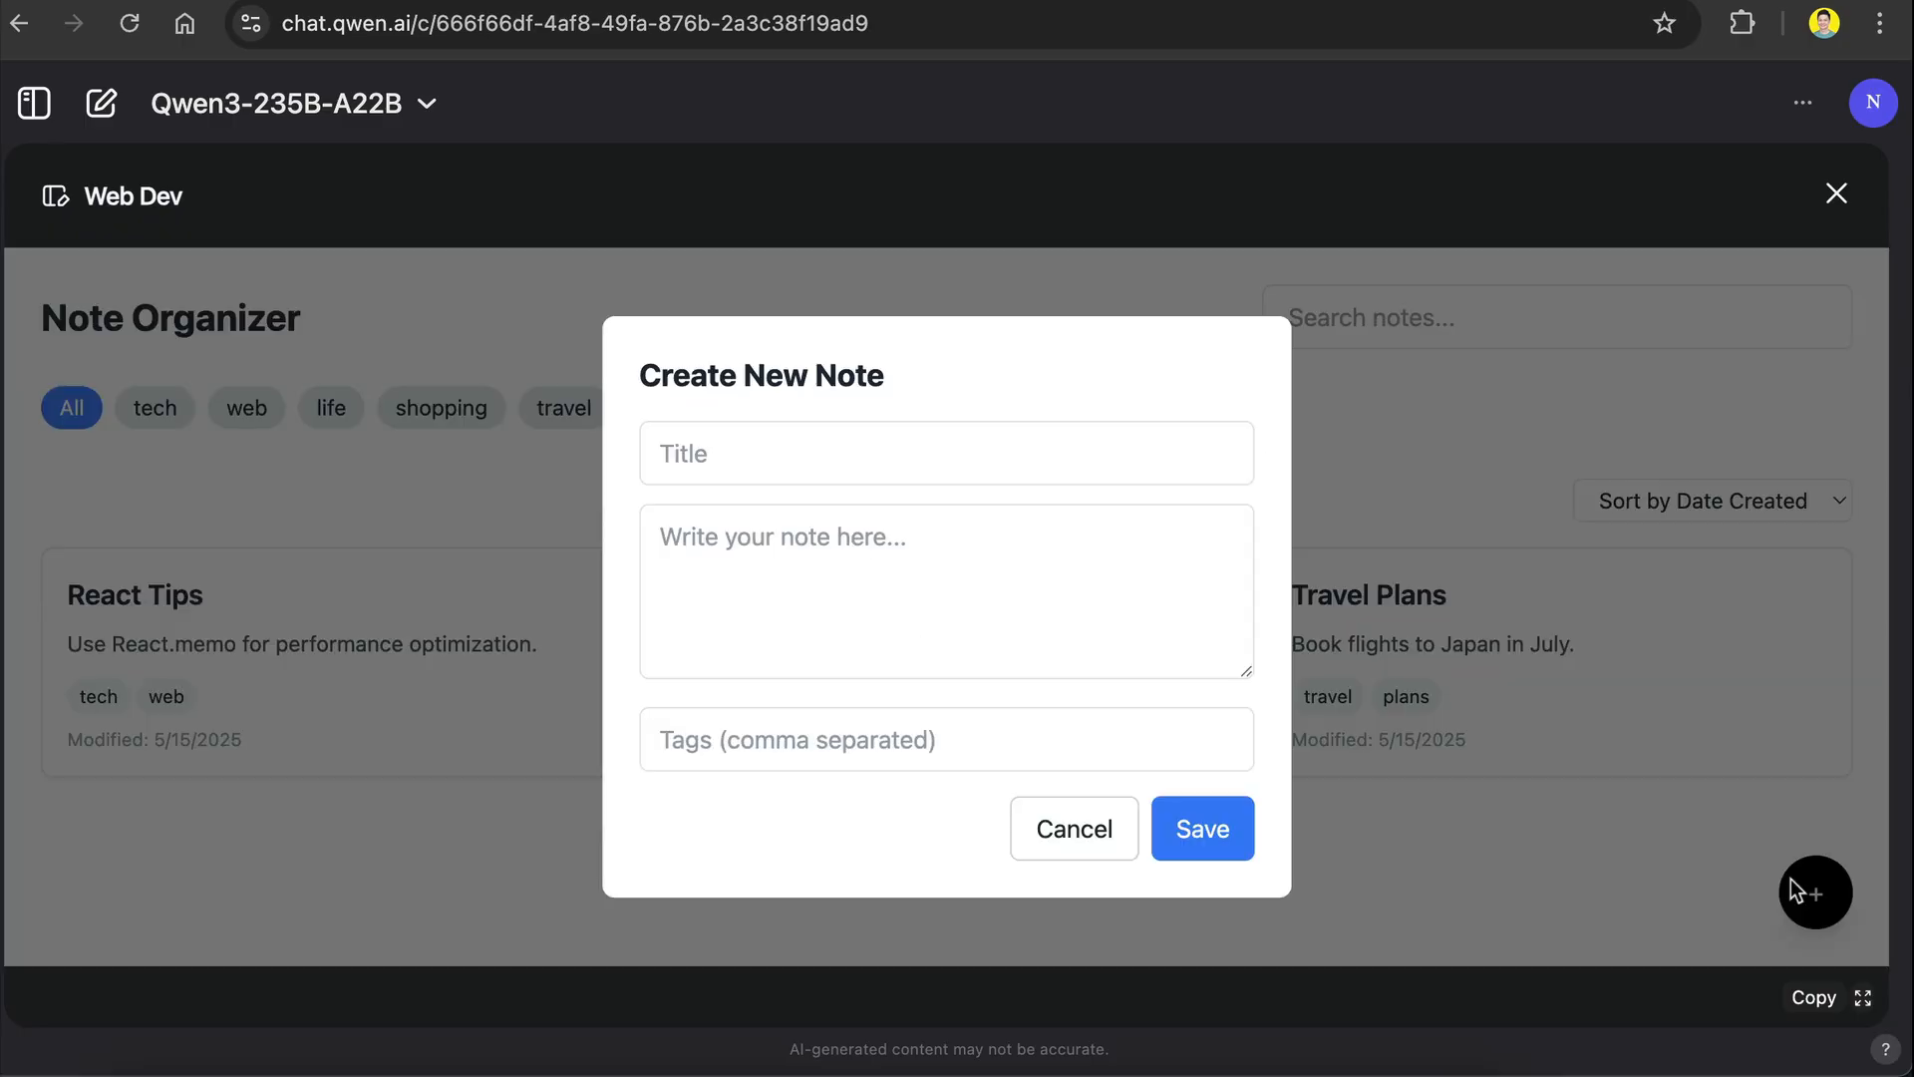
pyautogui.write('Exploring Qwen W')
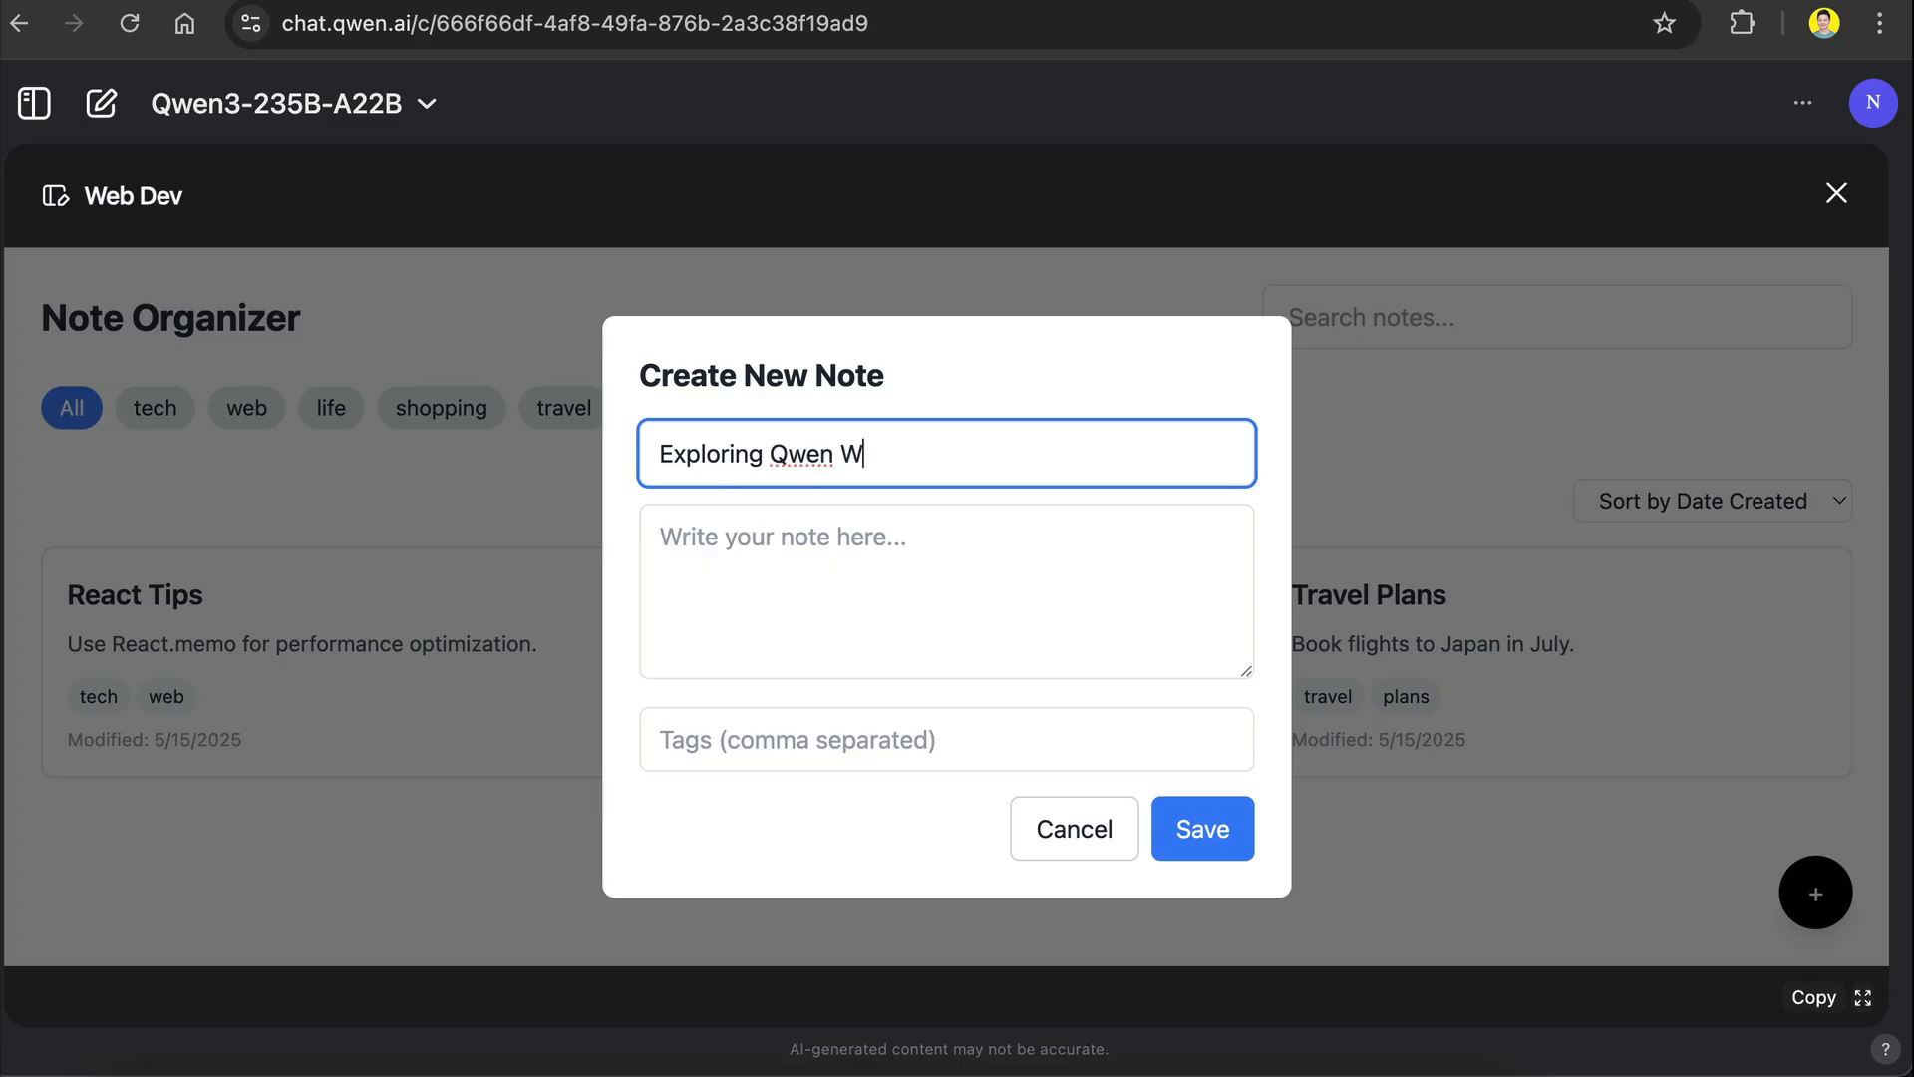
pyautogui.write('See how good Qwen is')
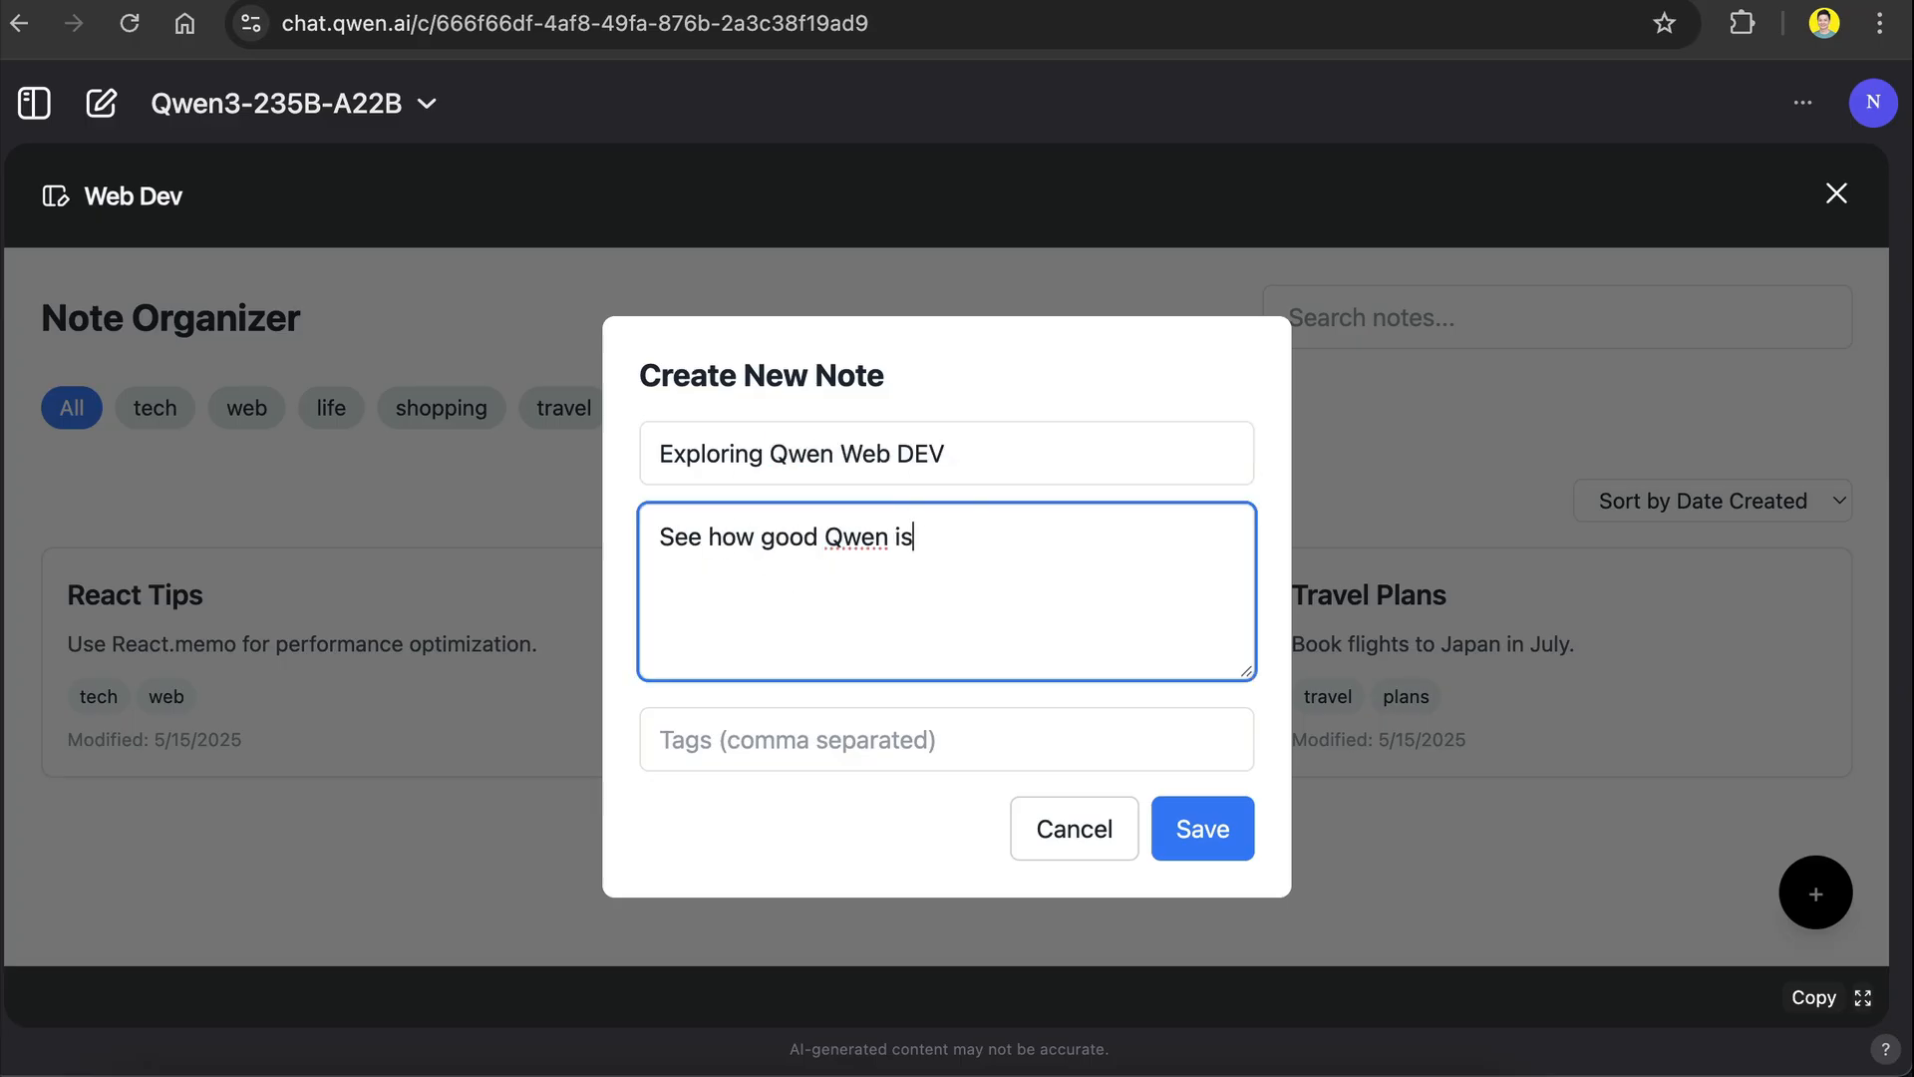
pyautogui.write('ai,')
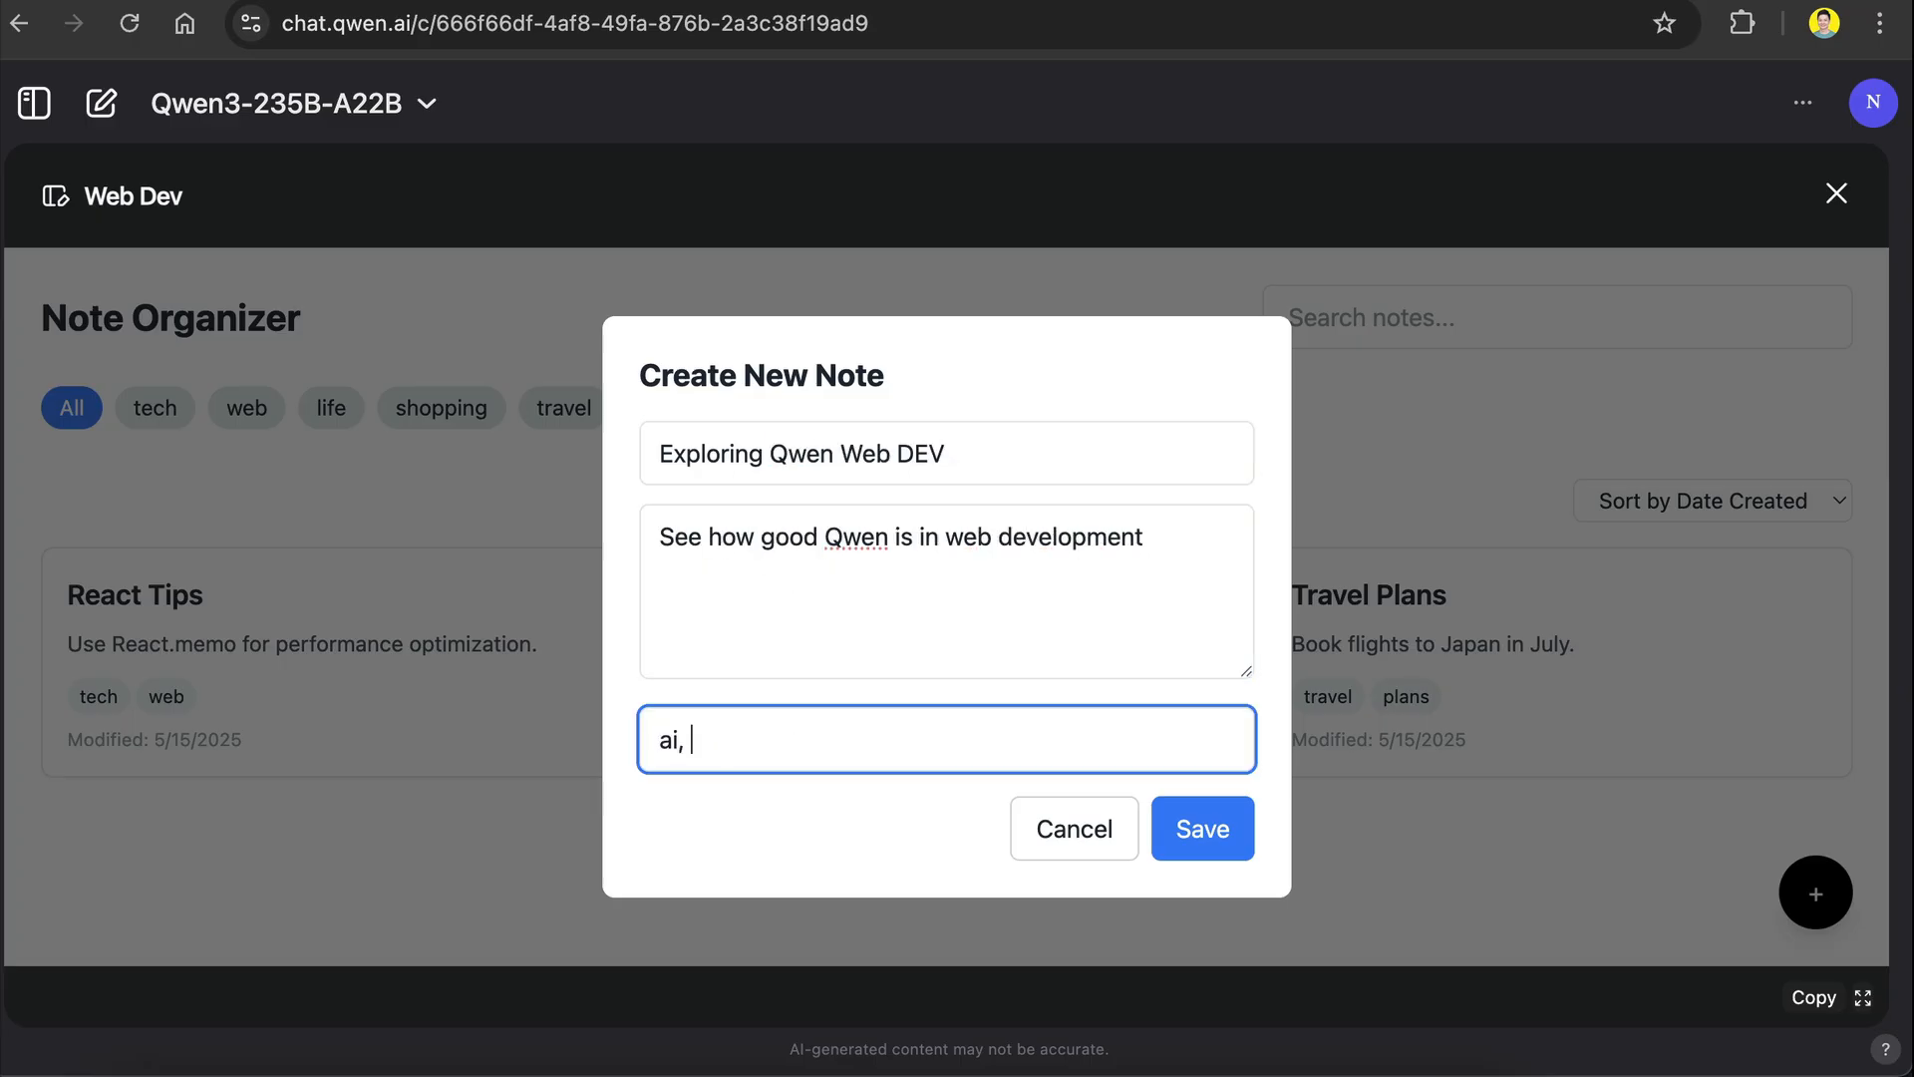
pyautogui.click(1201, 827)
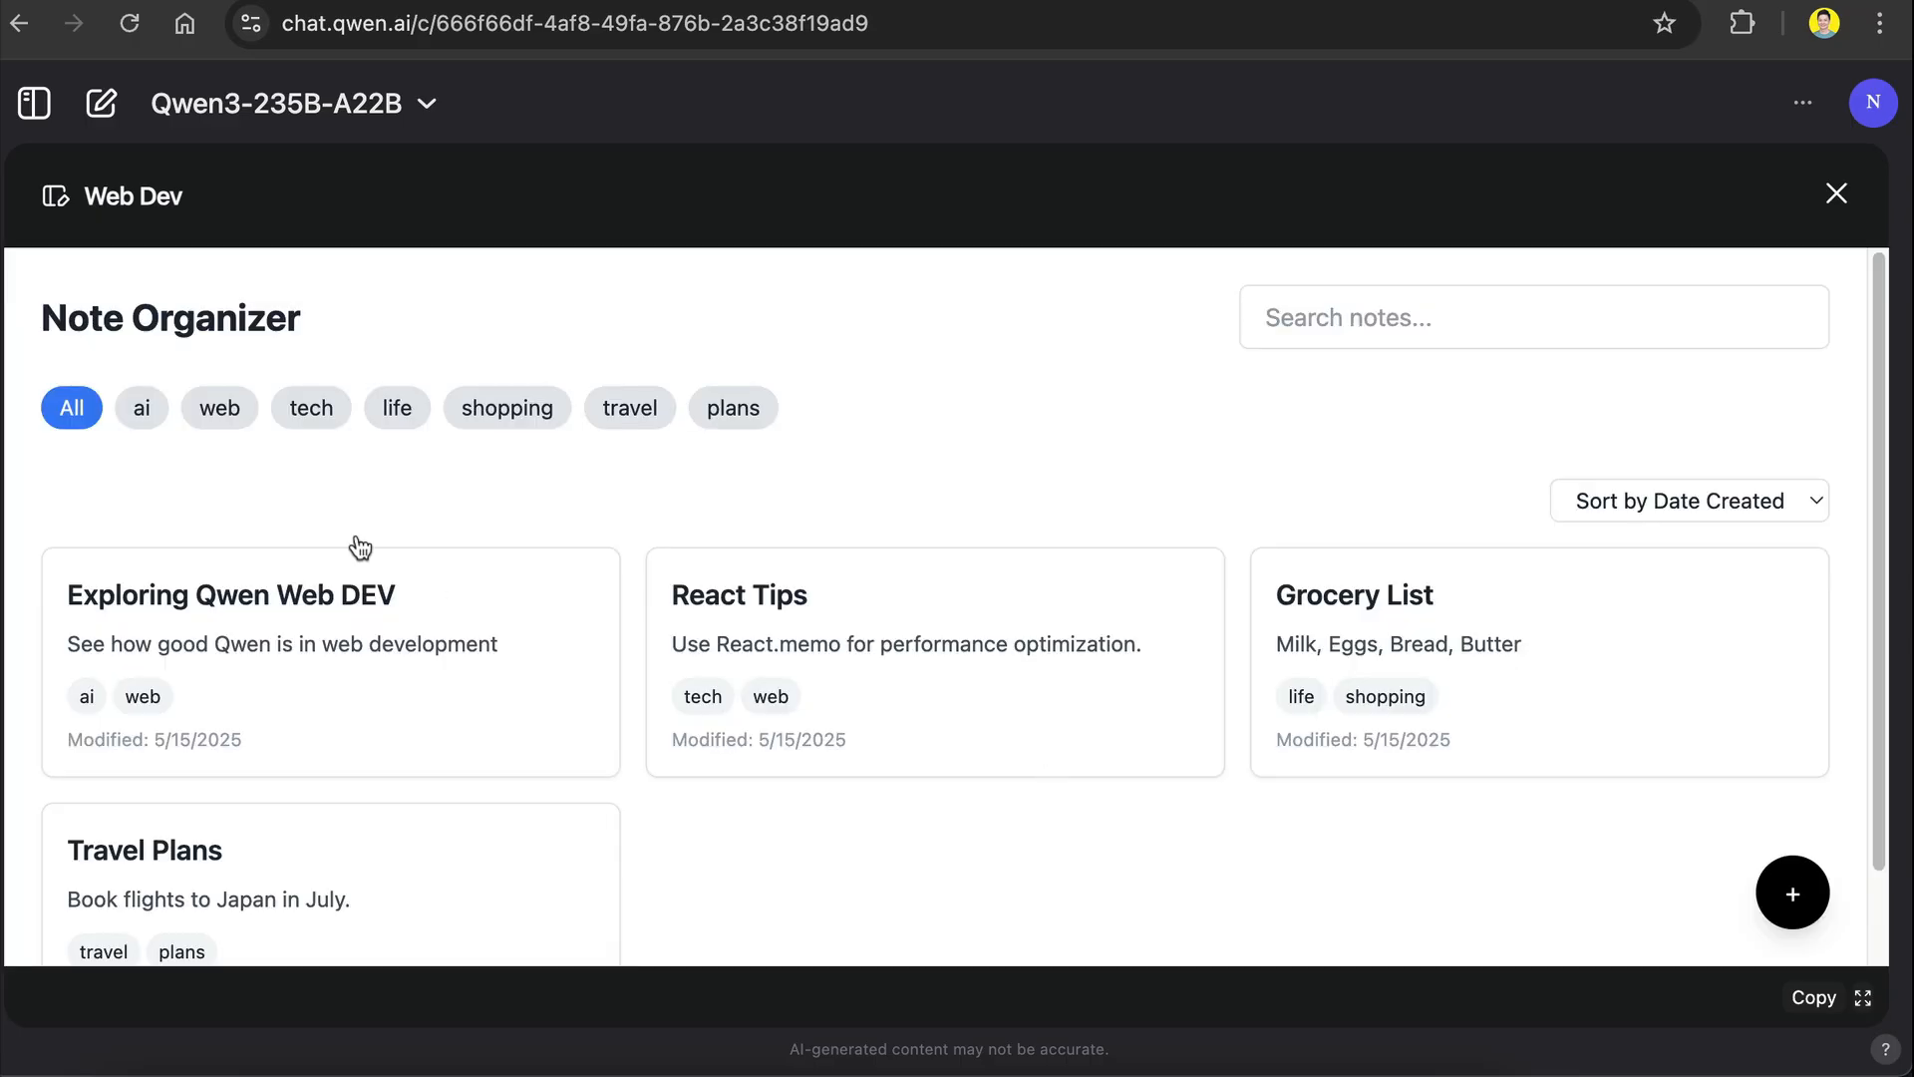
pyautogui.click(140, 406)
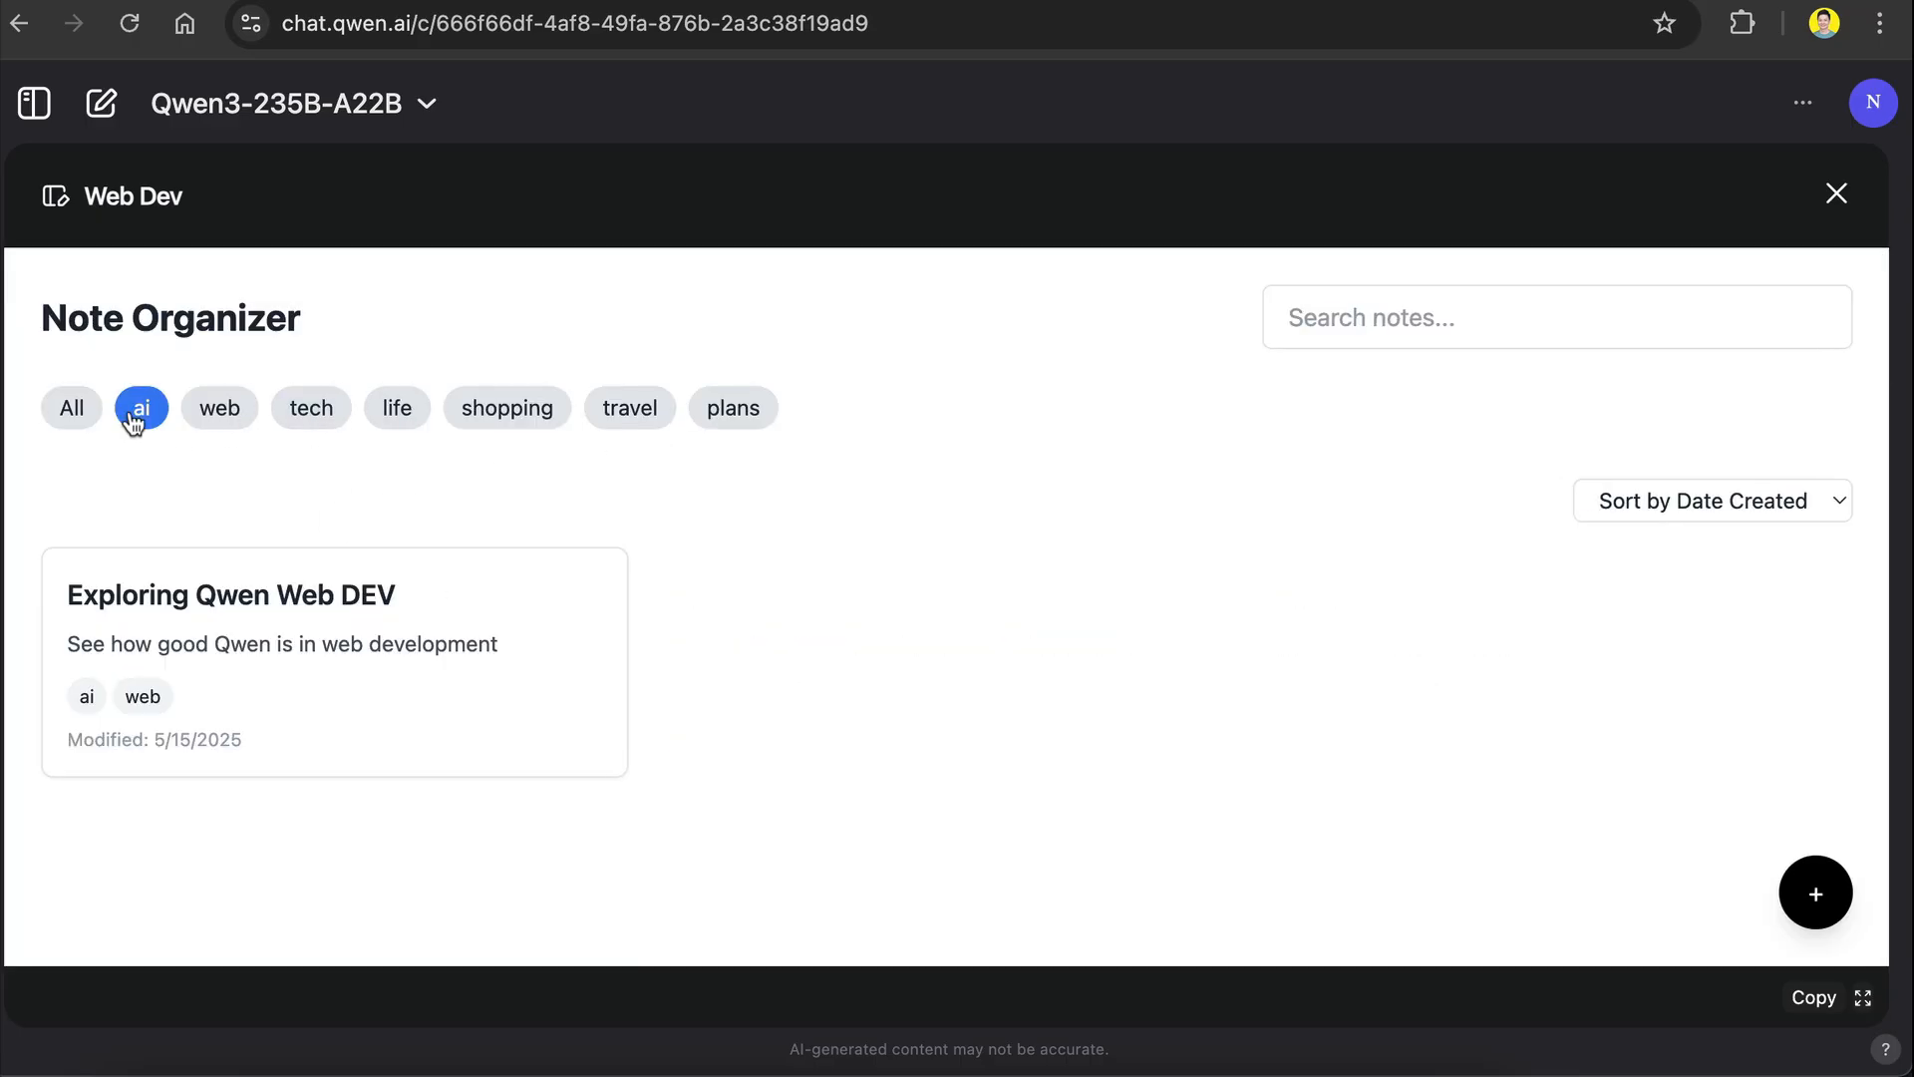
pyautogui.click(70, 406)
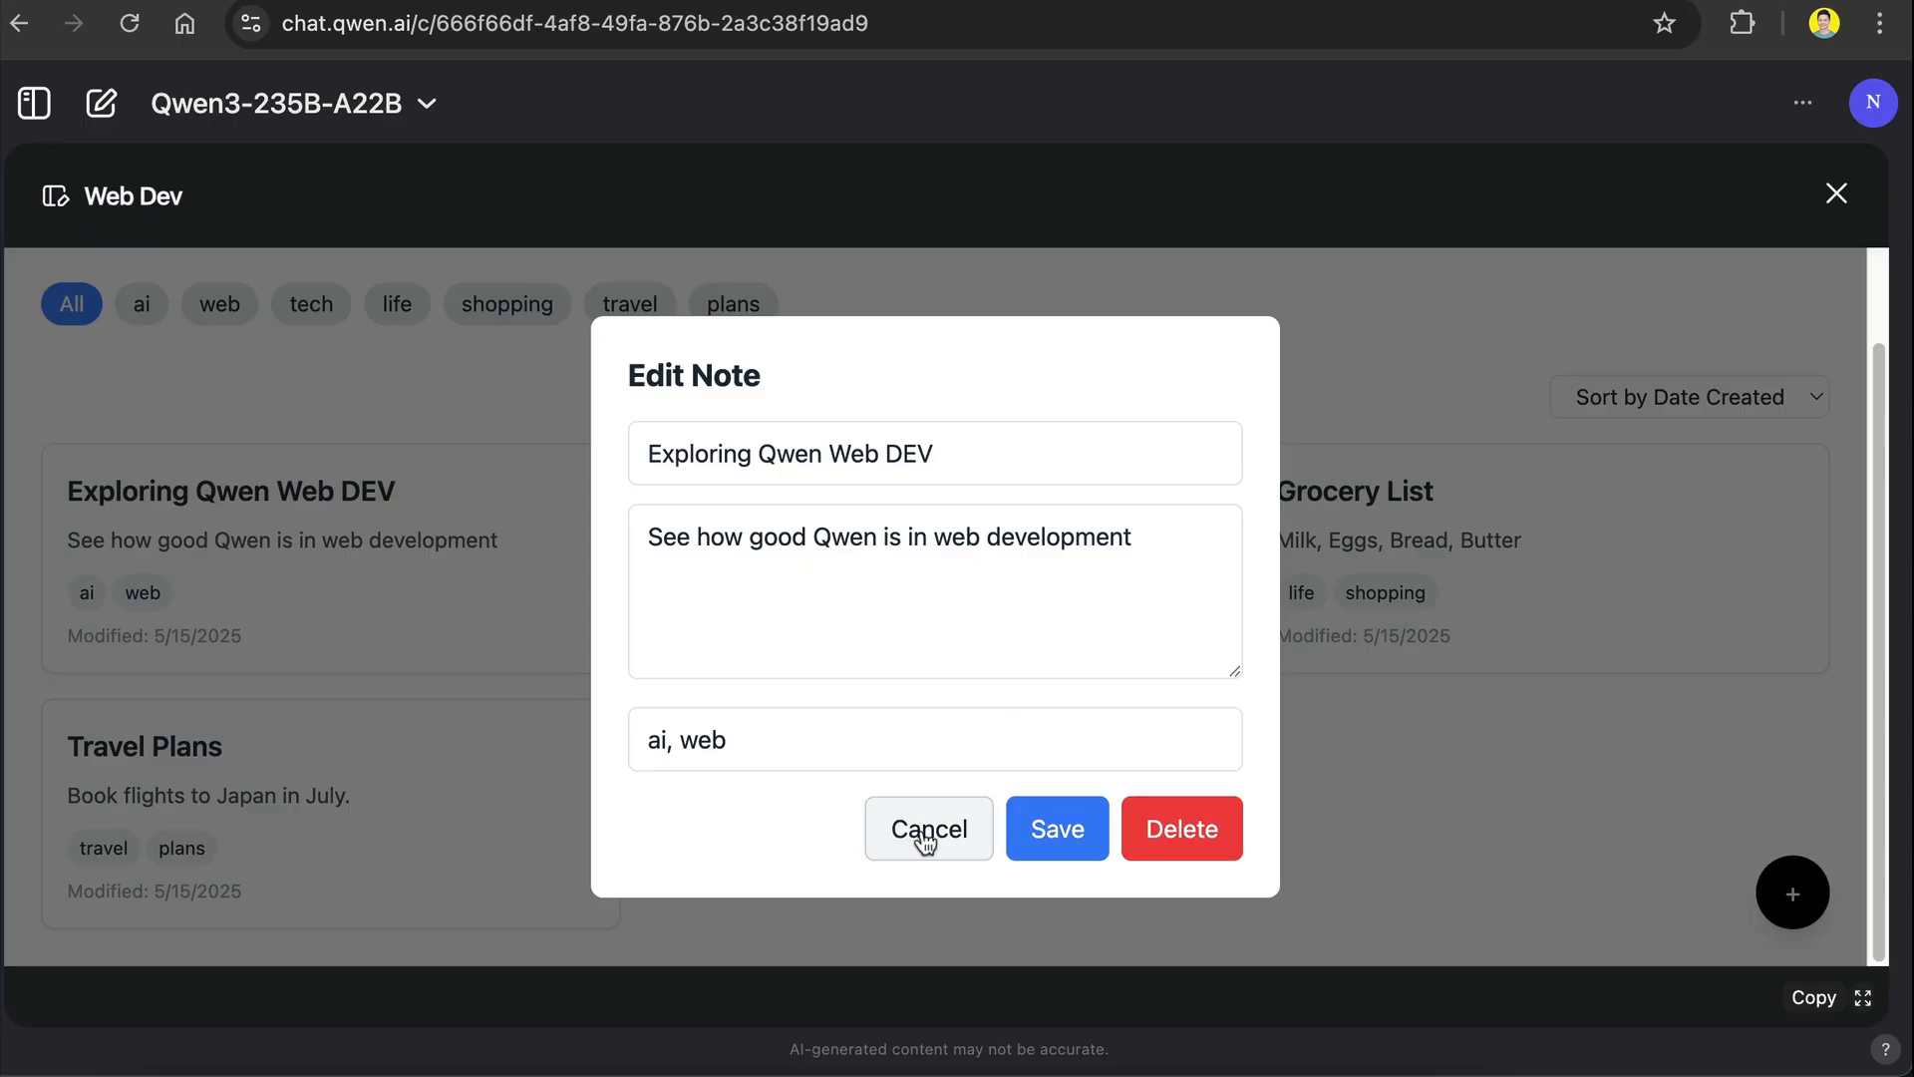
# Step: Delete the Exploring Qwen Web DEV note and retitle React Tips to 'React Tips Updated'
pyautogui.click(926, 827)
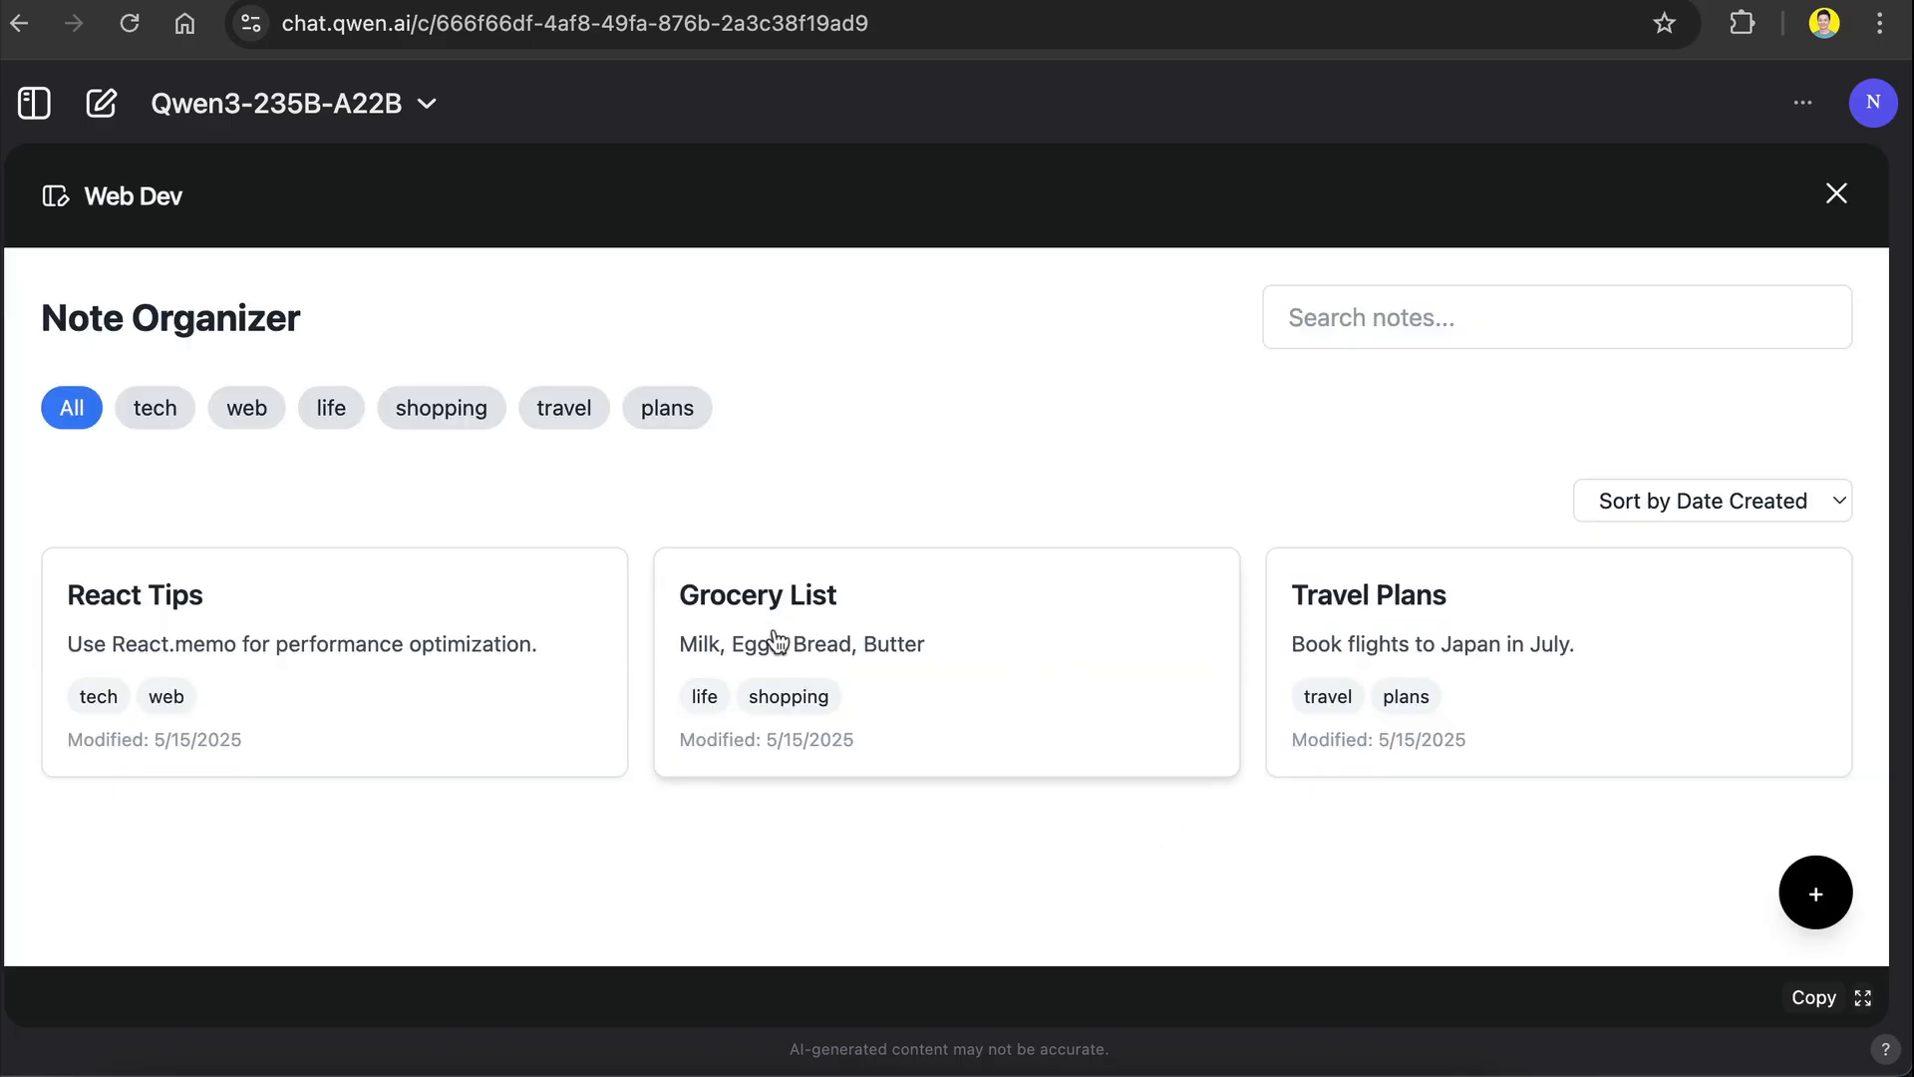
pyautogui.moveTo(1411, 684)
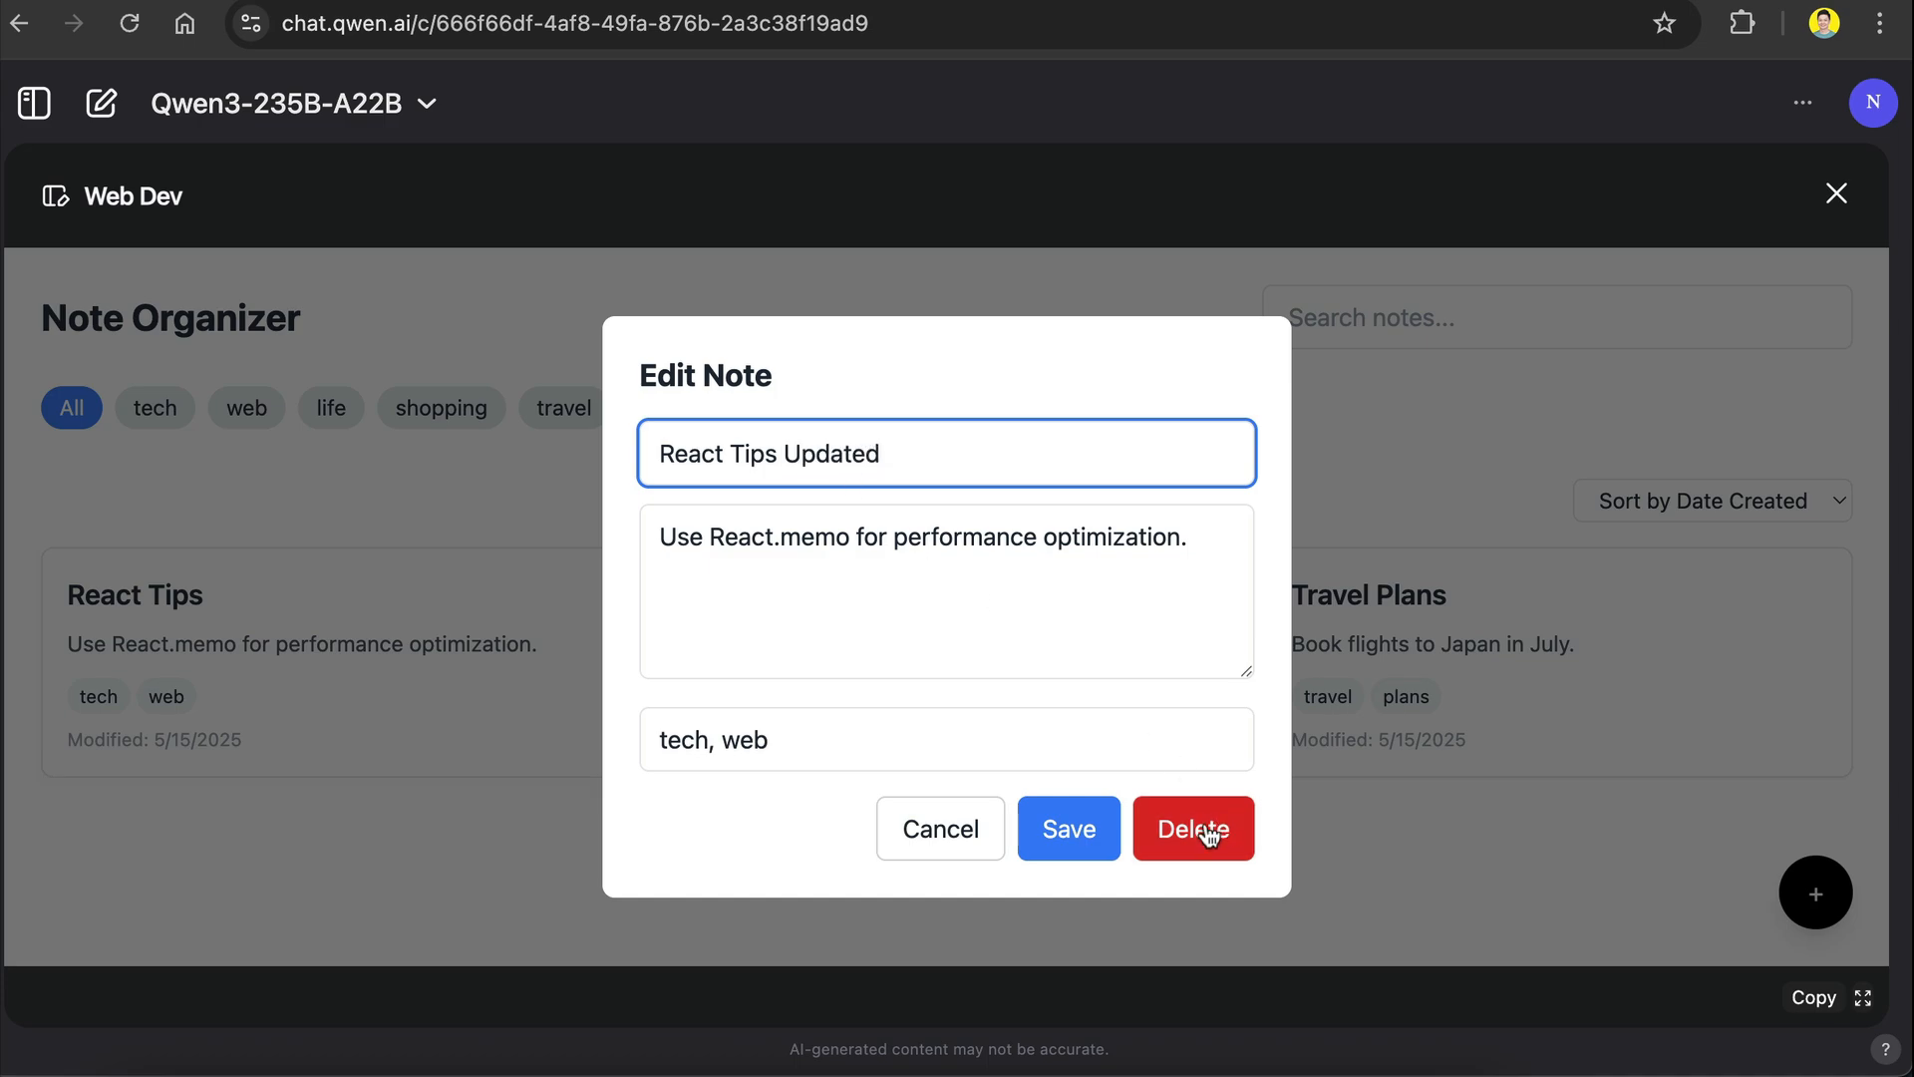
pyautogui.click(1066, 827)
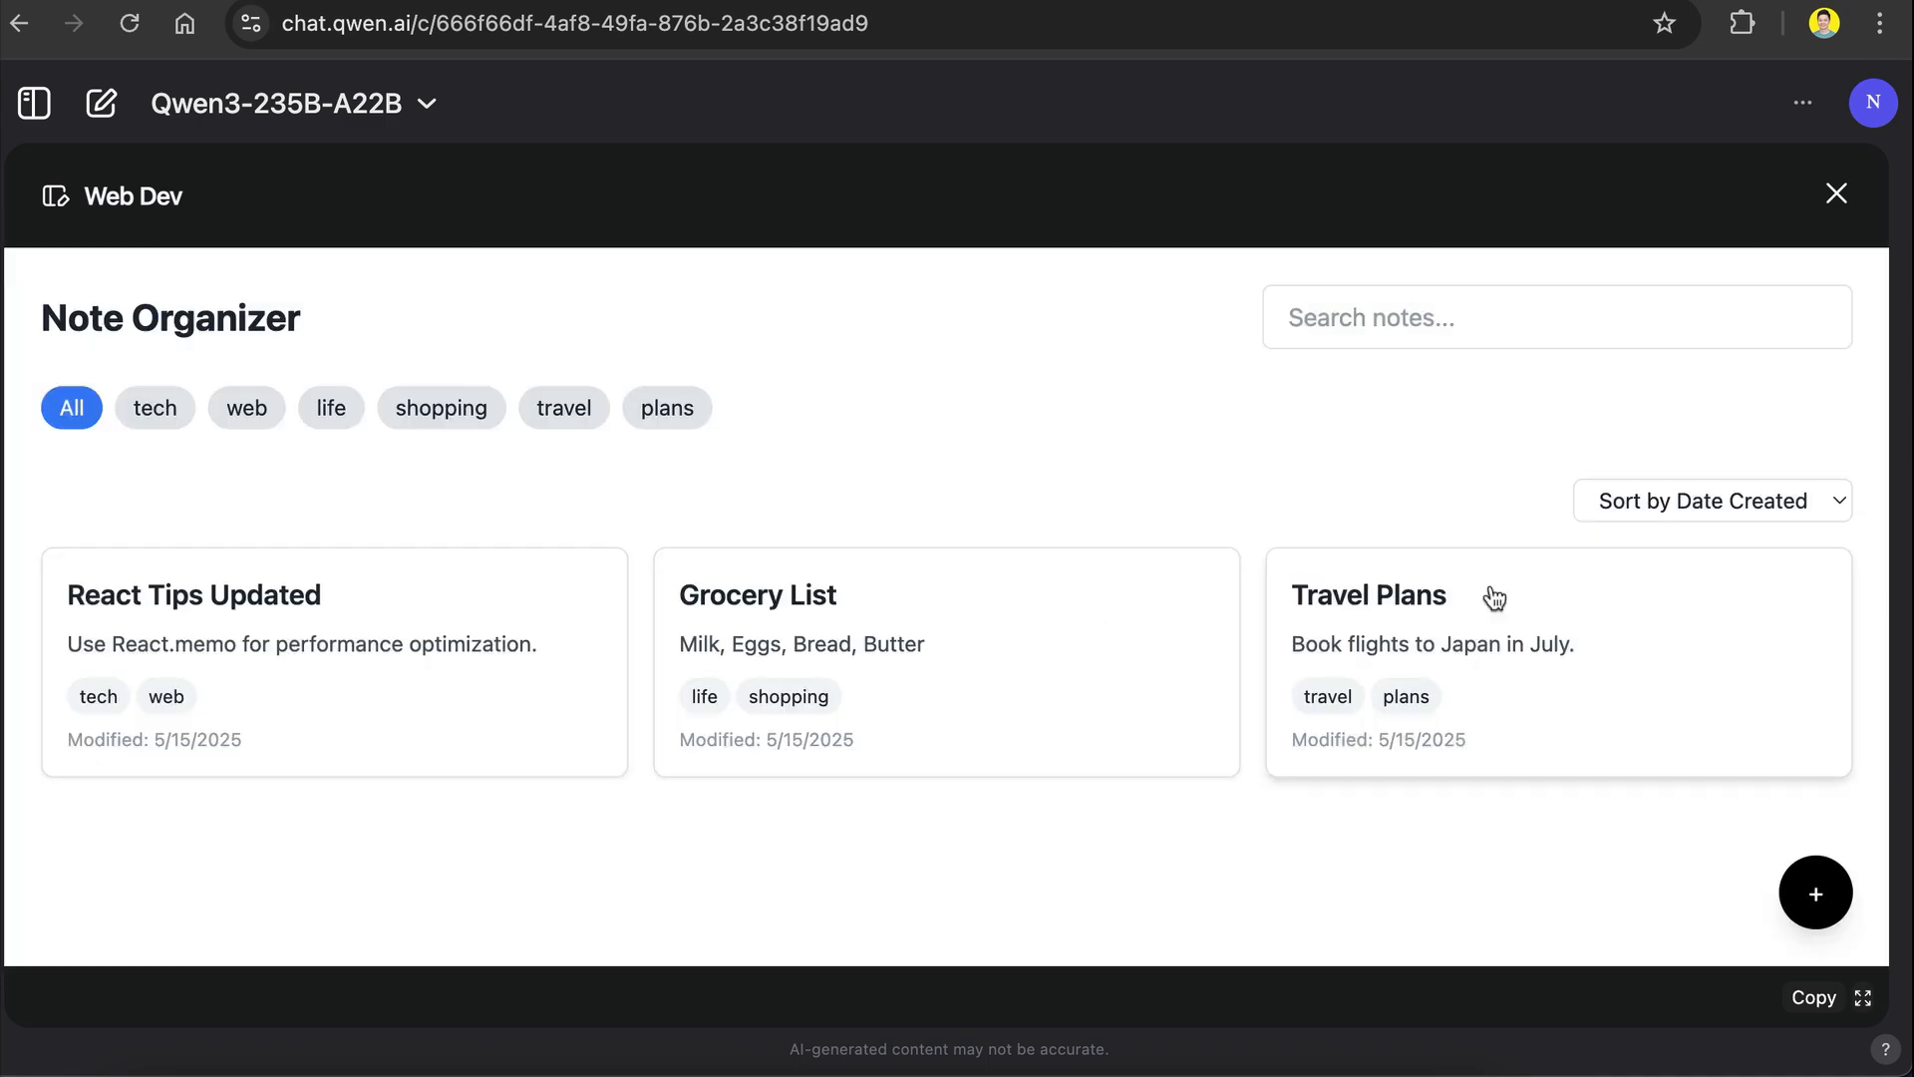
pyautogui.moveTo(1218, 564)
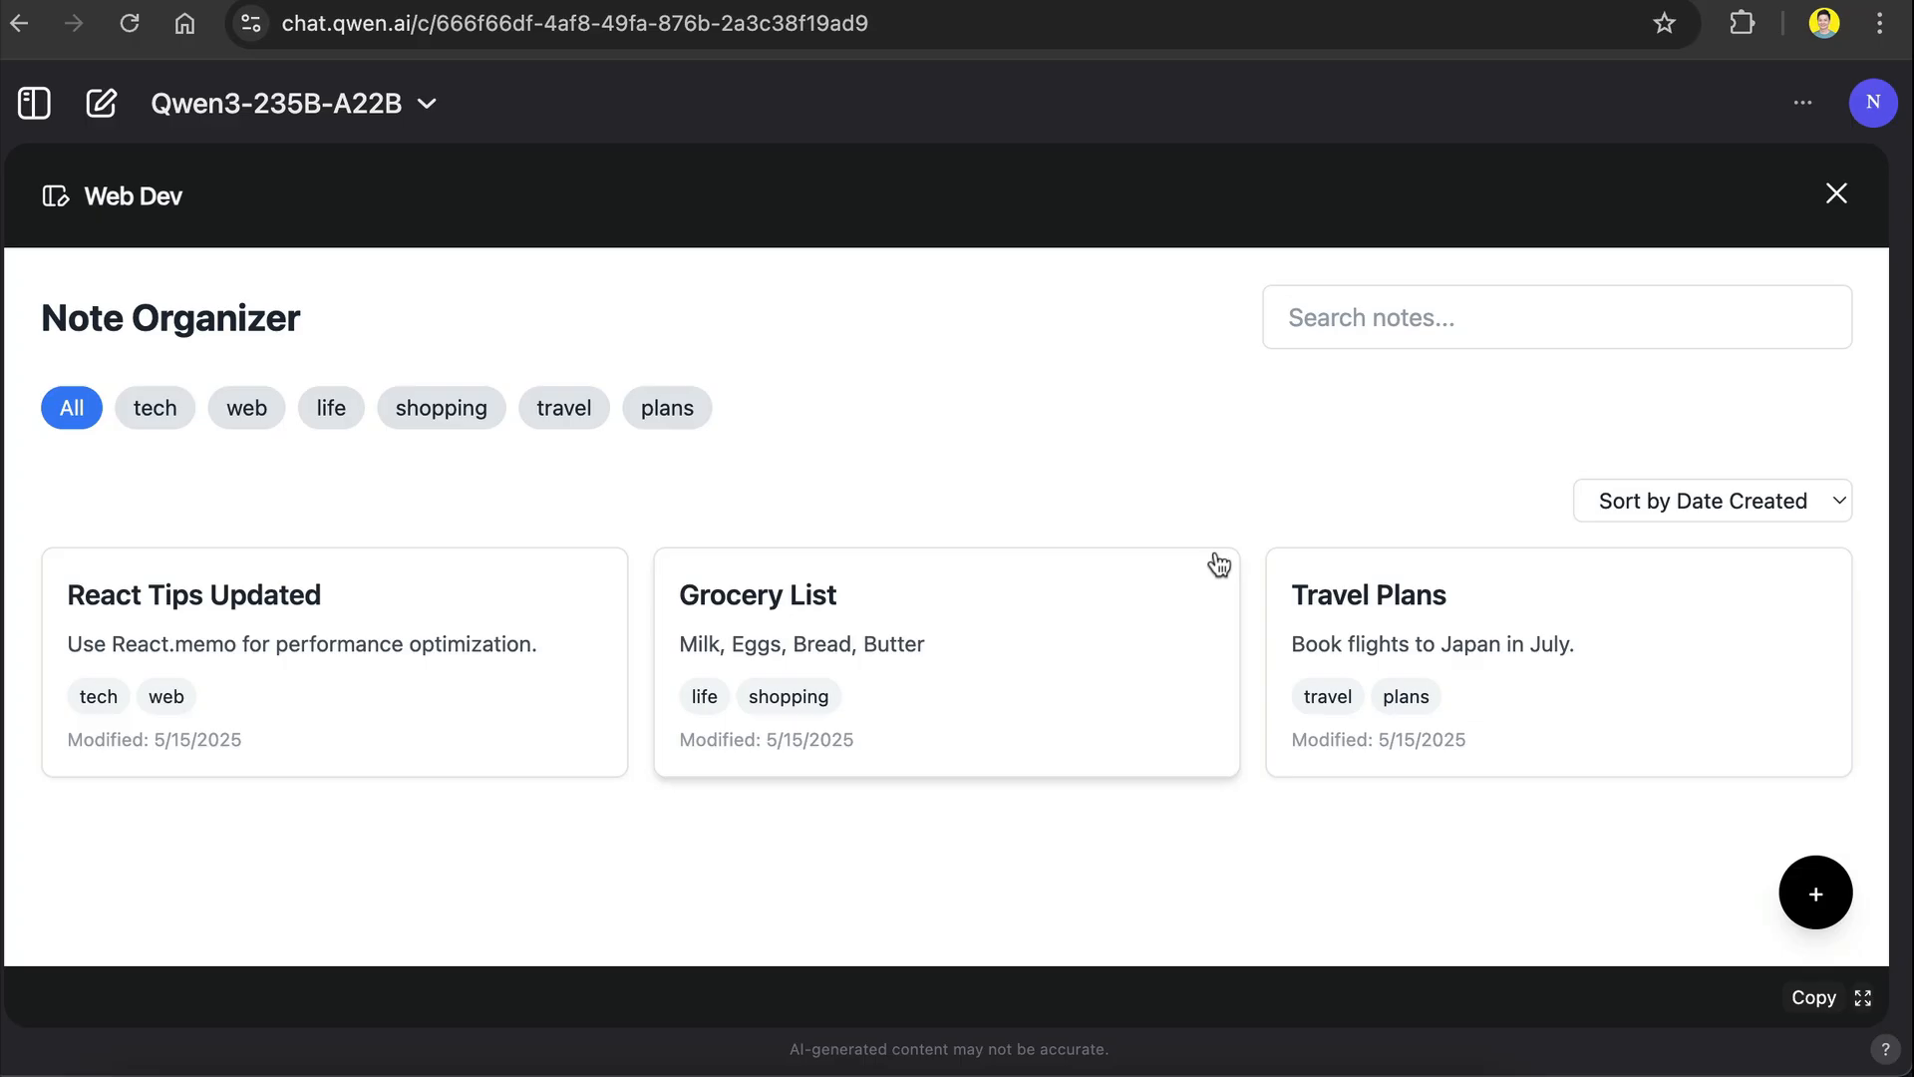
pyautogui.moveTo(597, 394)
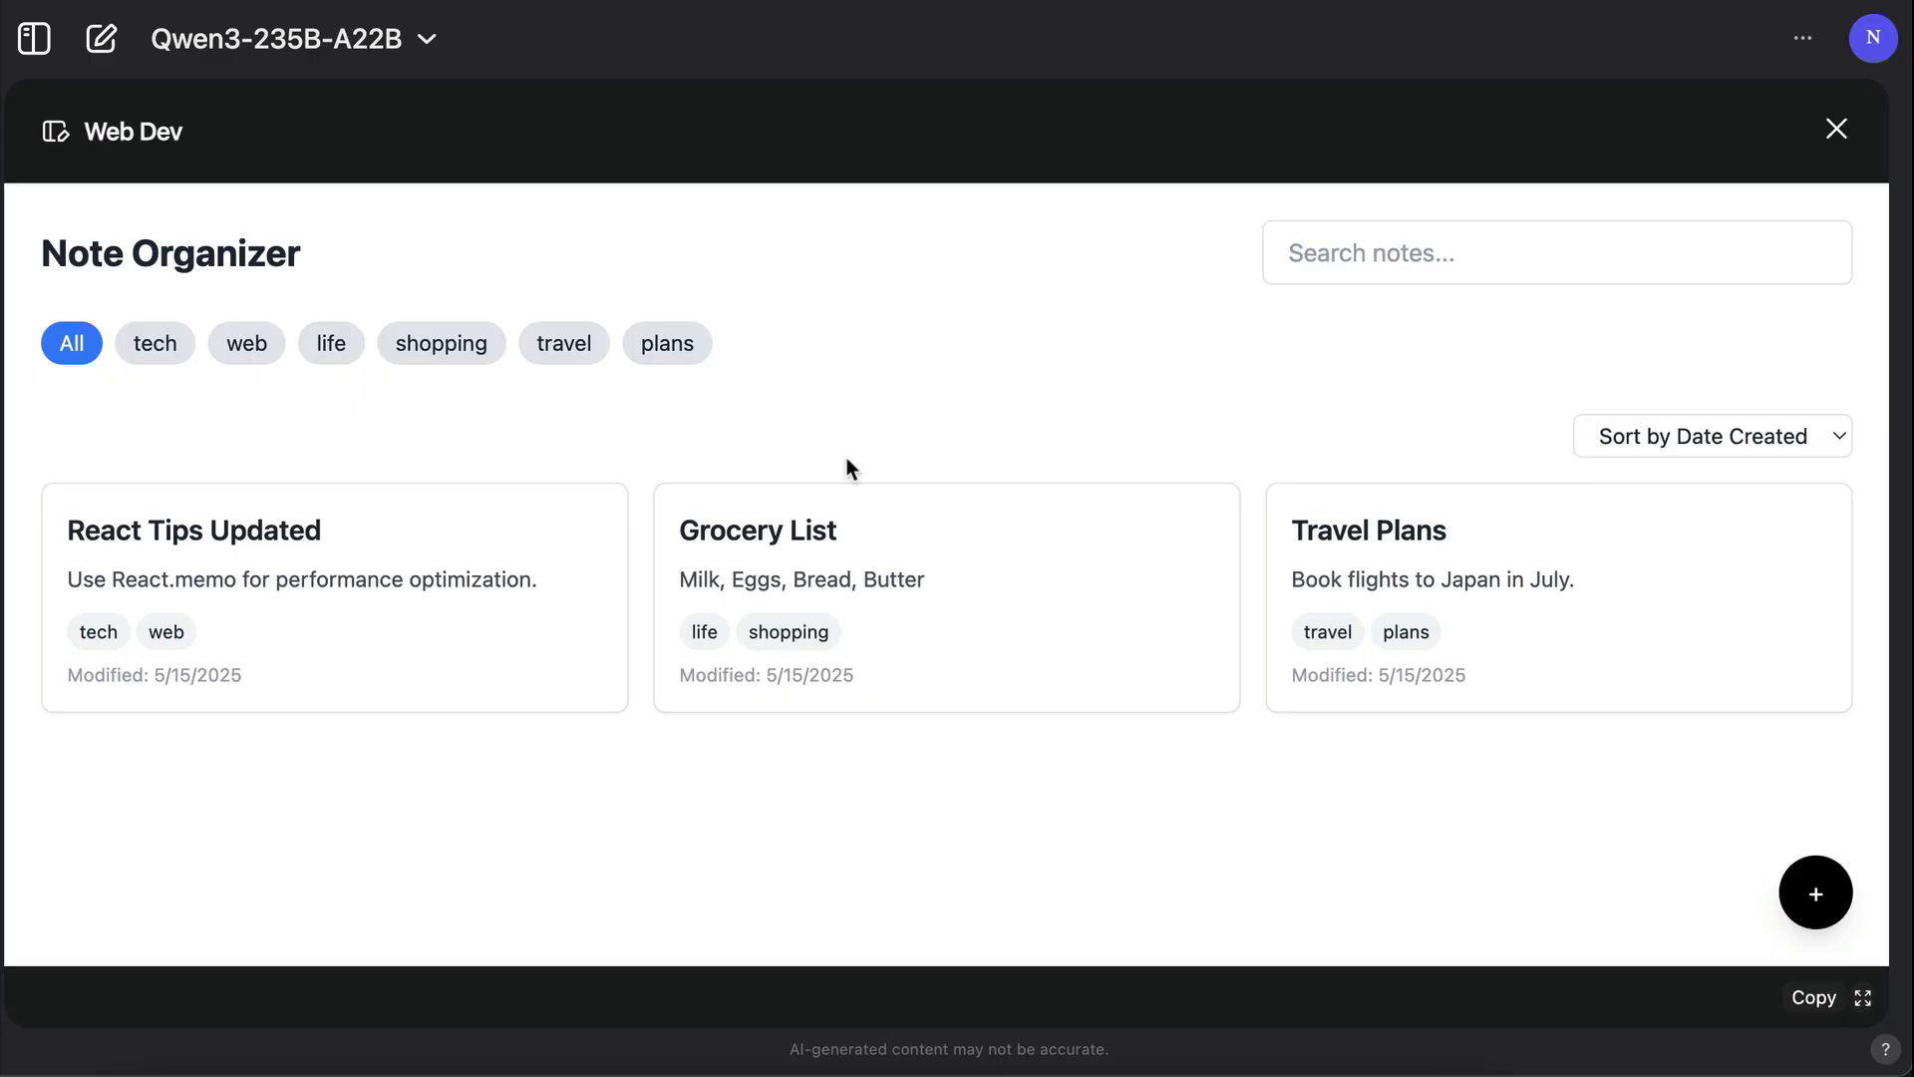
pyautogui.moveTo(765, 304)
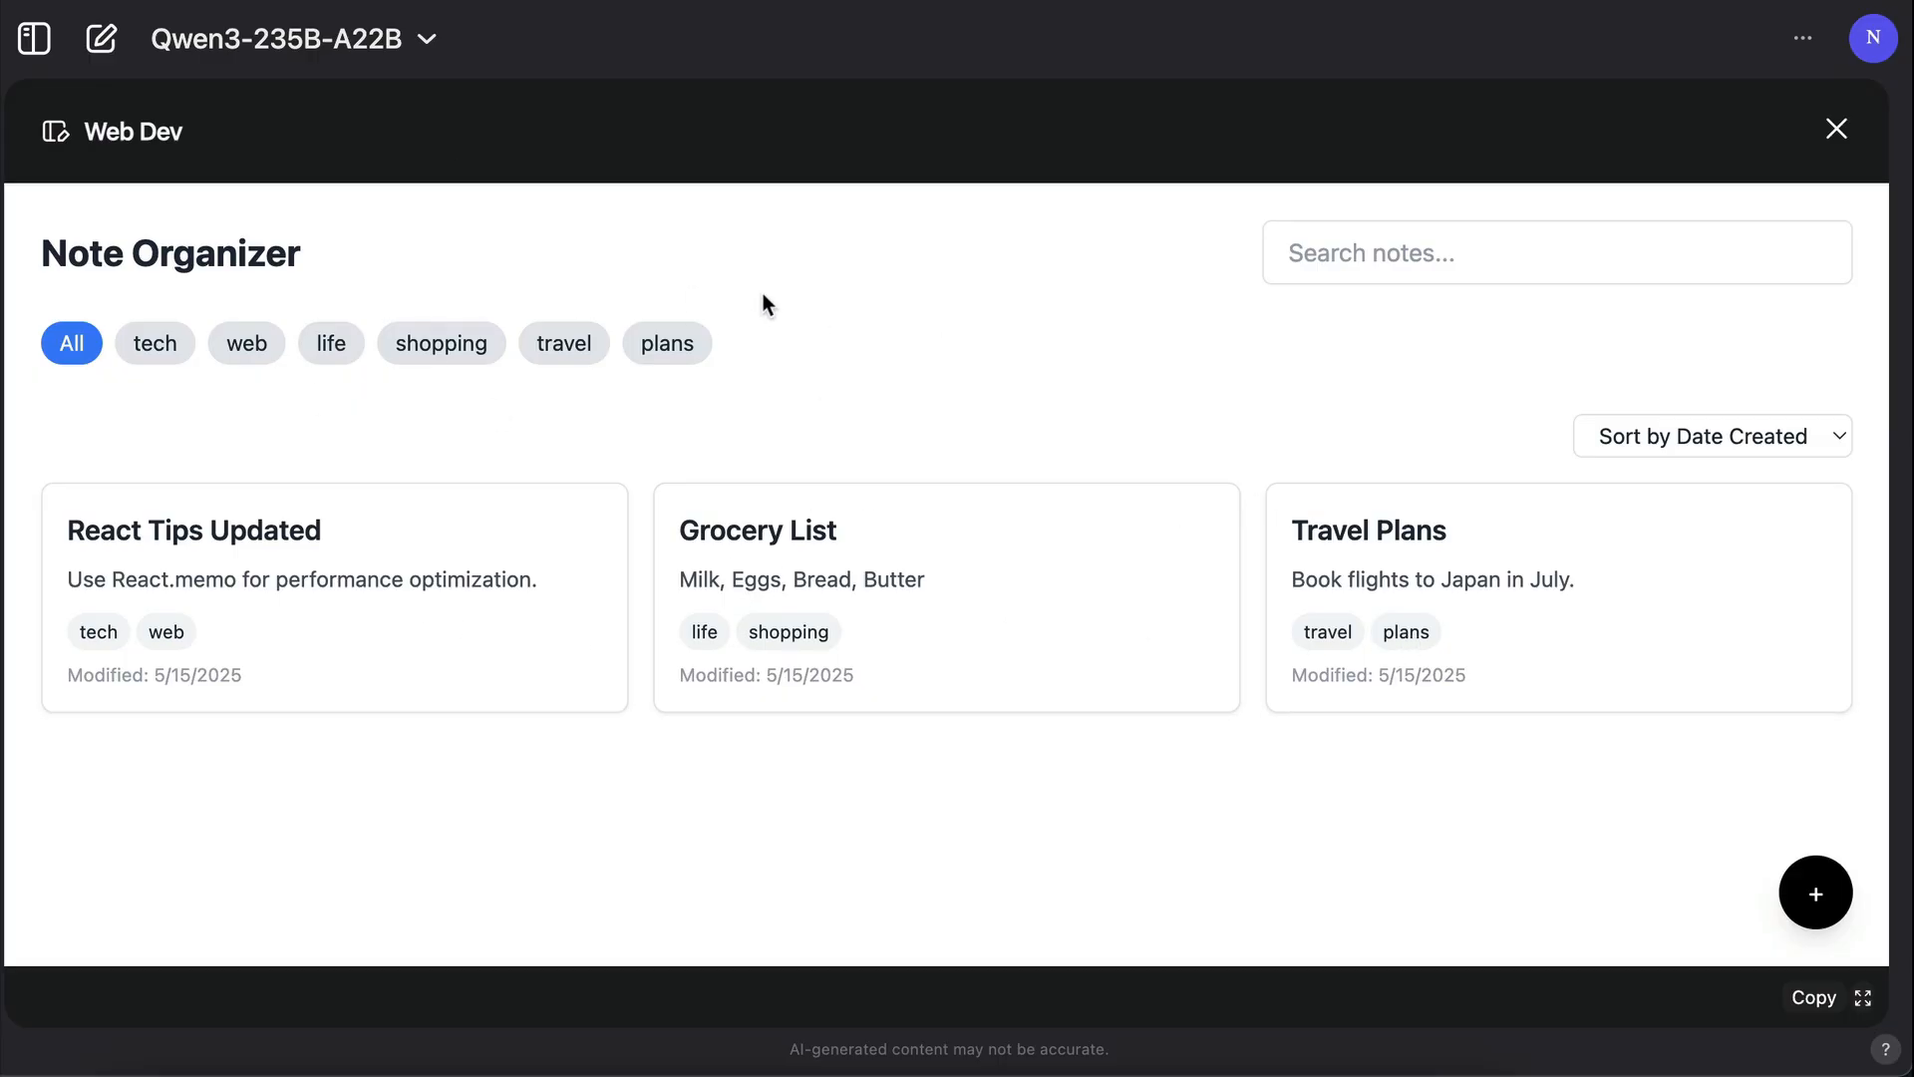
pyautogui.moveTo(10, 570)
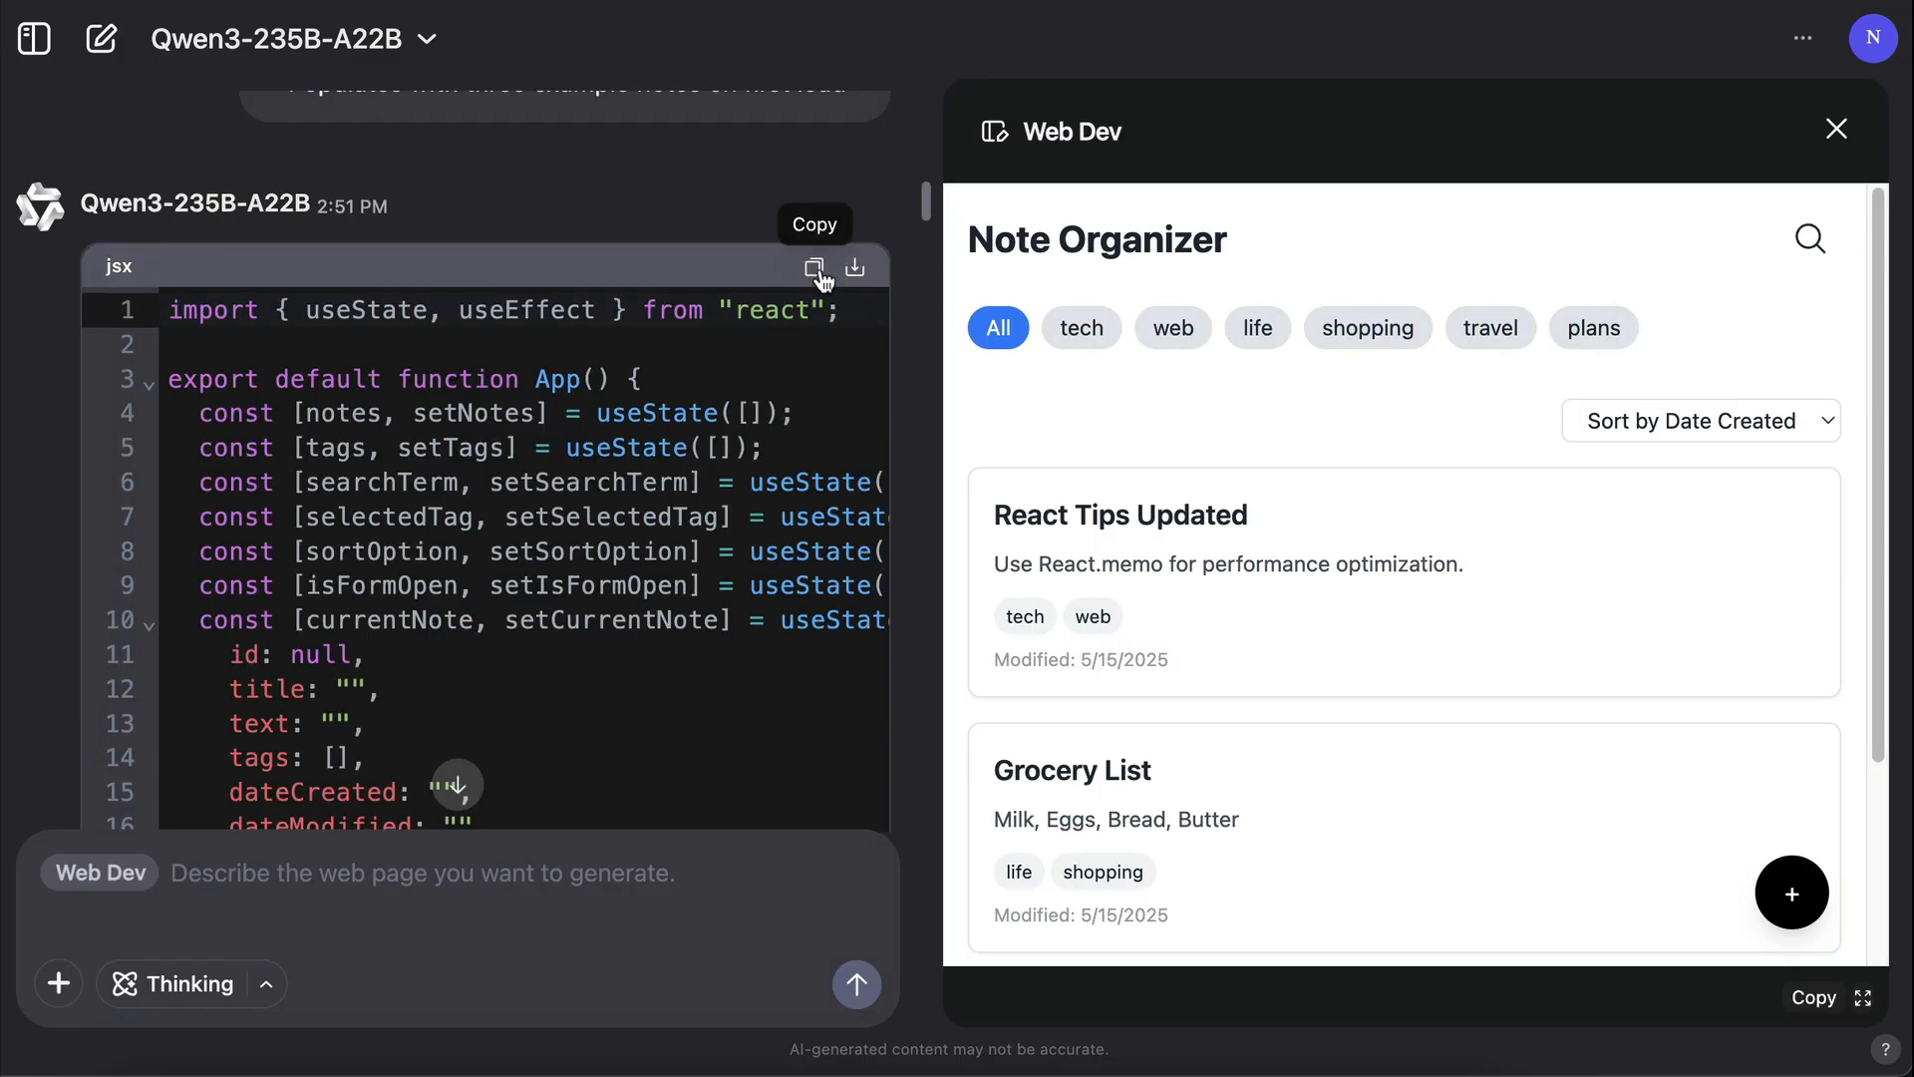
pyautogui.moveTo(858, 267)
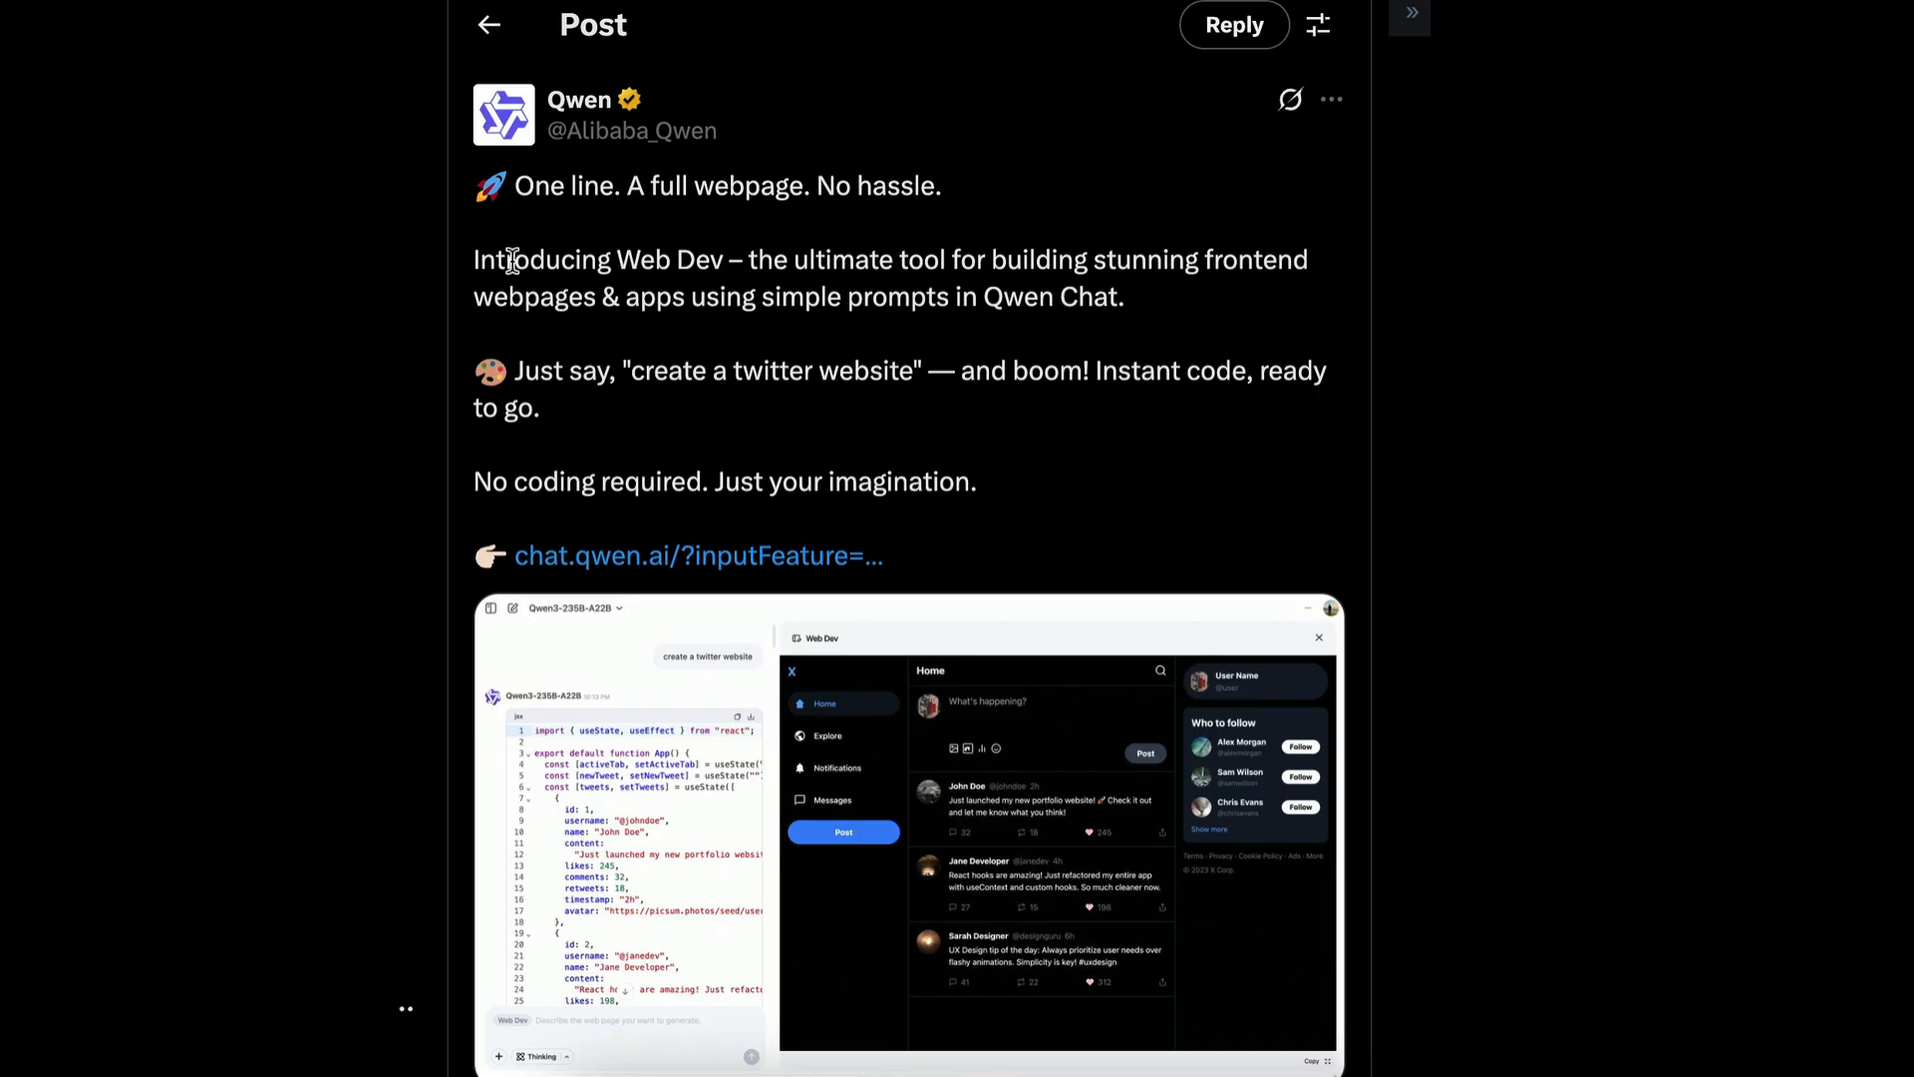
# Step: Highlight the simple-prompts phrase in Qwen's announcement and browse the particle and Contact Support demo replies
pyautogui.moveTo(473, 260); pyautogui.dragTo(787, 261)
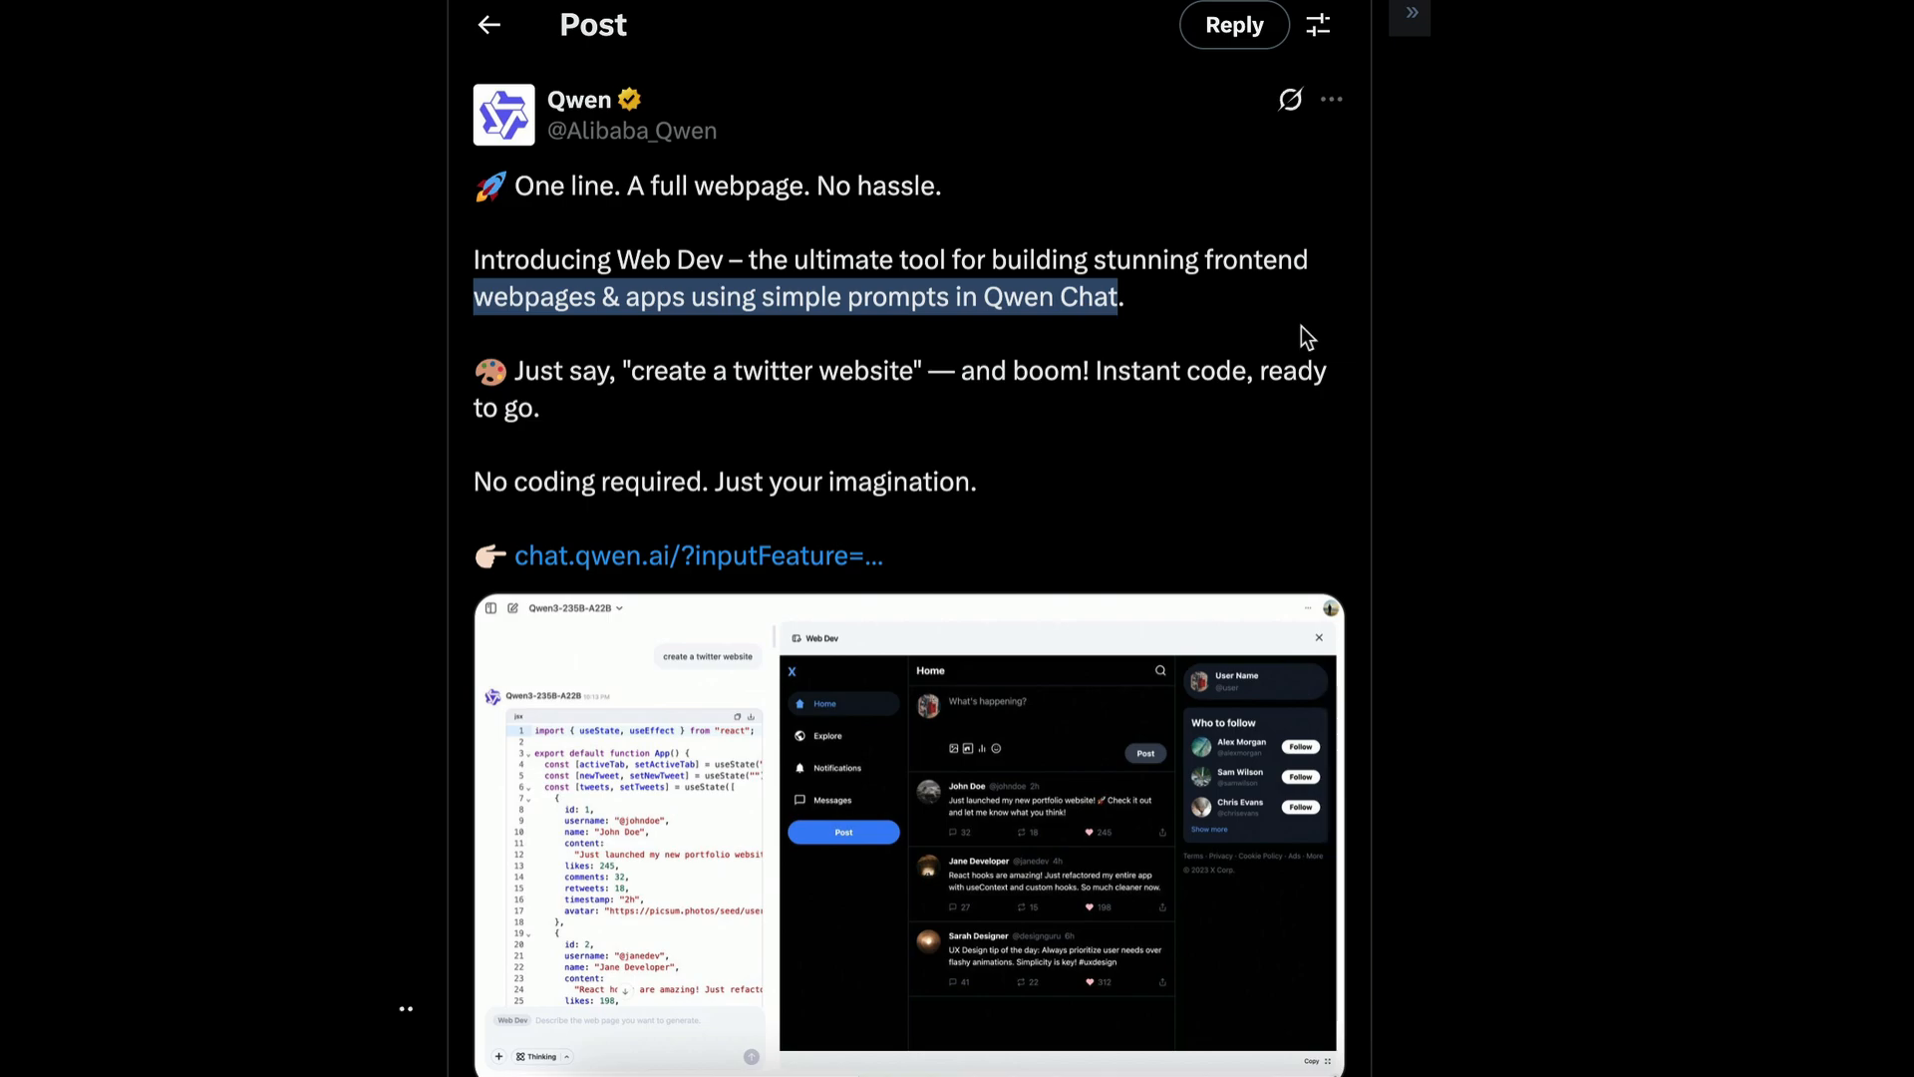
pyautogui.scroll(-3)
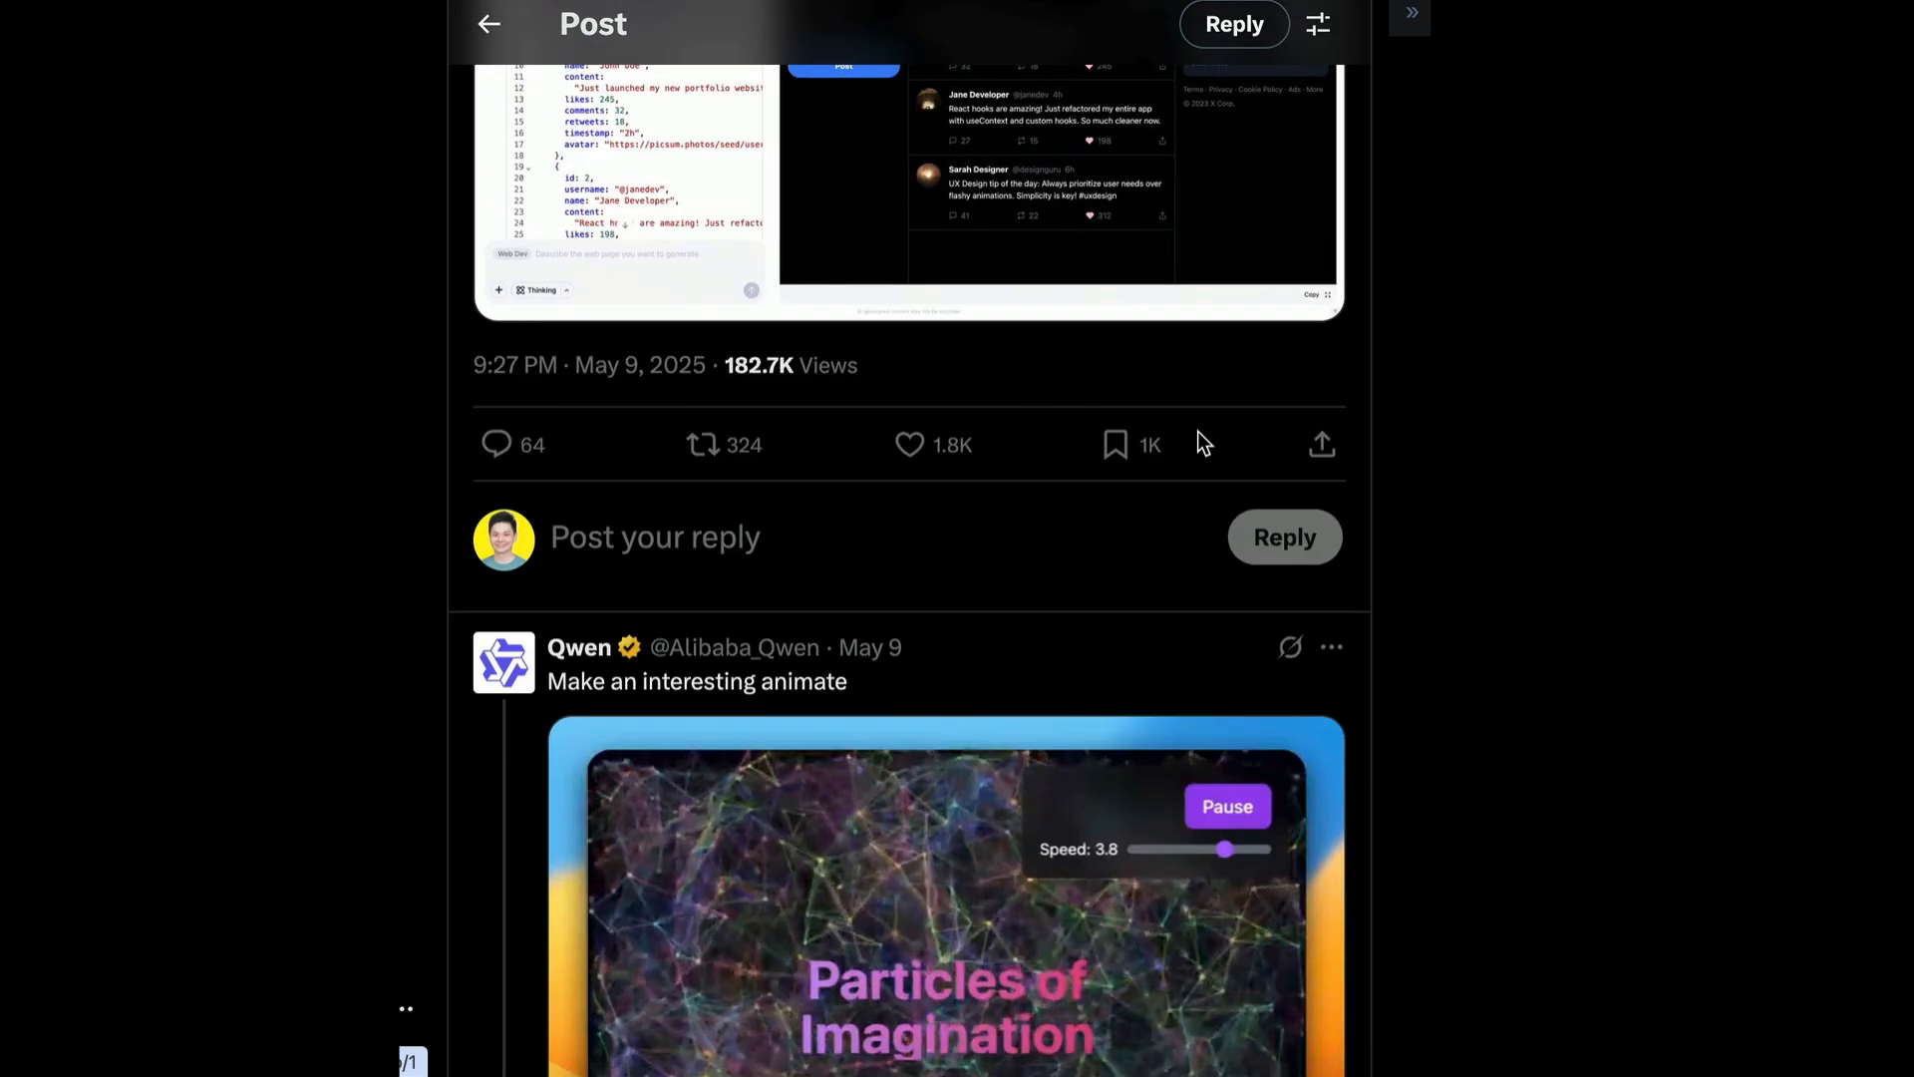
pyautogui.scroll(-3)
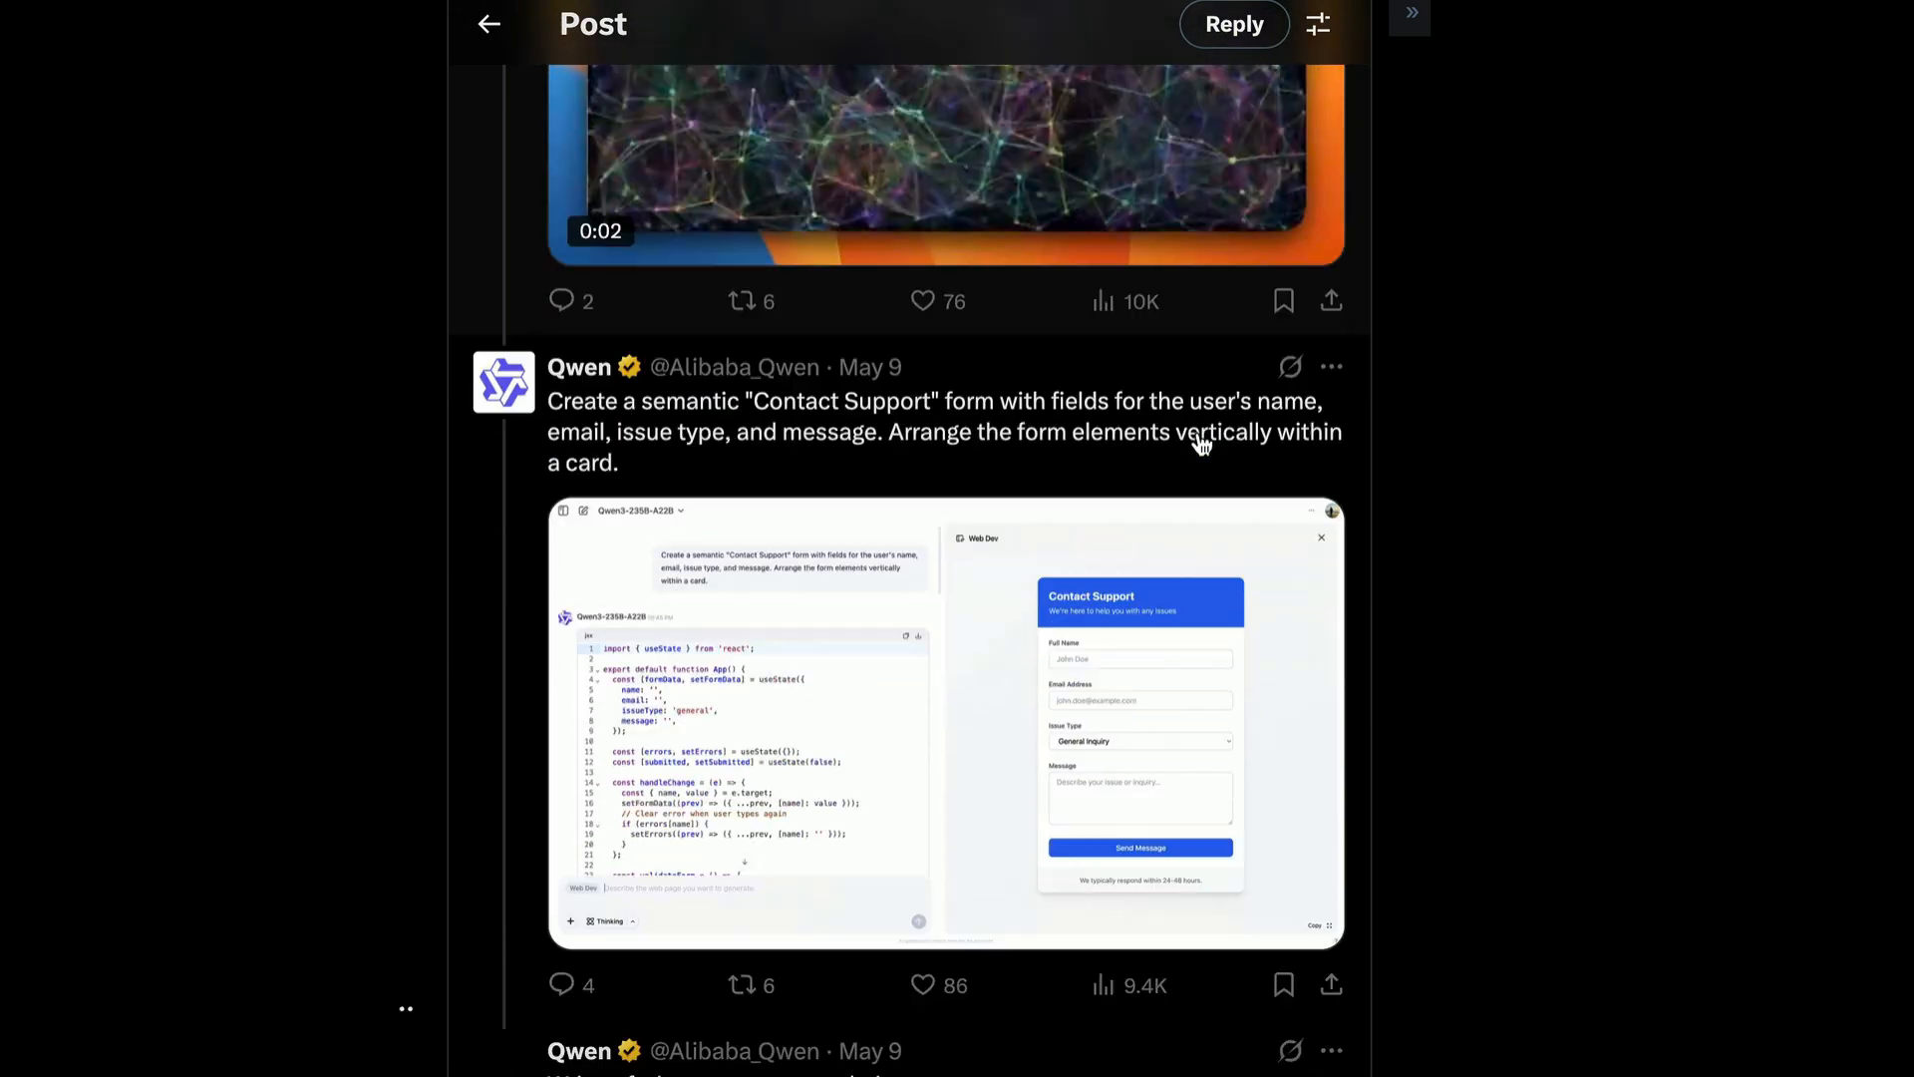
pyautogui.scroll(-3)
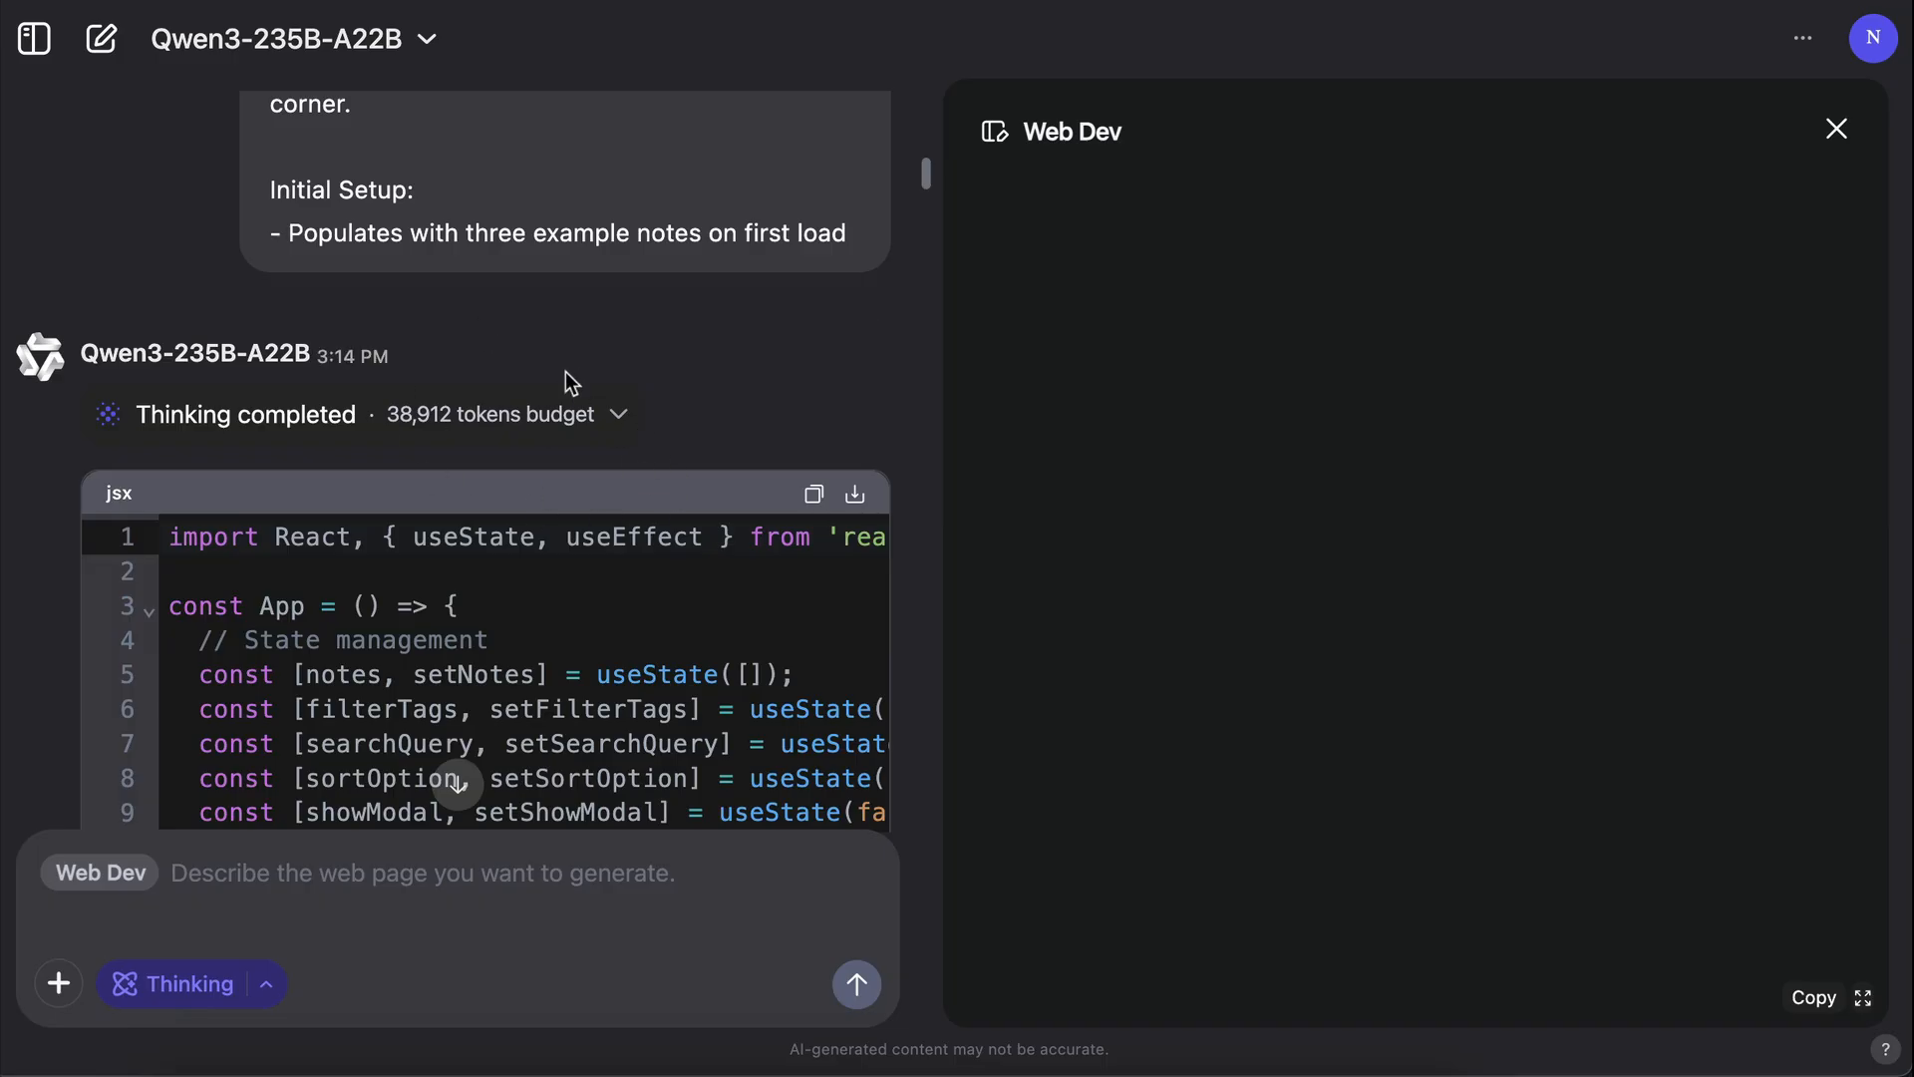
# Step: Send the rental listings Web Dev prompt and follow the streaming React code to the header markup
pyautogui.scroll(-3)
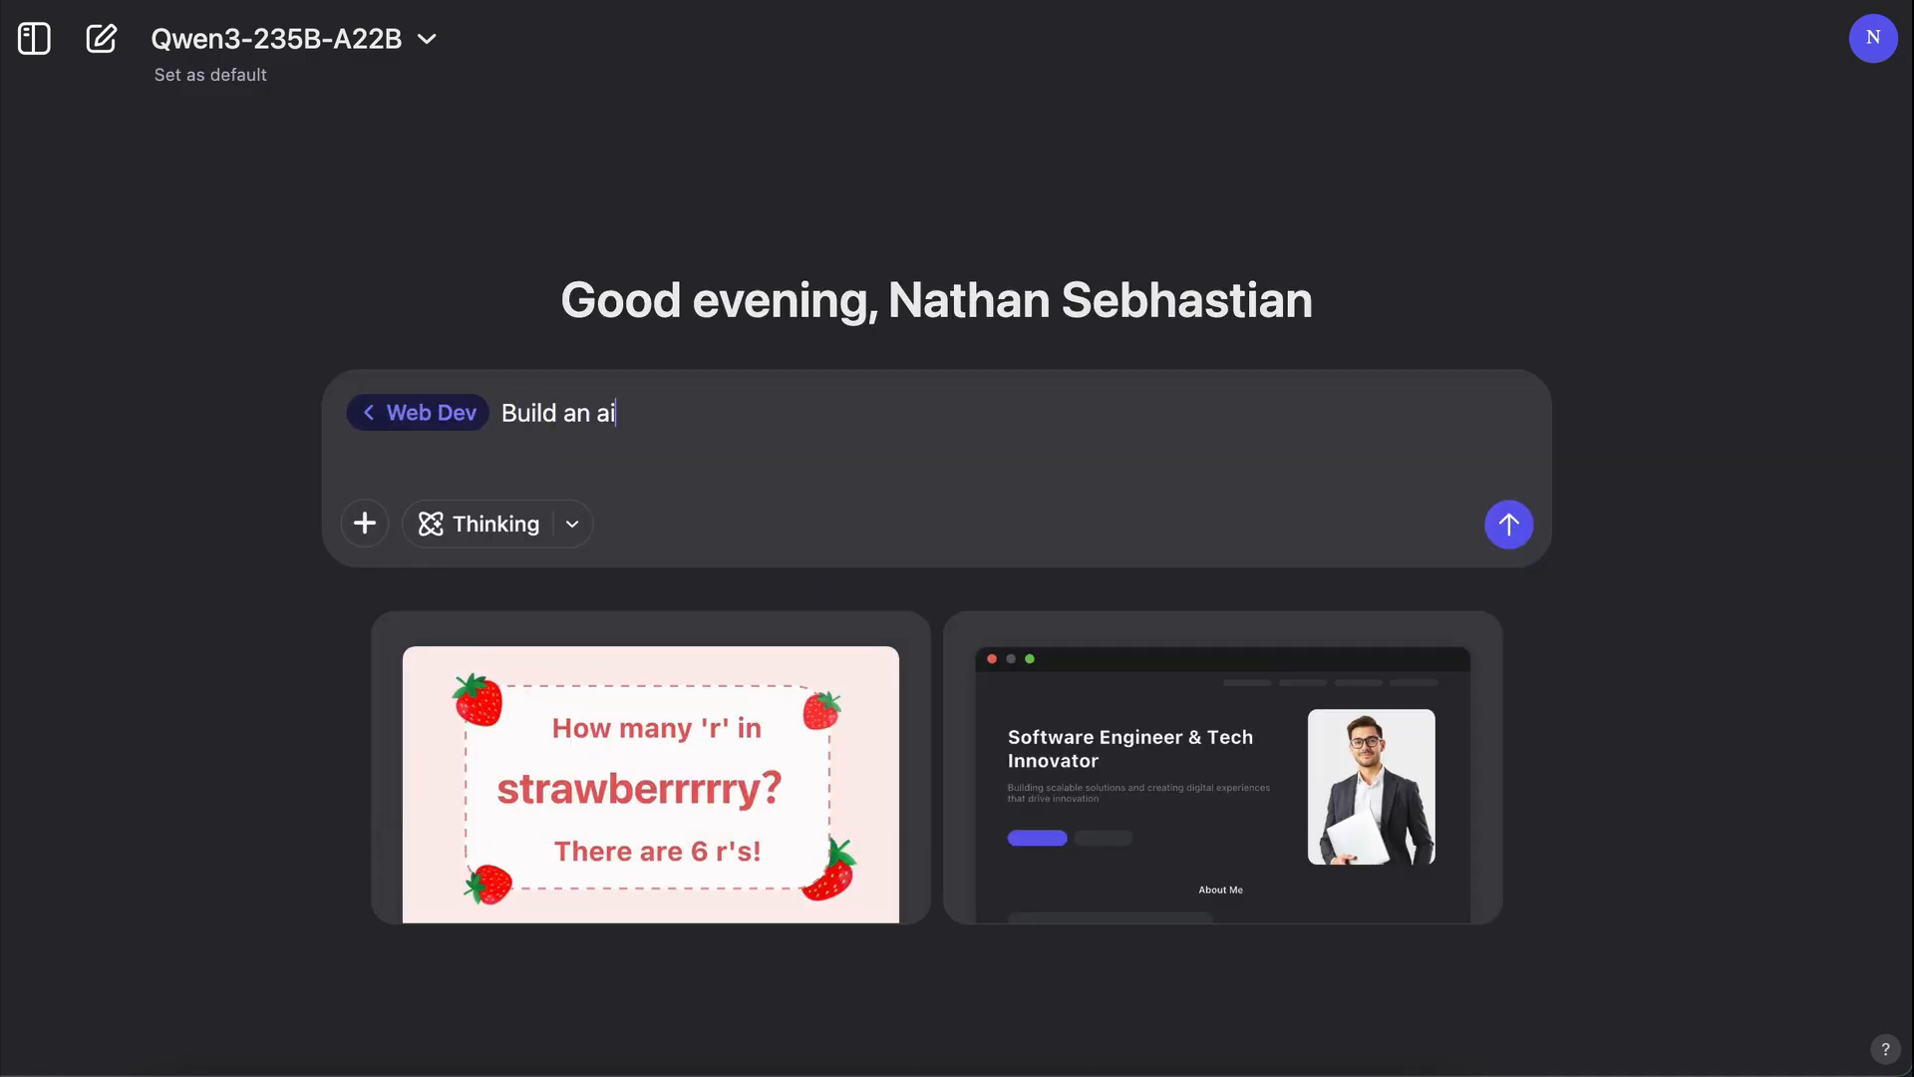
pyautogui.click(1507, 524)
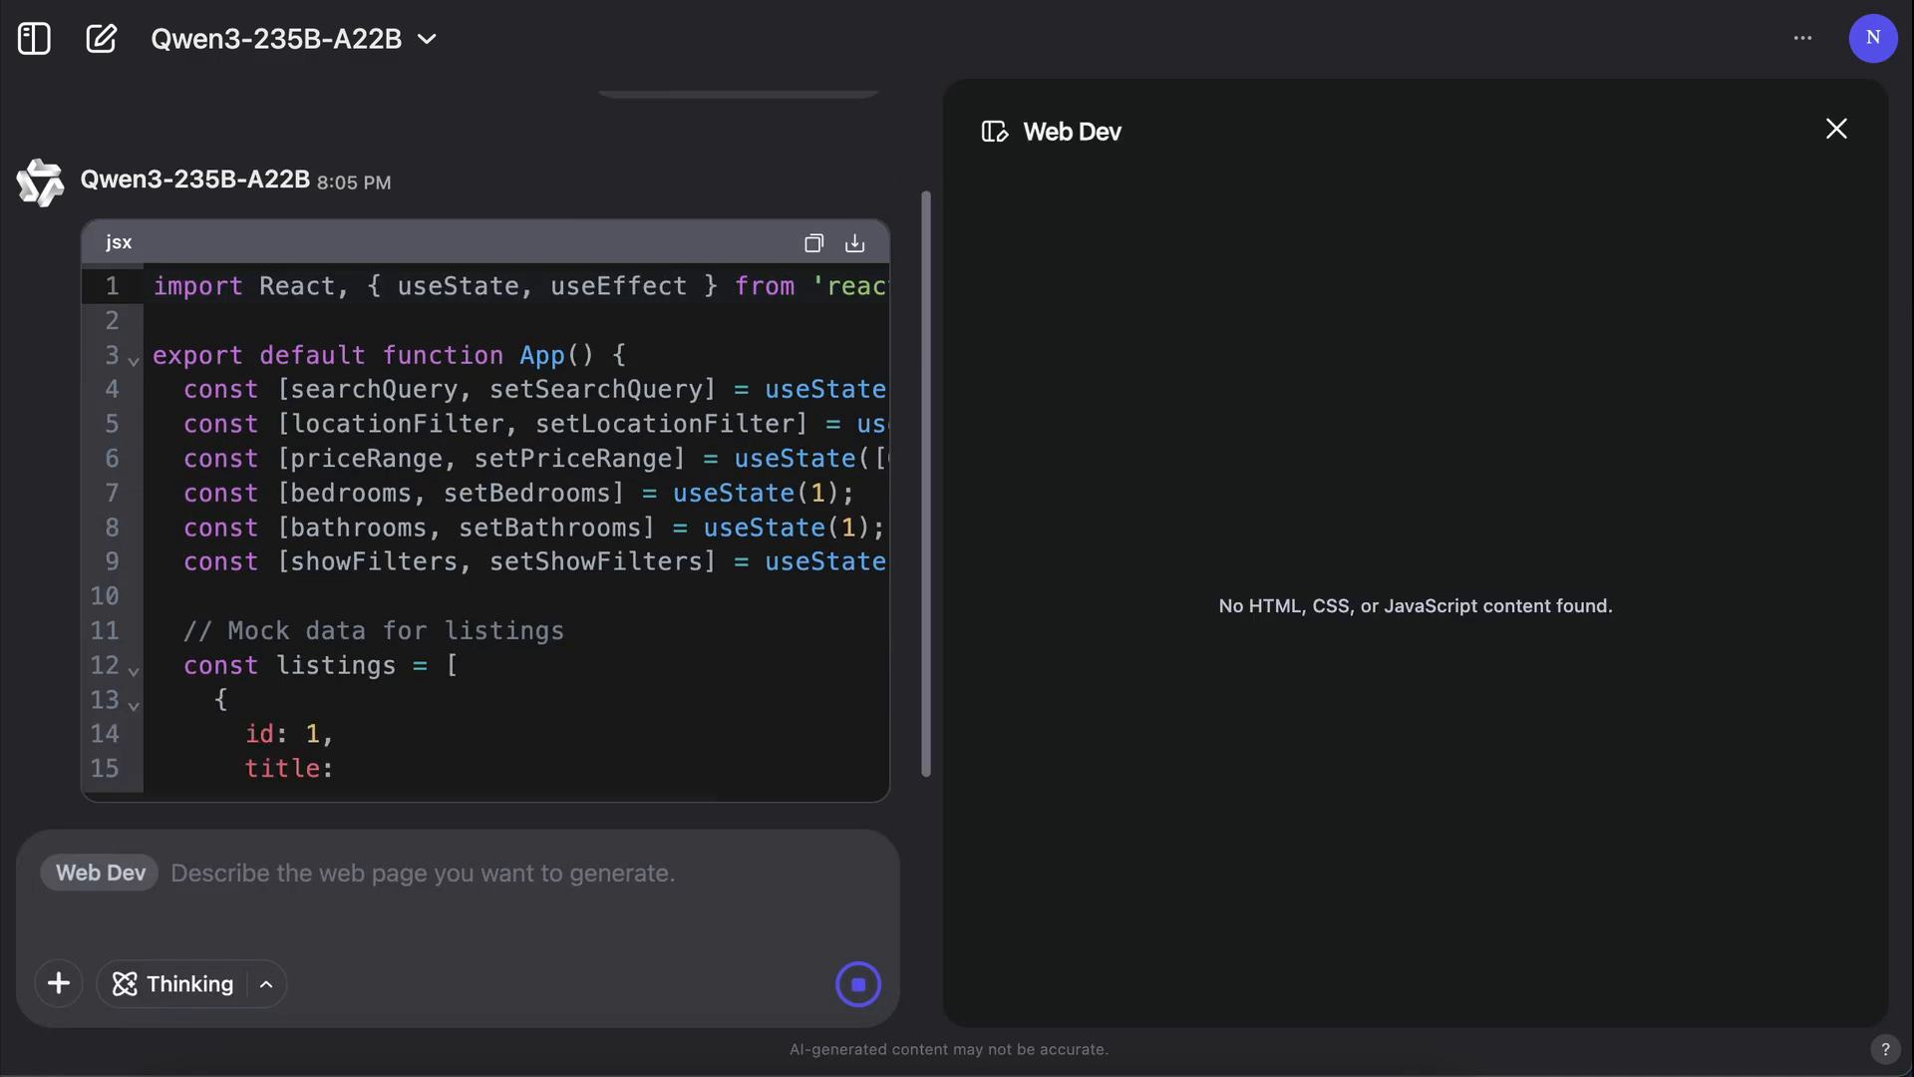
pyautogui.scroll(-3)
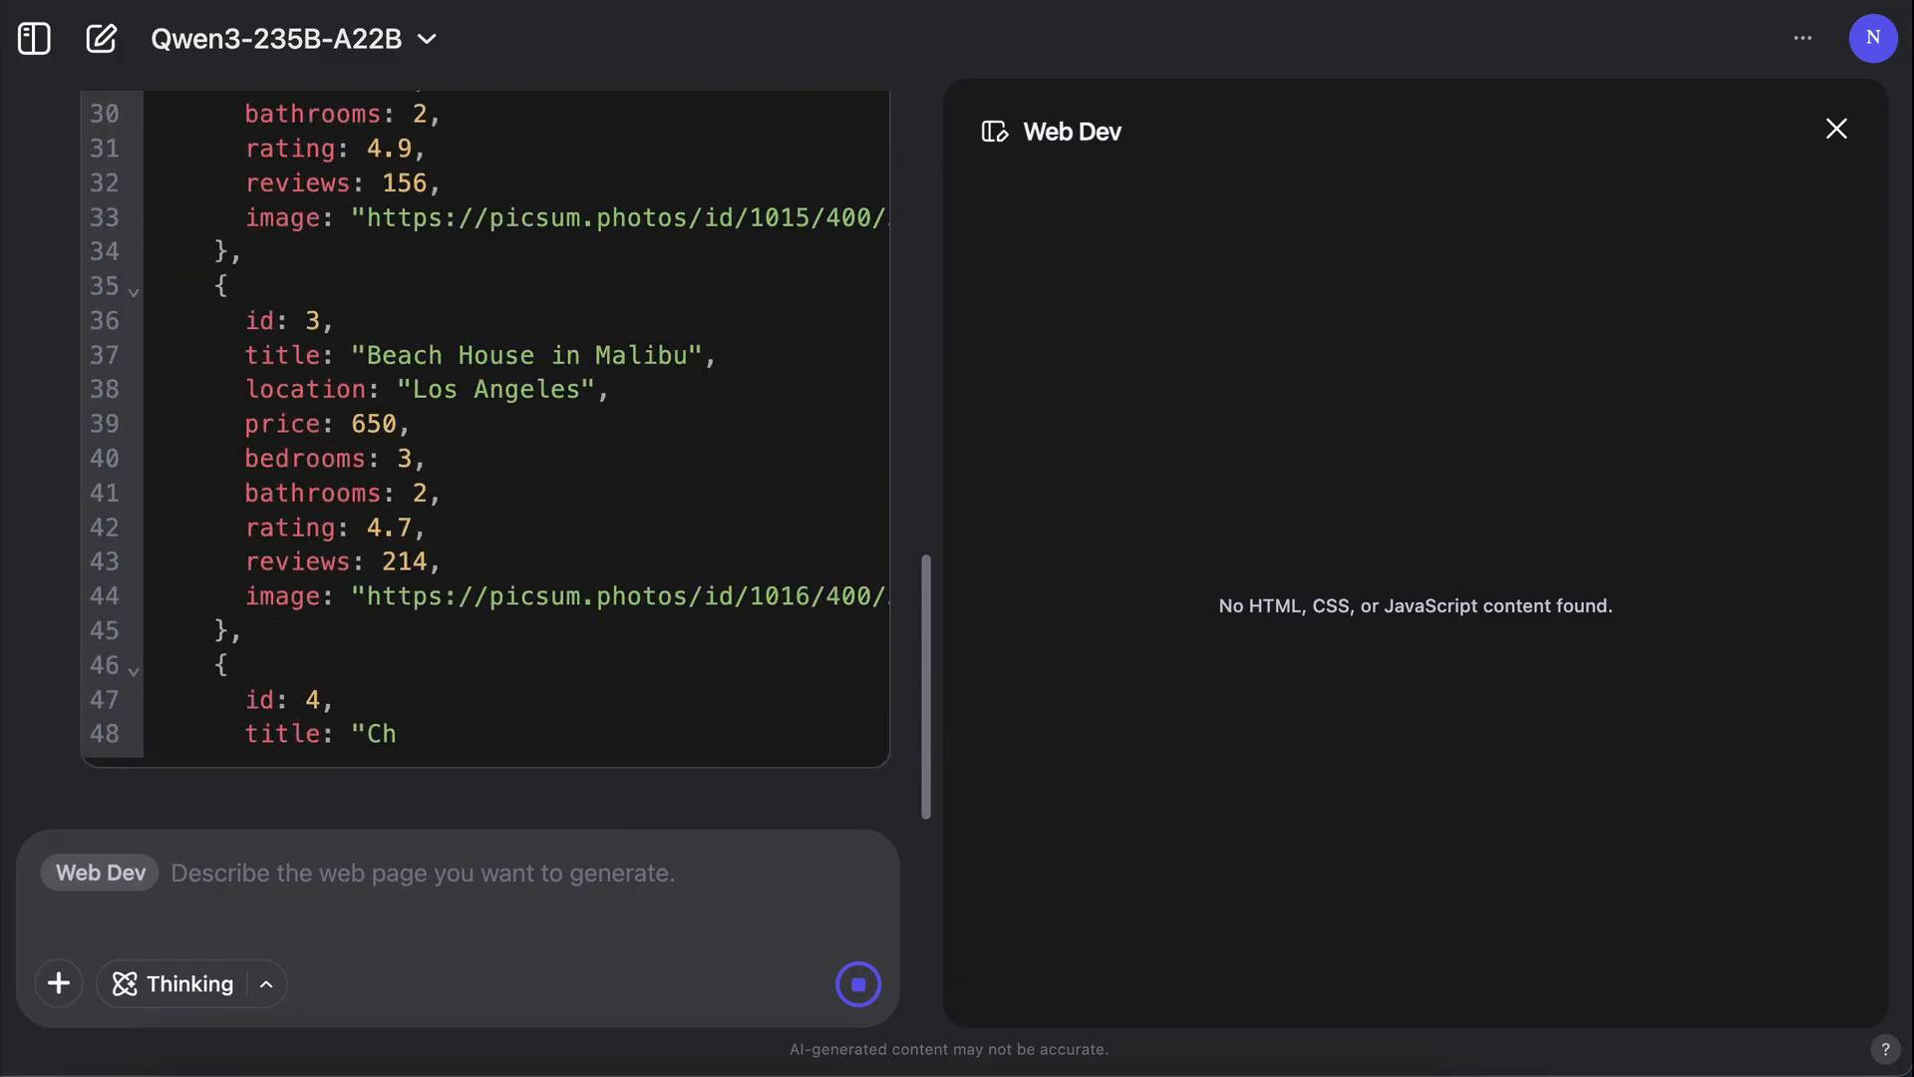
pyautogui.scroll(-3)
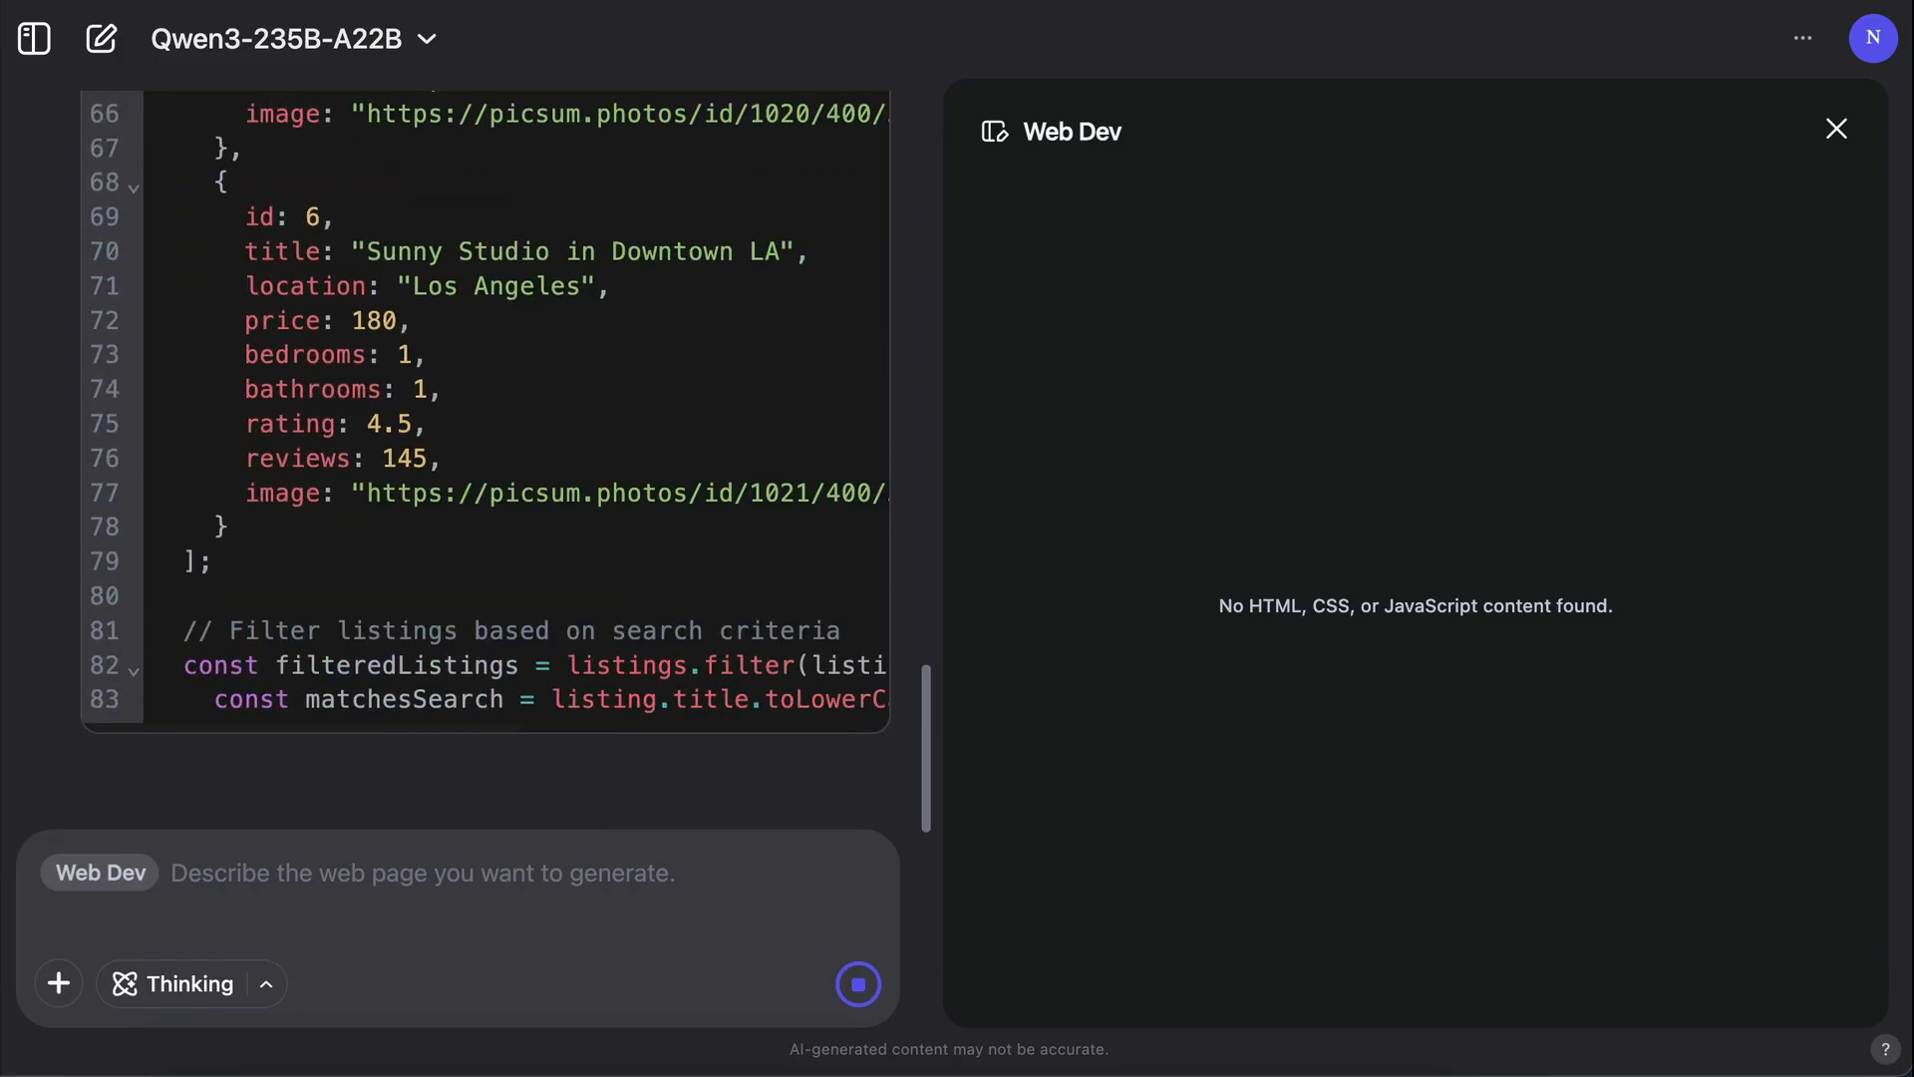
pyautogui.scroll(-3)
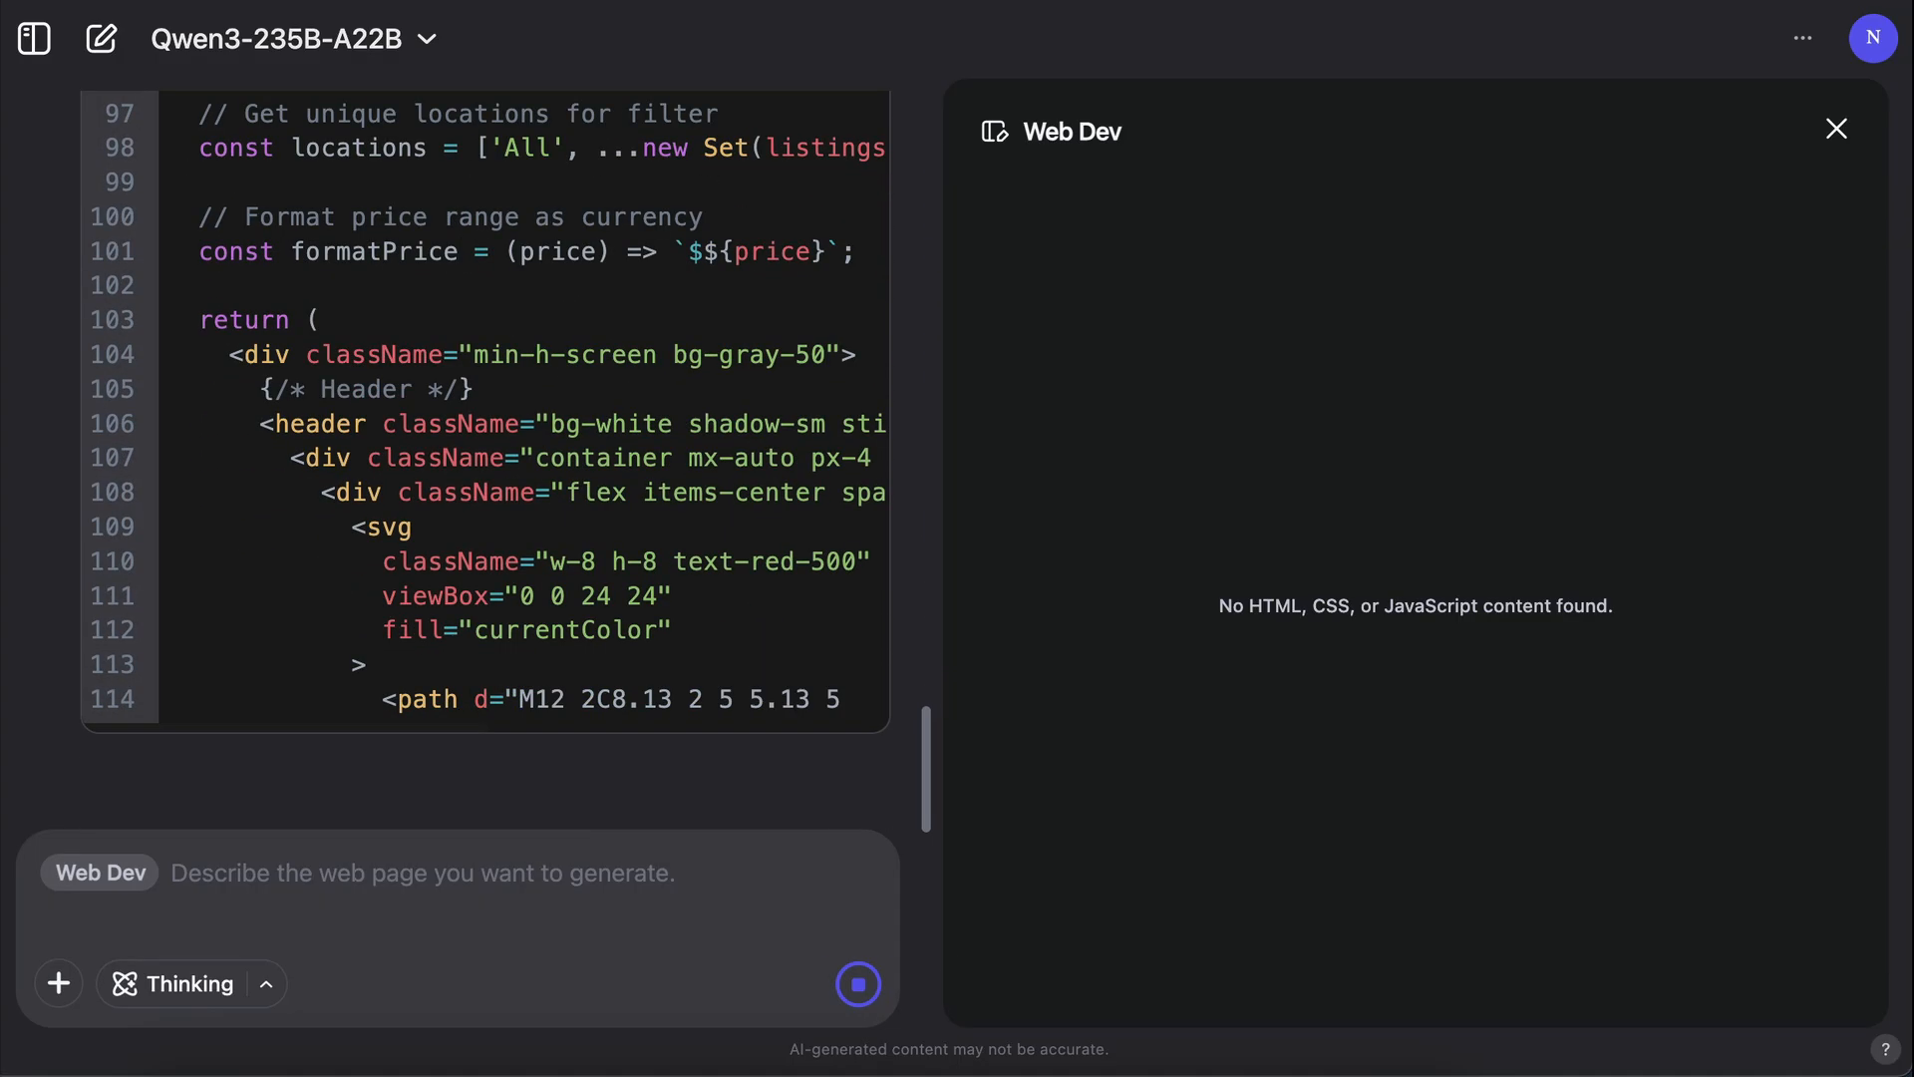
pyautogui.scroll(-3)
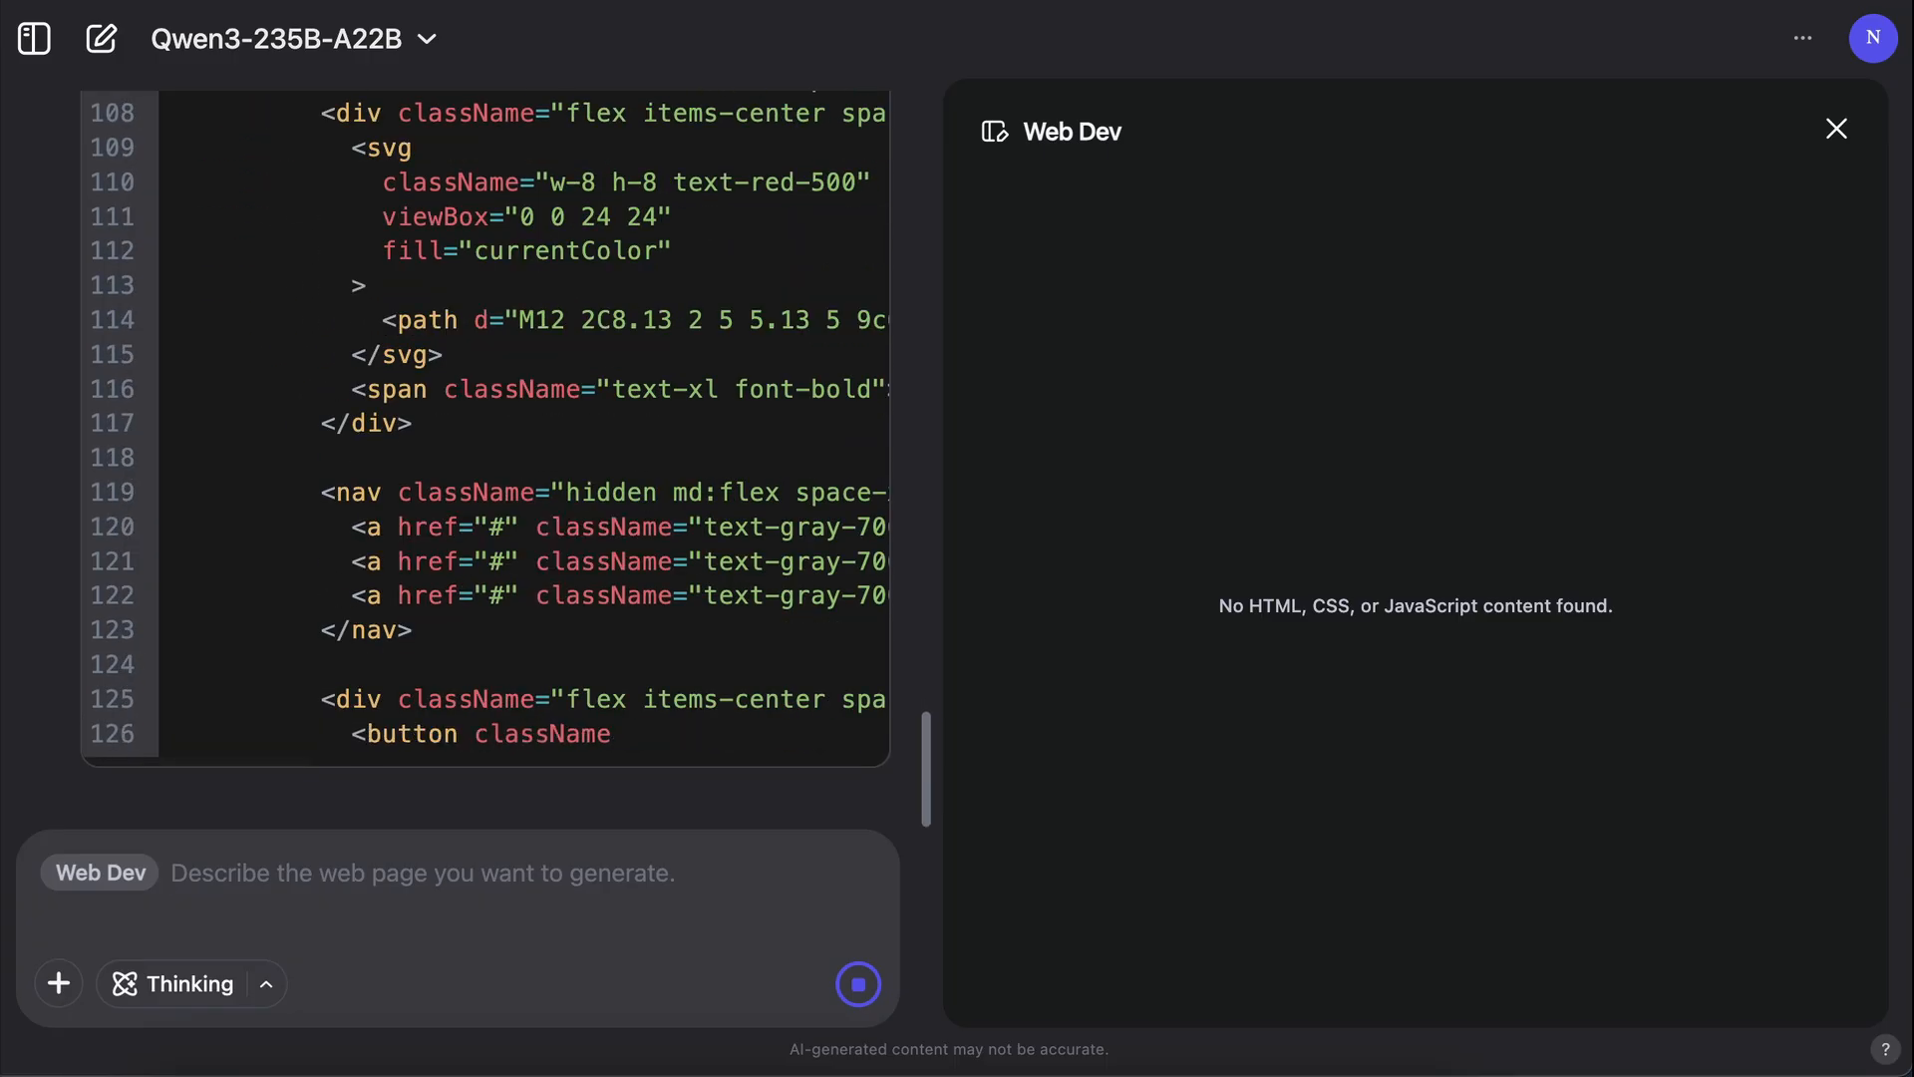